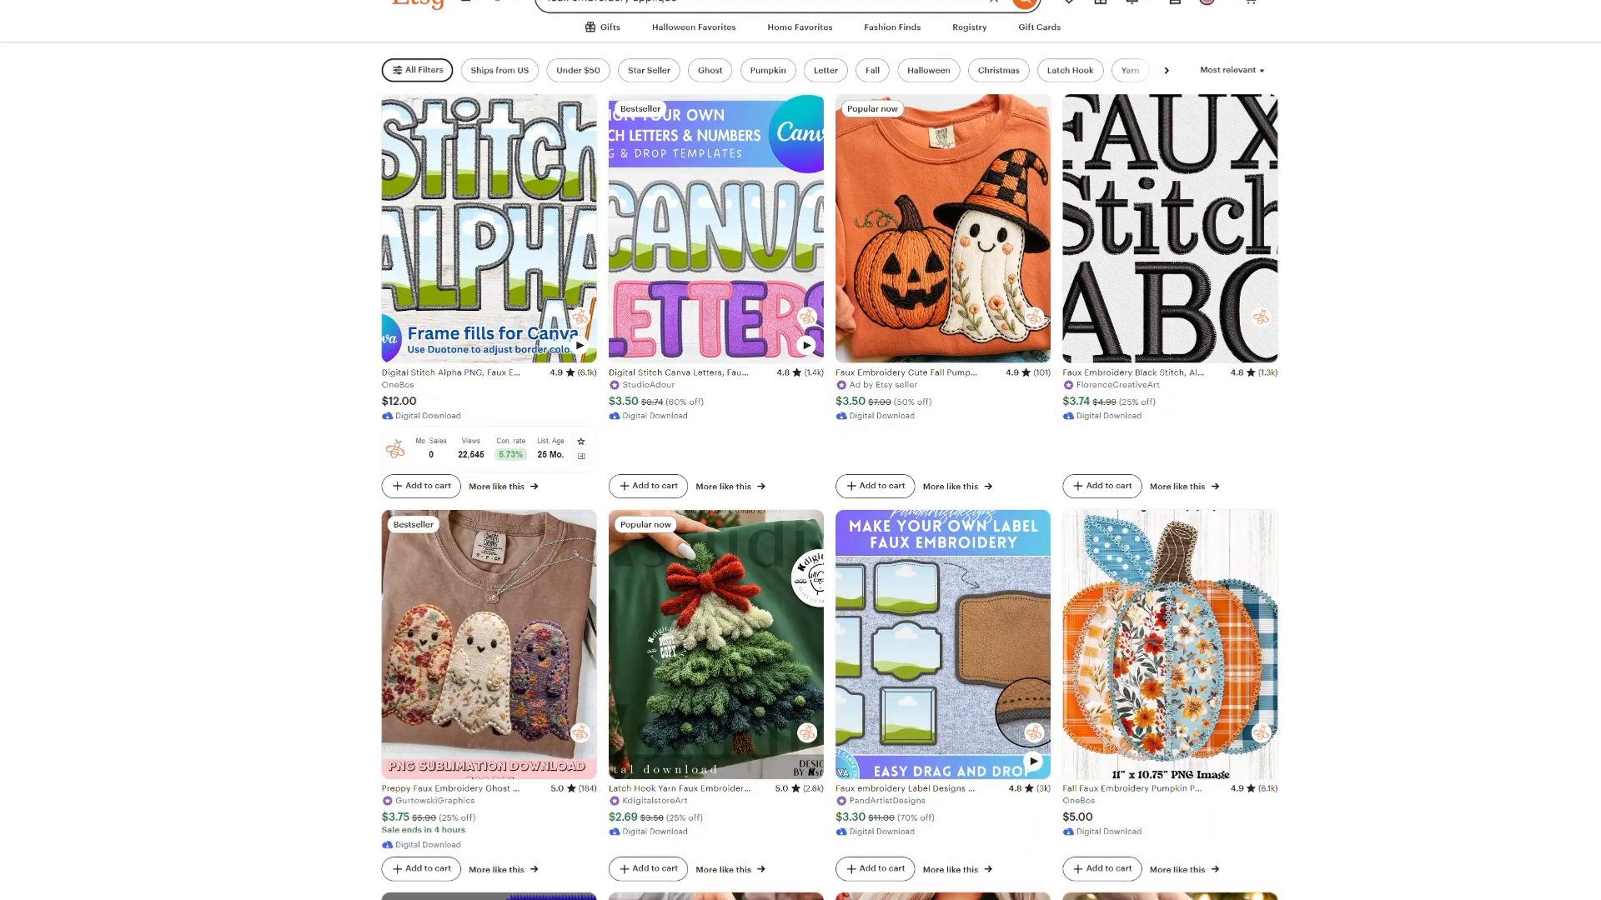
Step: Import the embroidery stitches .afbrushes file as a new category of 36 vector brushes
scroll(down, 3)
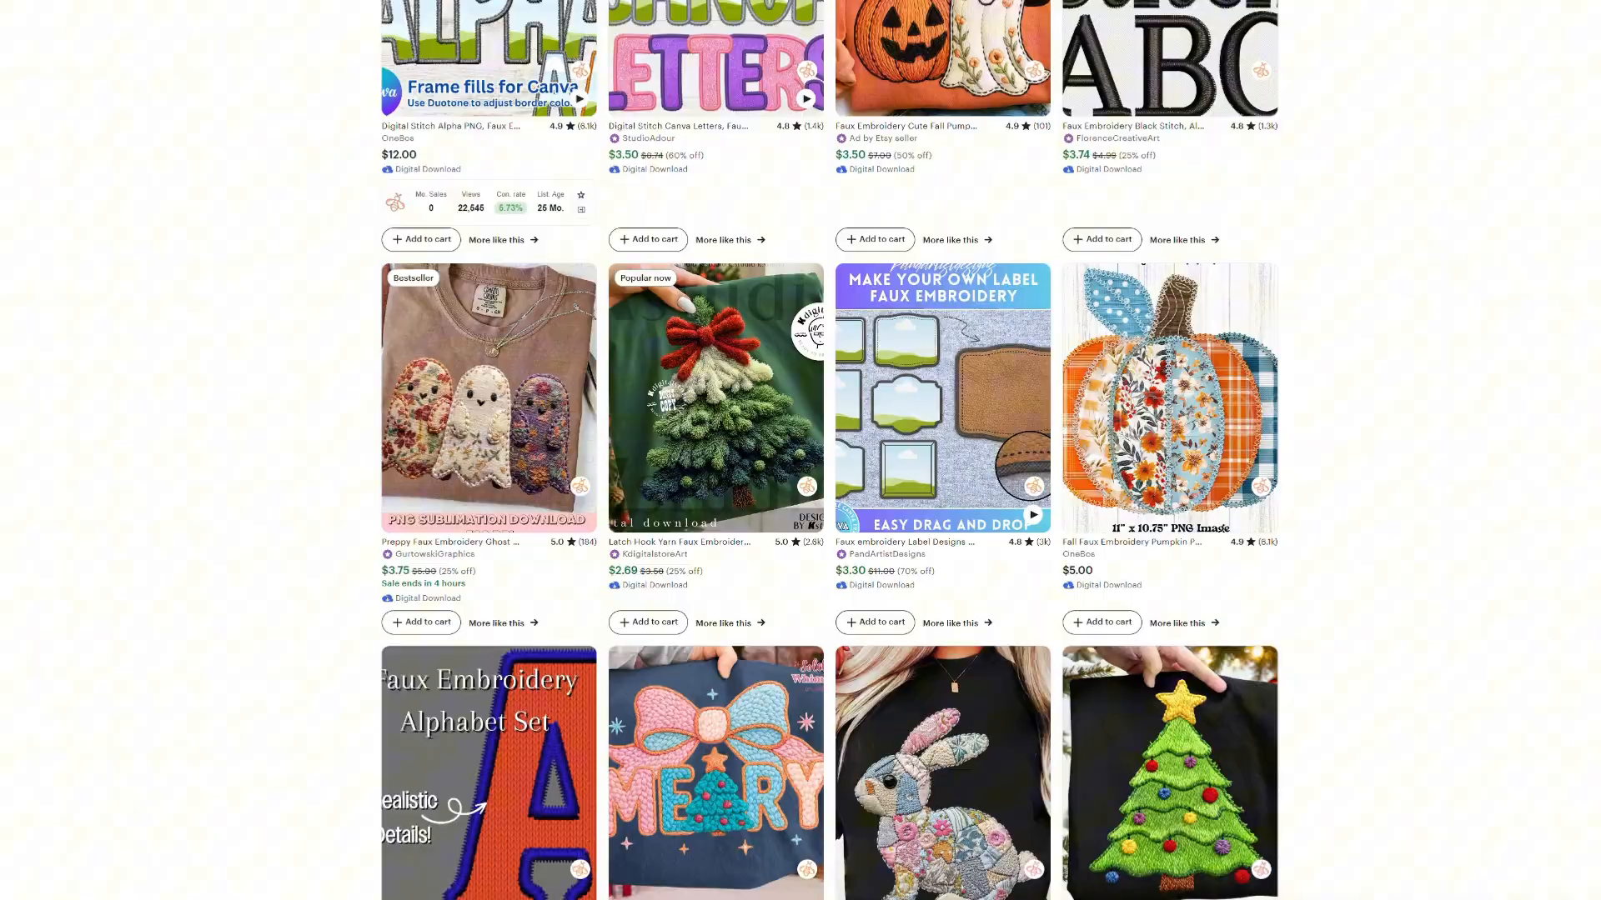
scroll(down, 3)
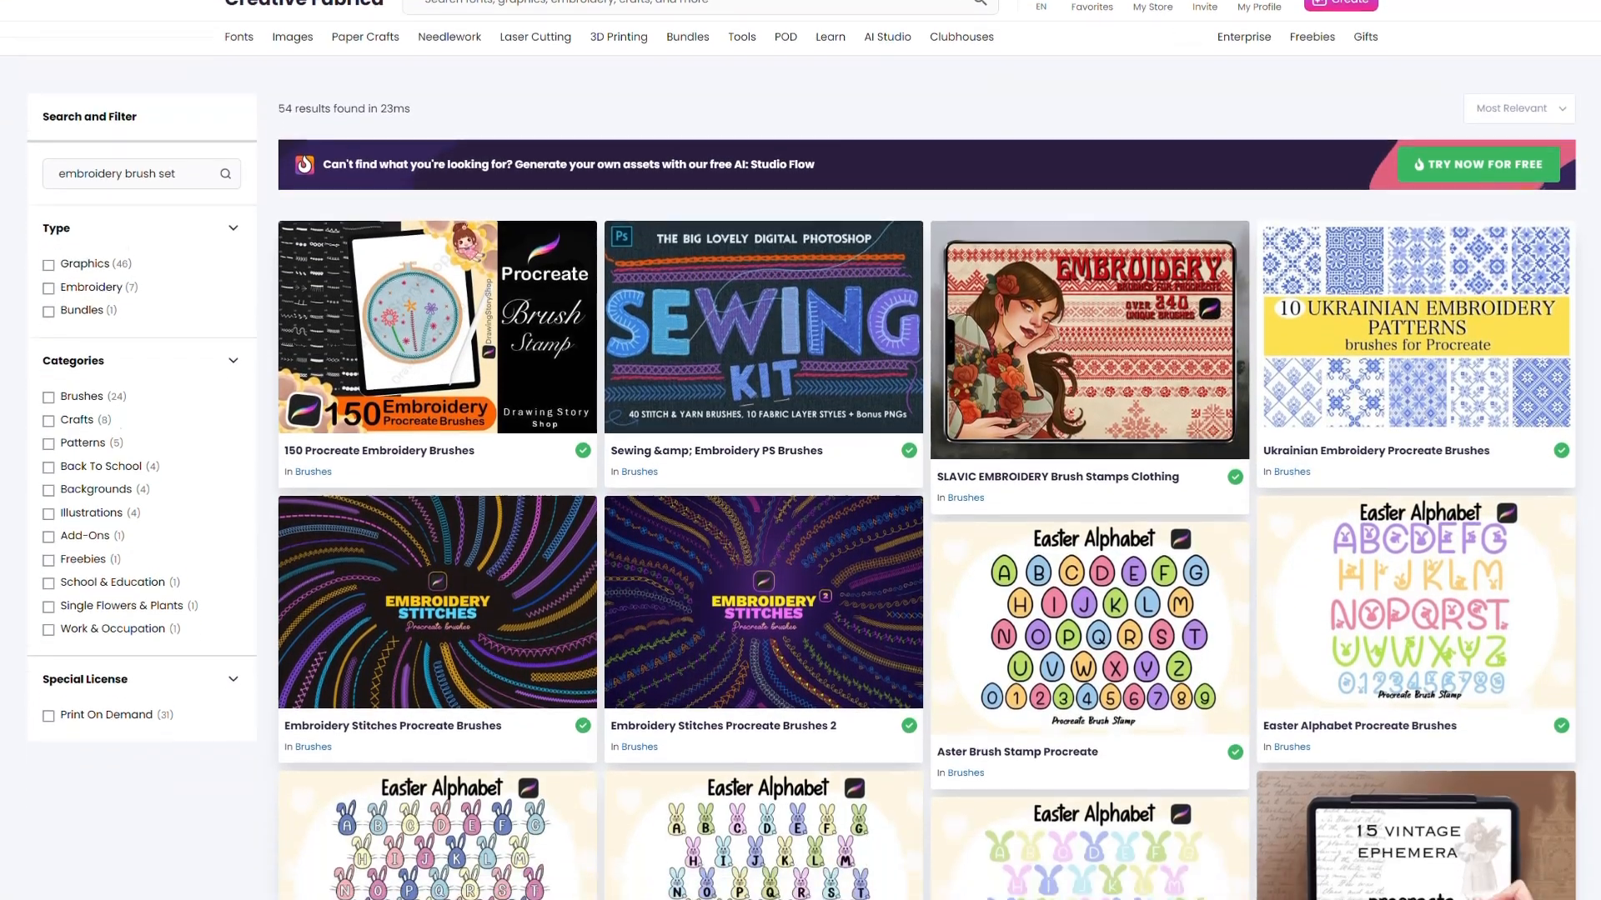
scroll(down, 3)
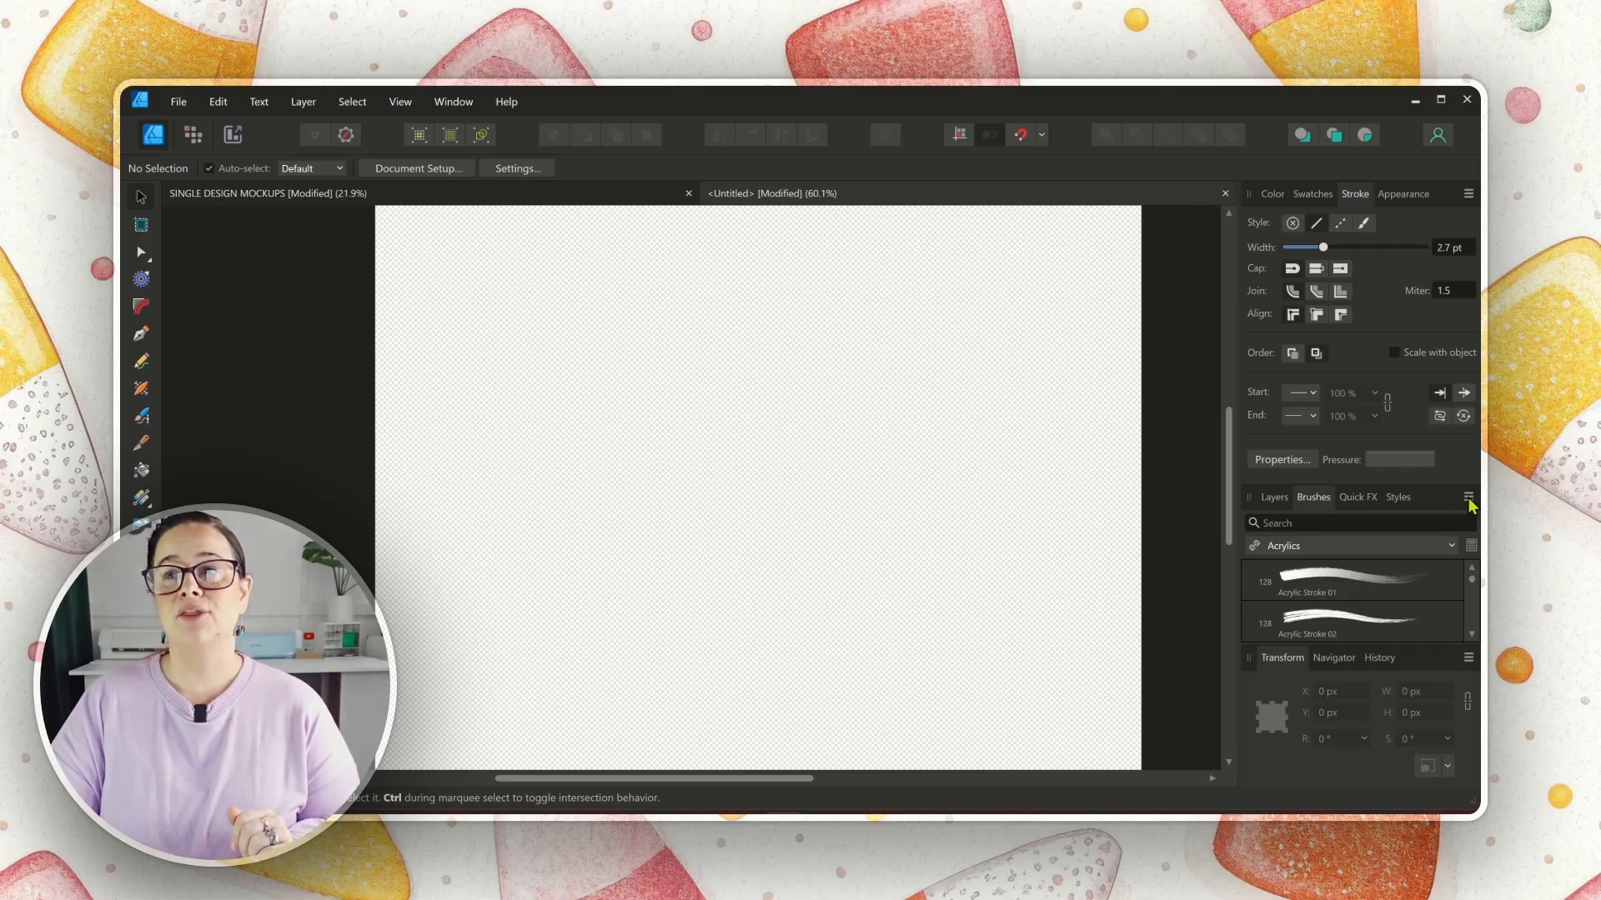
click(1467, 496)
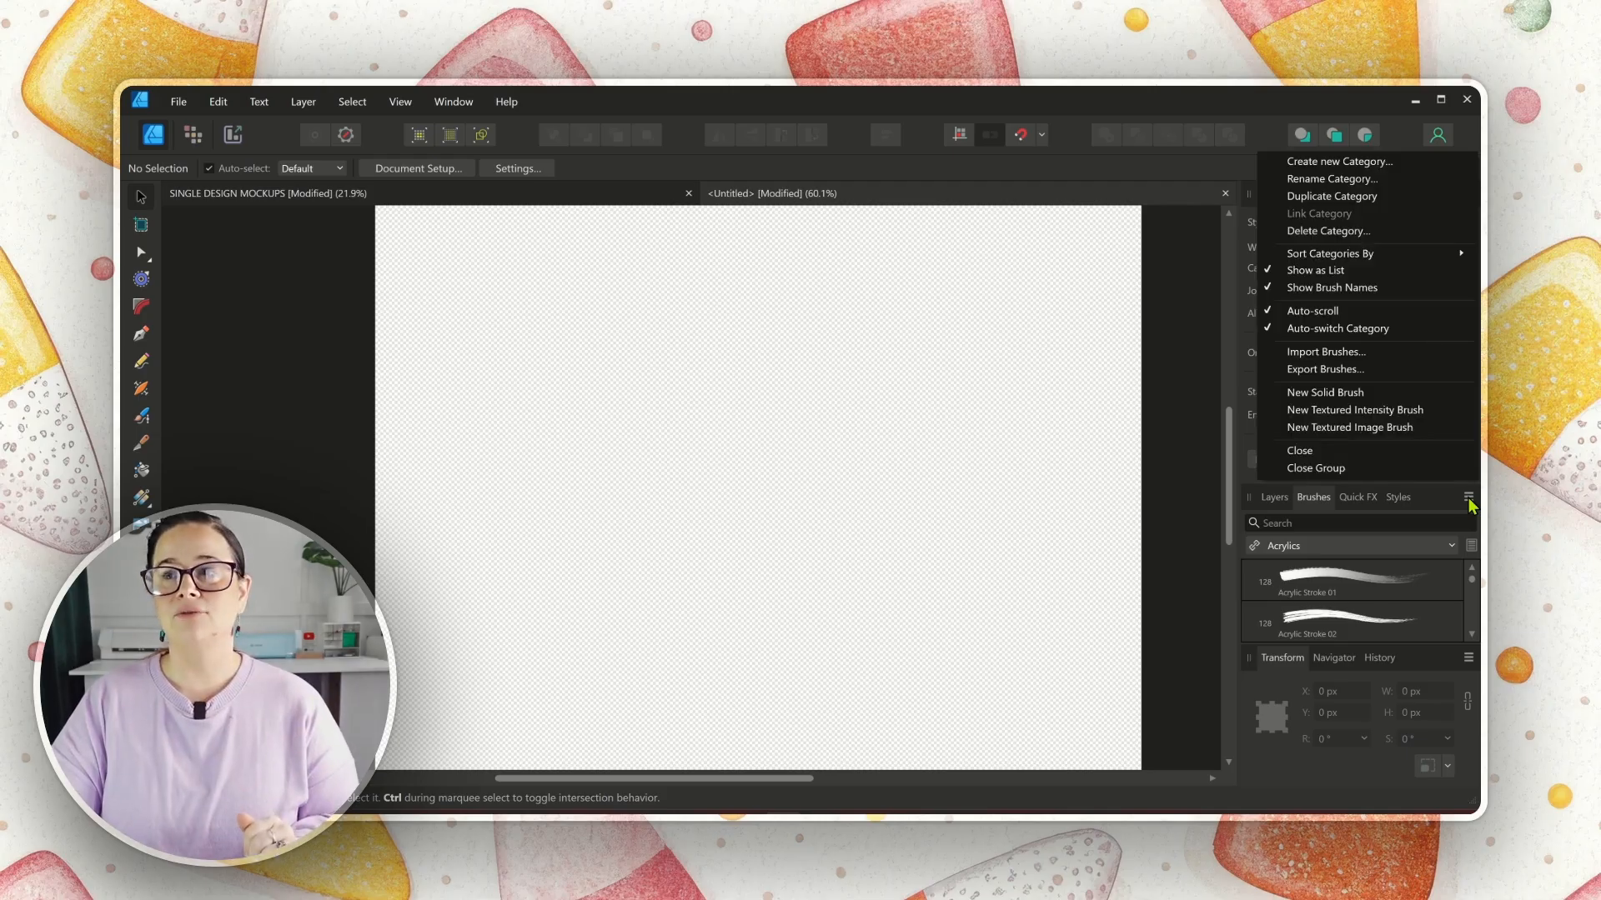
mouse_move(1326, 351)
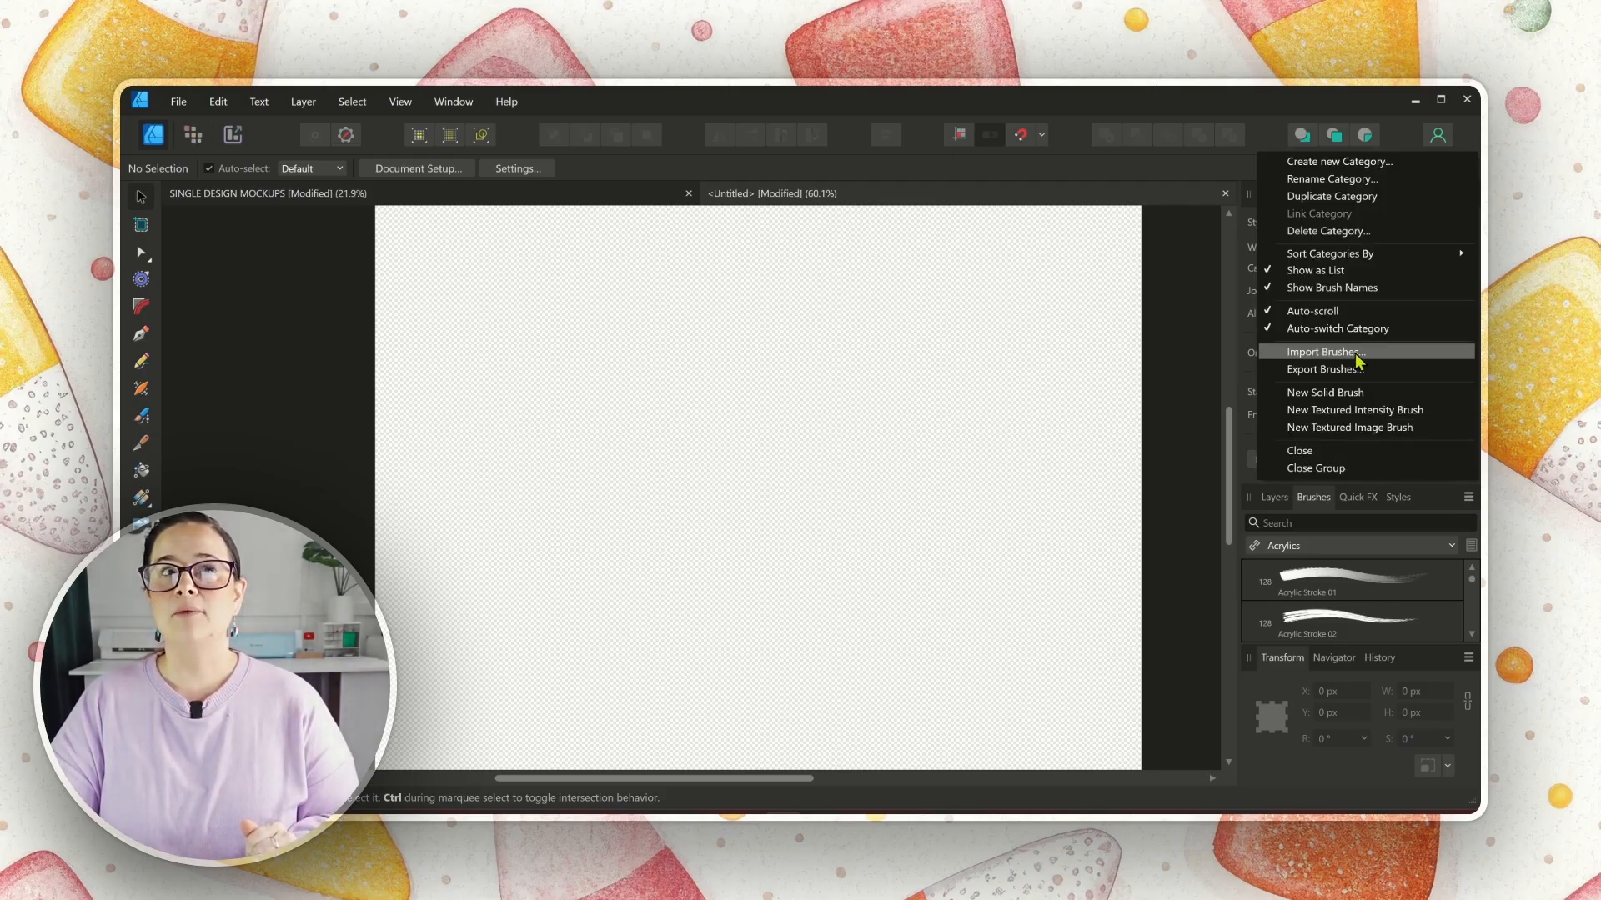
click(1325, 352)
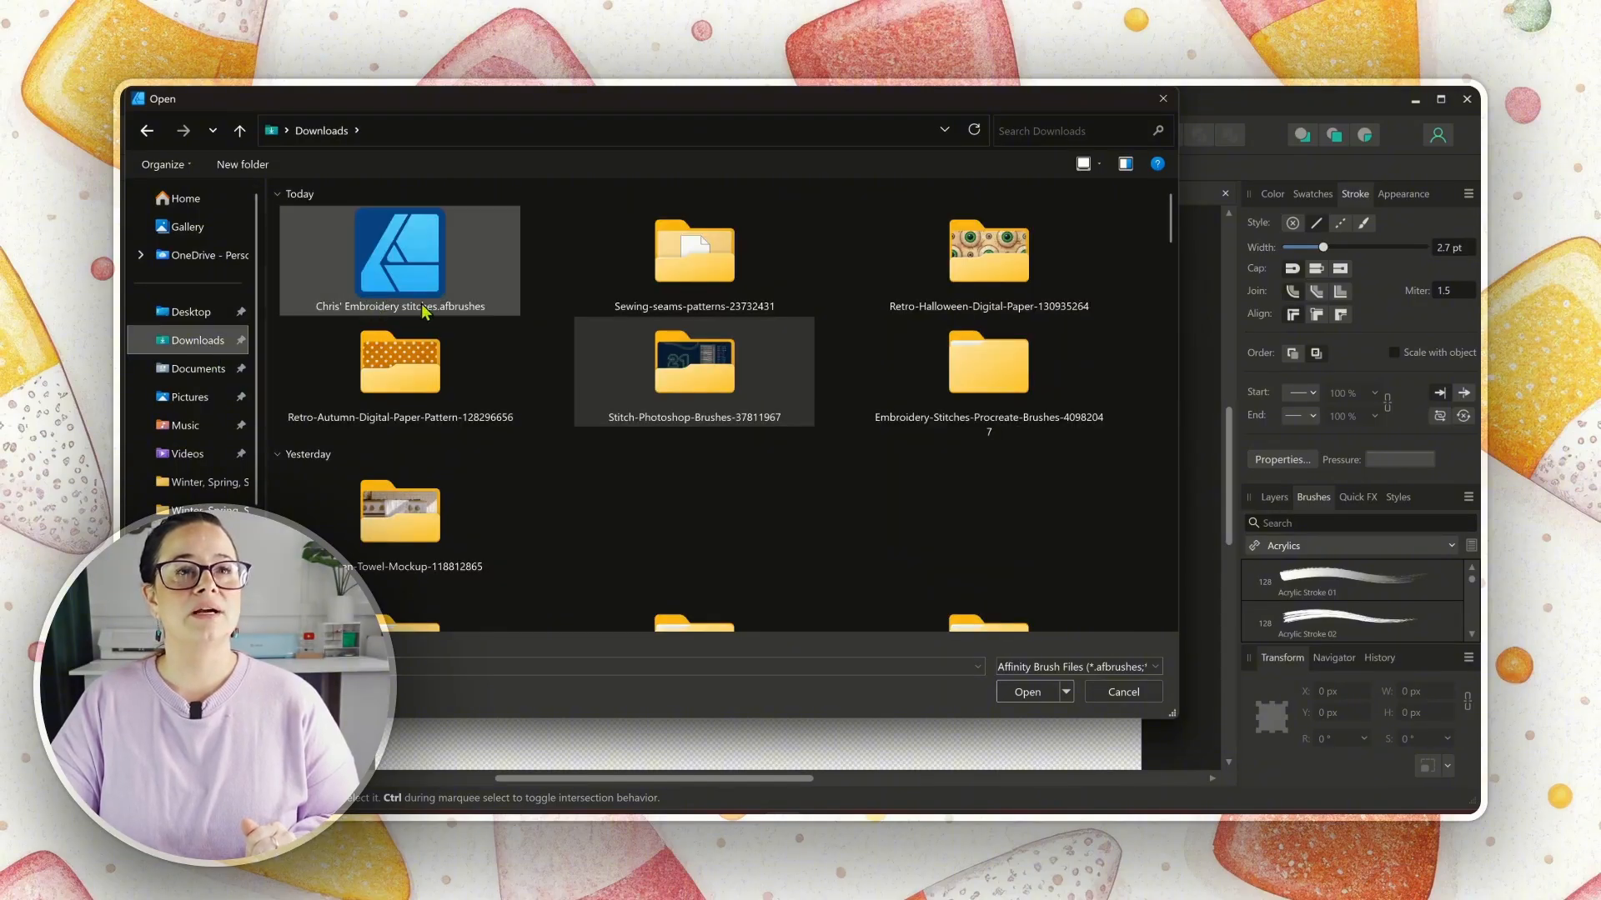
mouse_move(432, 314)
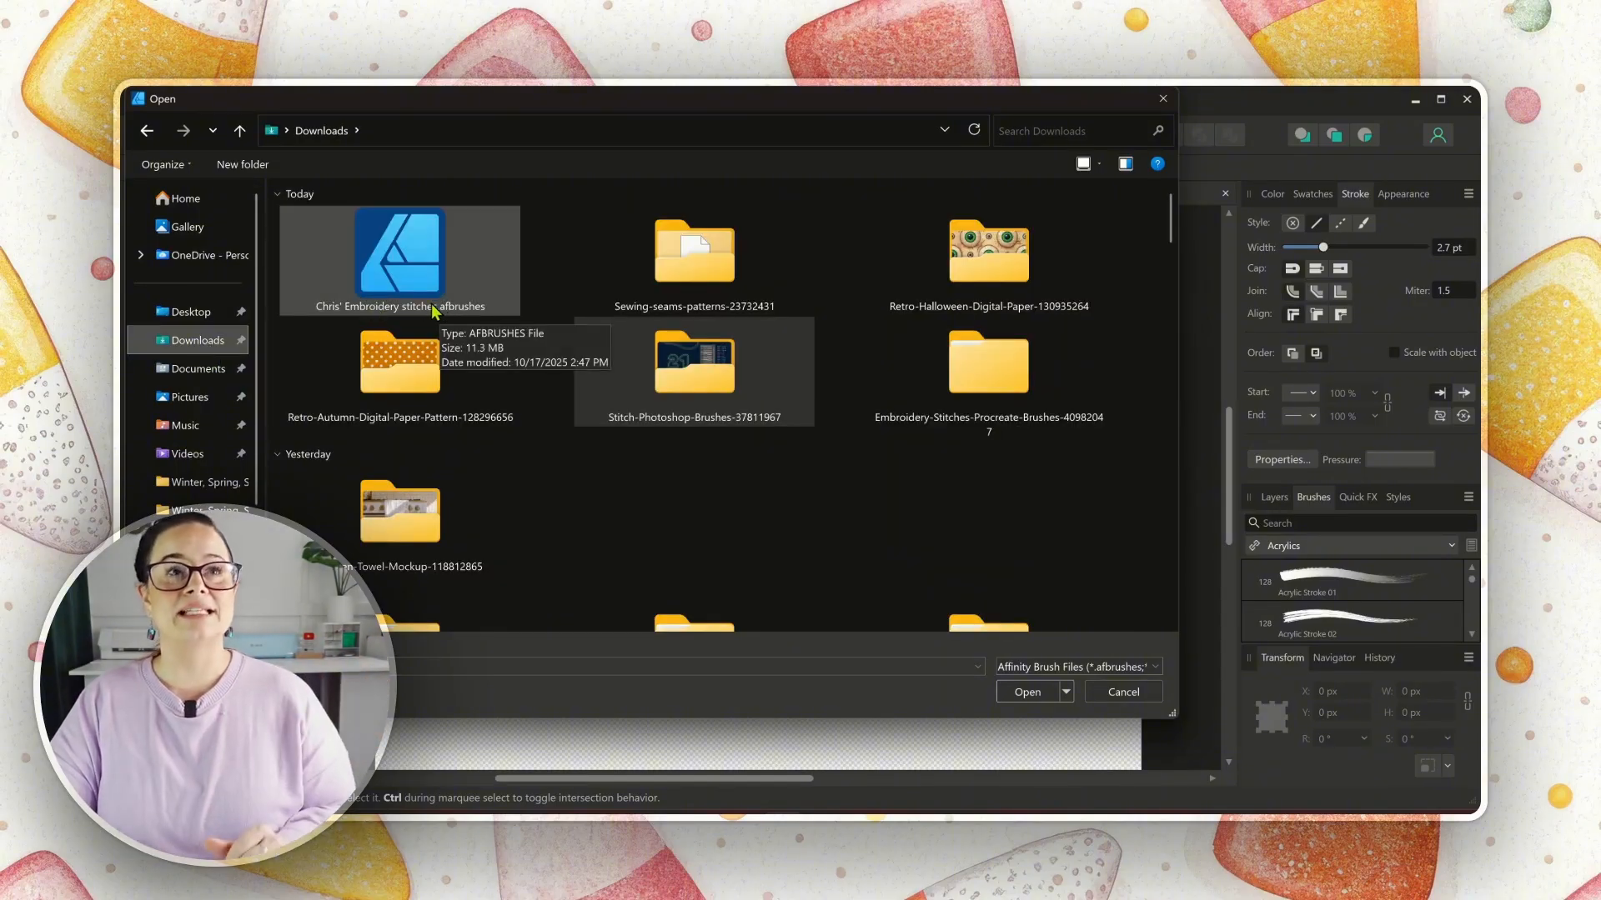
click(400, 253)
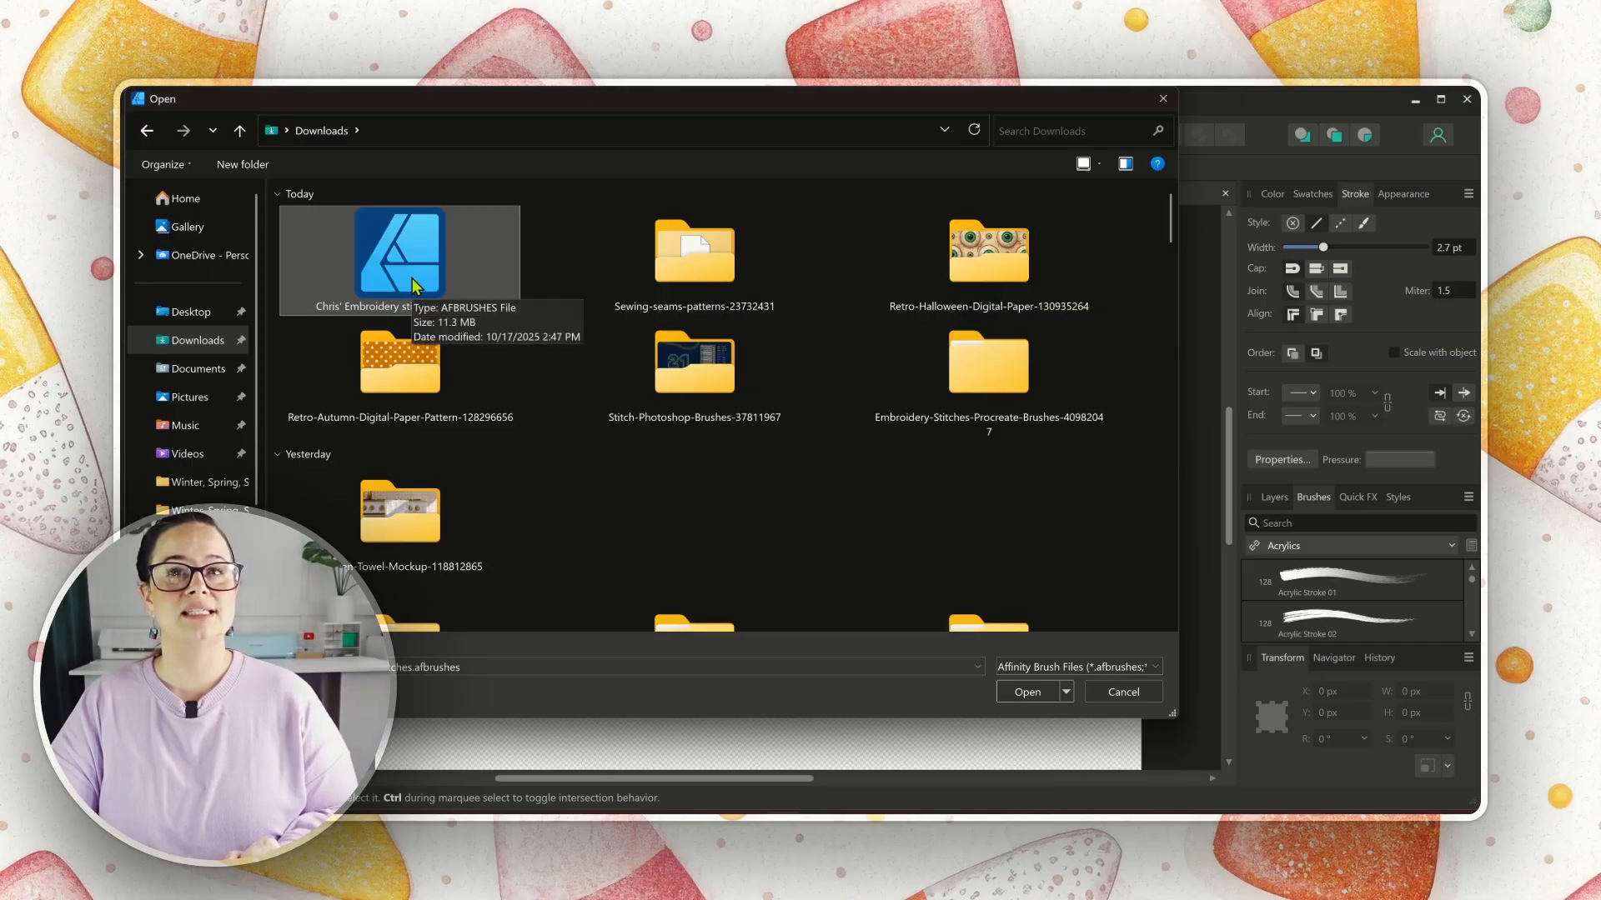
click(1027, 691)
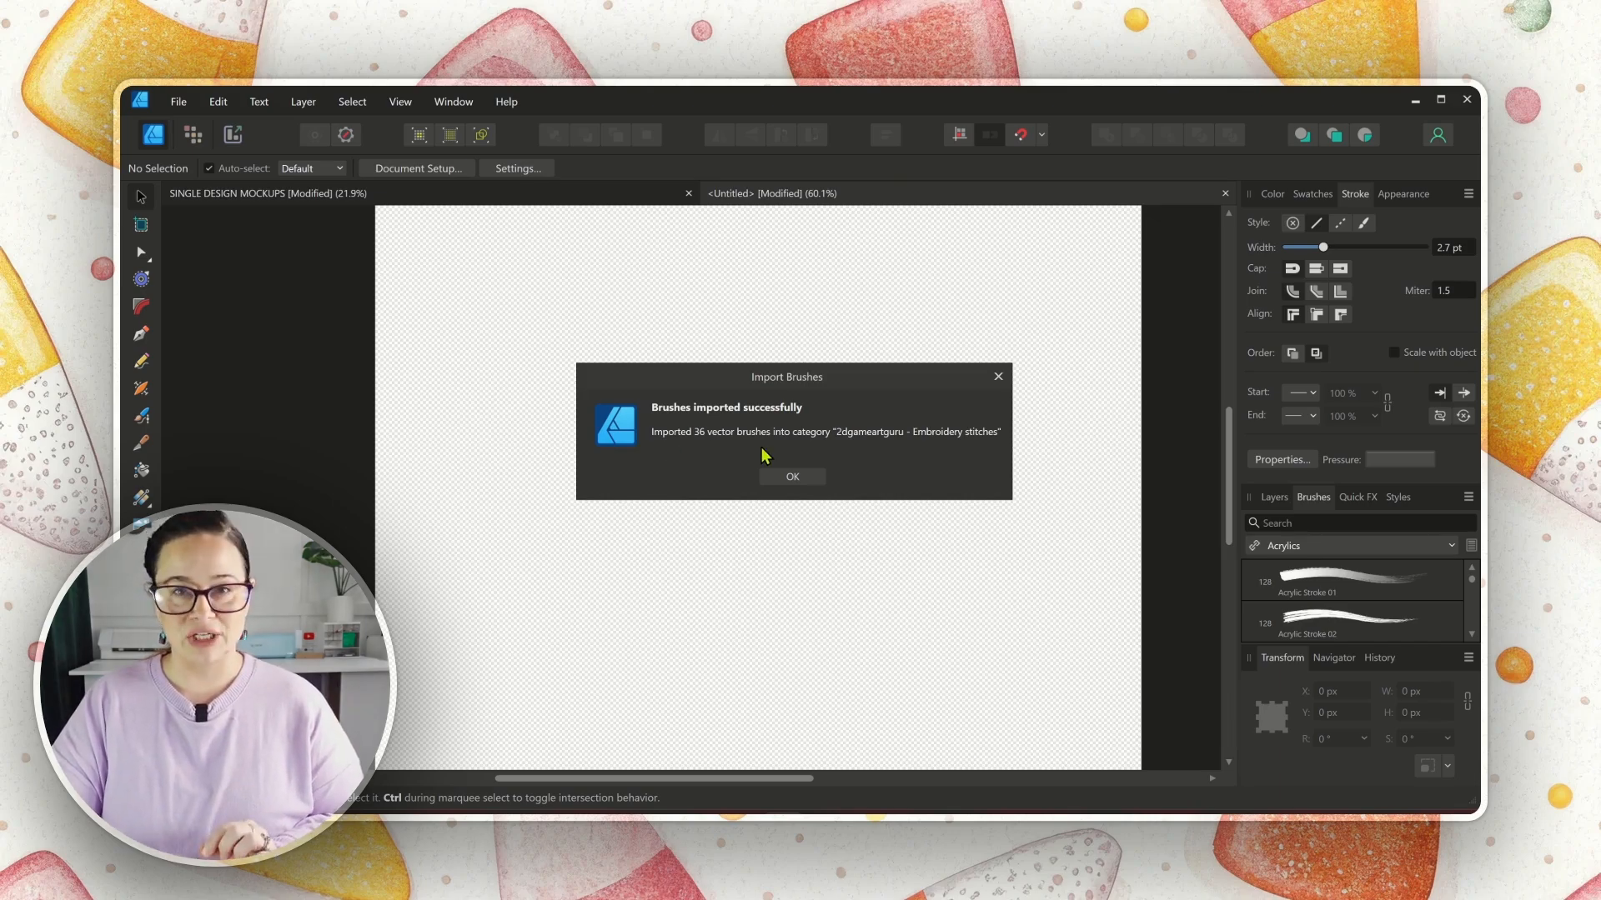
mouse_move(751, 463)
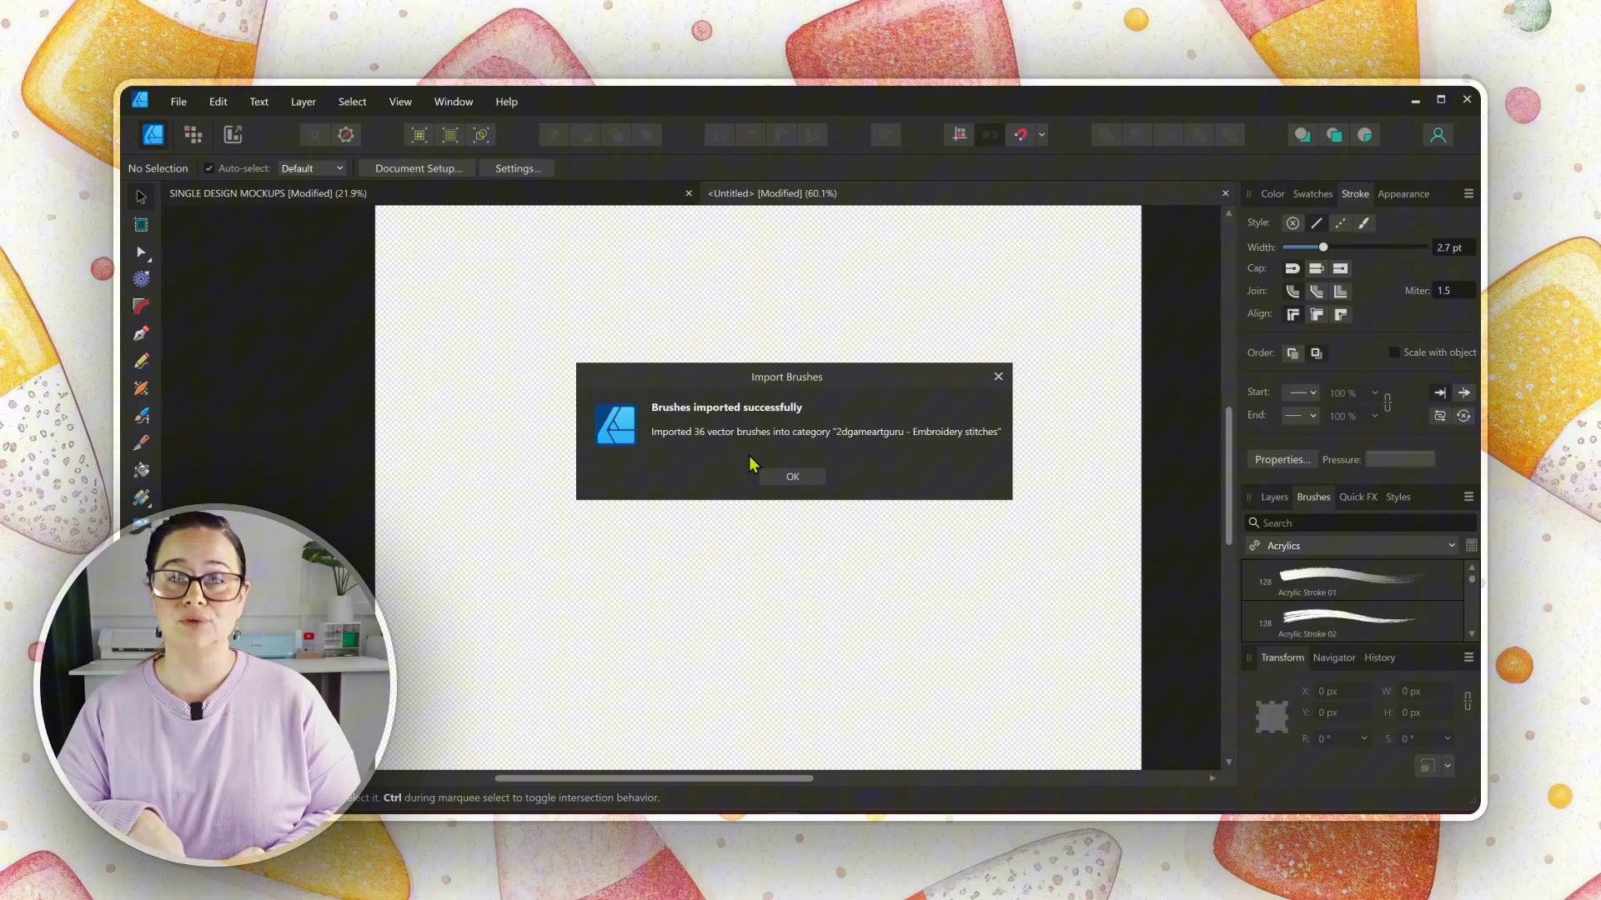
mouse_move(672, 454)
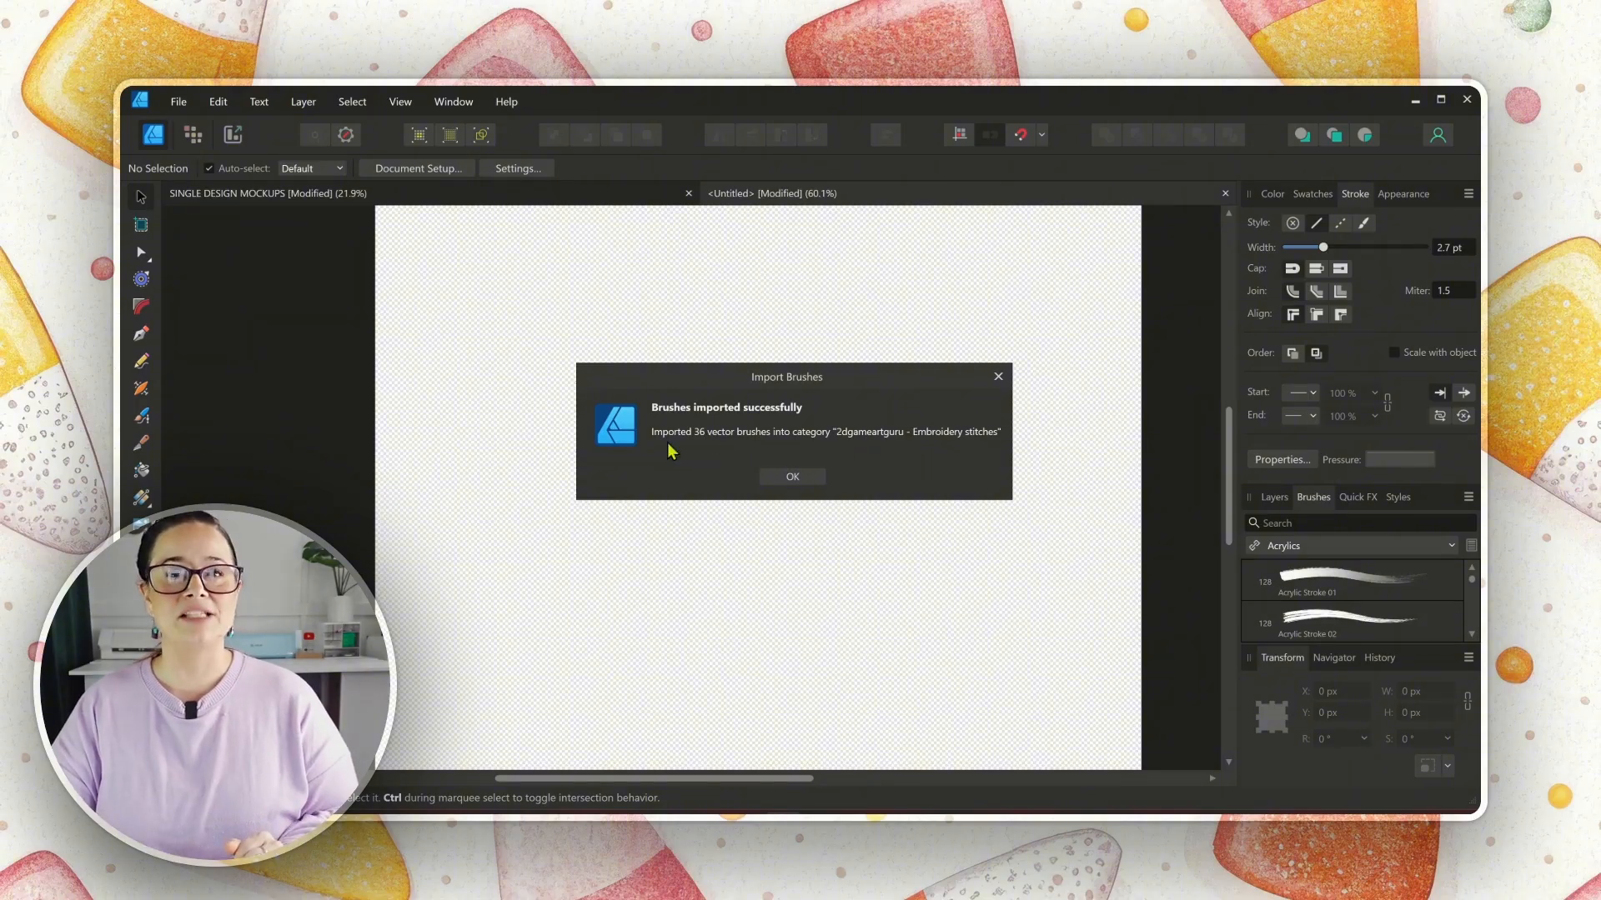
mouse_move(940, 455)
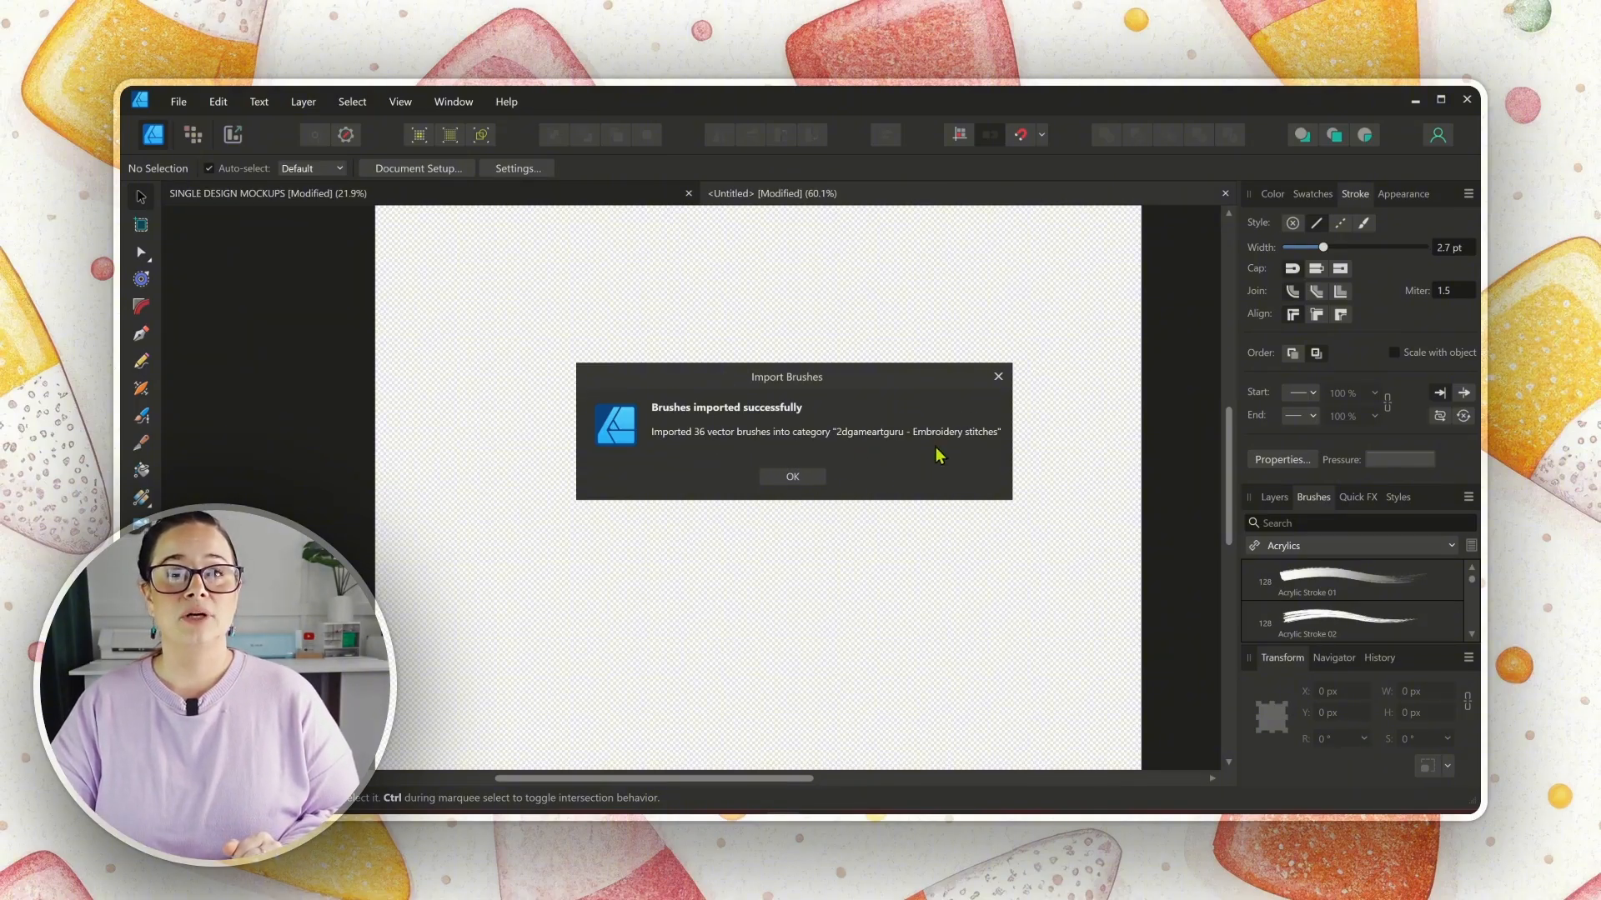
click(792, 477)
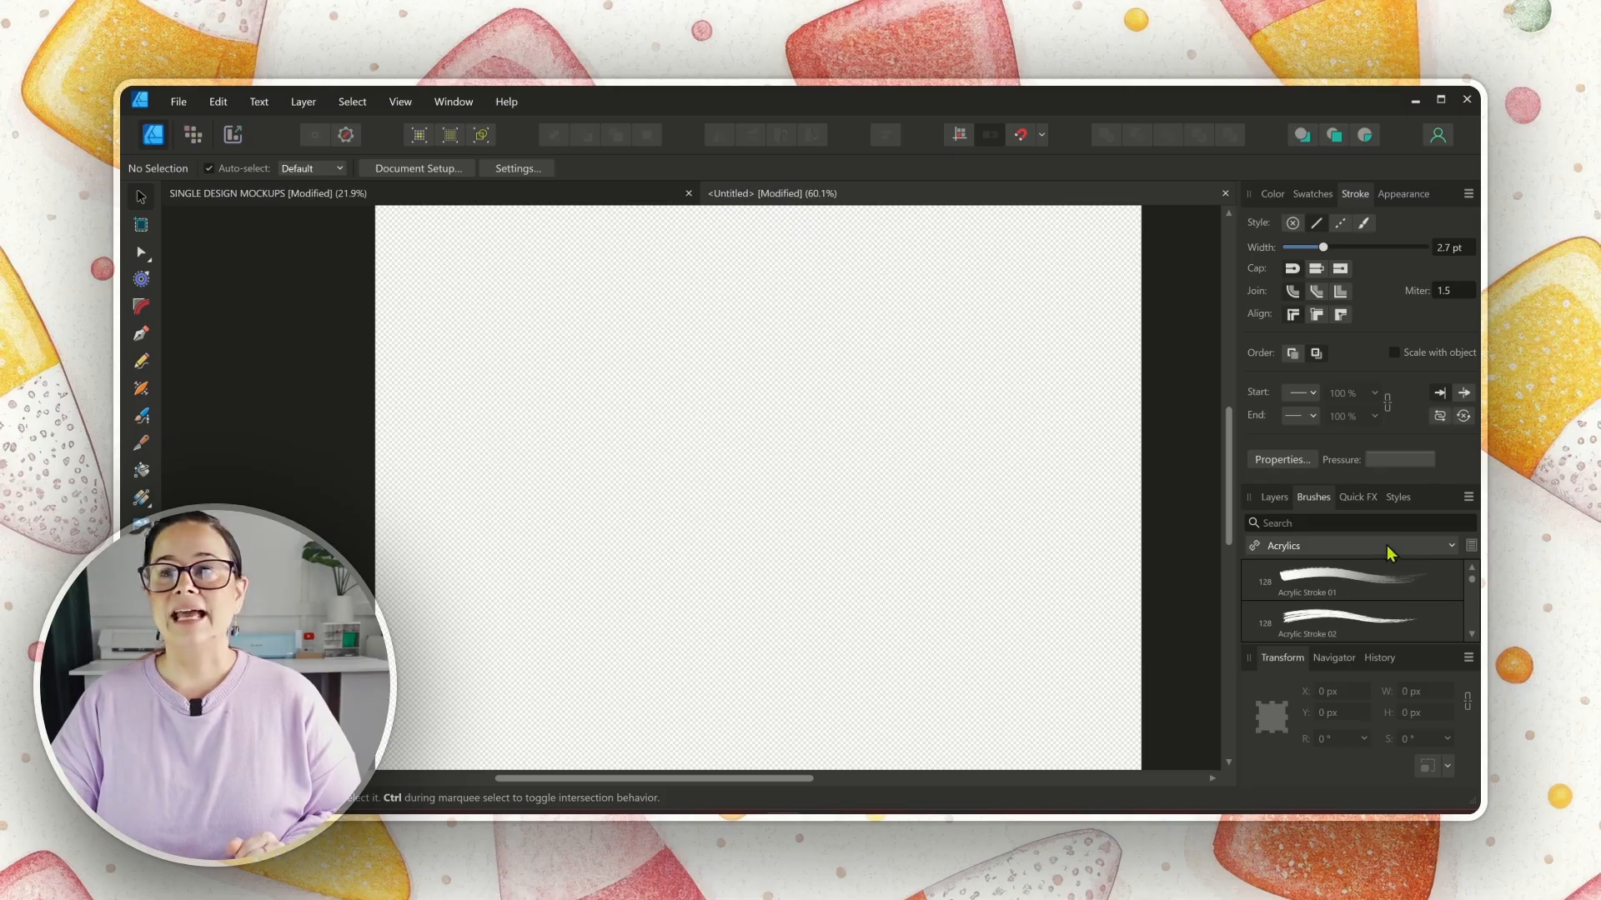
mouse_move(1314, 503)
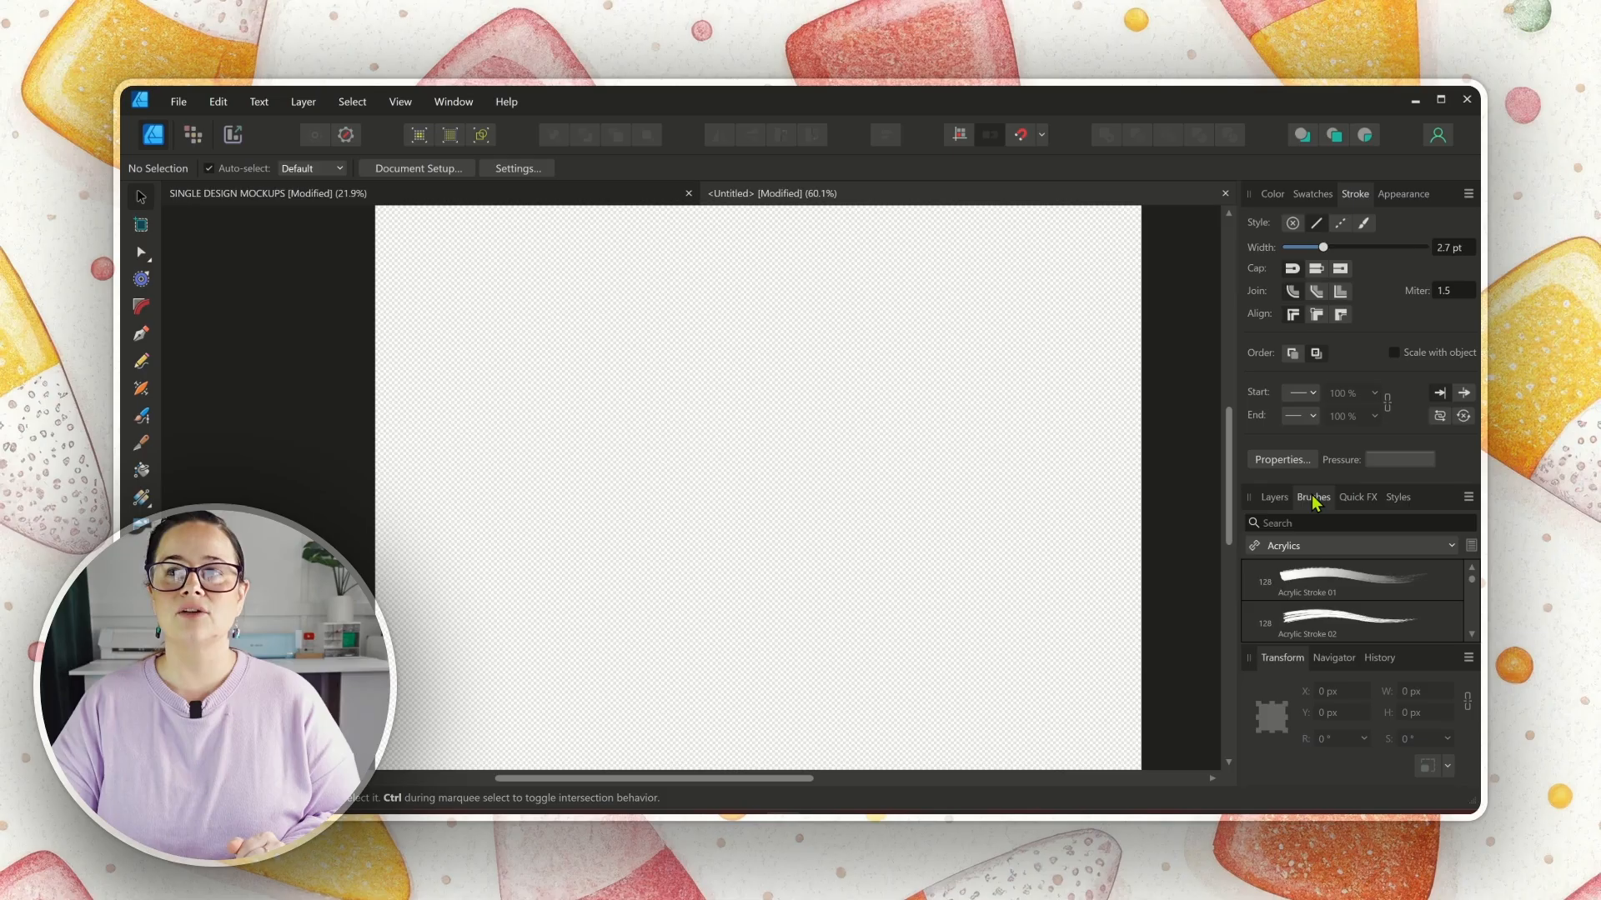
Step: Switch the Brushes panel to the imported Embroidery stitches category
click(1451, 545)
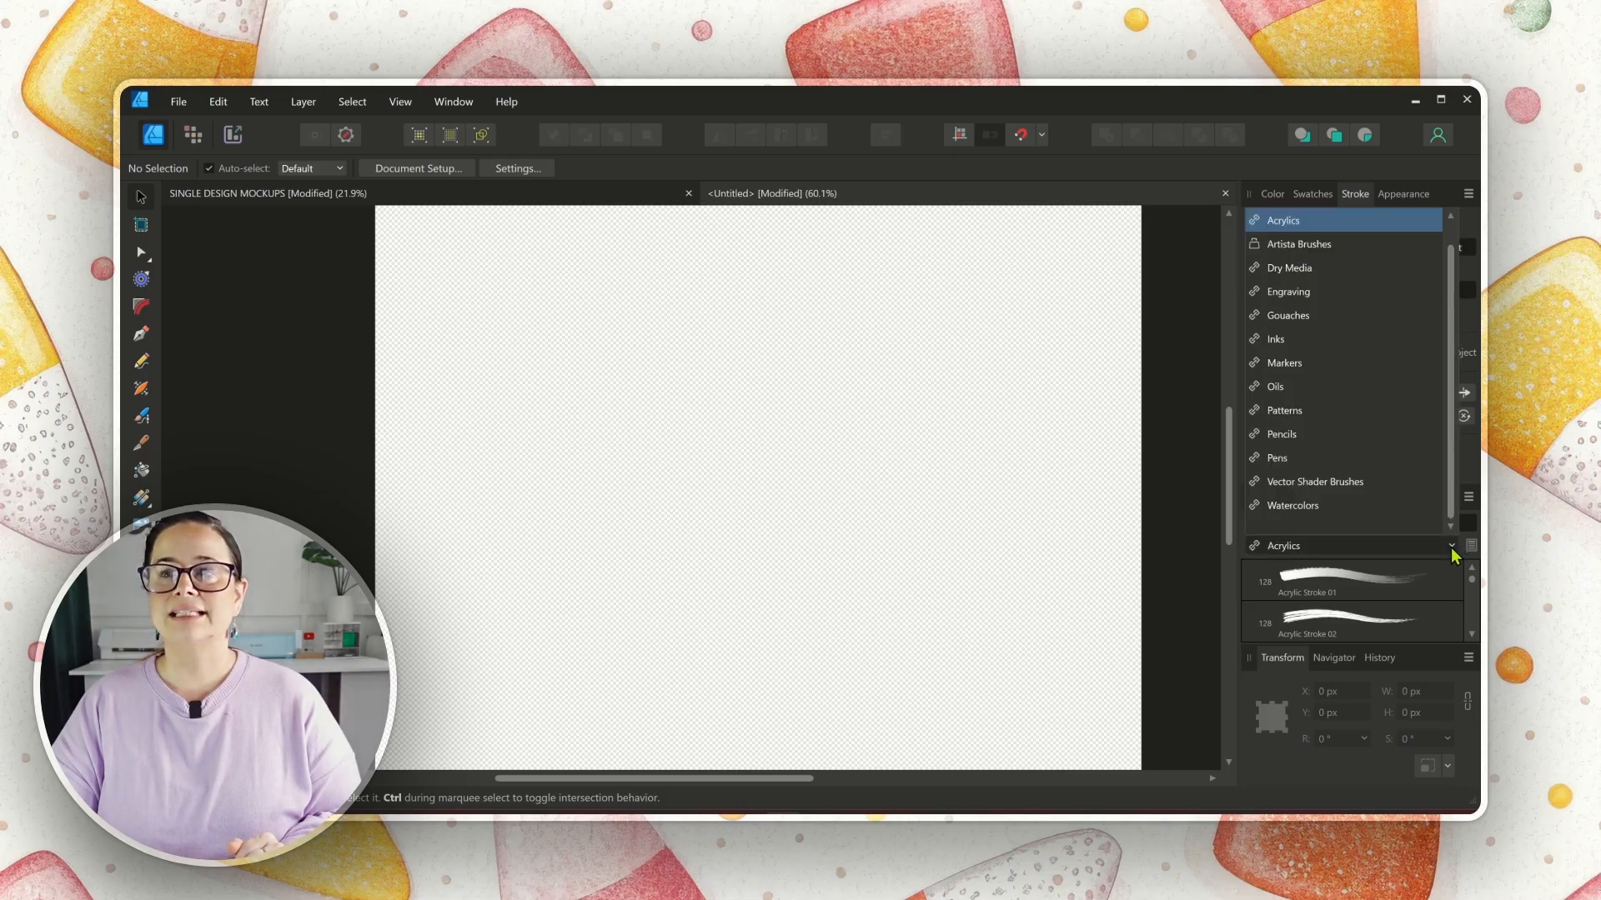
mouse_move(1360, 533)
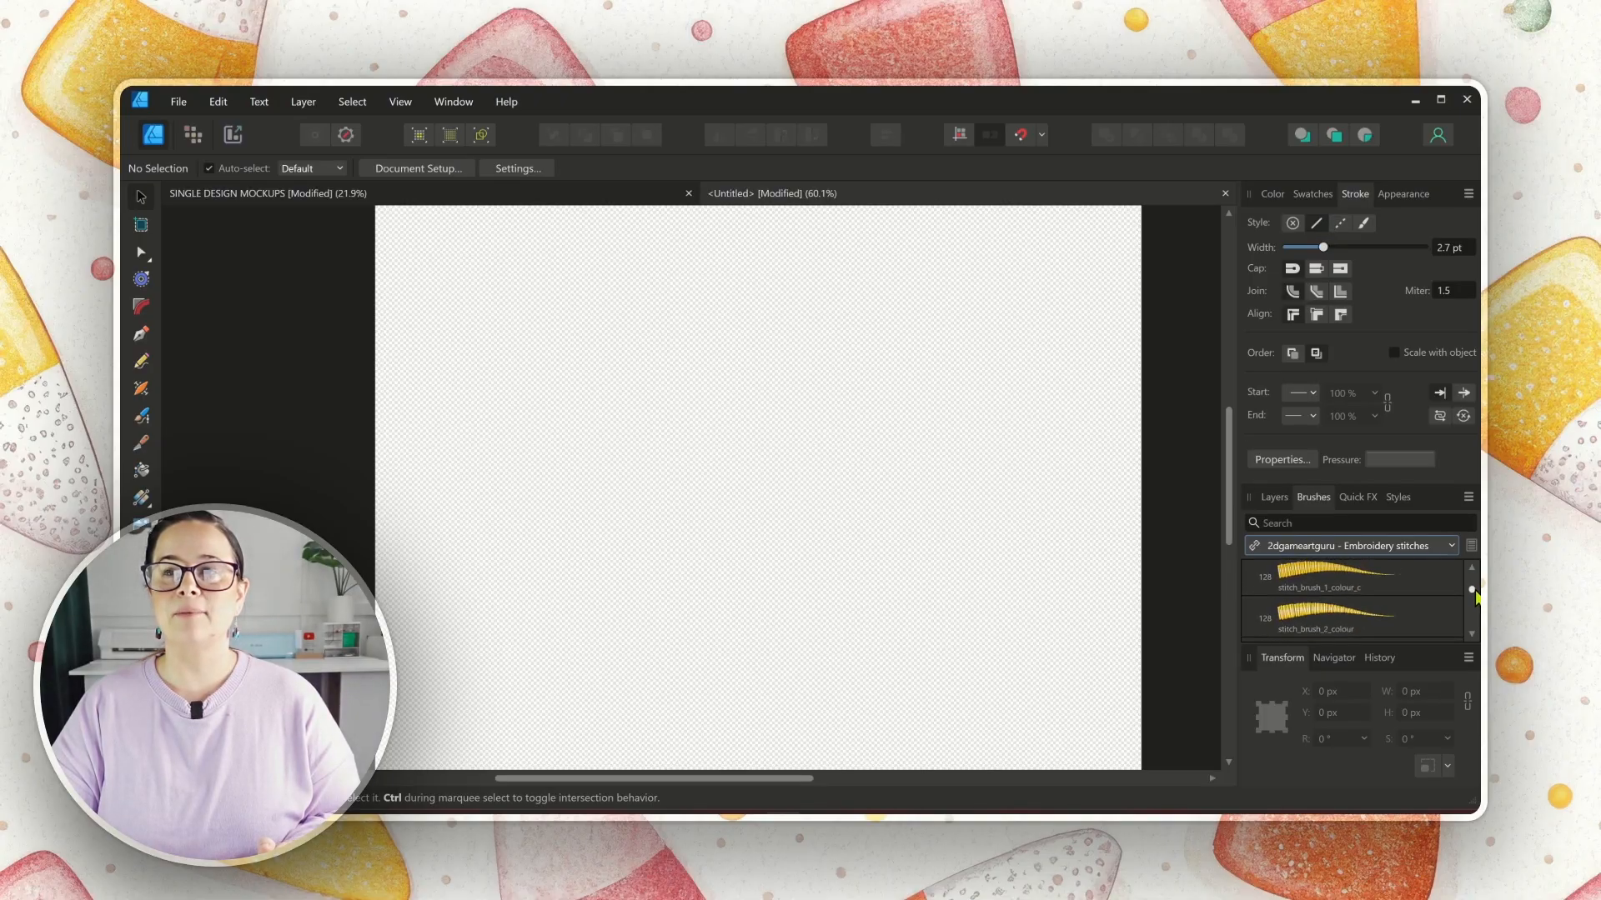
scroll(down, 3)
text(S)
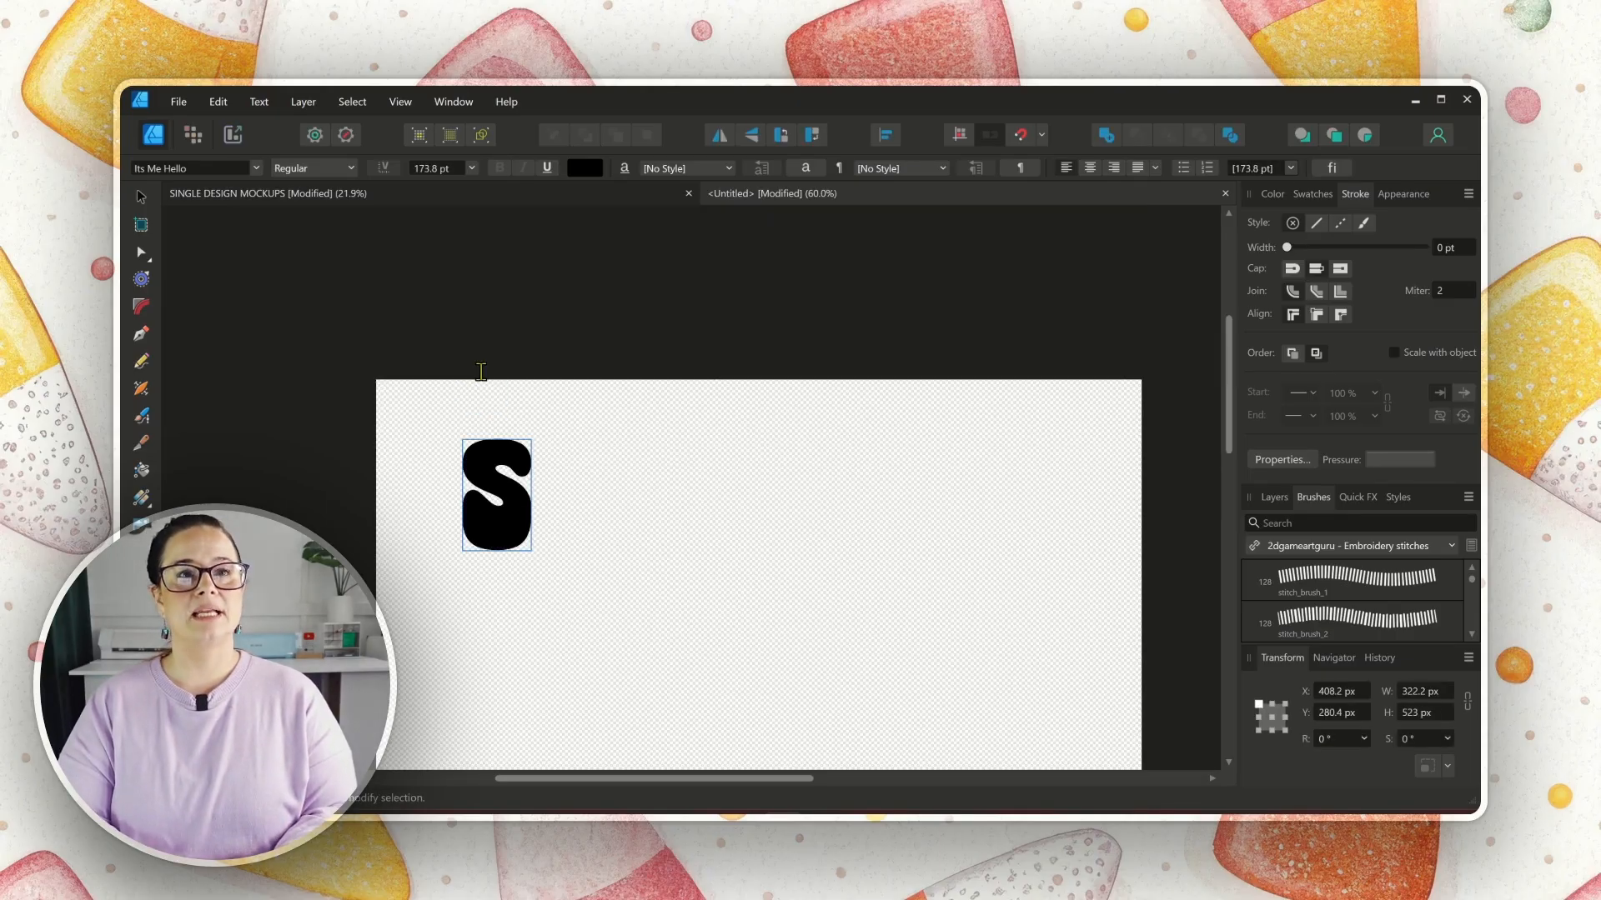
Step: Type the word Spooky as large artistic text, fixing the missing o
text(pooky)
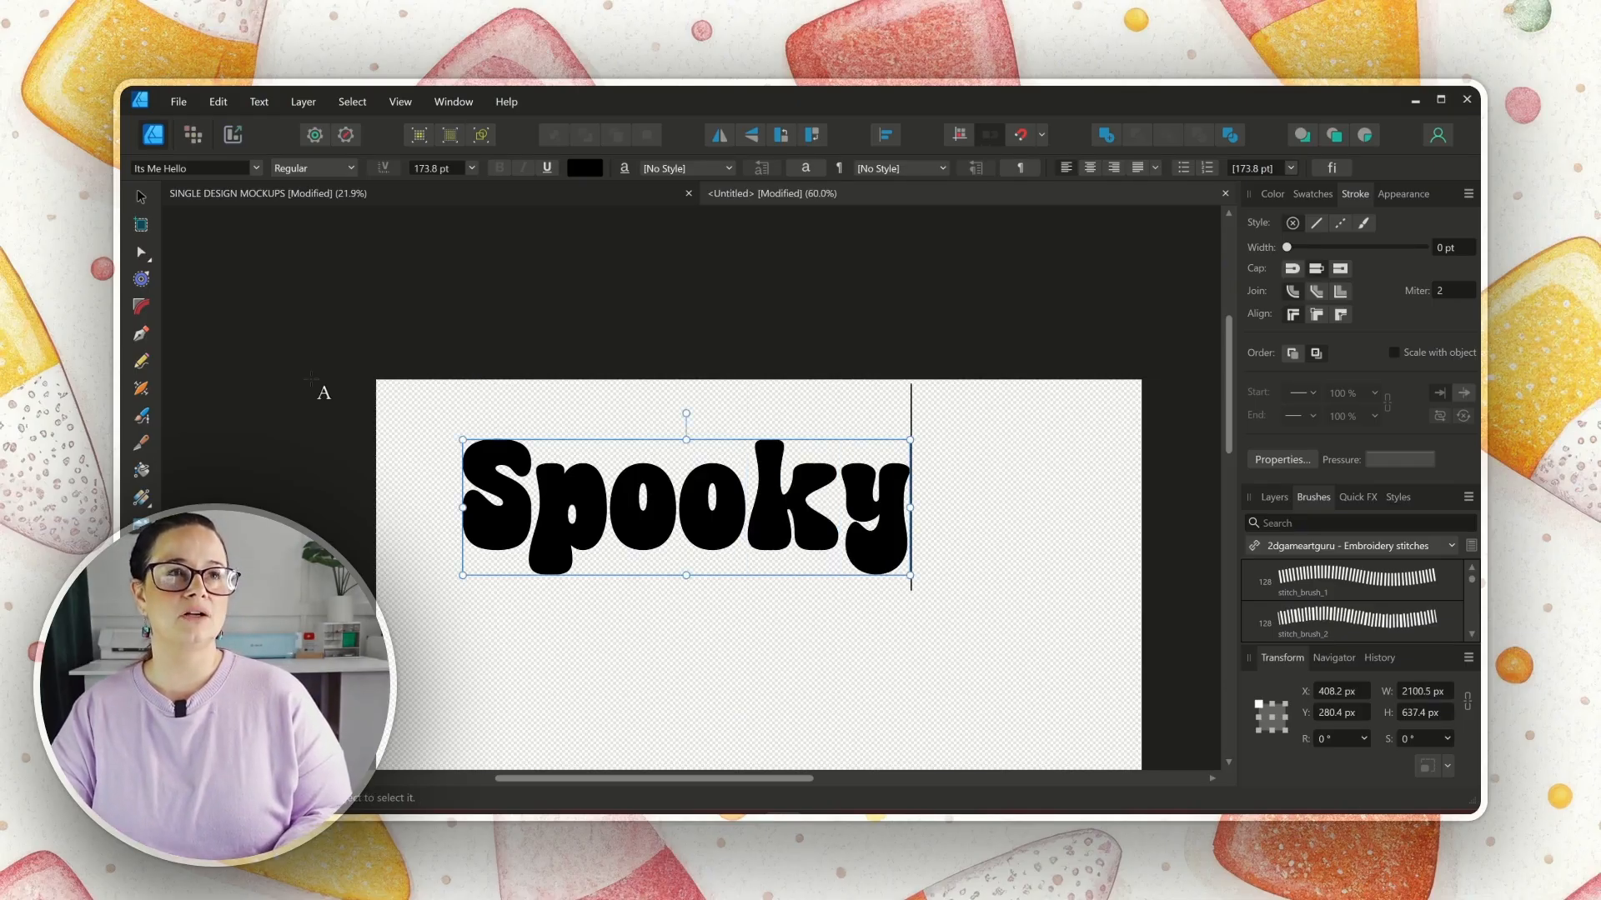
mouse_move(140, 199)
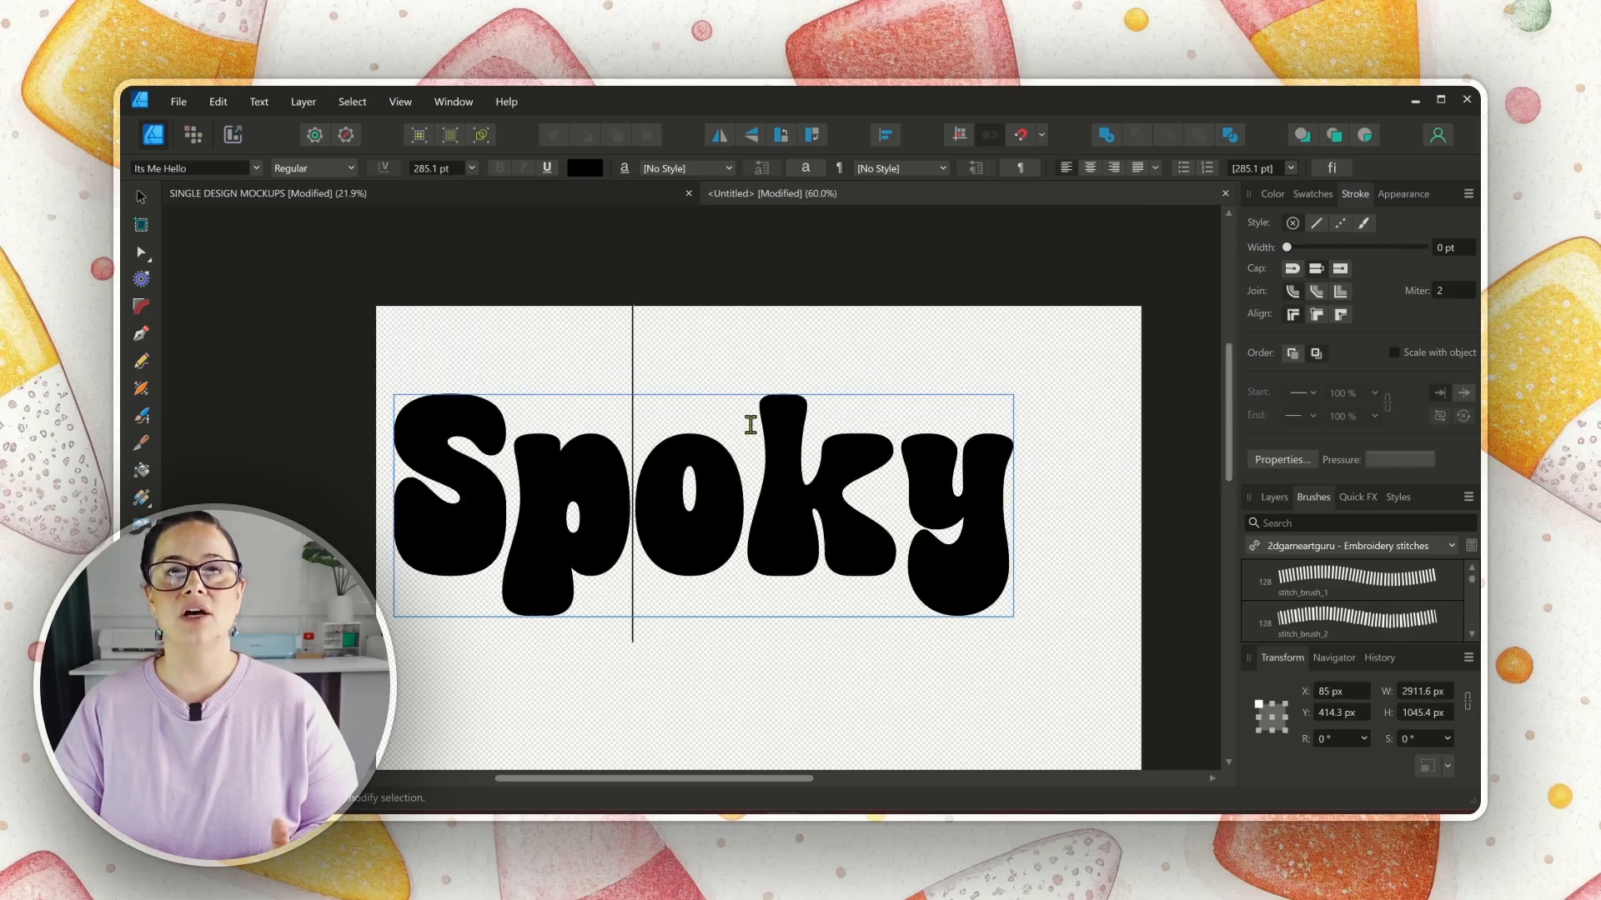
text(o)
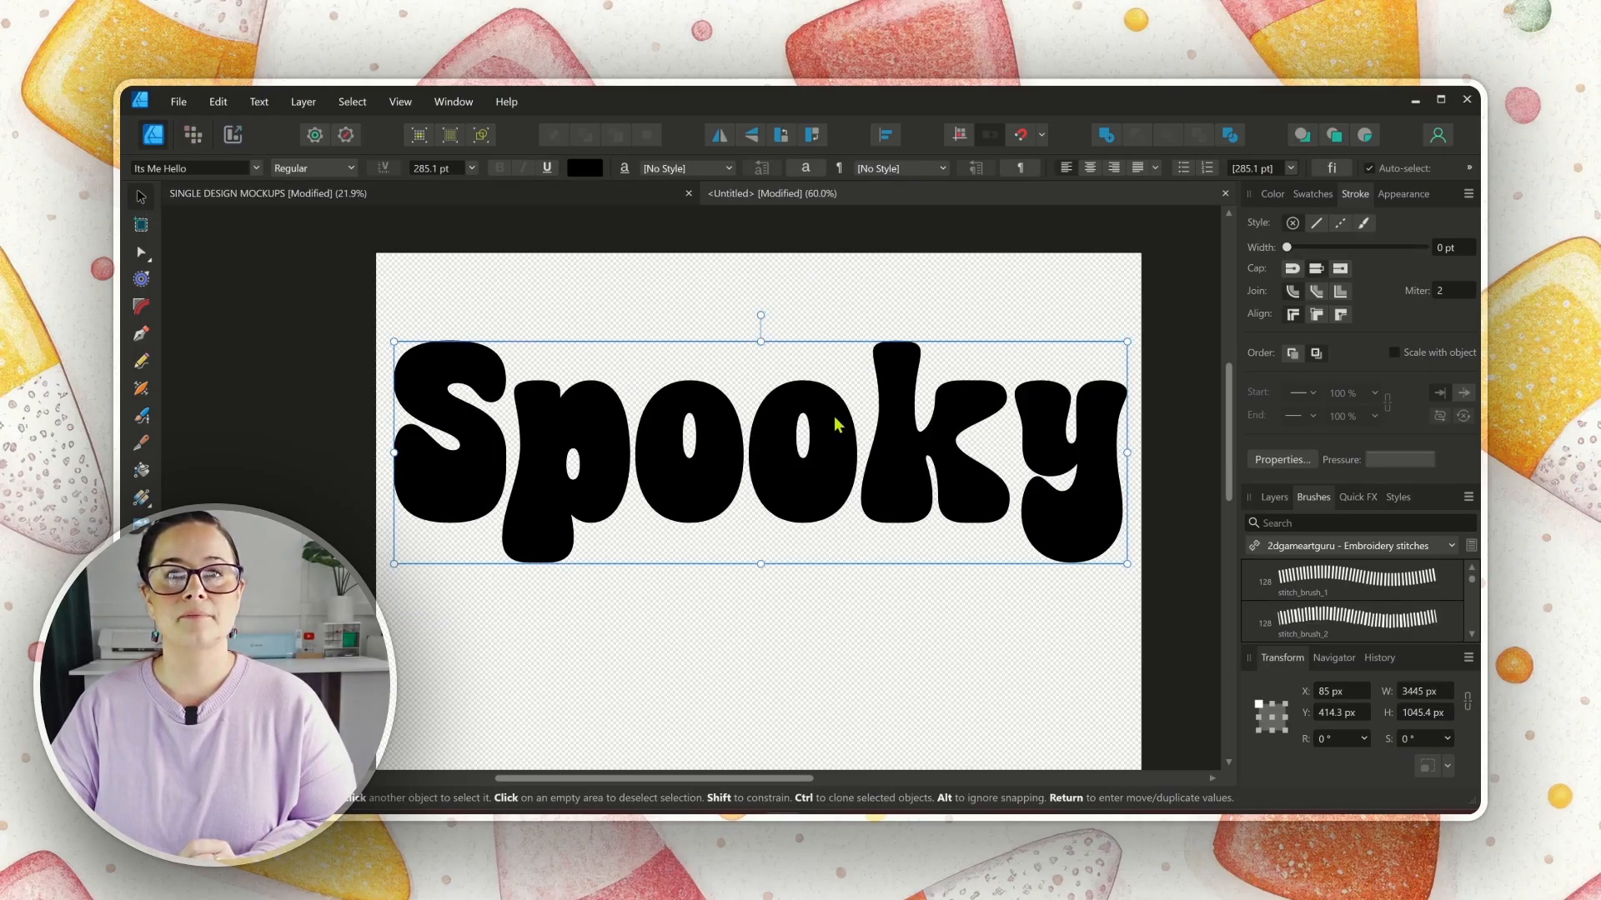
Step: Convert the Spooky text to curves and select a letter shape with the Node tool
right_click(837, 426)
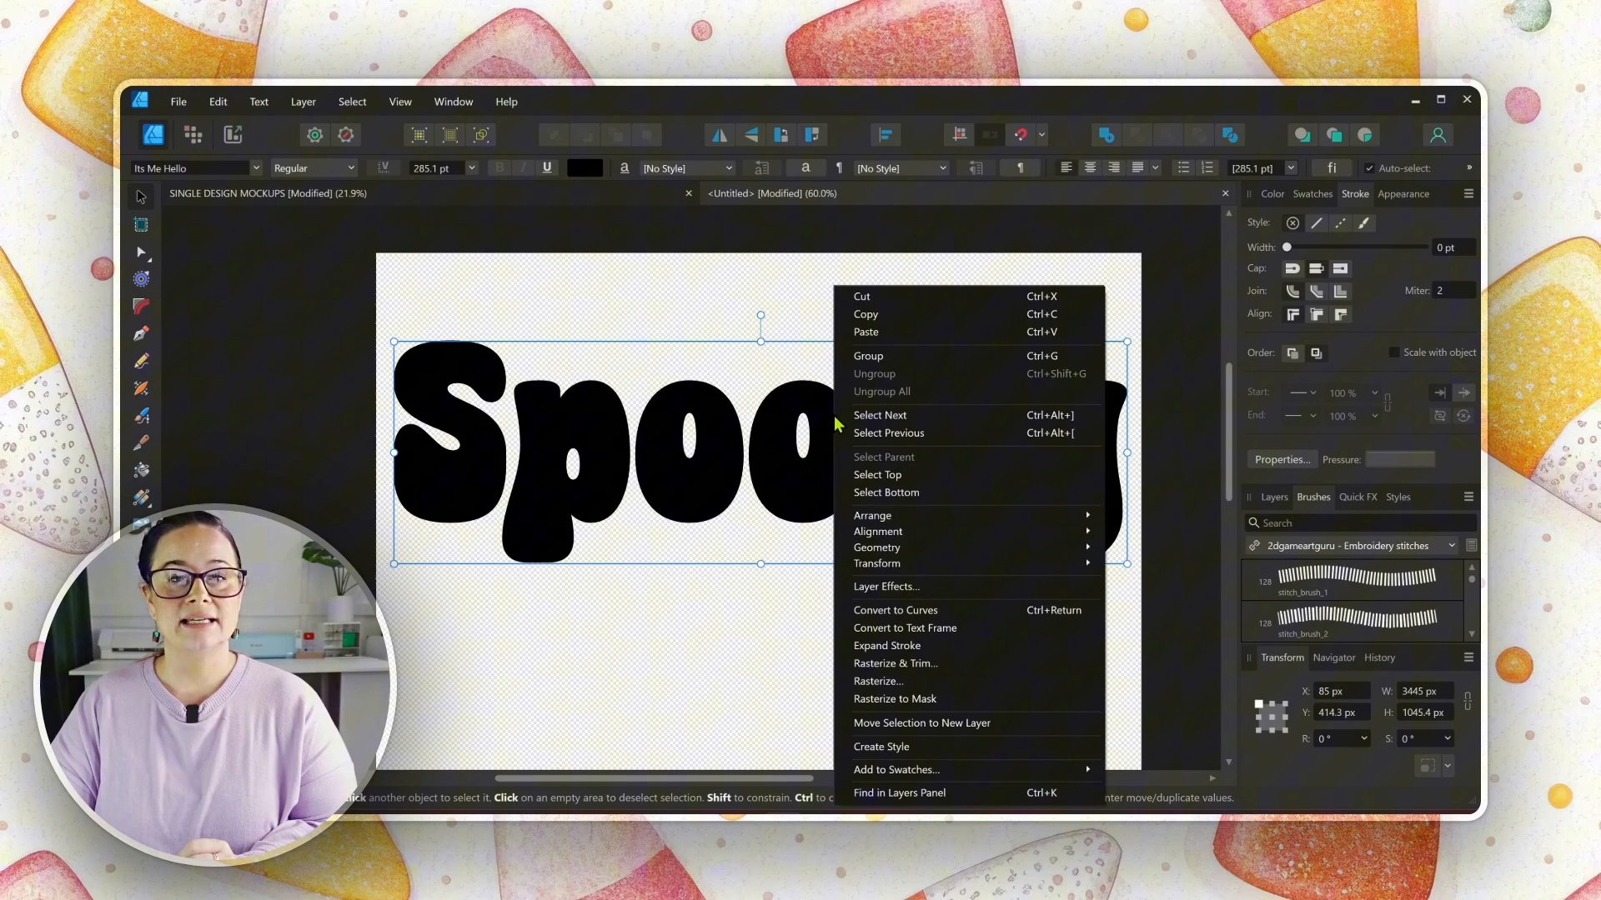
mouse_move(900, 627)
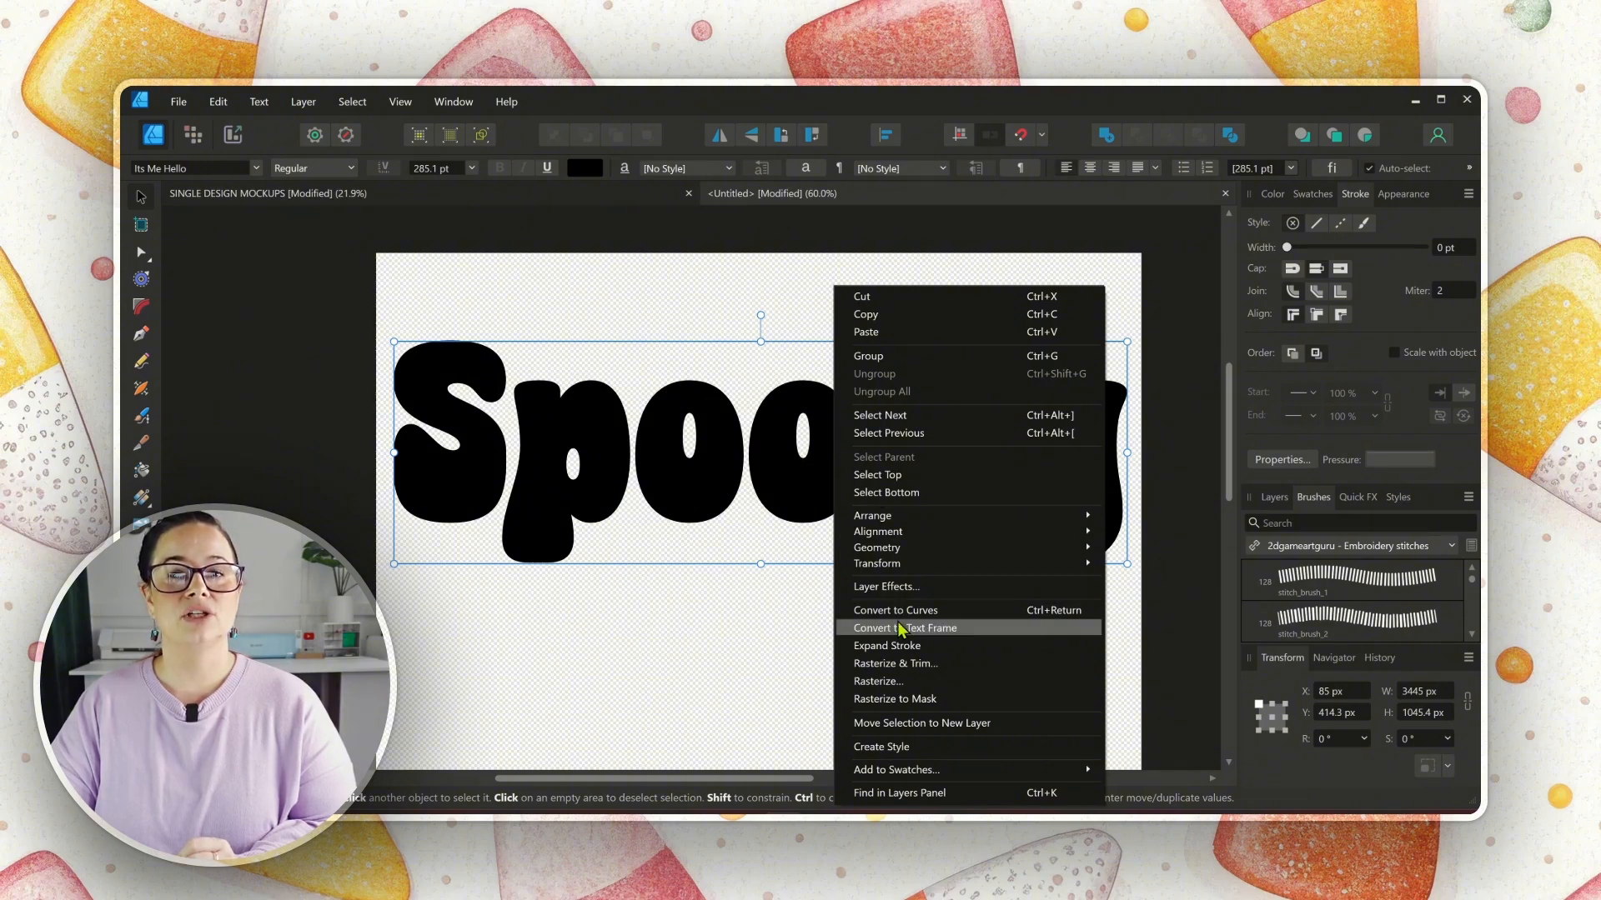
click(895, 610)
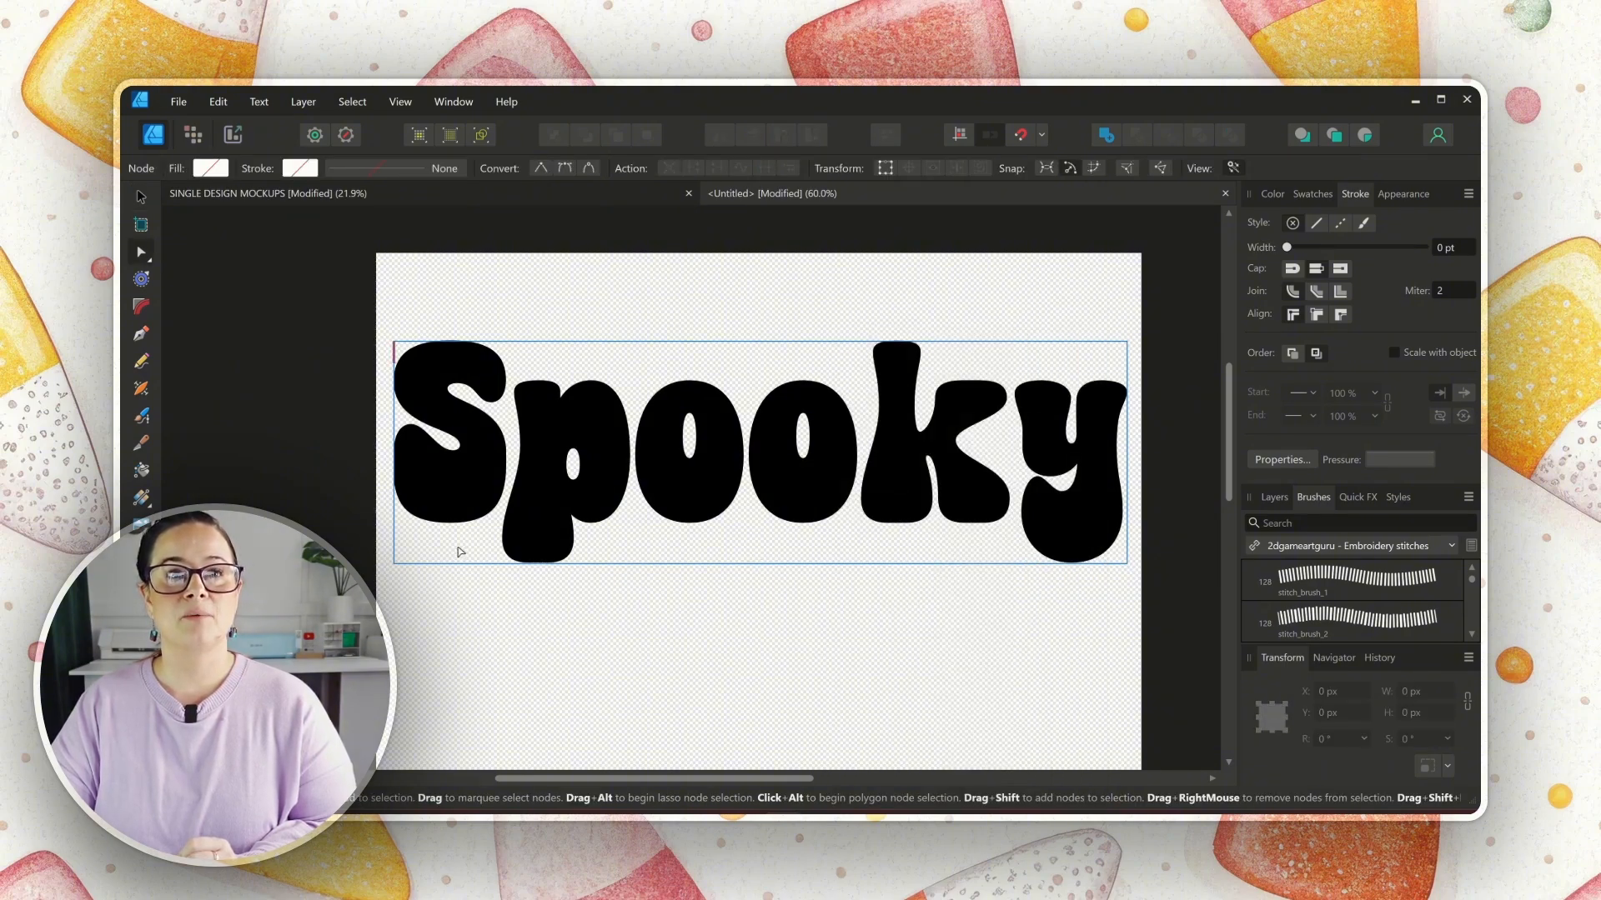
click(450, 422)
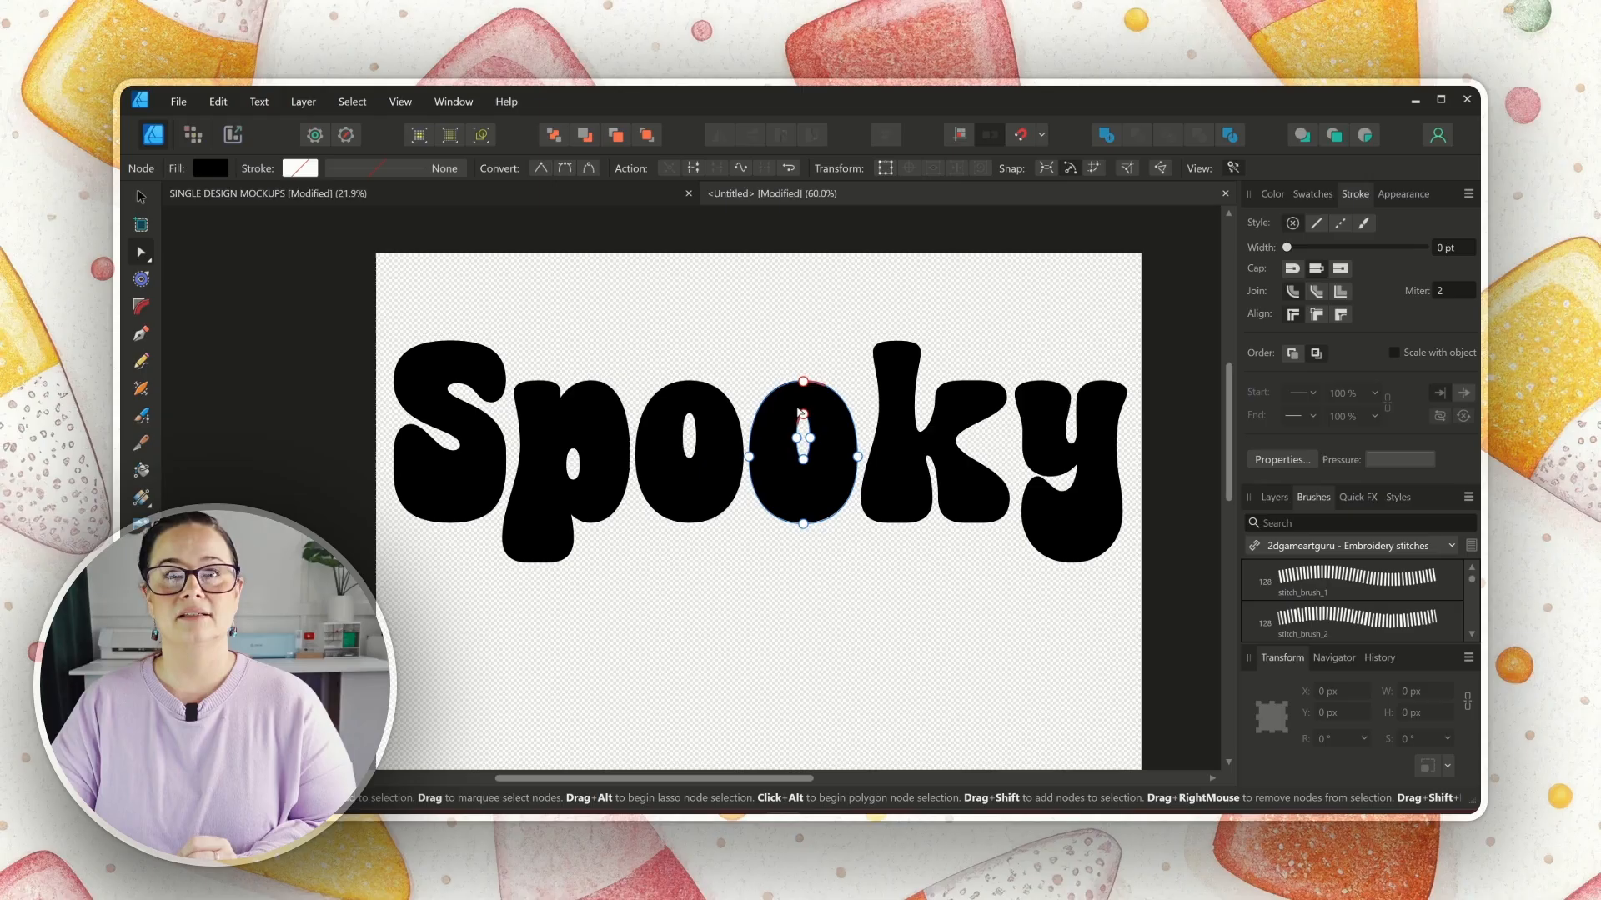
click(929, 445)
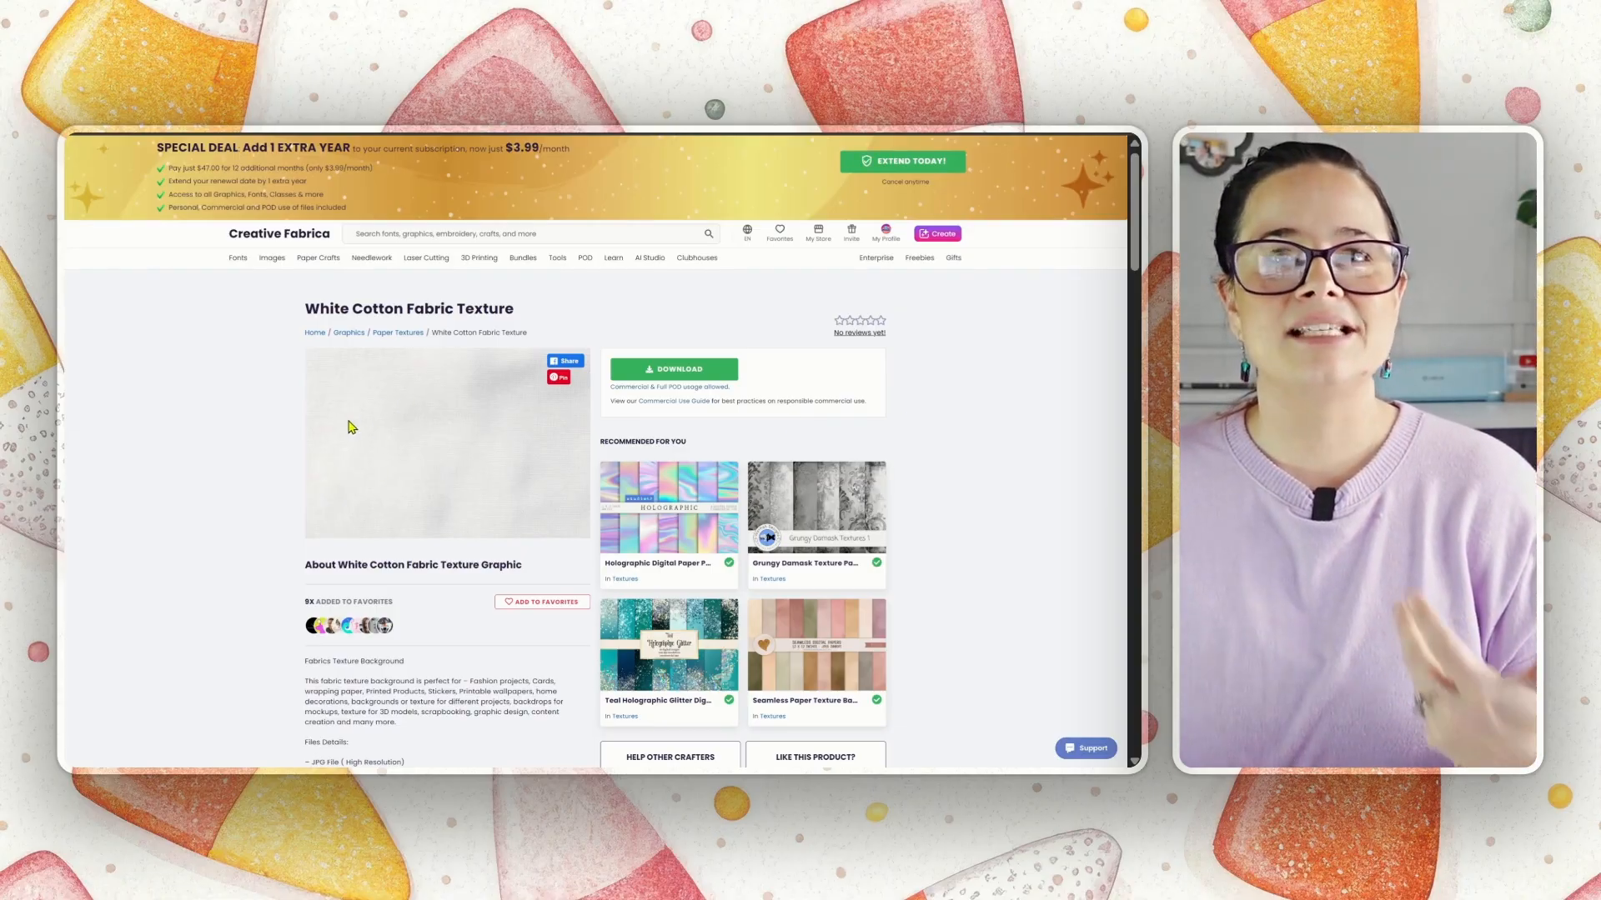
mouse_move(466, 458)
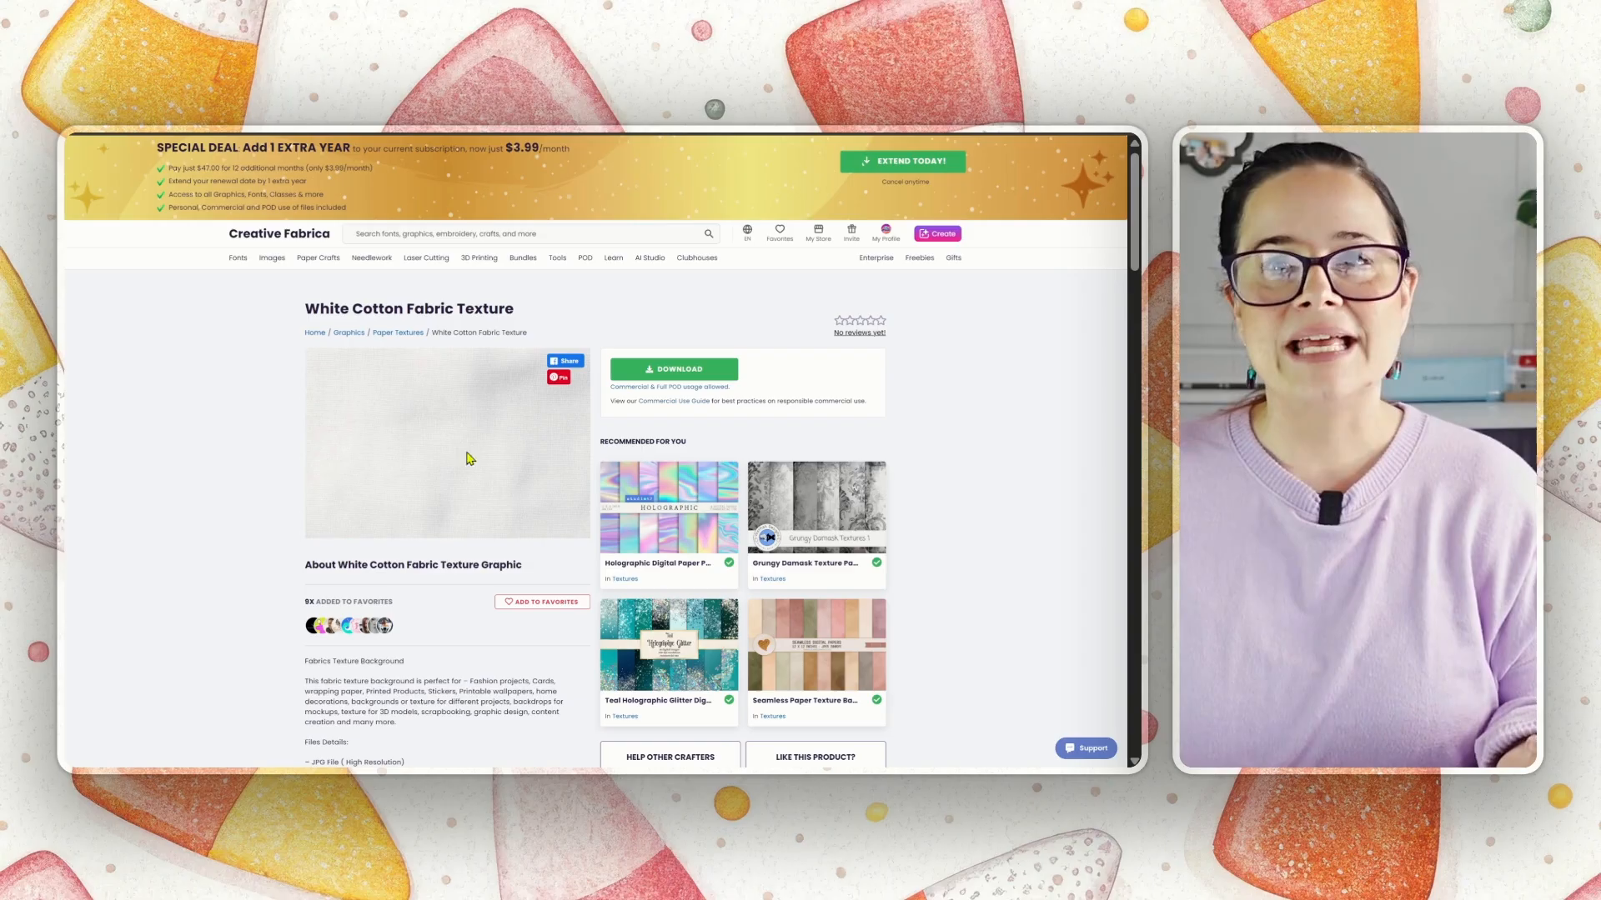
scroll(down, 3)
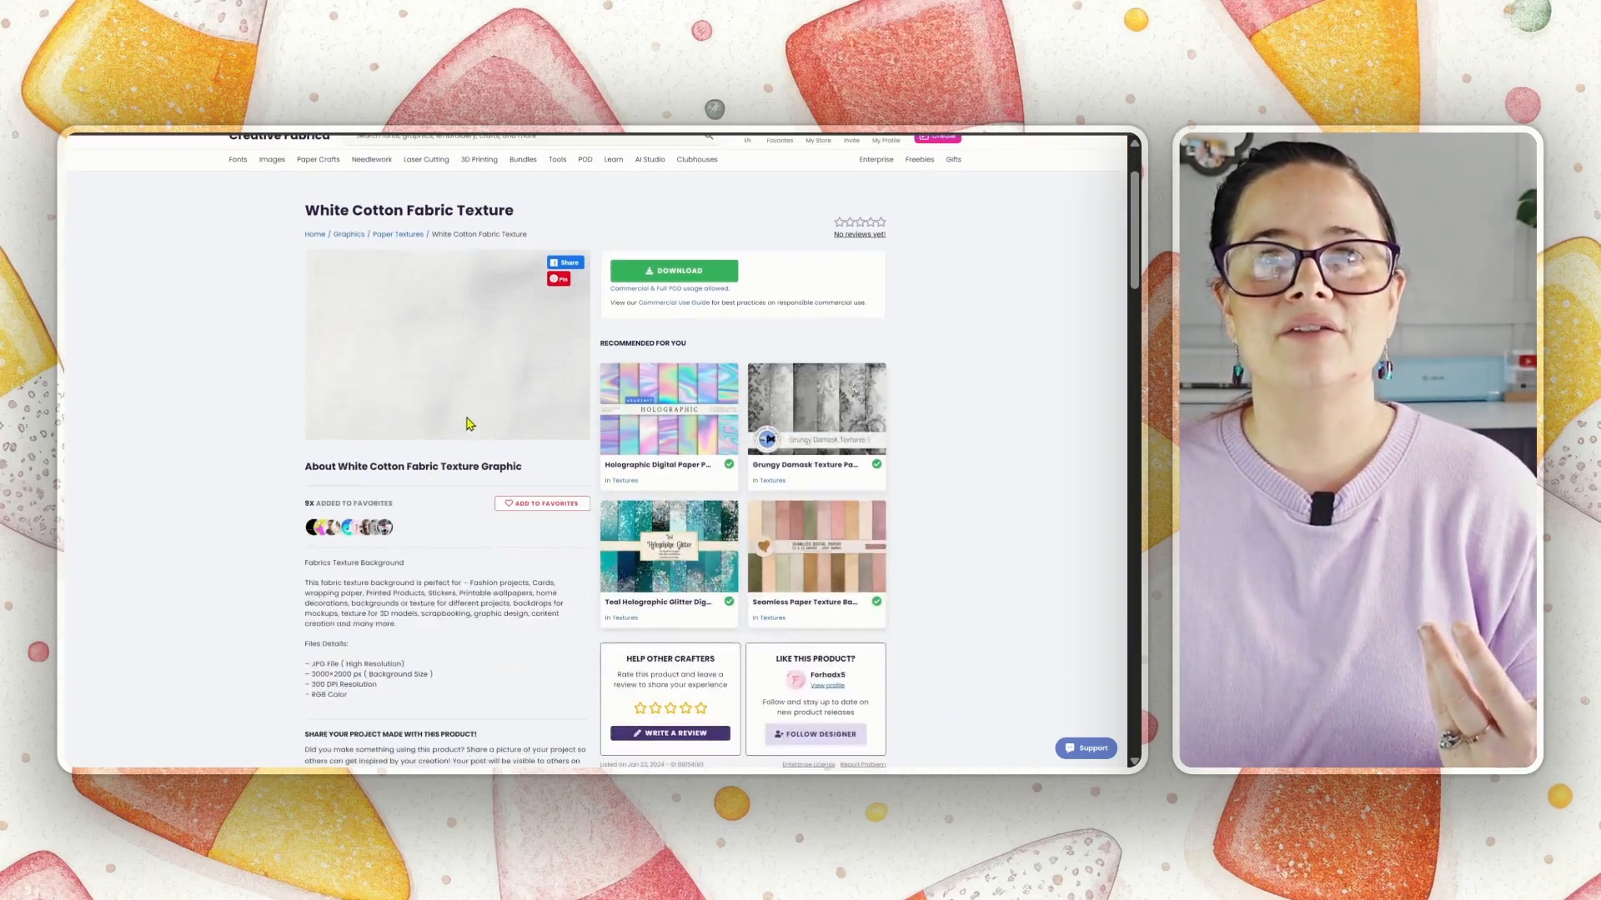
mouse_move(567, 426)
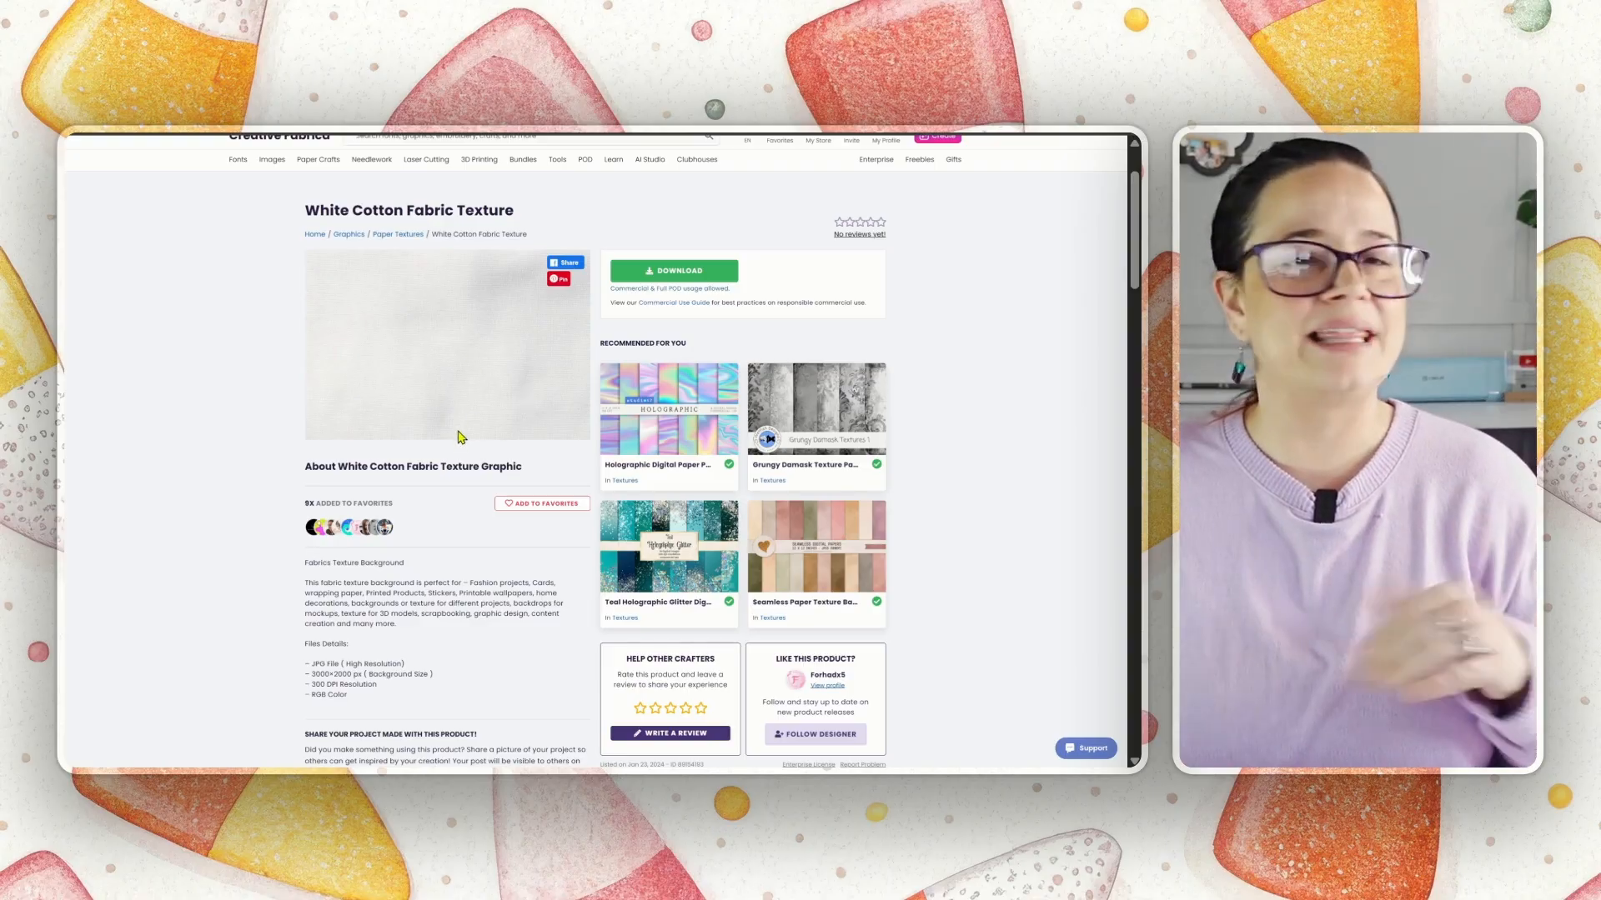
mouse_move(443, 313)
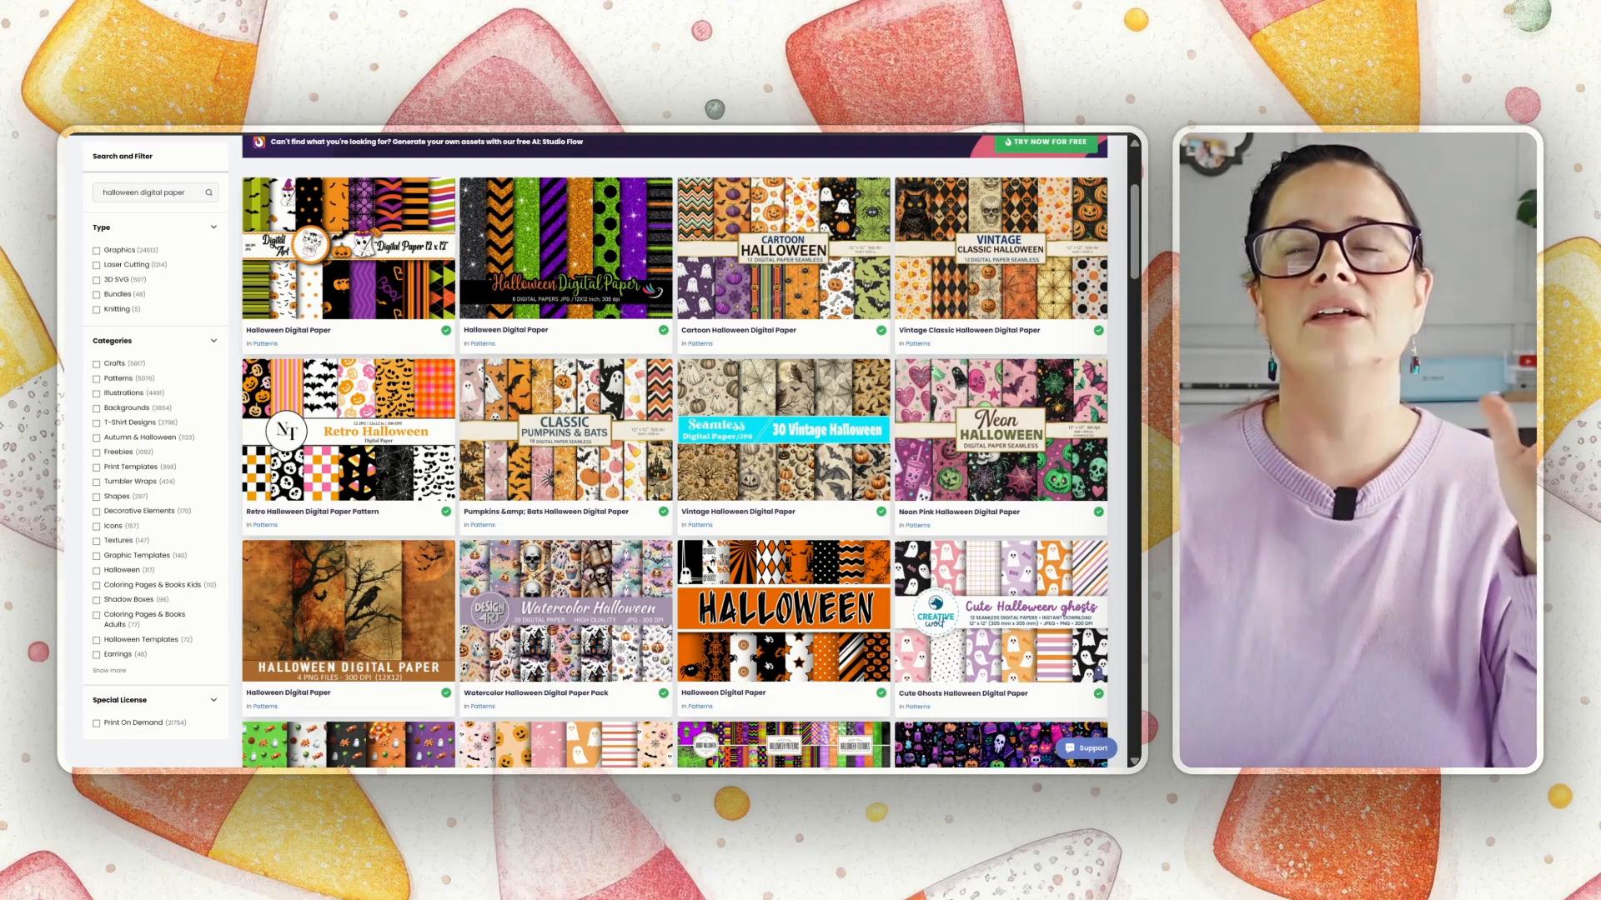
mouse_move(844, 520)
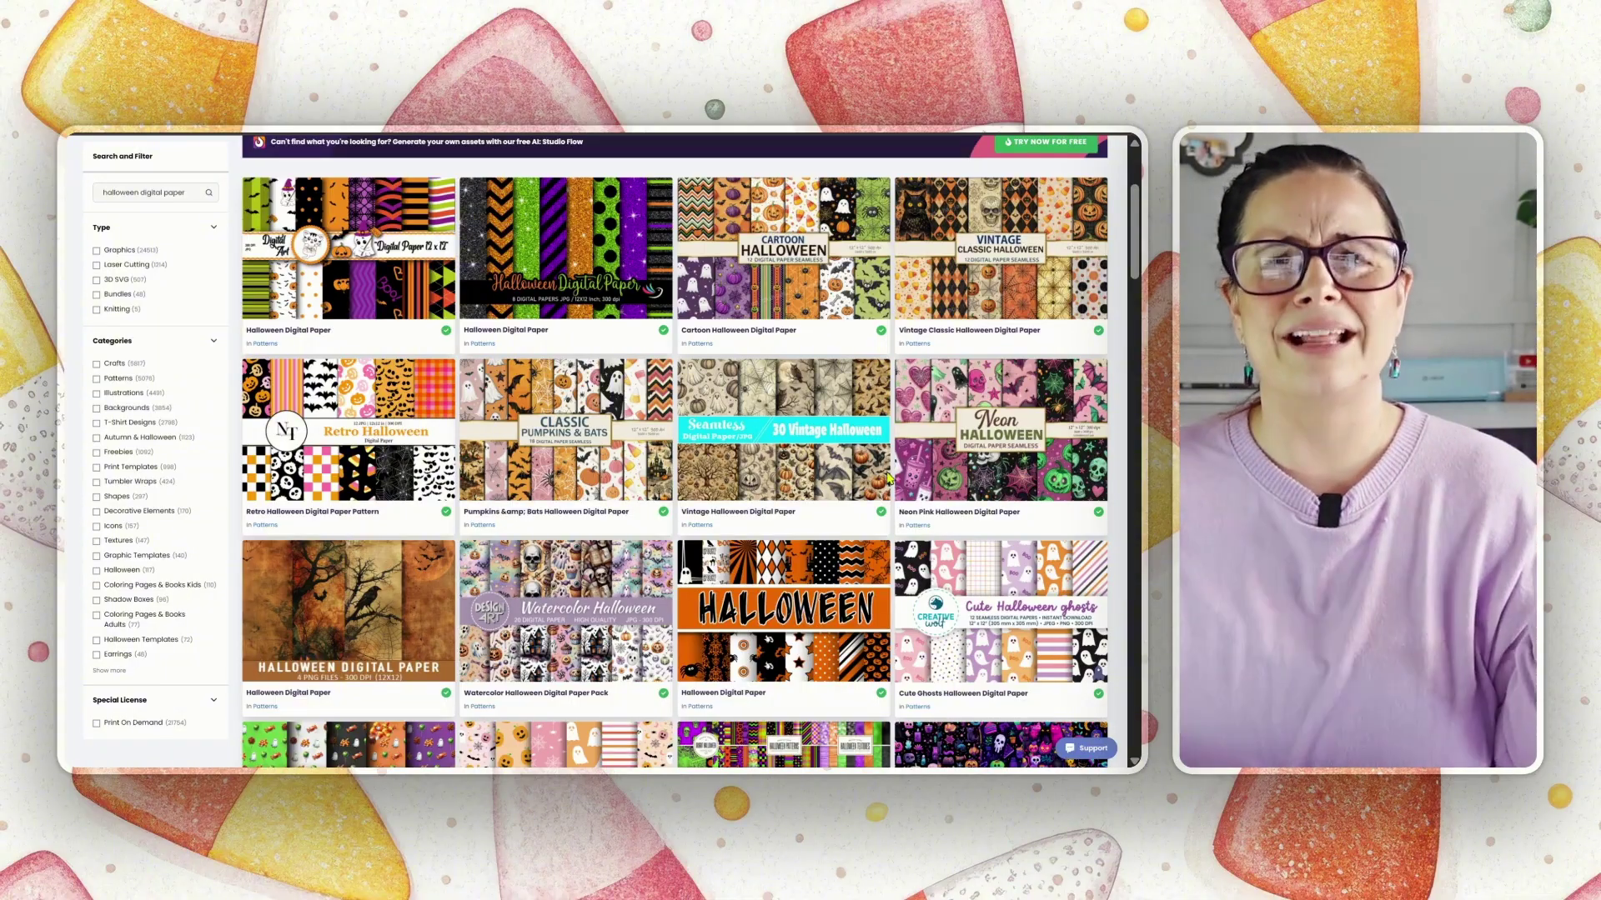
Step: Browse the Creative Fabrica Halloween digital paper pattern results
scroll(up, 3)
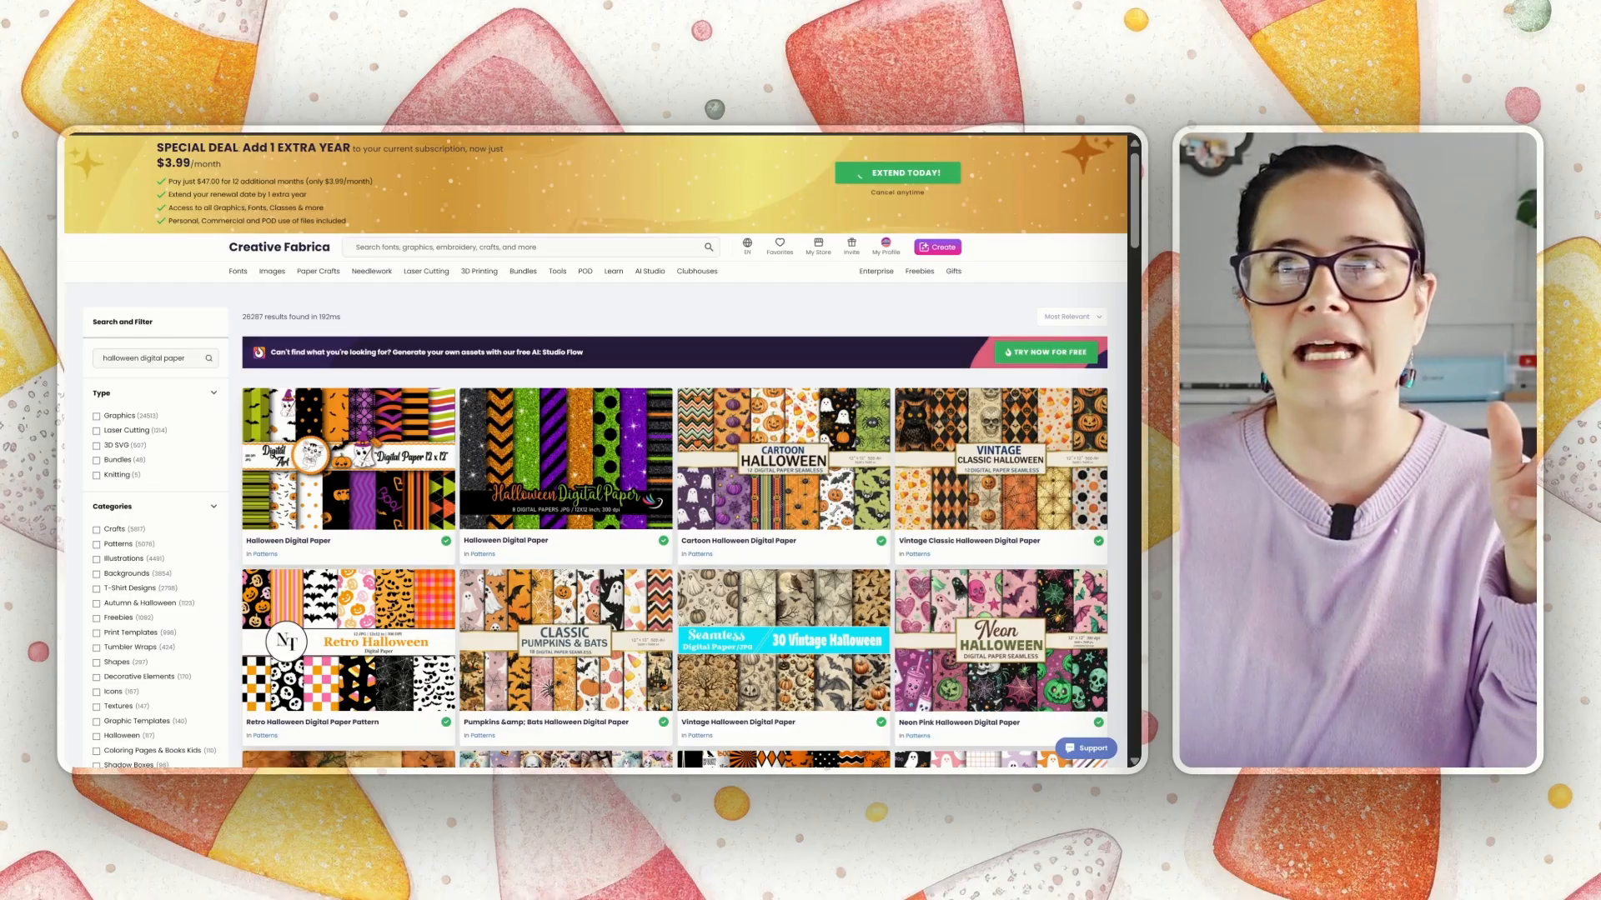
click(565, 652)
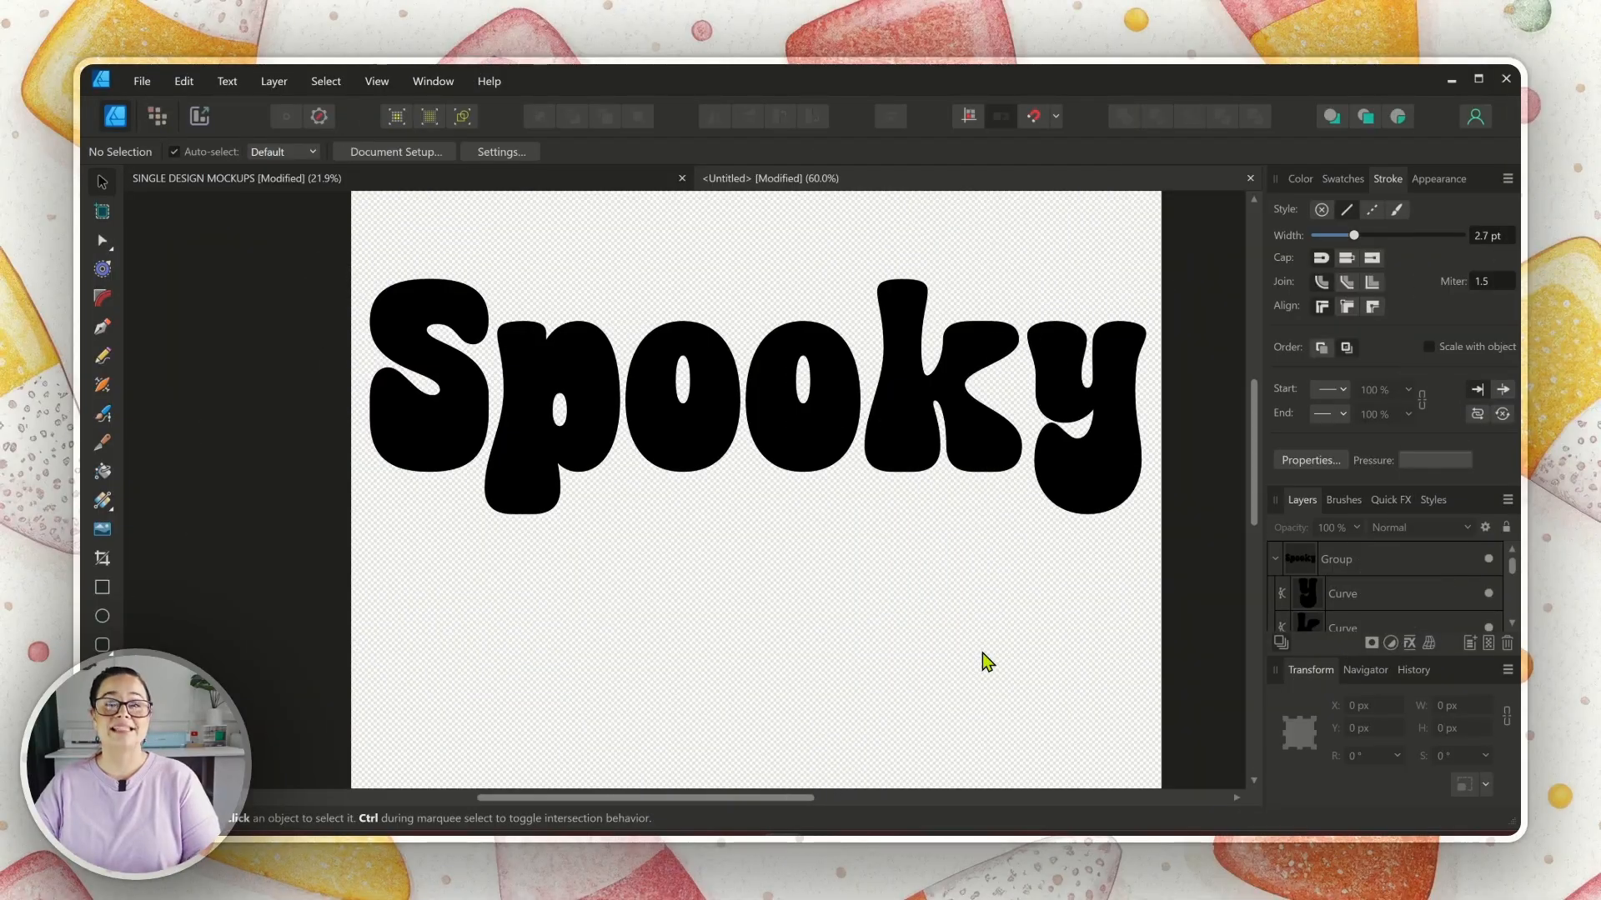
mouse_move(994, 650)
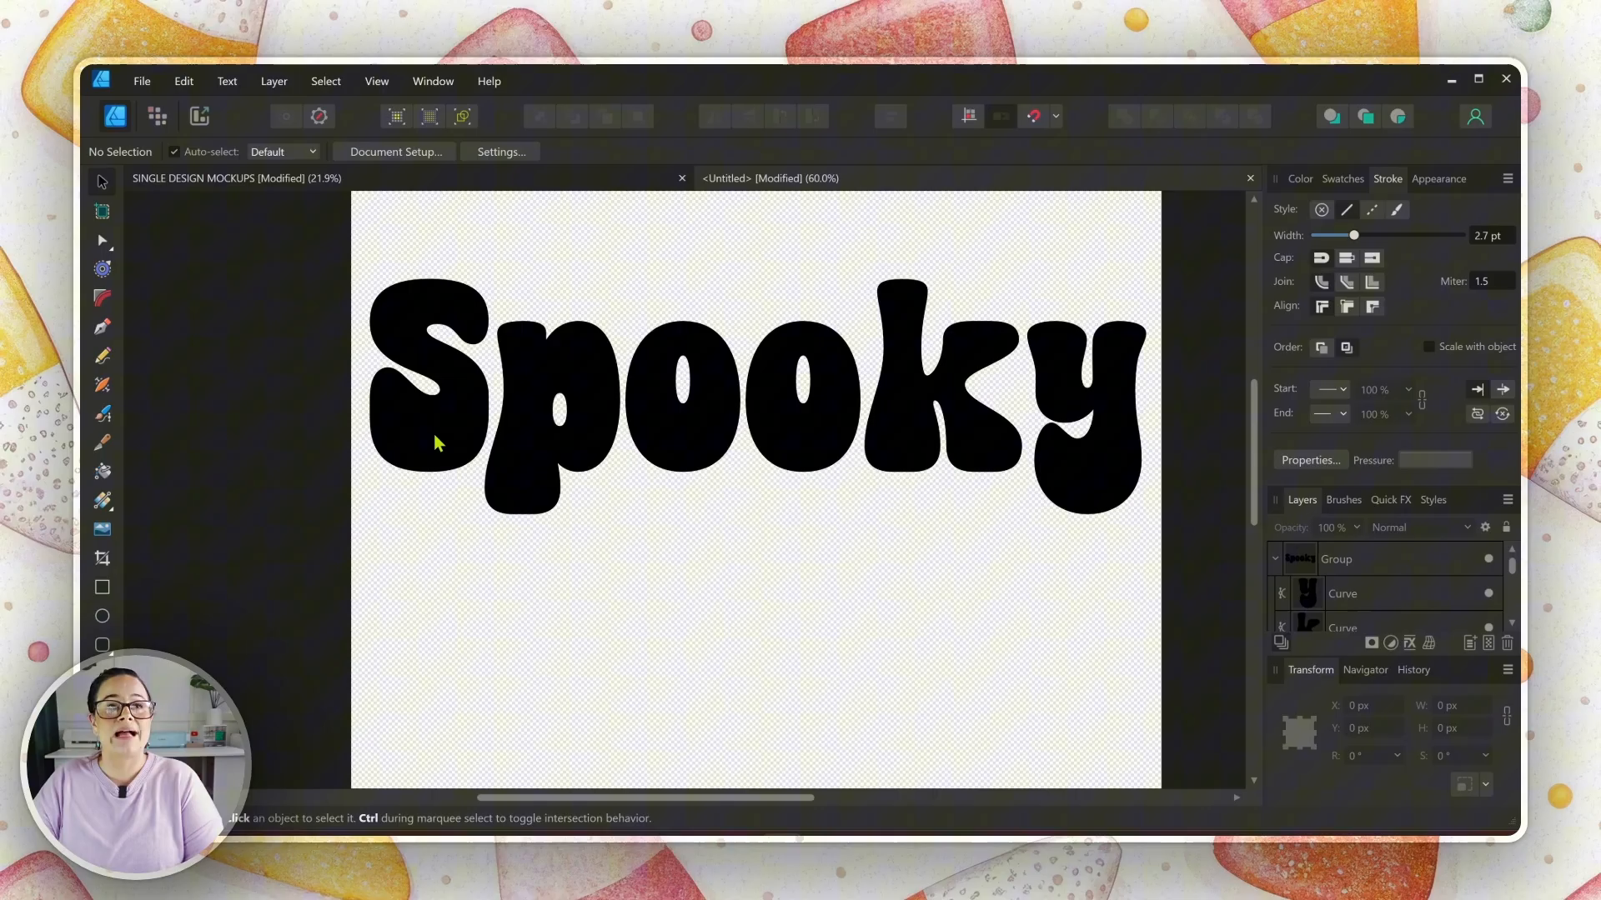
Step: Select the letter S curve on its own with the Move Tool
click(437, 442)
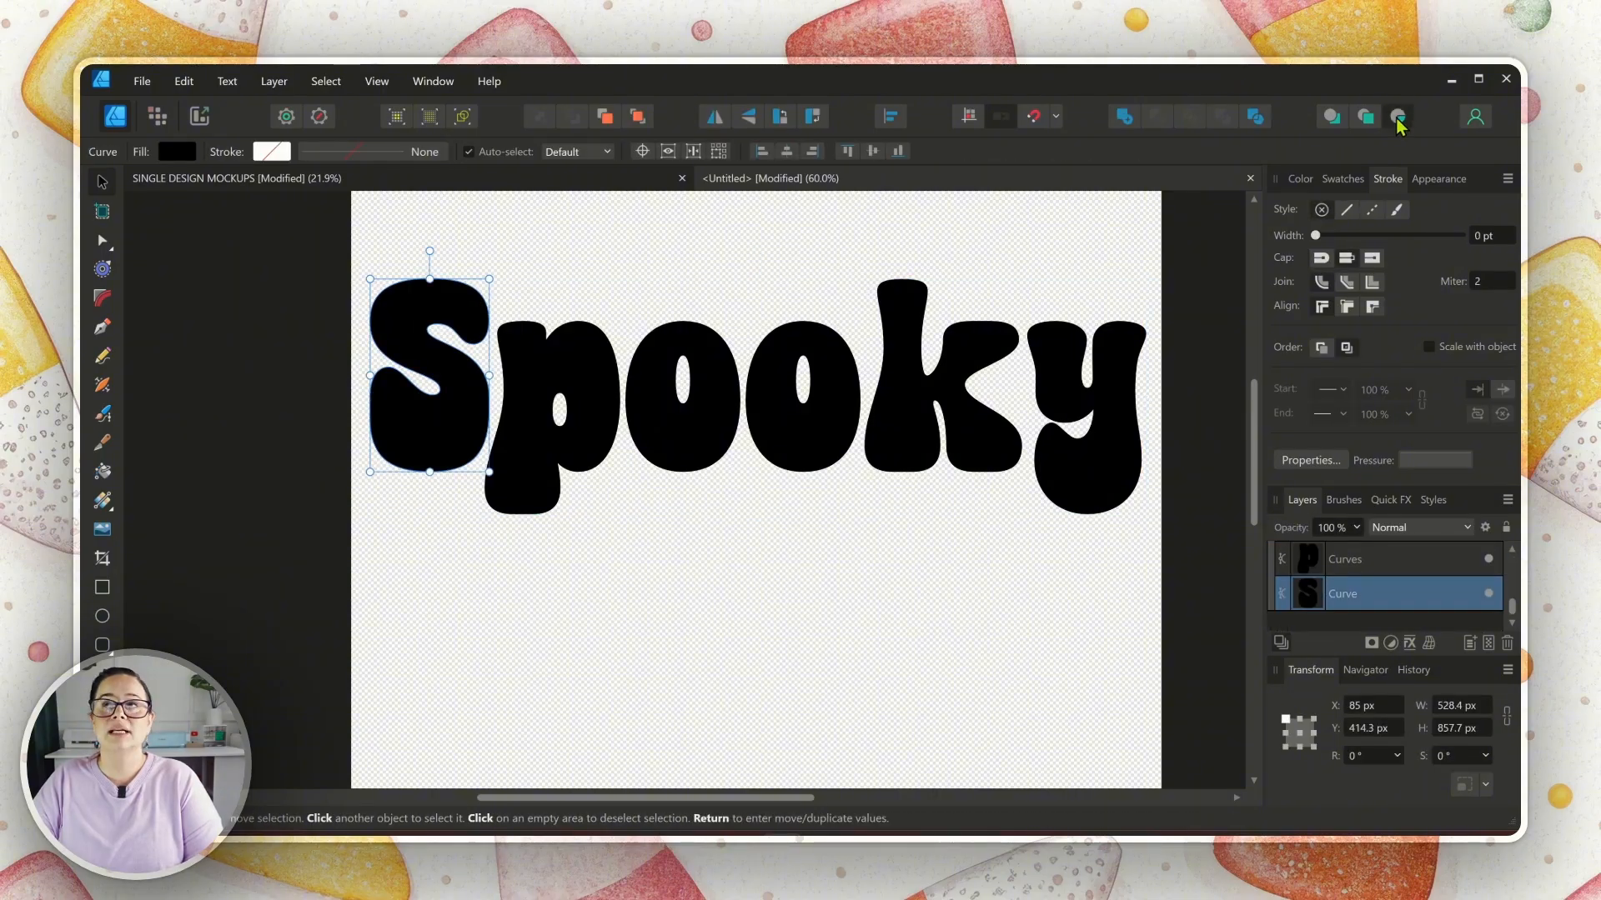
mouse_move(1400, 120)
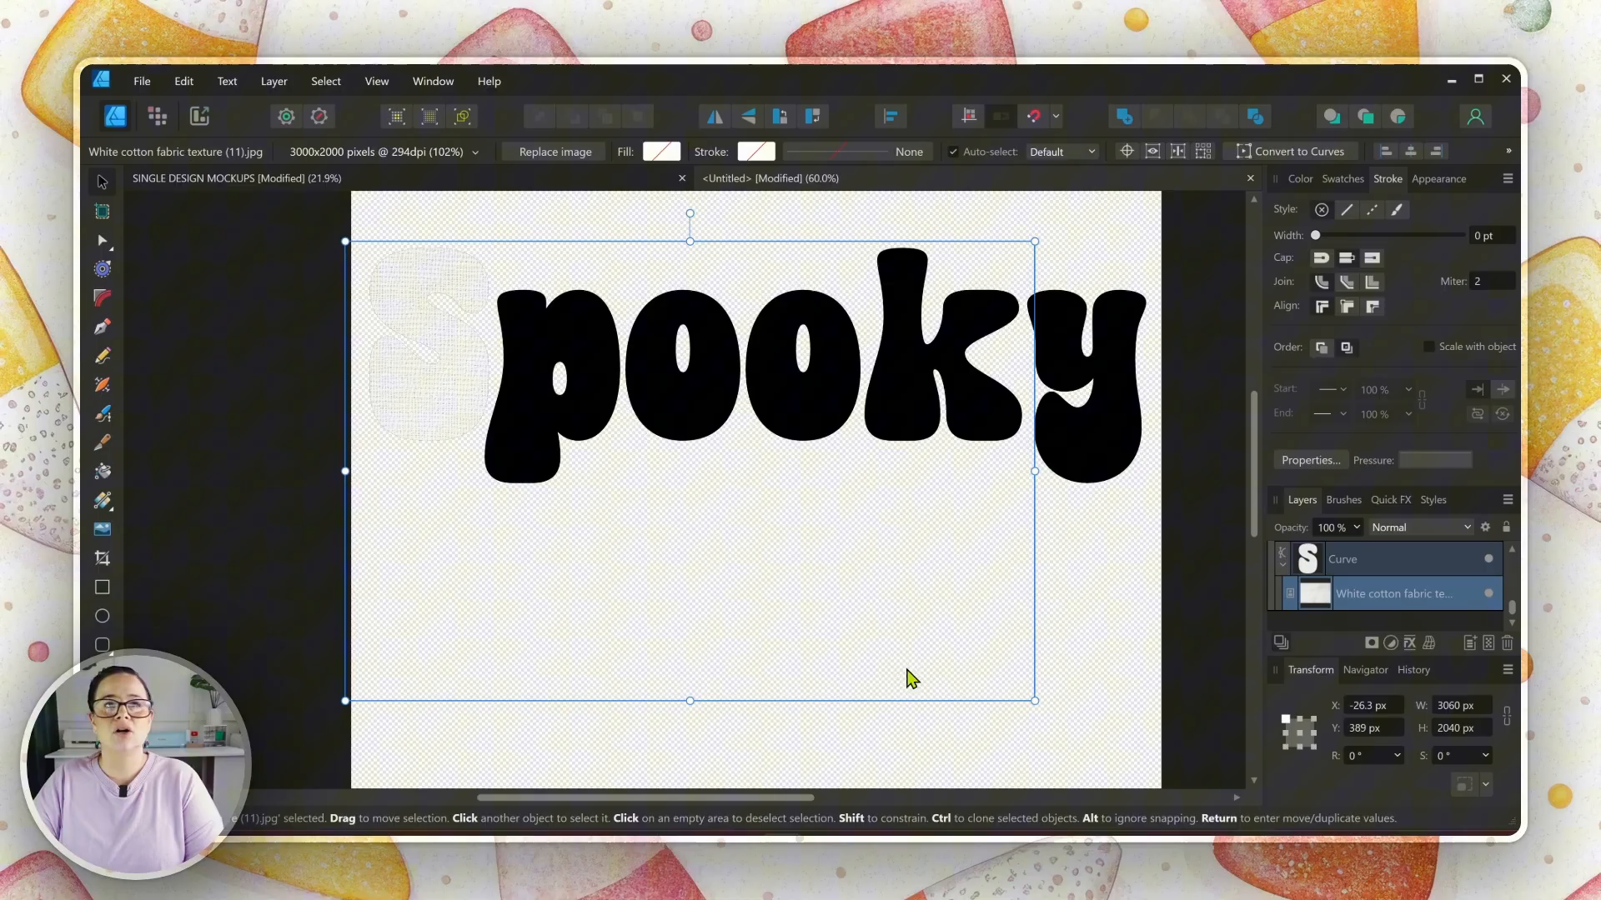
Step: Size the white cotton texture over the S, then place it over the first o
drag(1034, 240, 1140, 215)
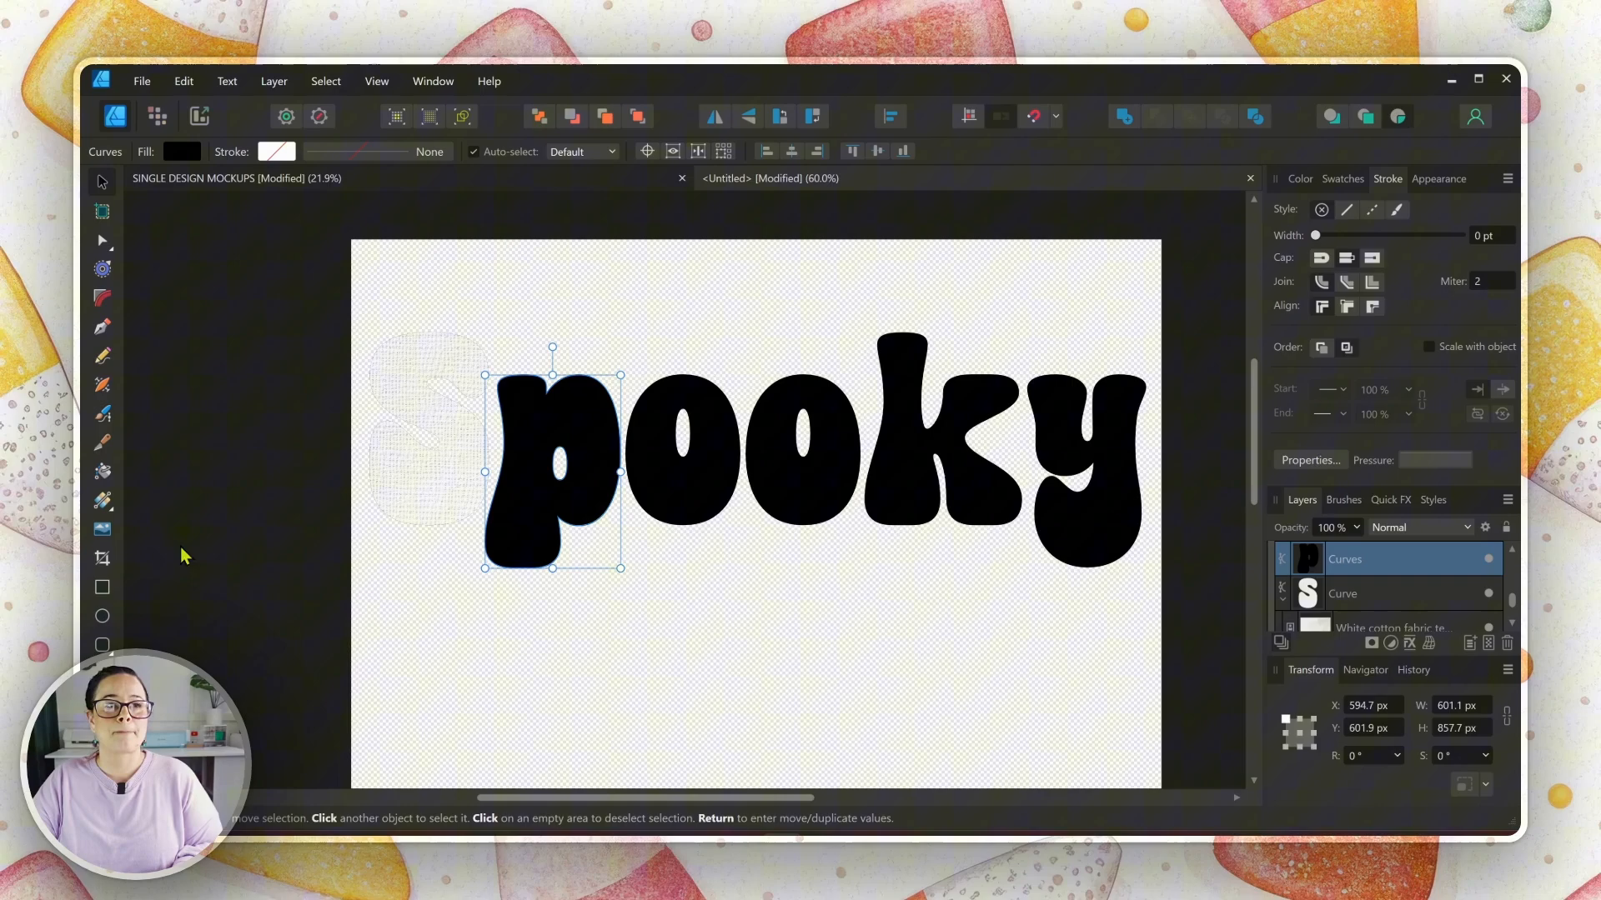
mouse_move(371, 502)
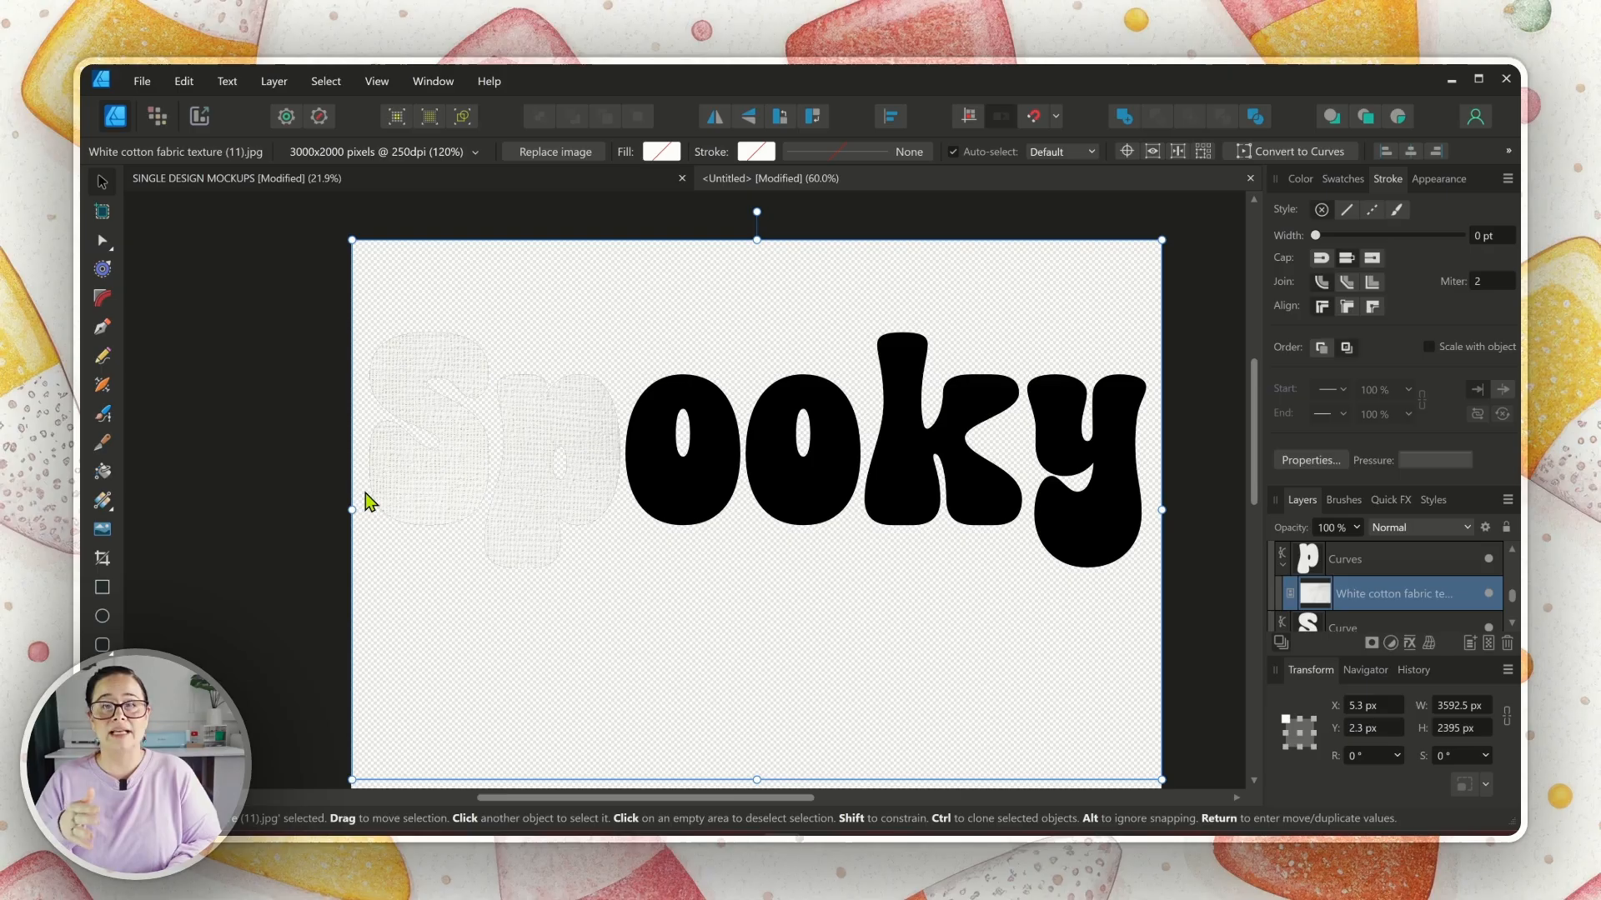
click(673, 422)
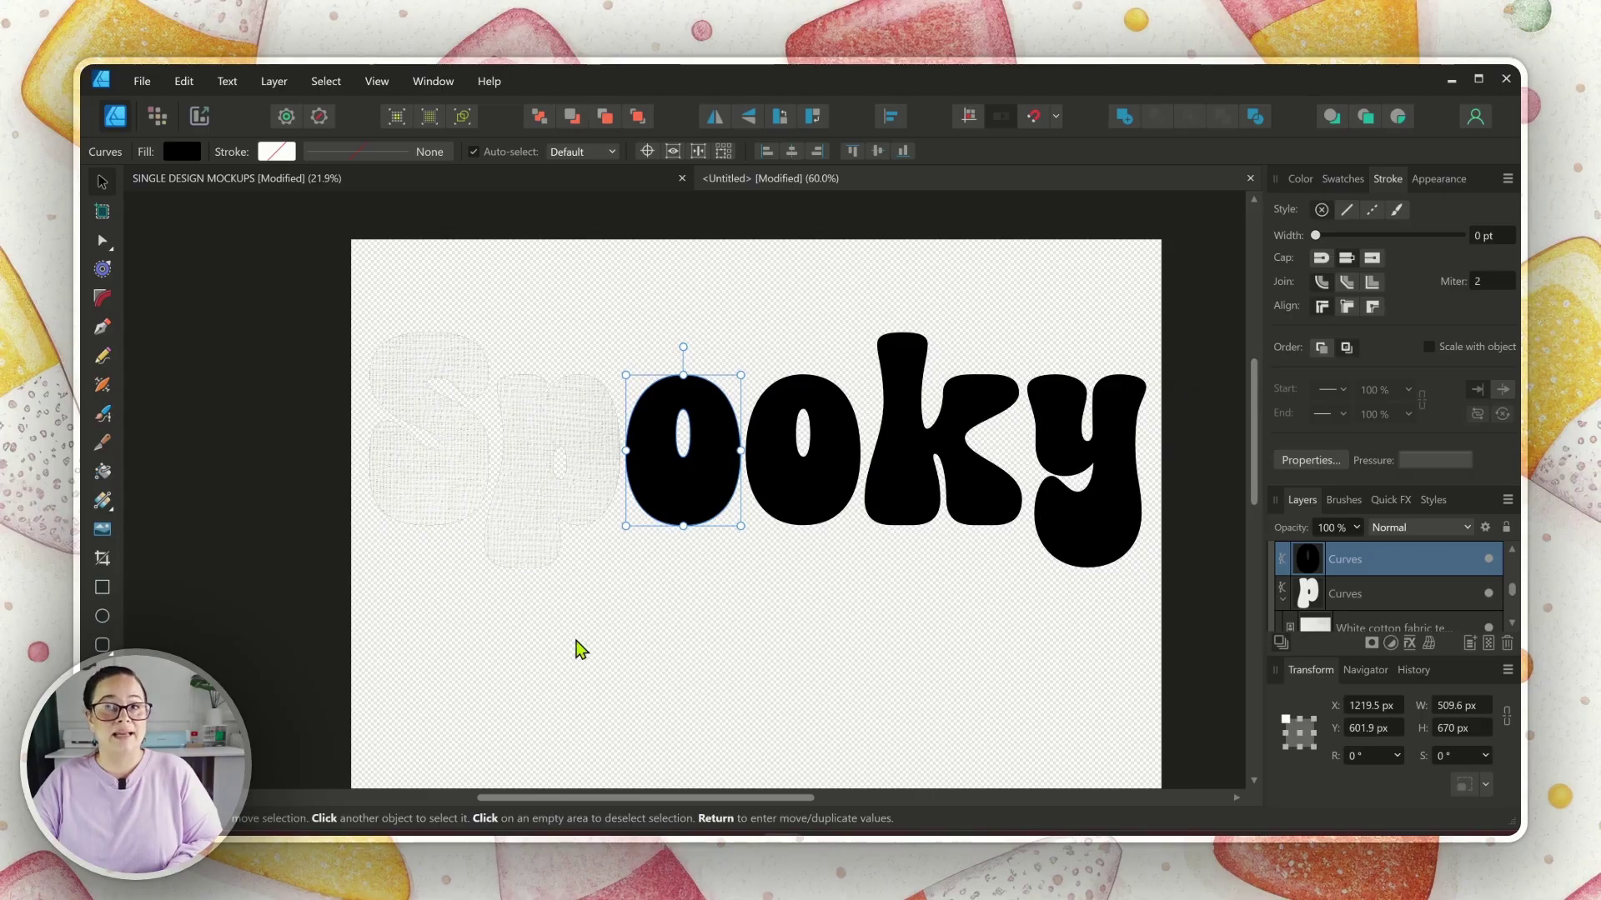
mouse_move(837, 307)
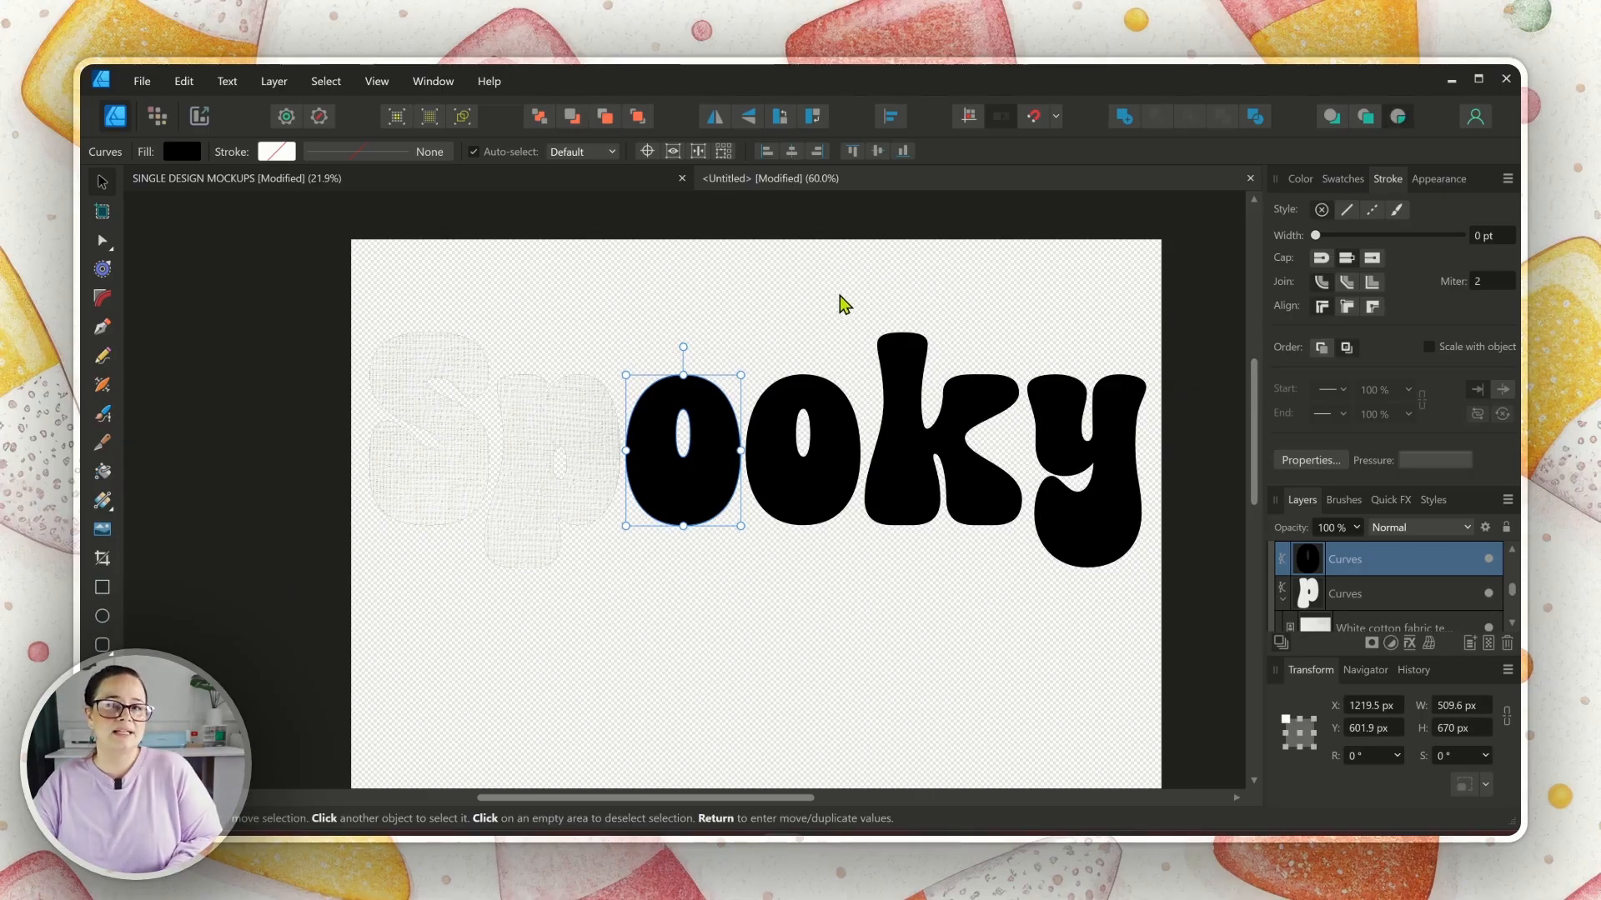
drag(682, 452, 802, 452)
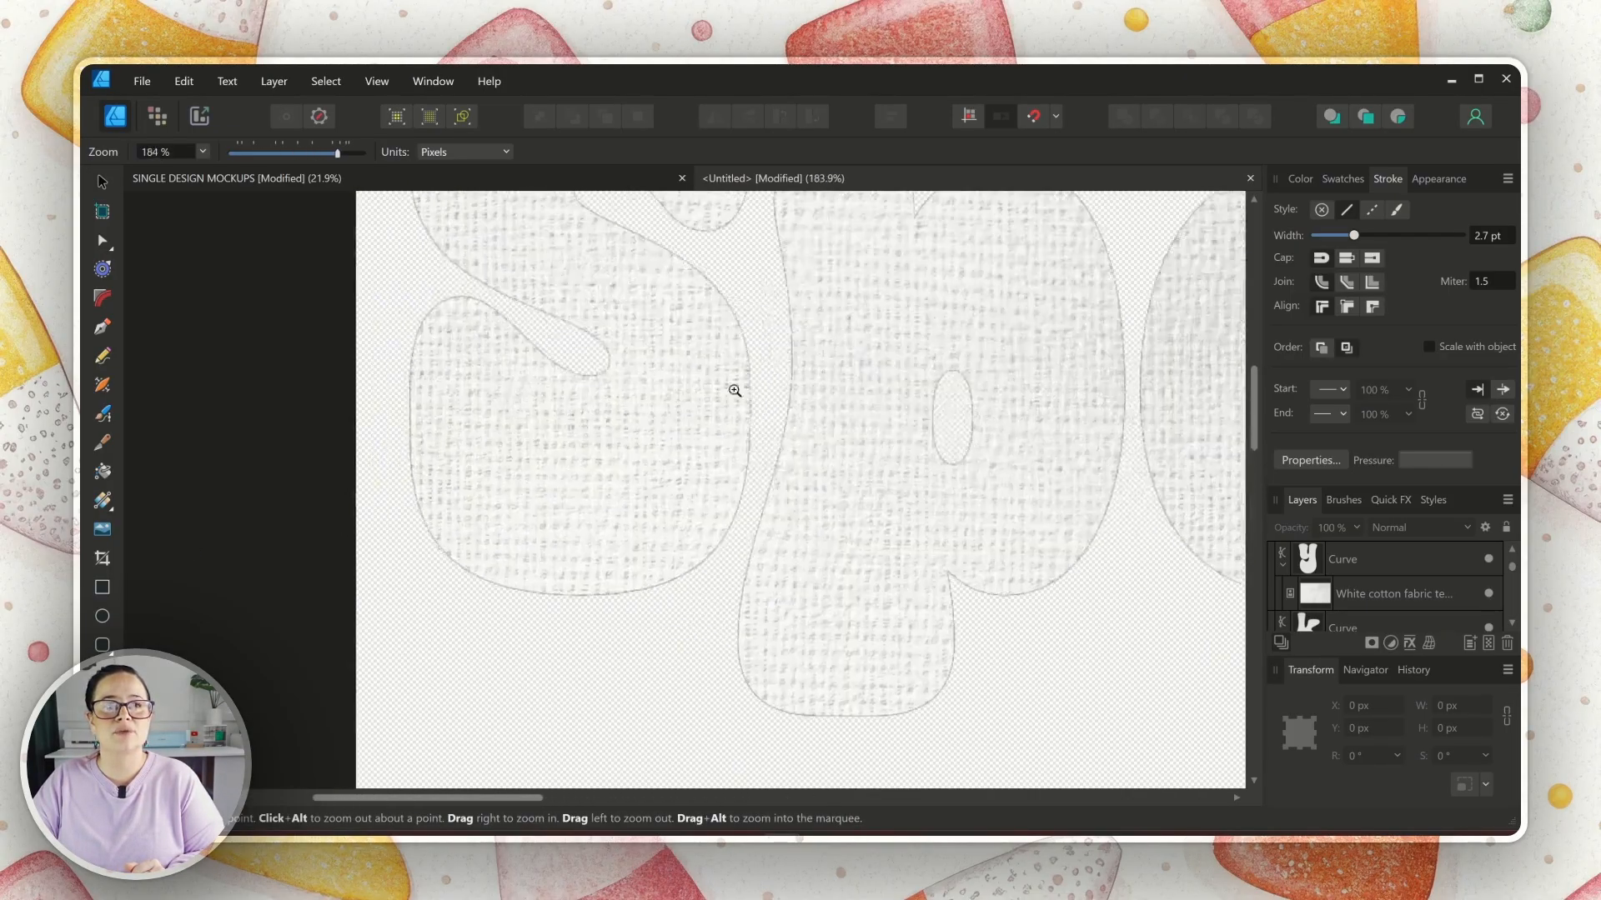
click(735, 392)
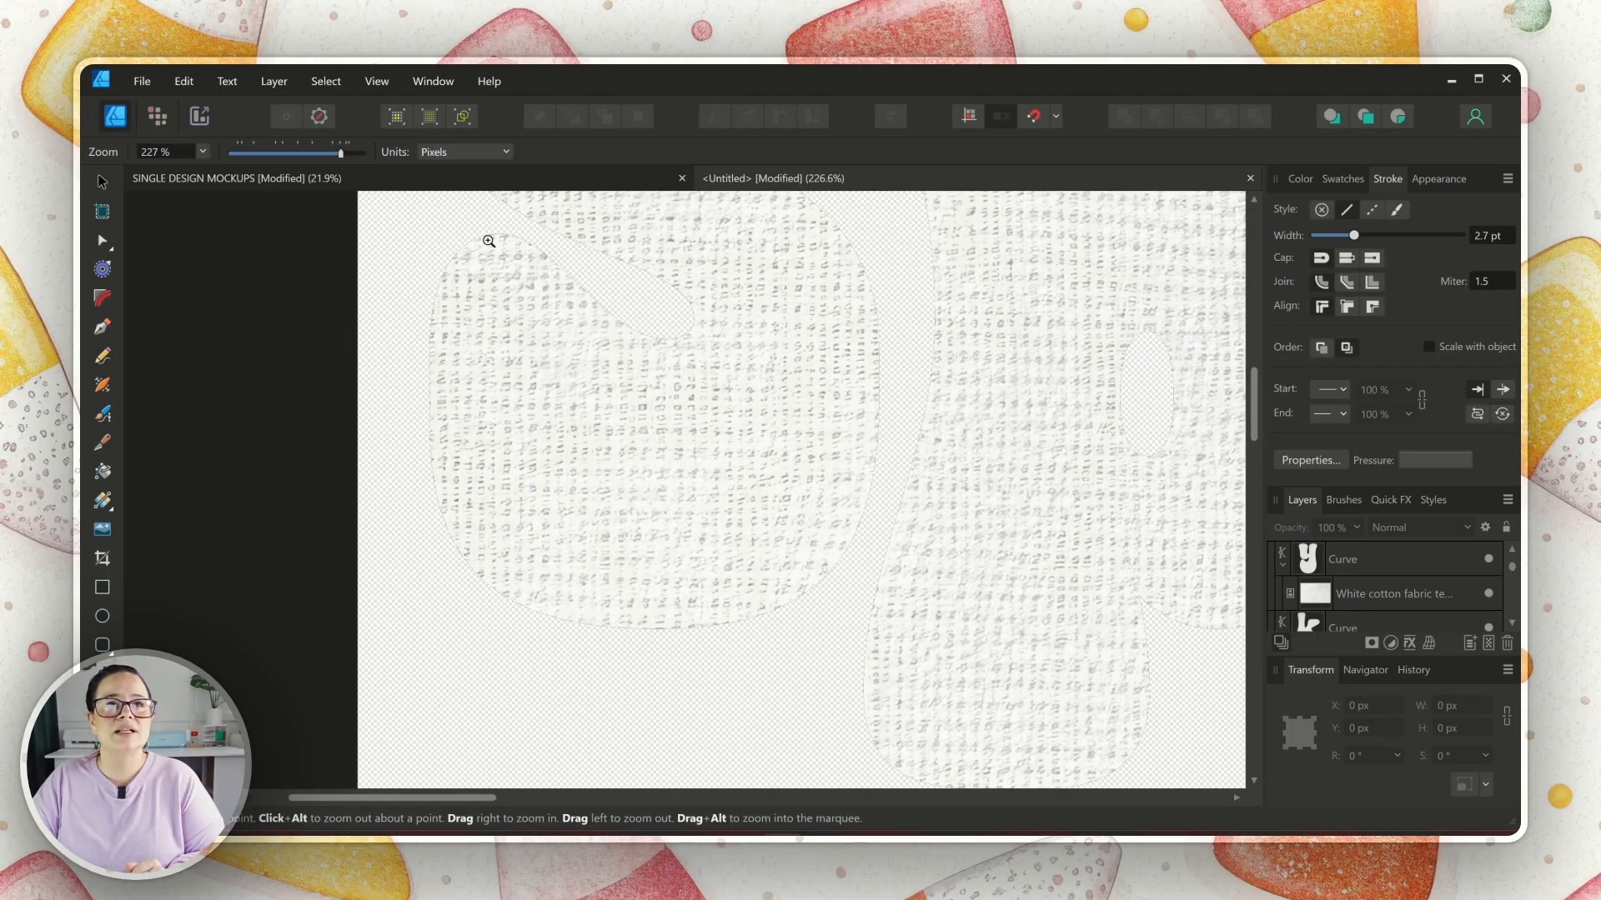
mouse_move(552, 595)
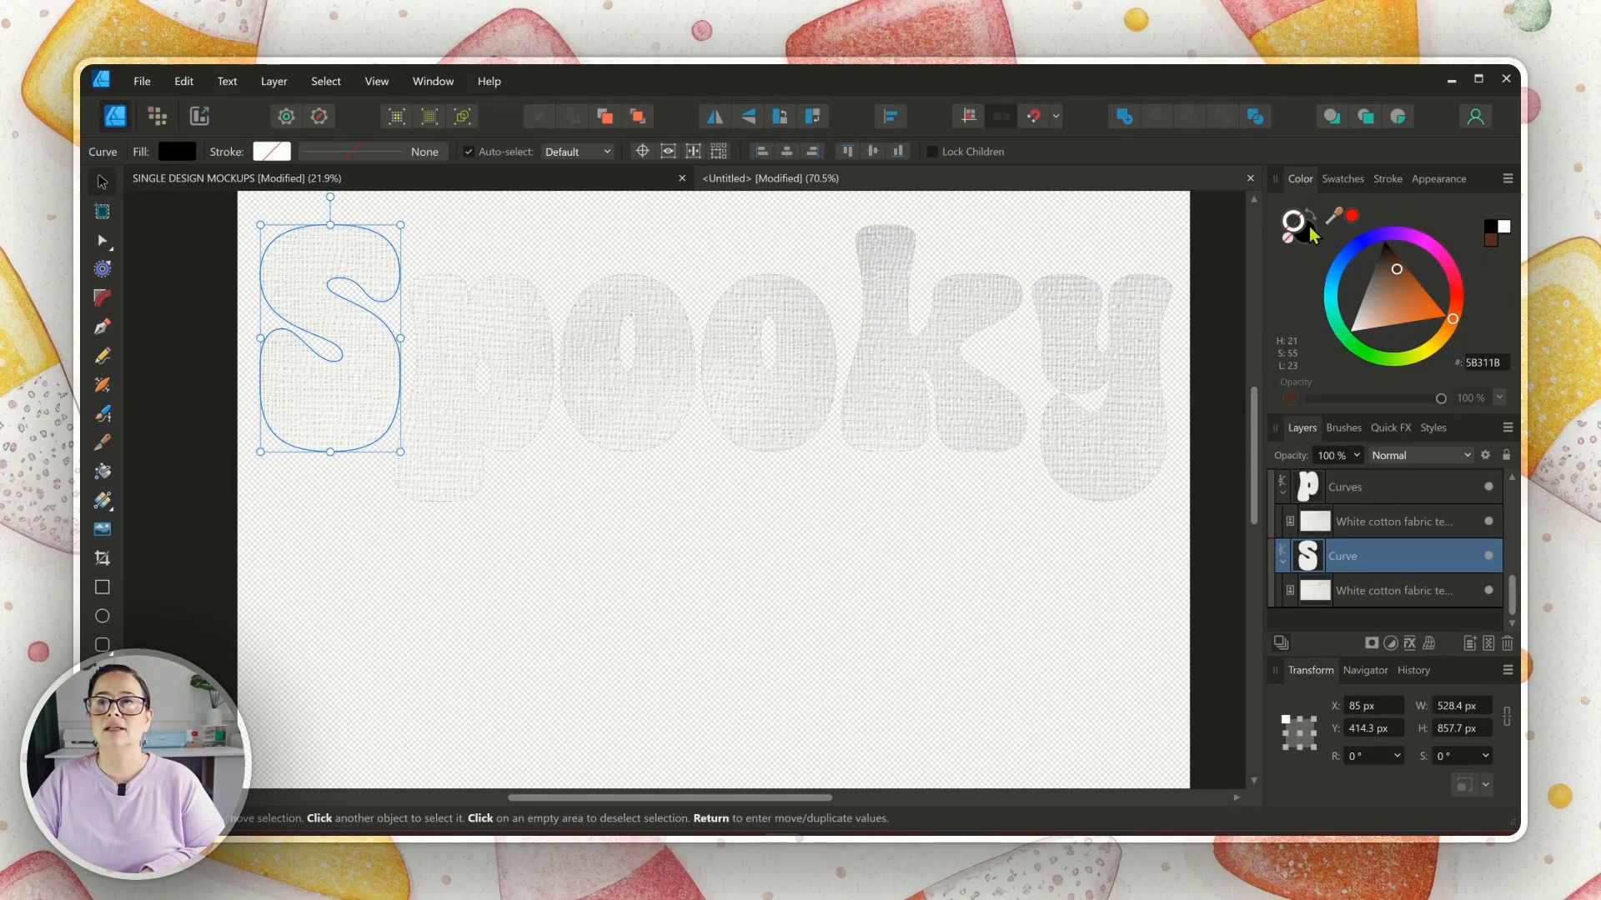
Step: Set the fill of the Spooky letter curves to None so only the cotton texture shows
click(1292, 235)
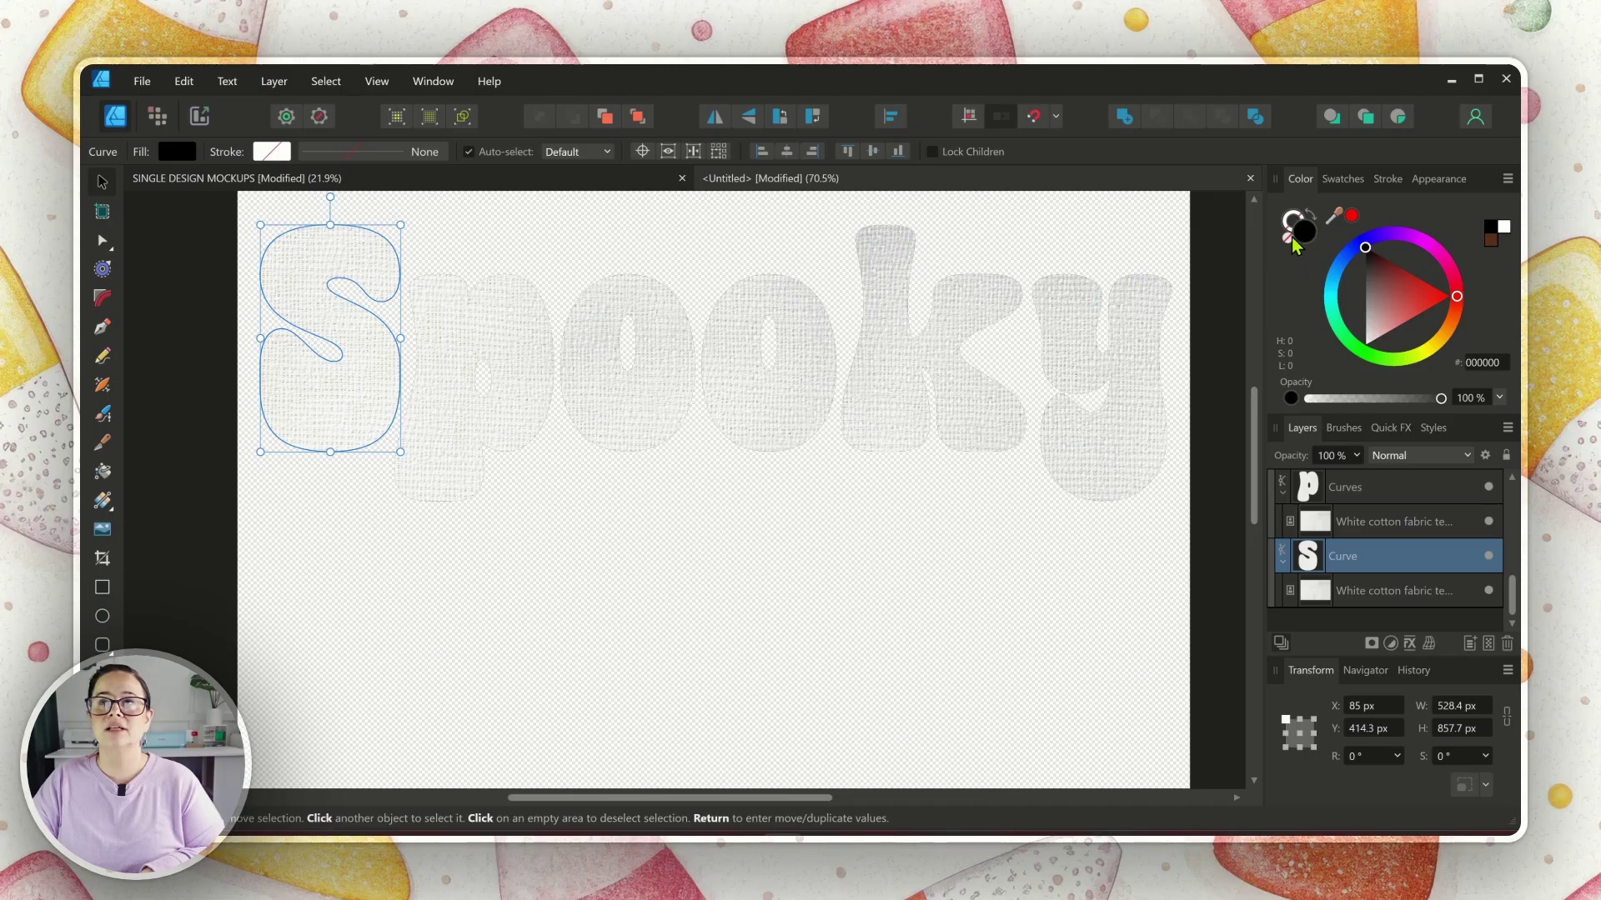
click(500, 340)
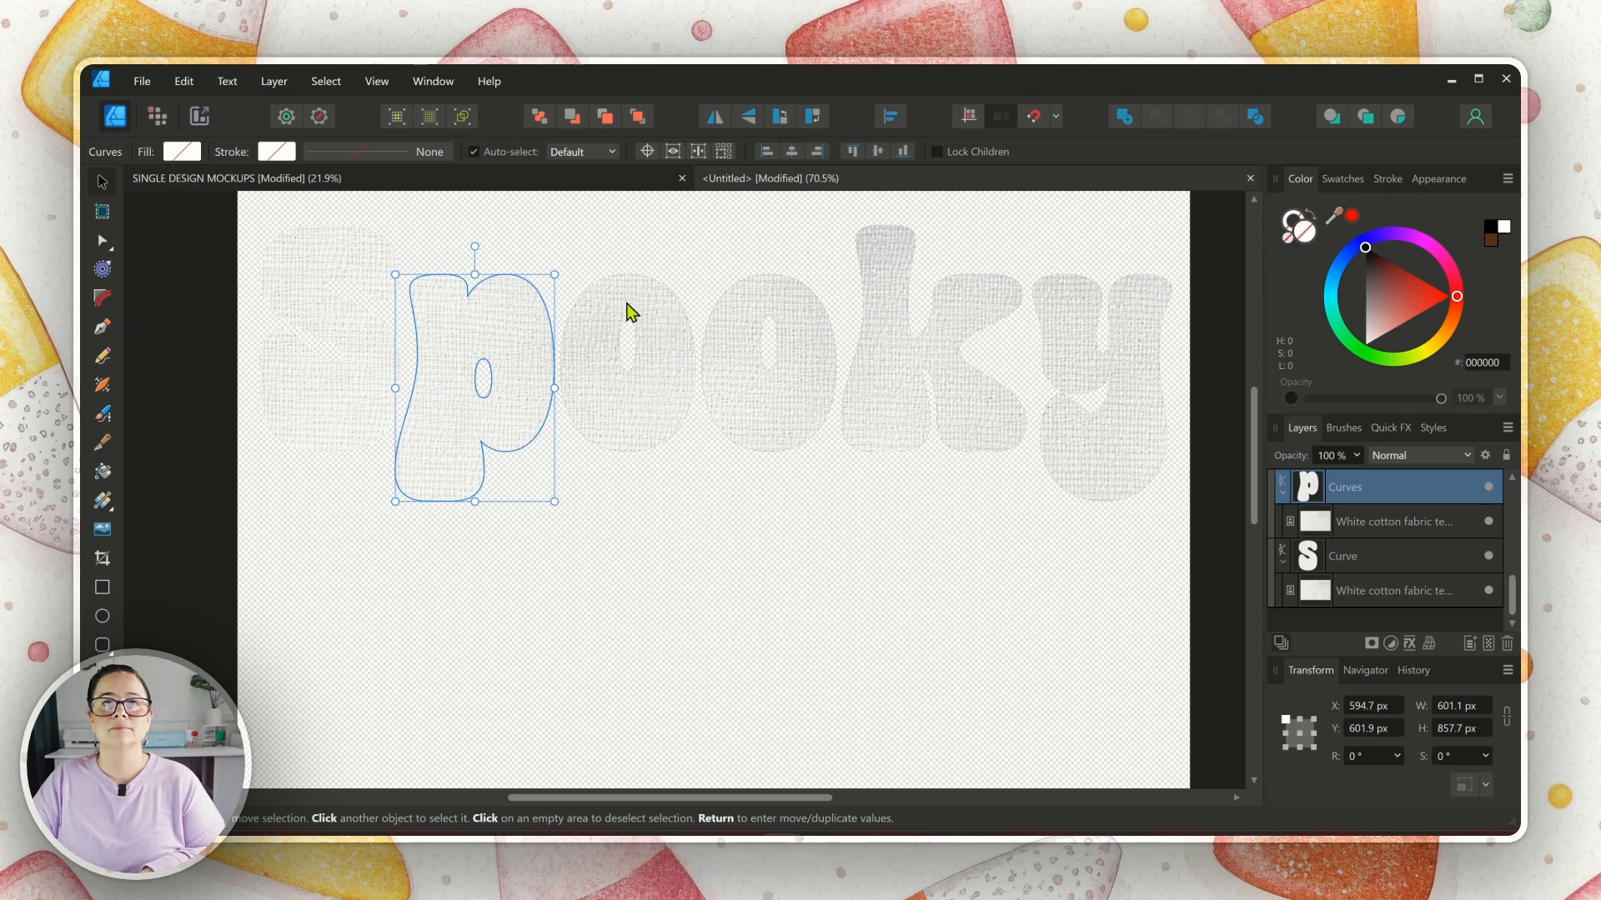
click(771, 353)
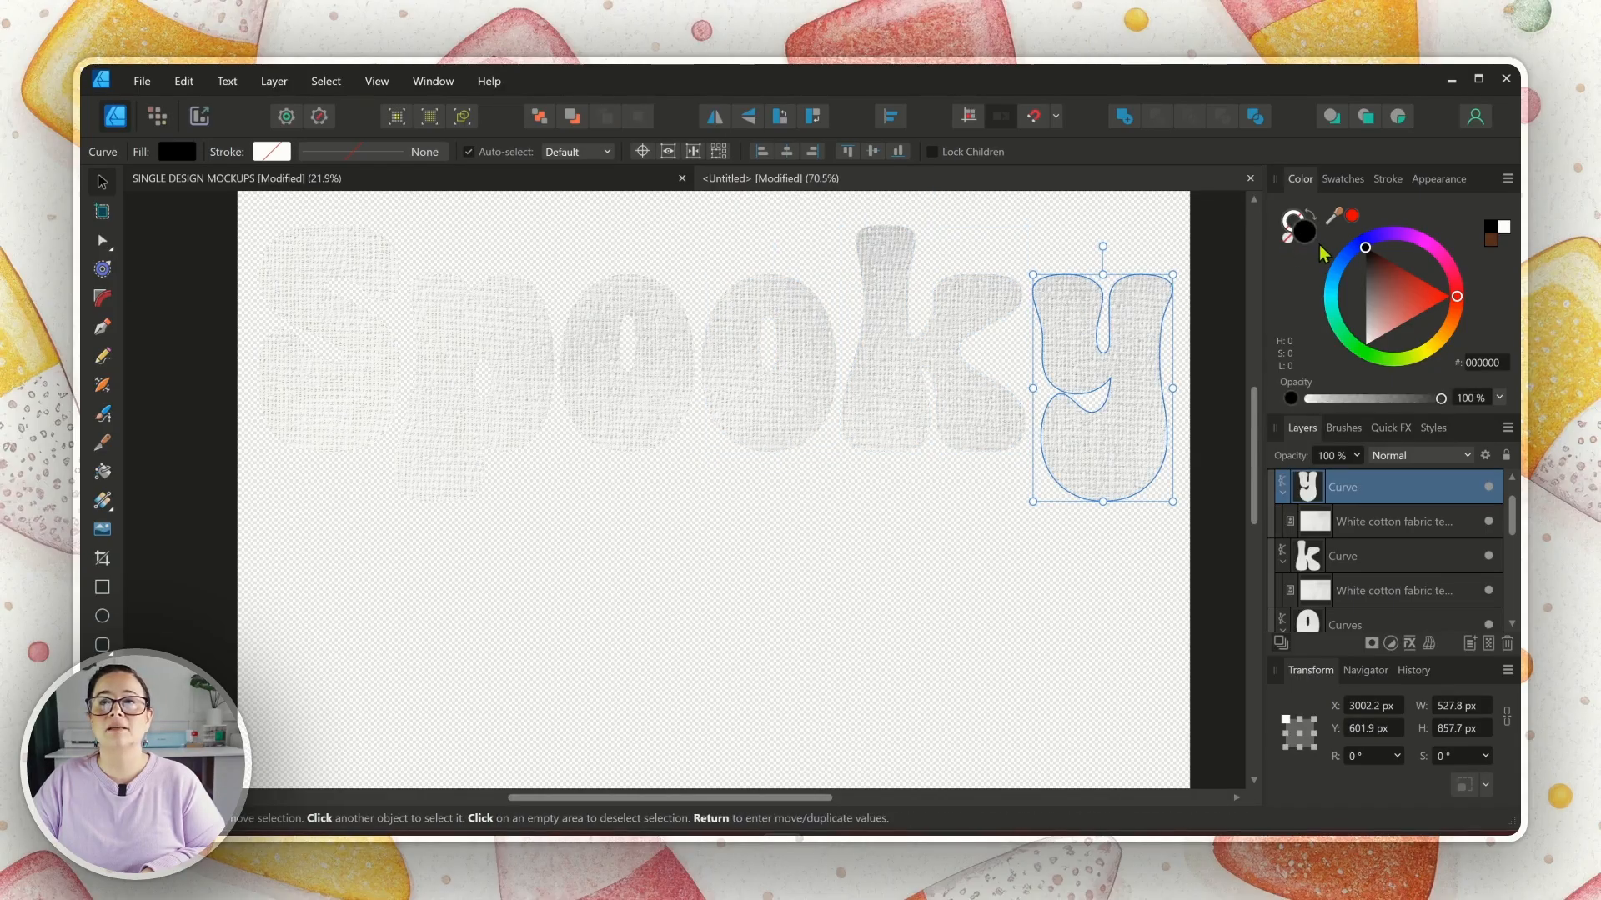
click(835, 592)
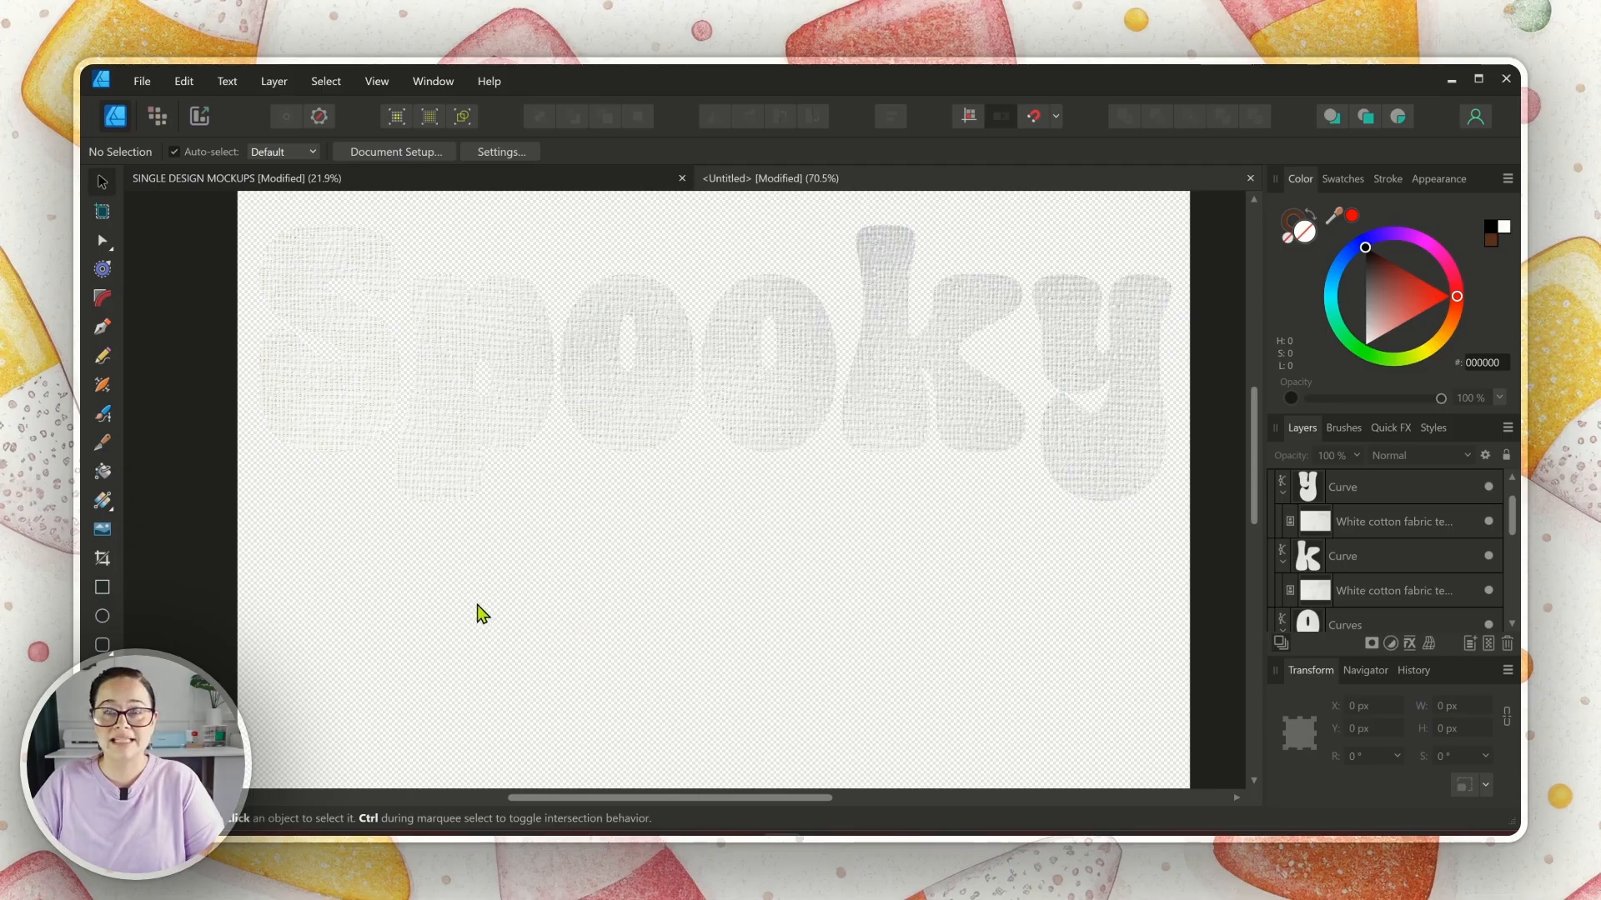
mouse_move(551, 673)
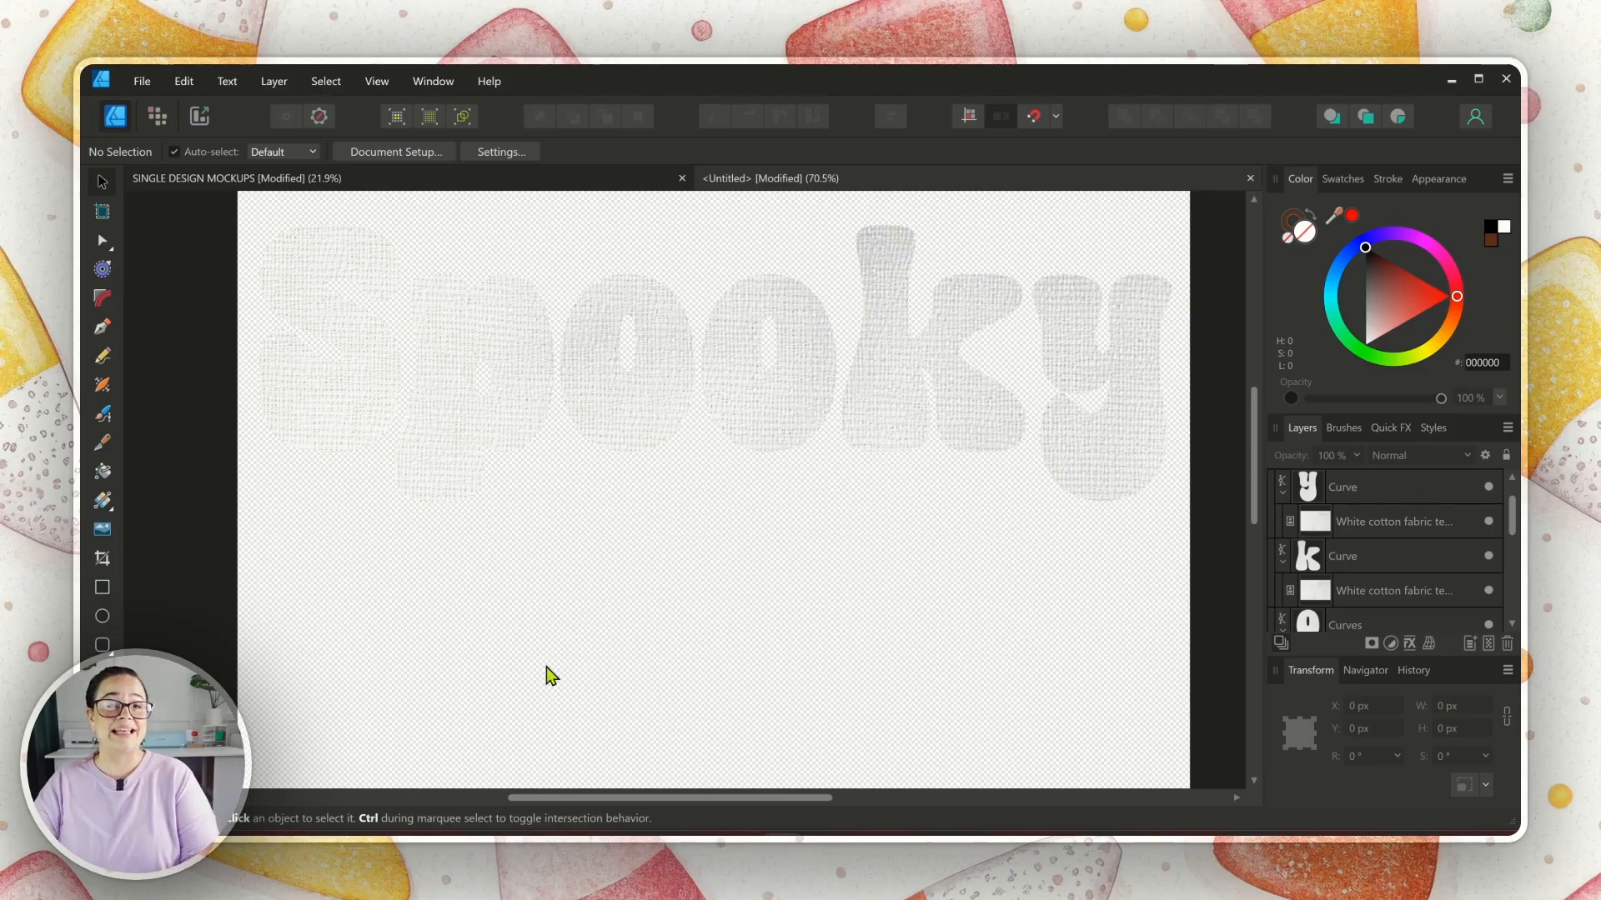
mouse_move(380, 550)
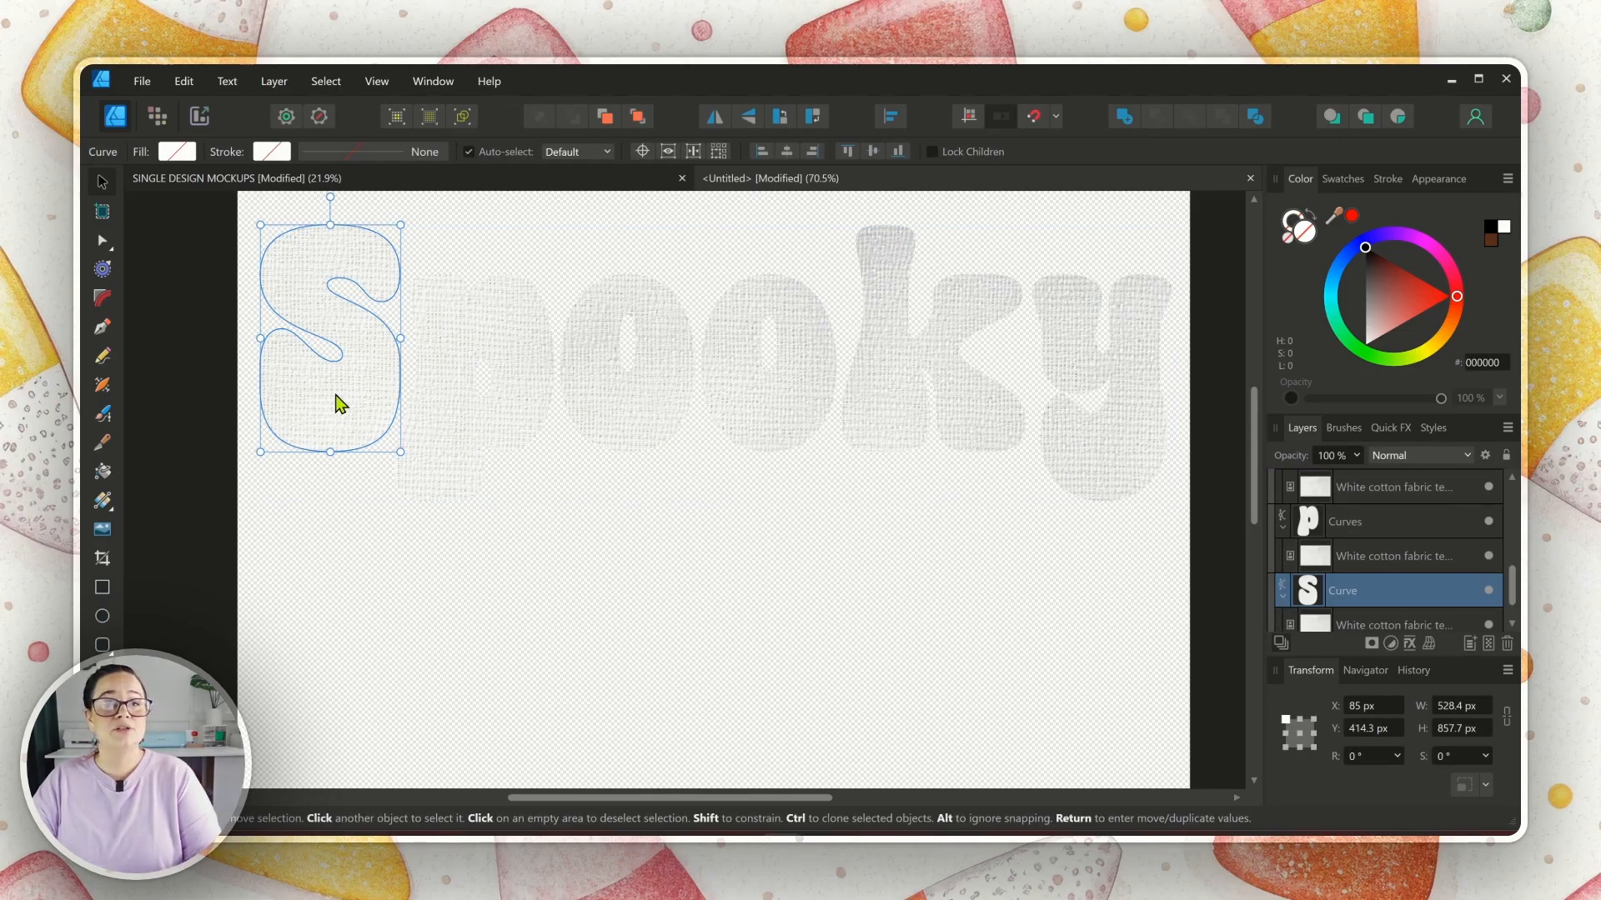
mouse_move(1397, 117)
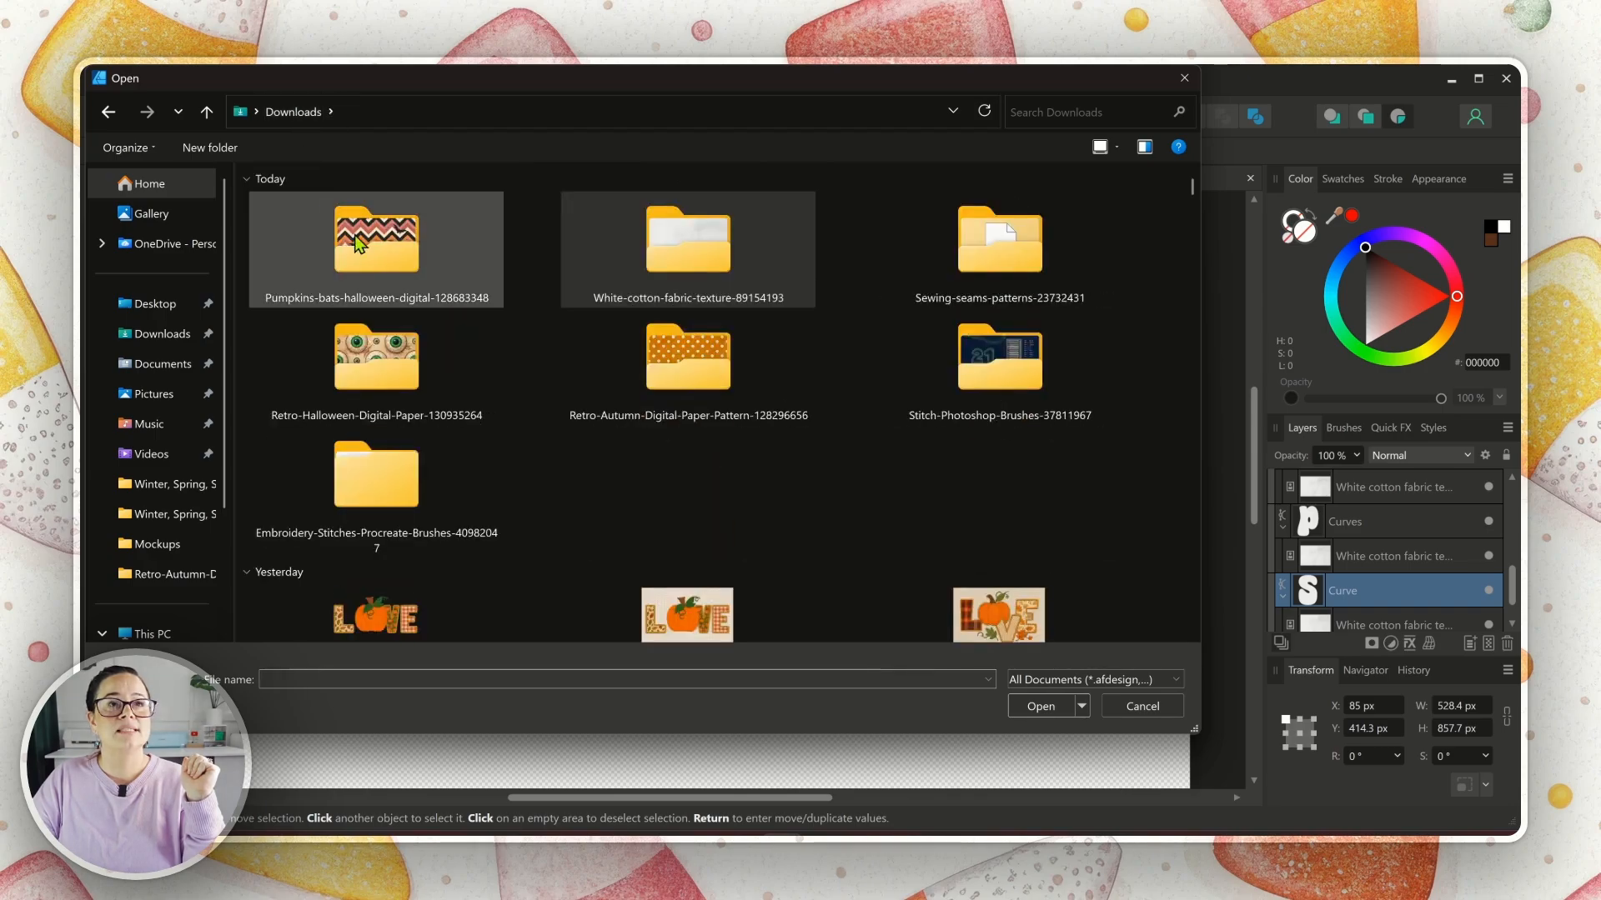
Step: Place the pink ghost pattern from the Pumpkins-bats digital paper folder onto the canvas
double_click(377, 242)
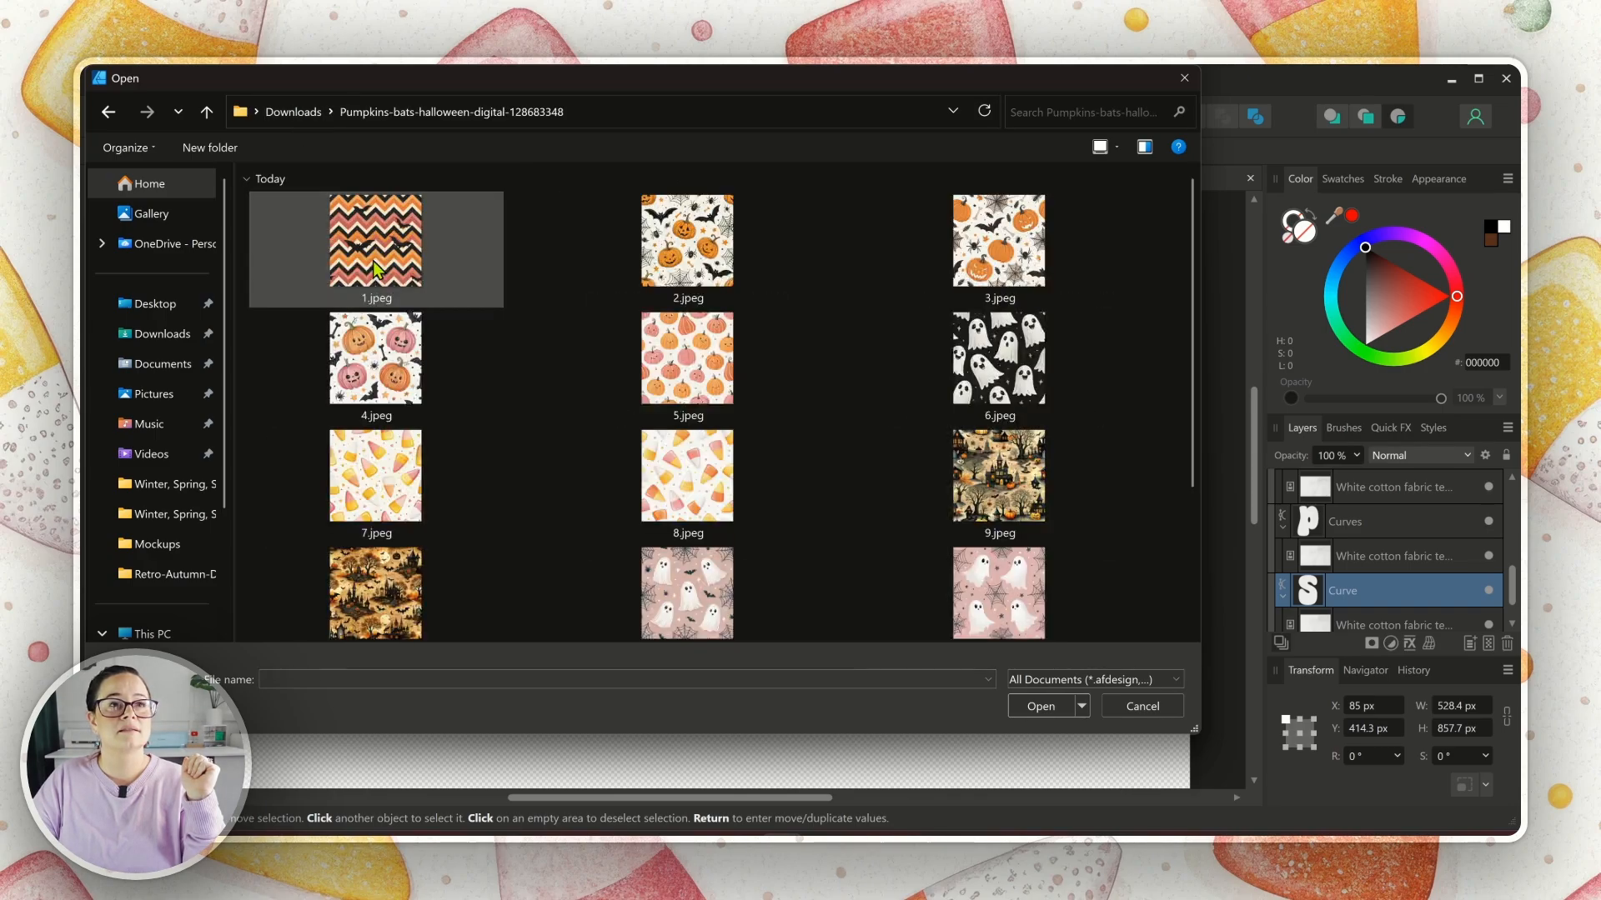
scroll(down, 3)
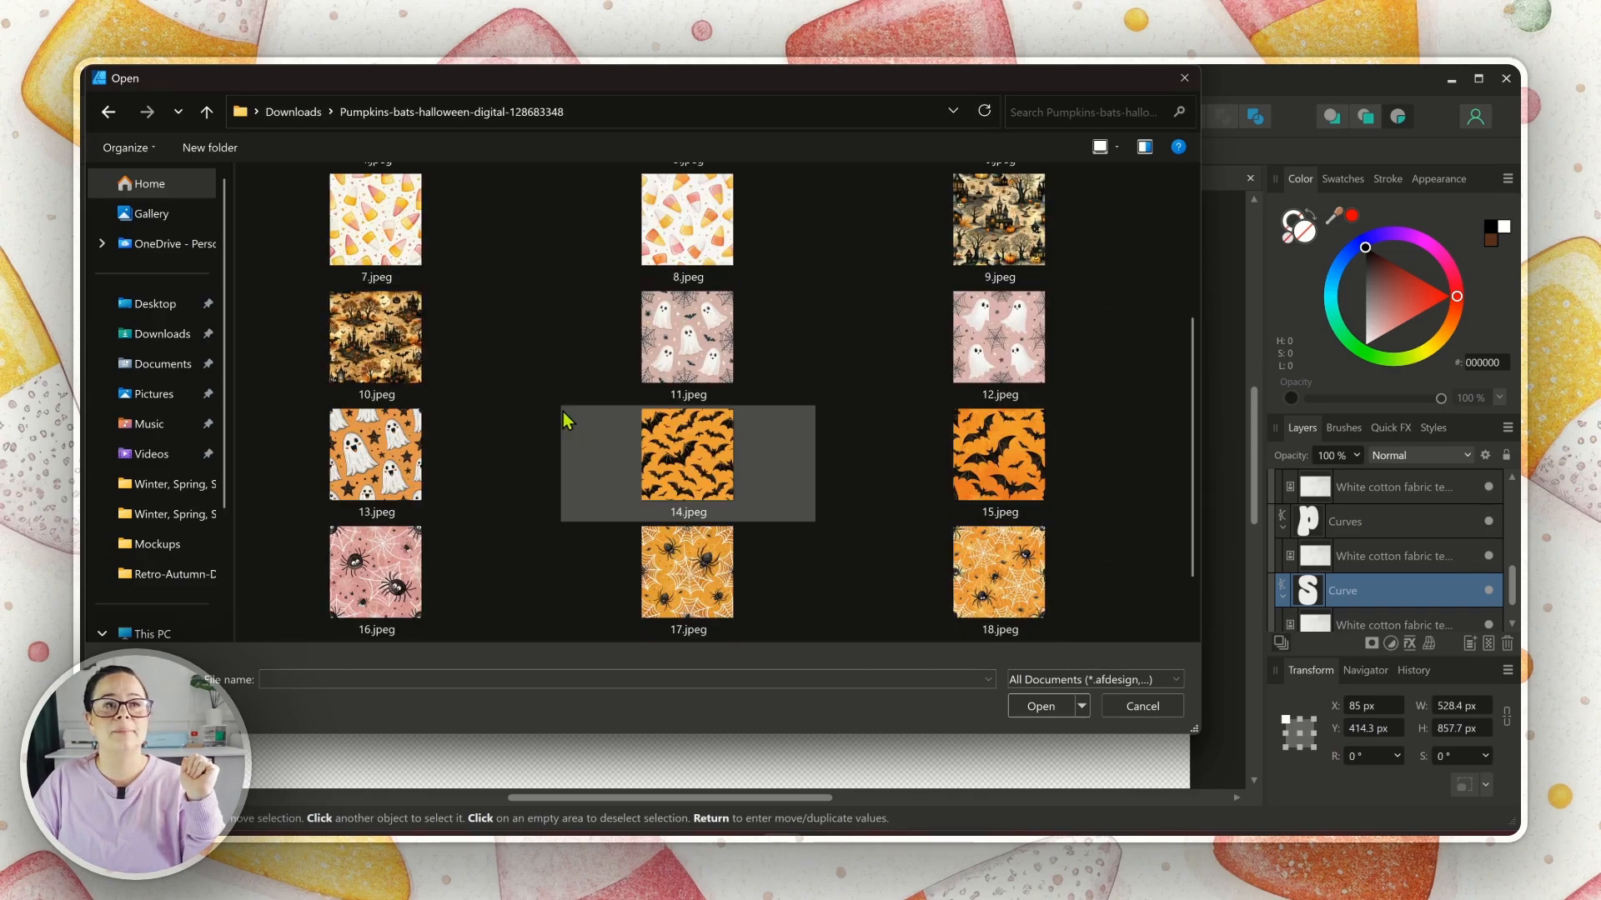
click(542, 428)
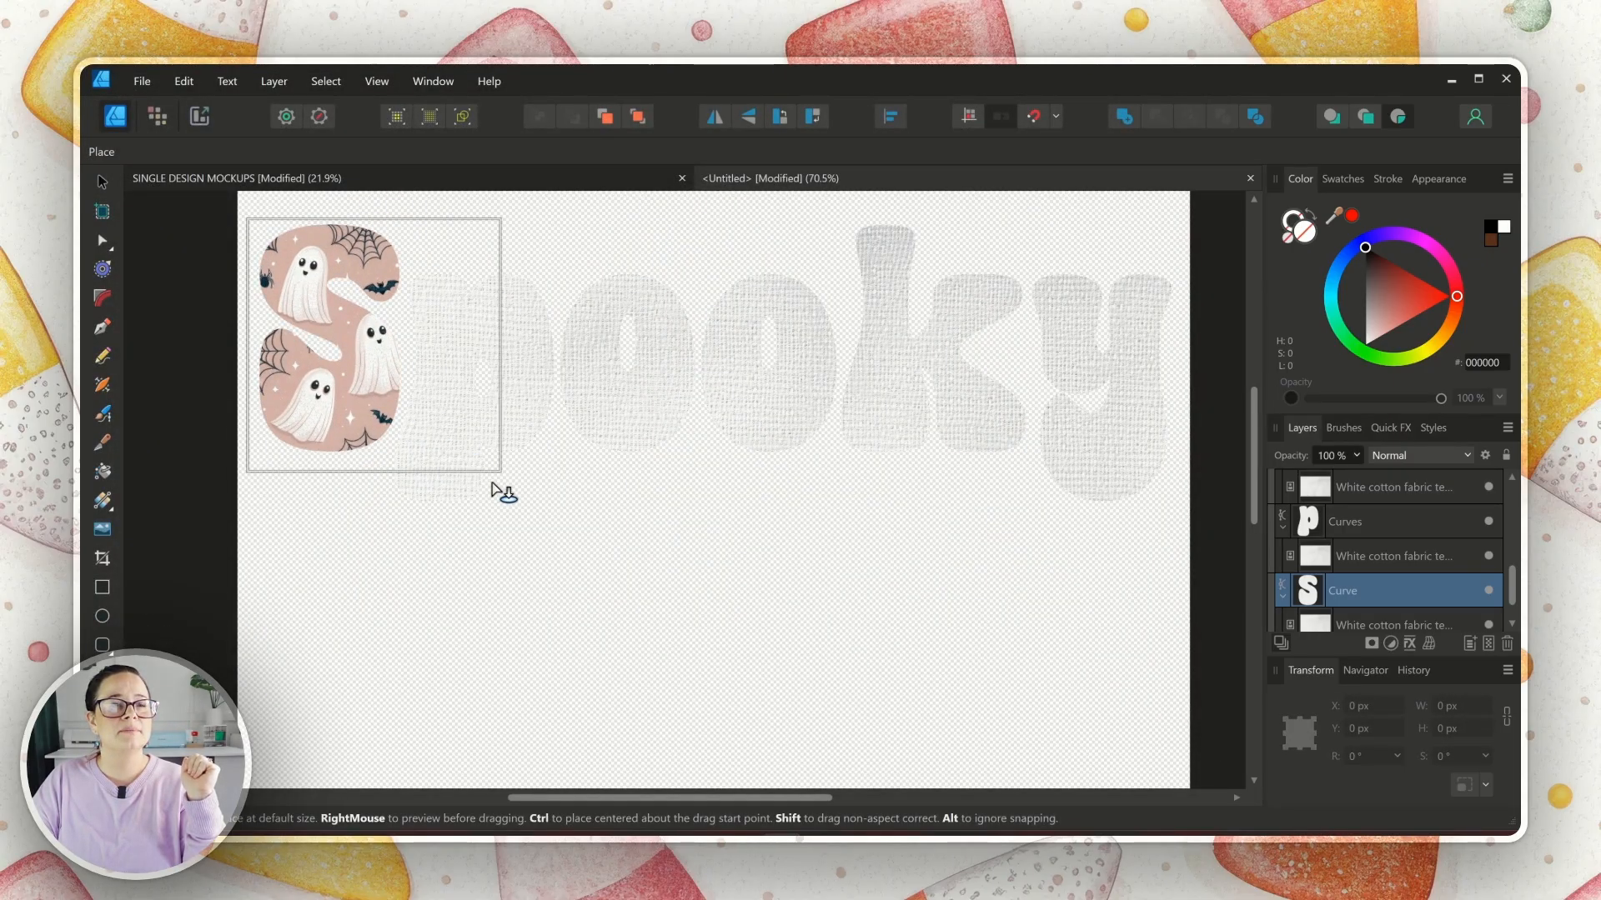
click(500, 488)
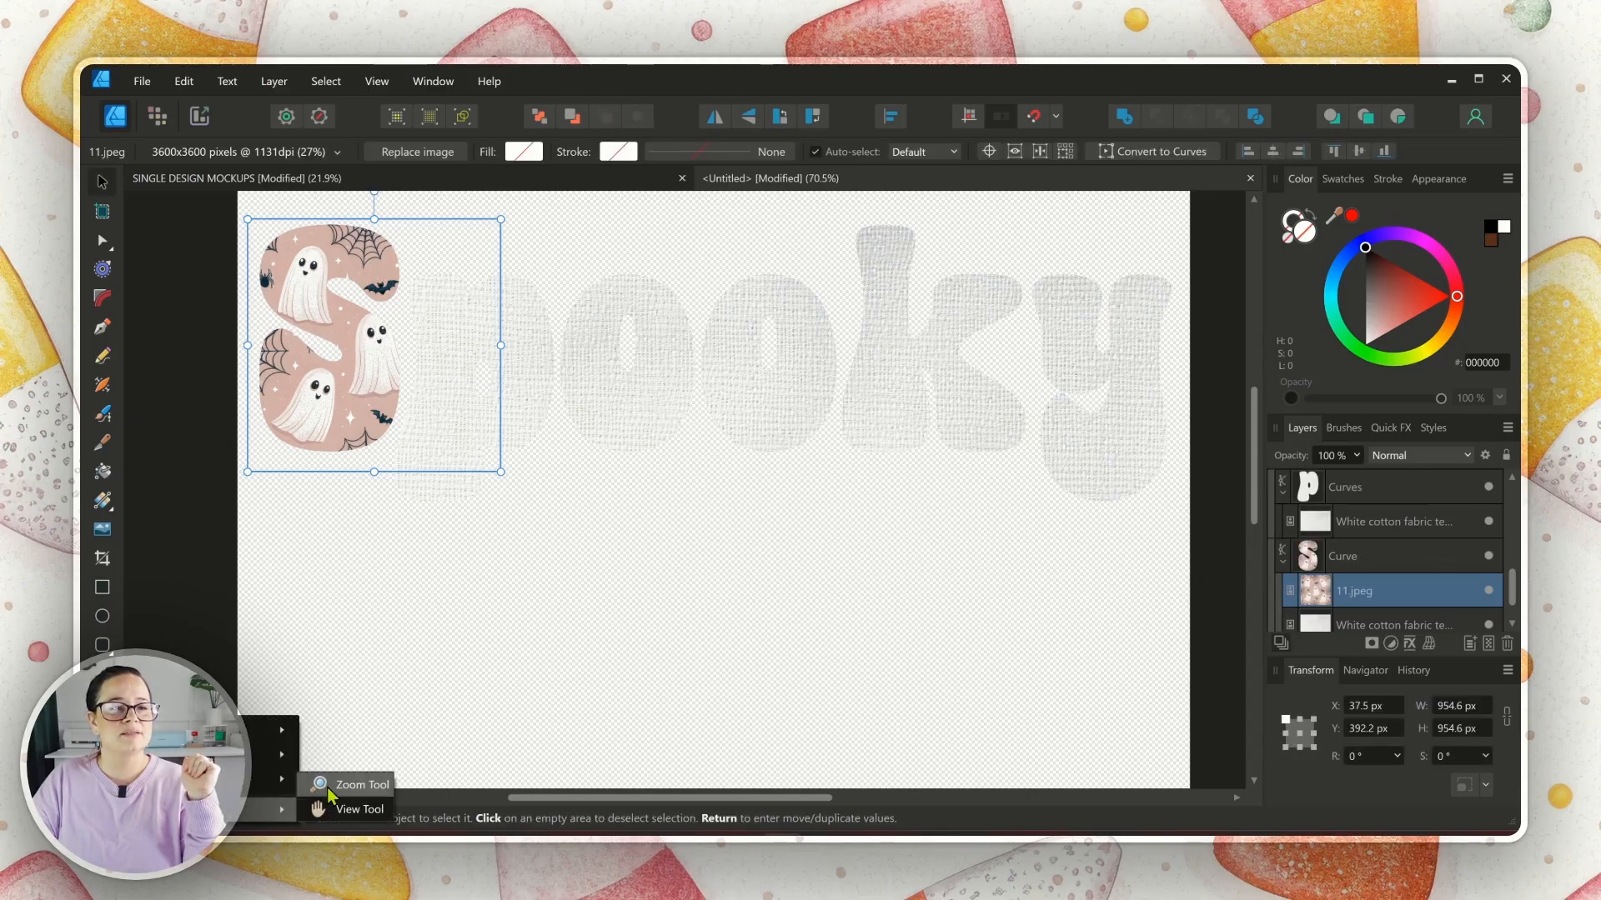
click(358, 784)
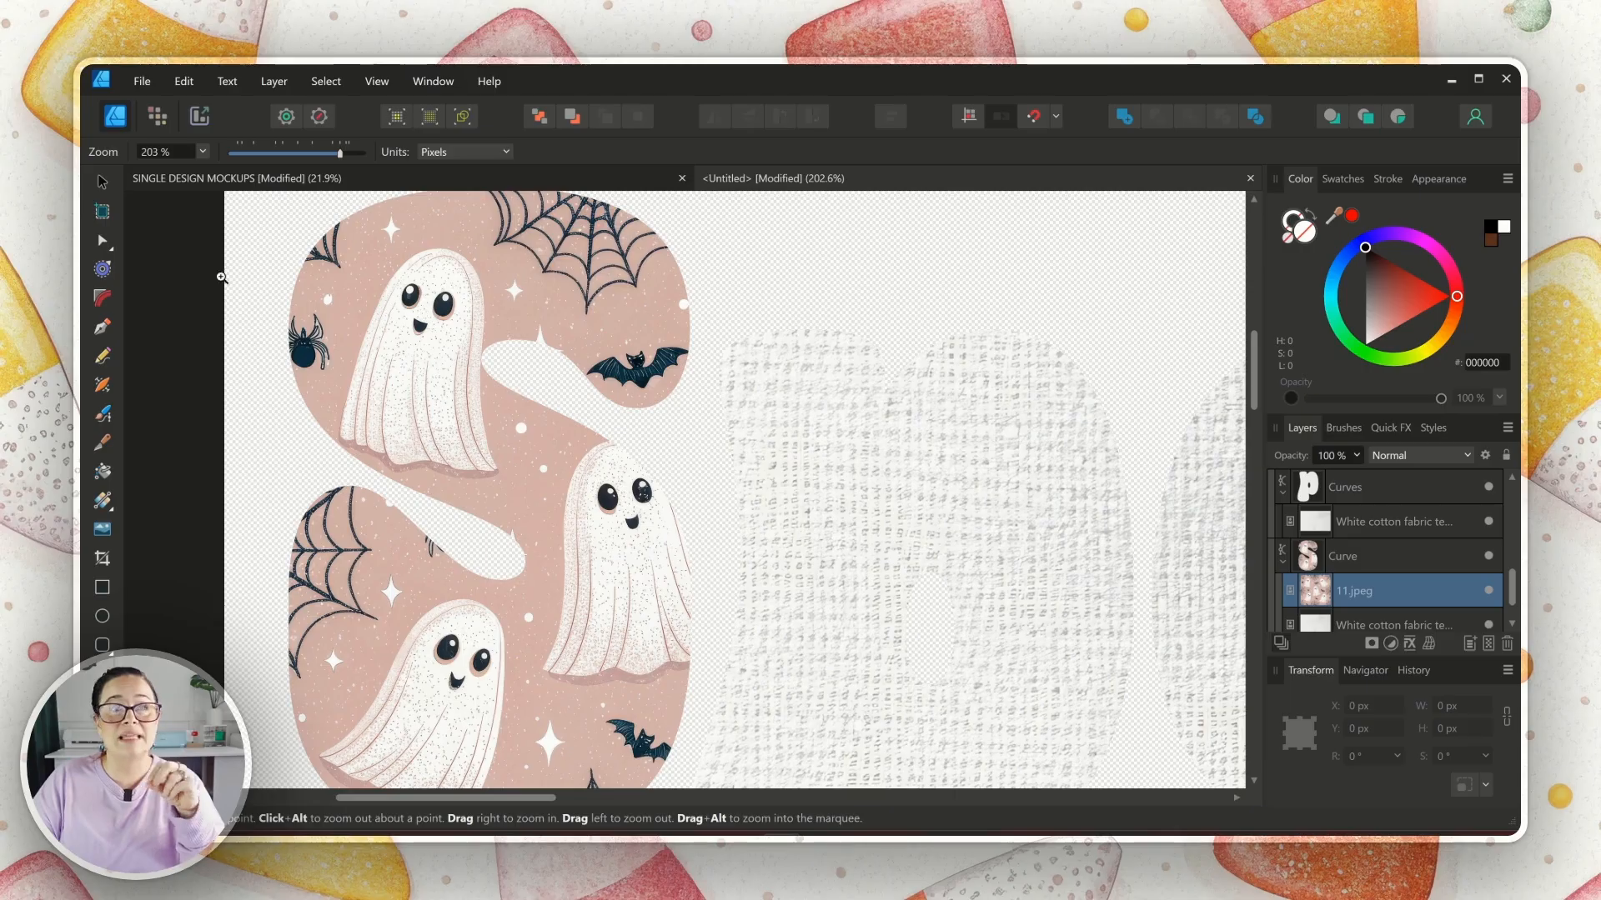
Step: Set the 11.jpeg ghost pattern layer inside the S to Multiply blend mode
click(1342, 557)
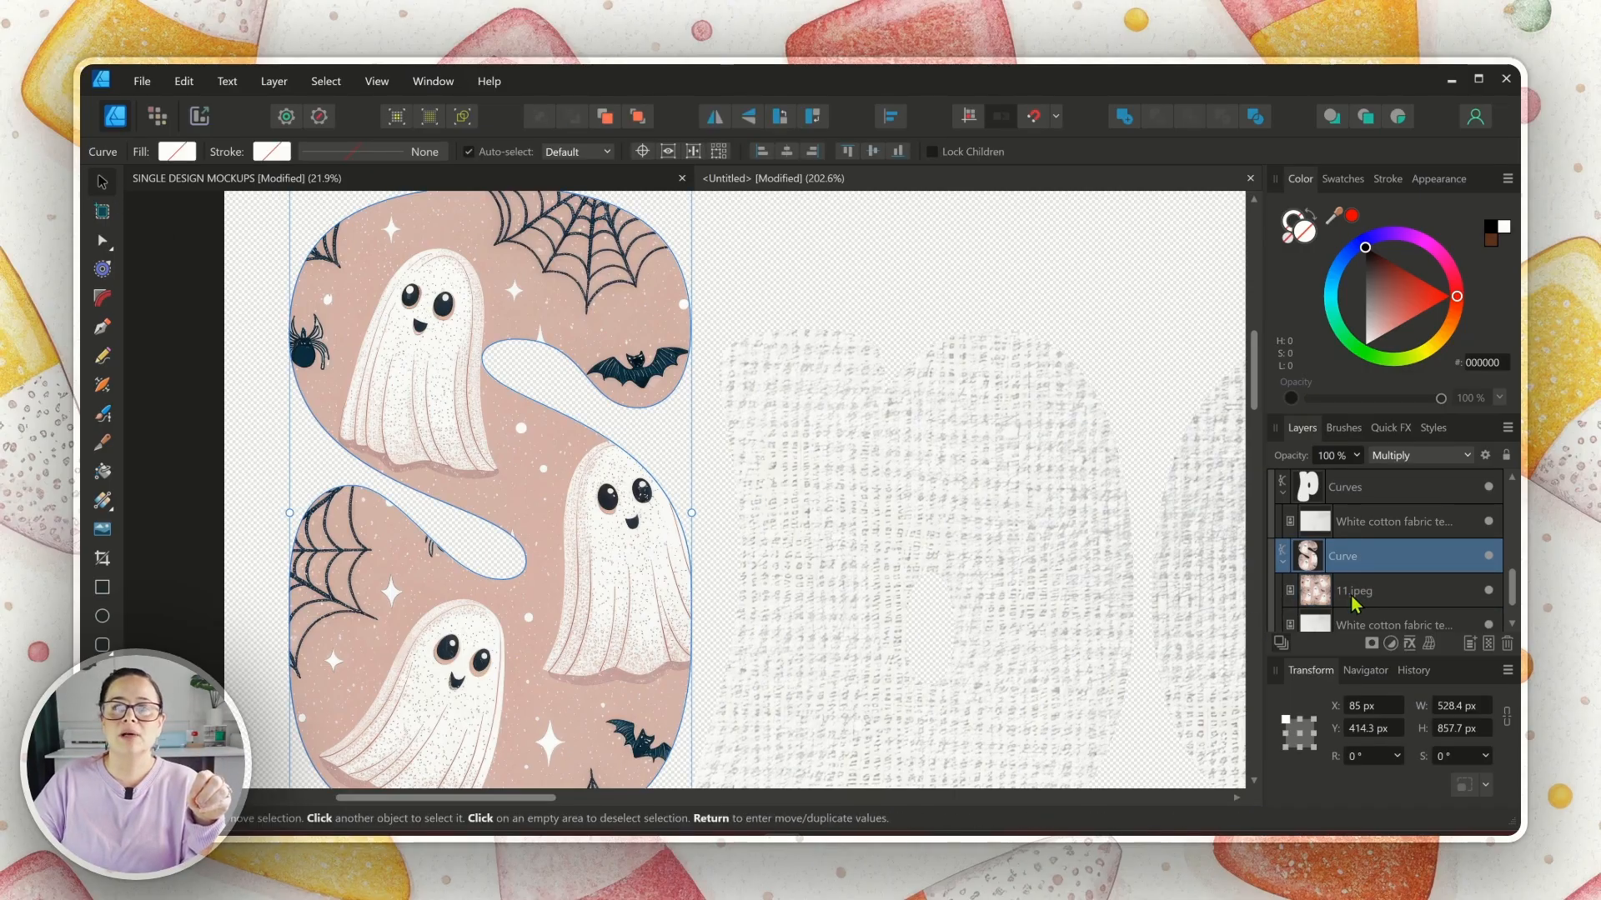
click(1354, 590)
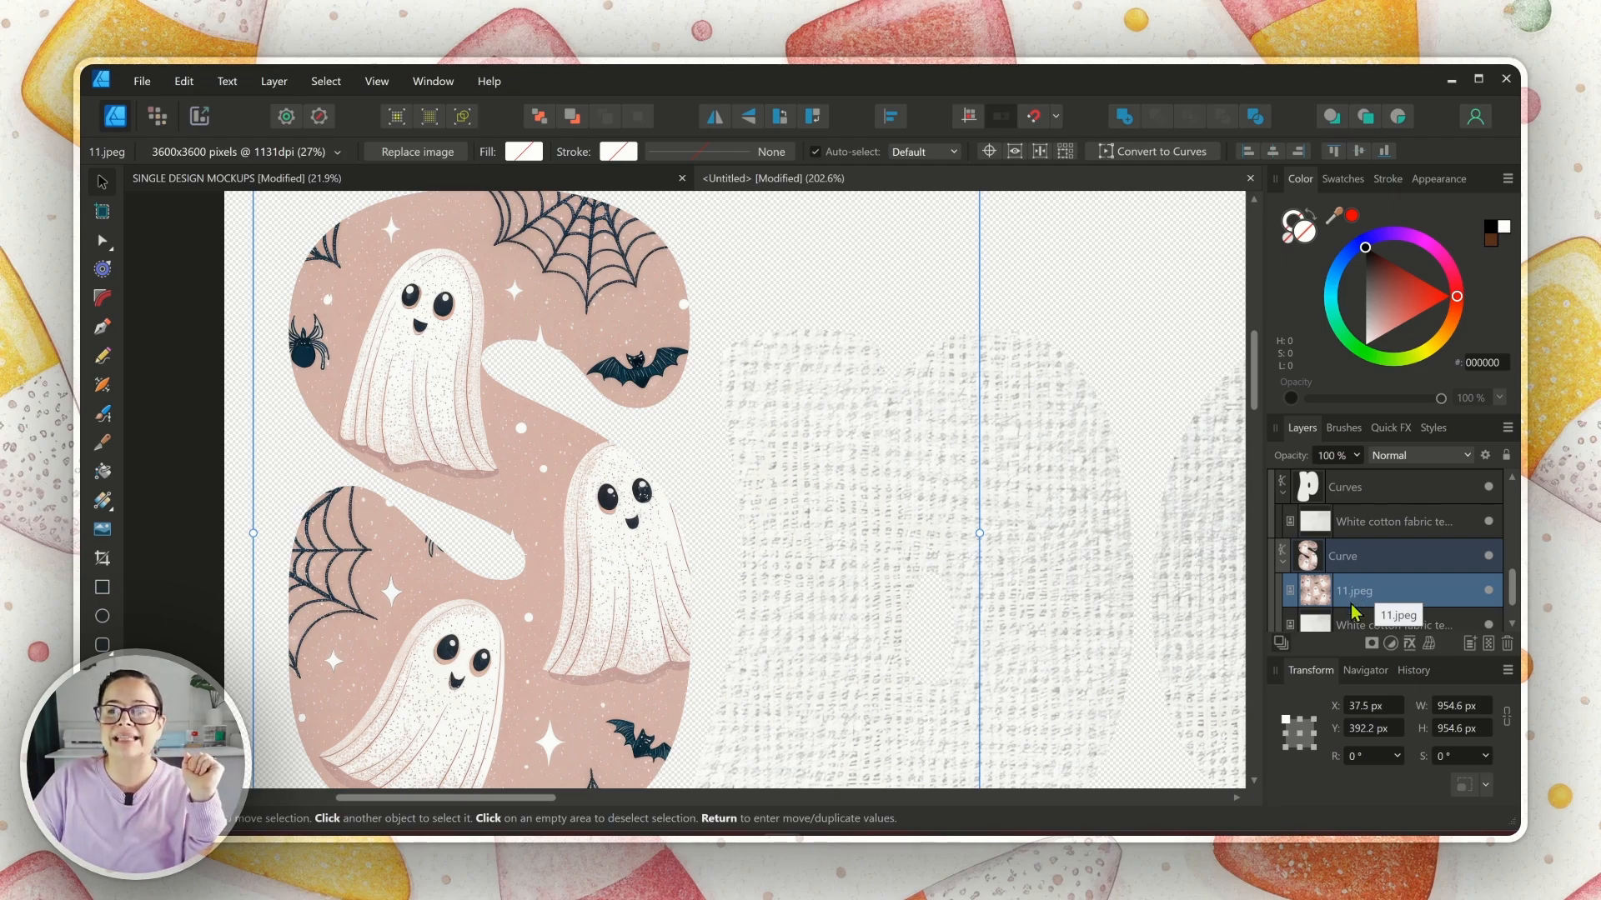
click(1398, 590)
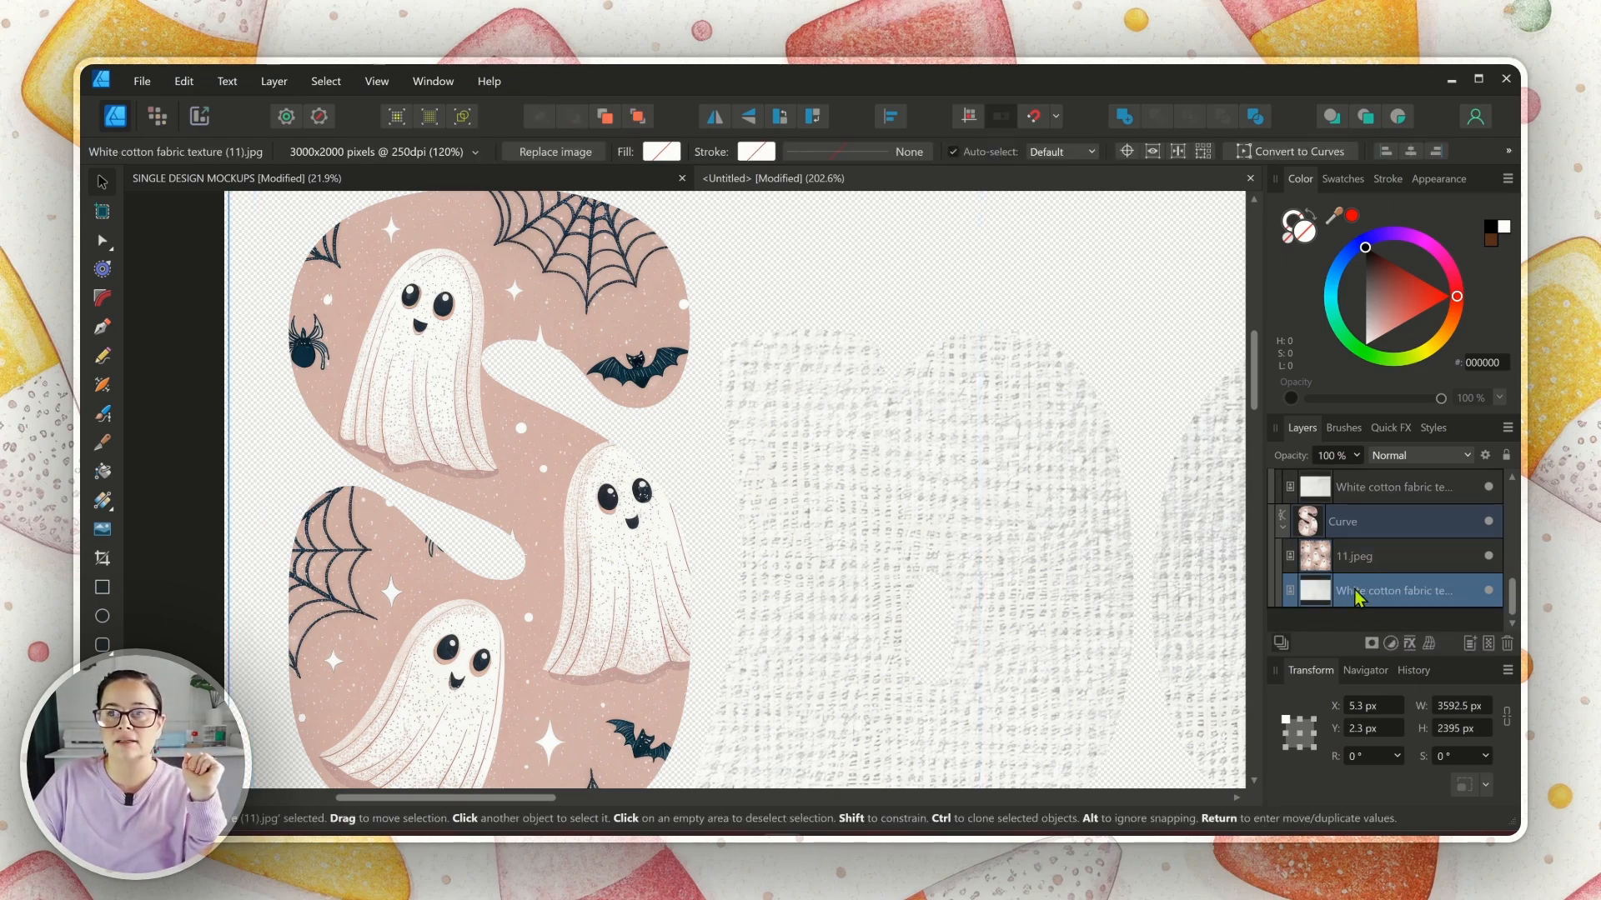
click(1375, 520)
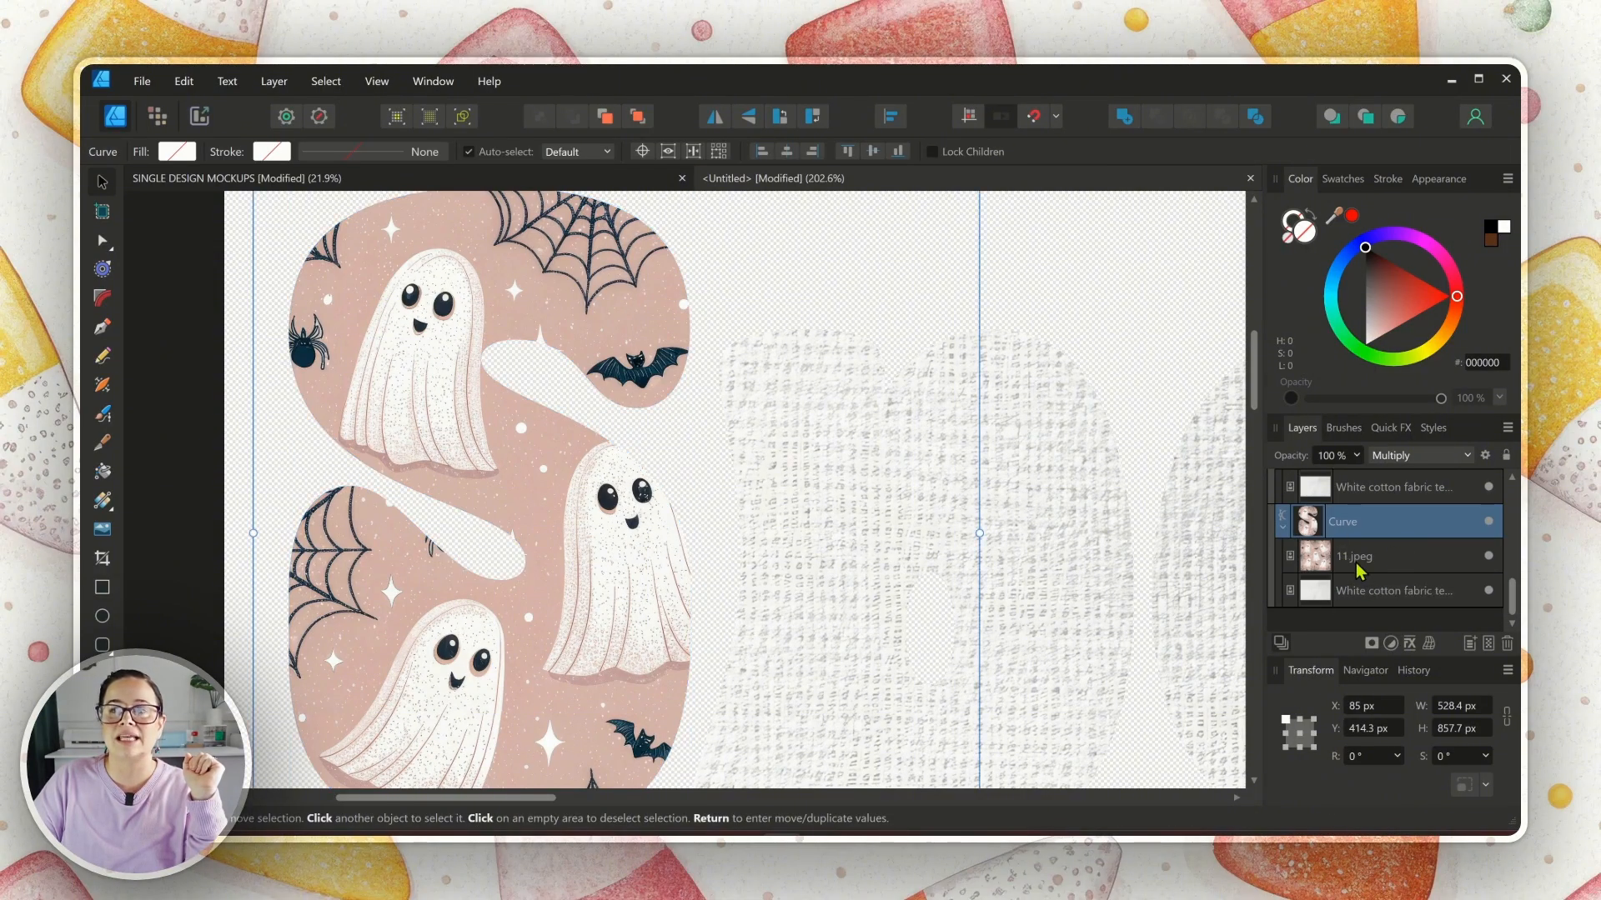
click(1353, 557)
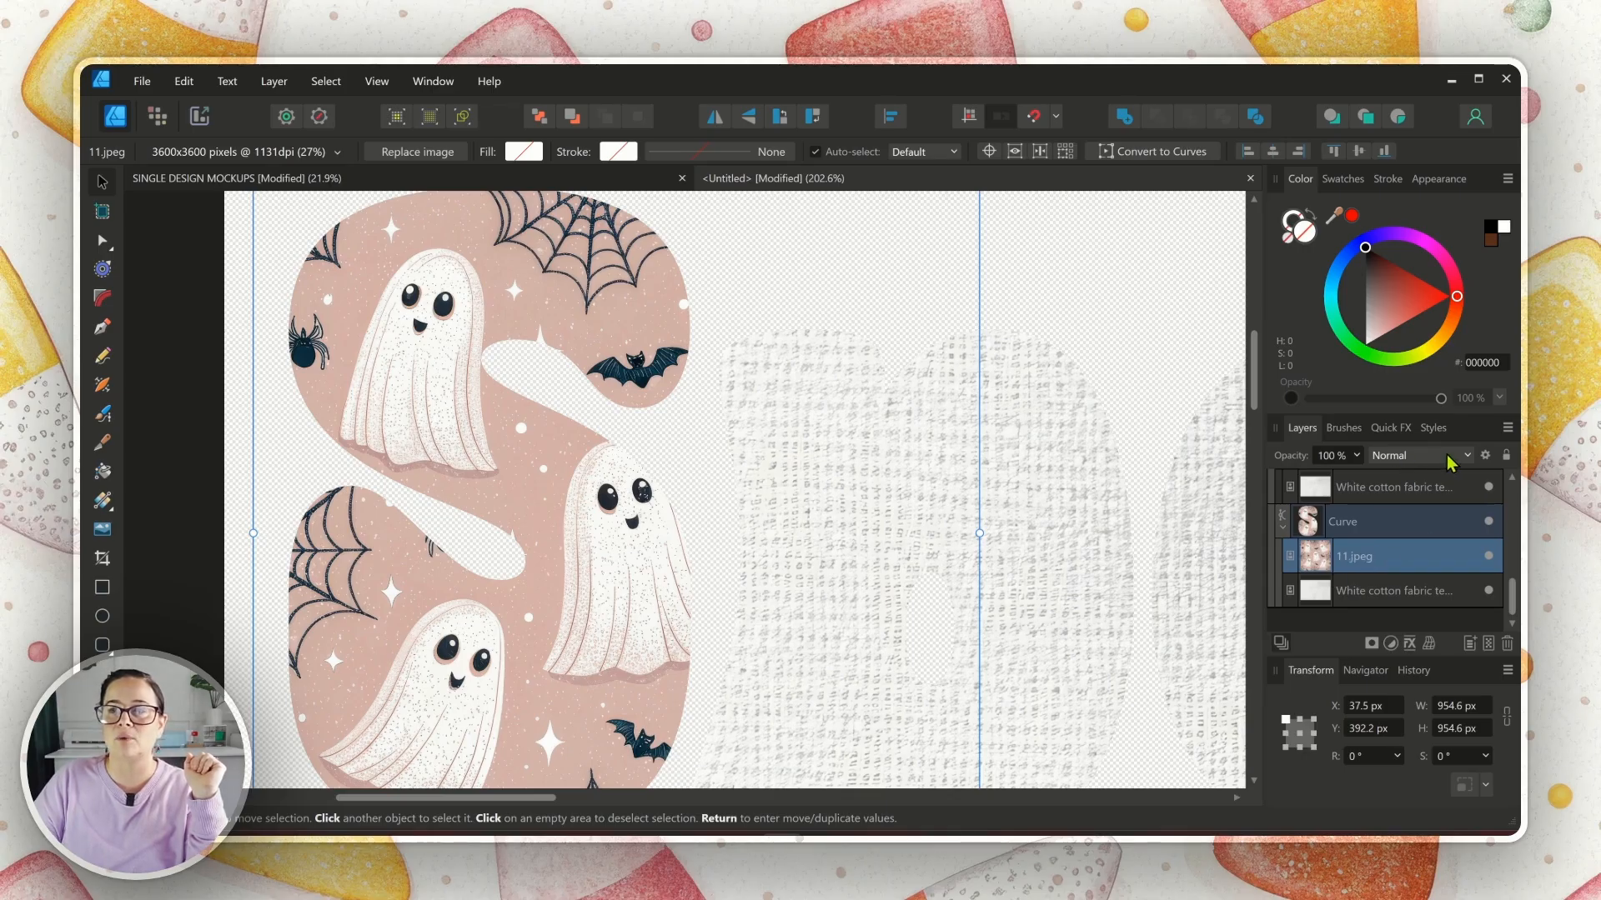
mouse_move(1466, 460)
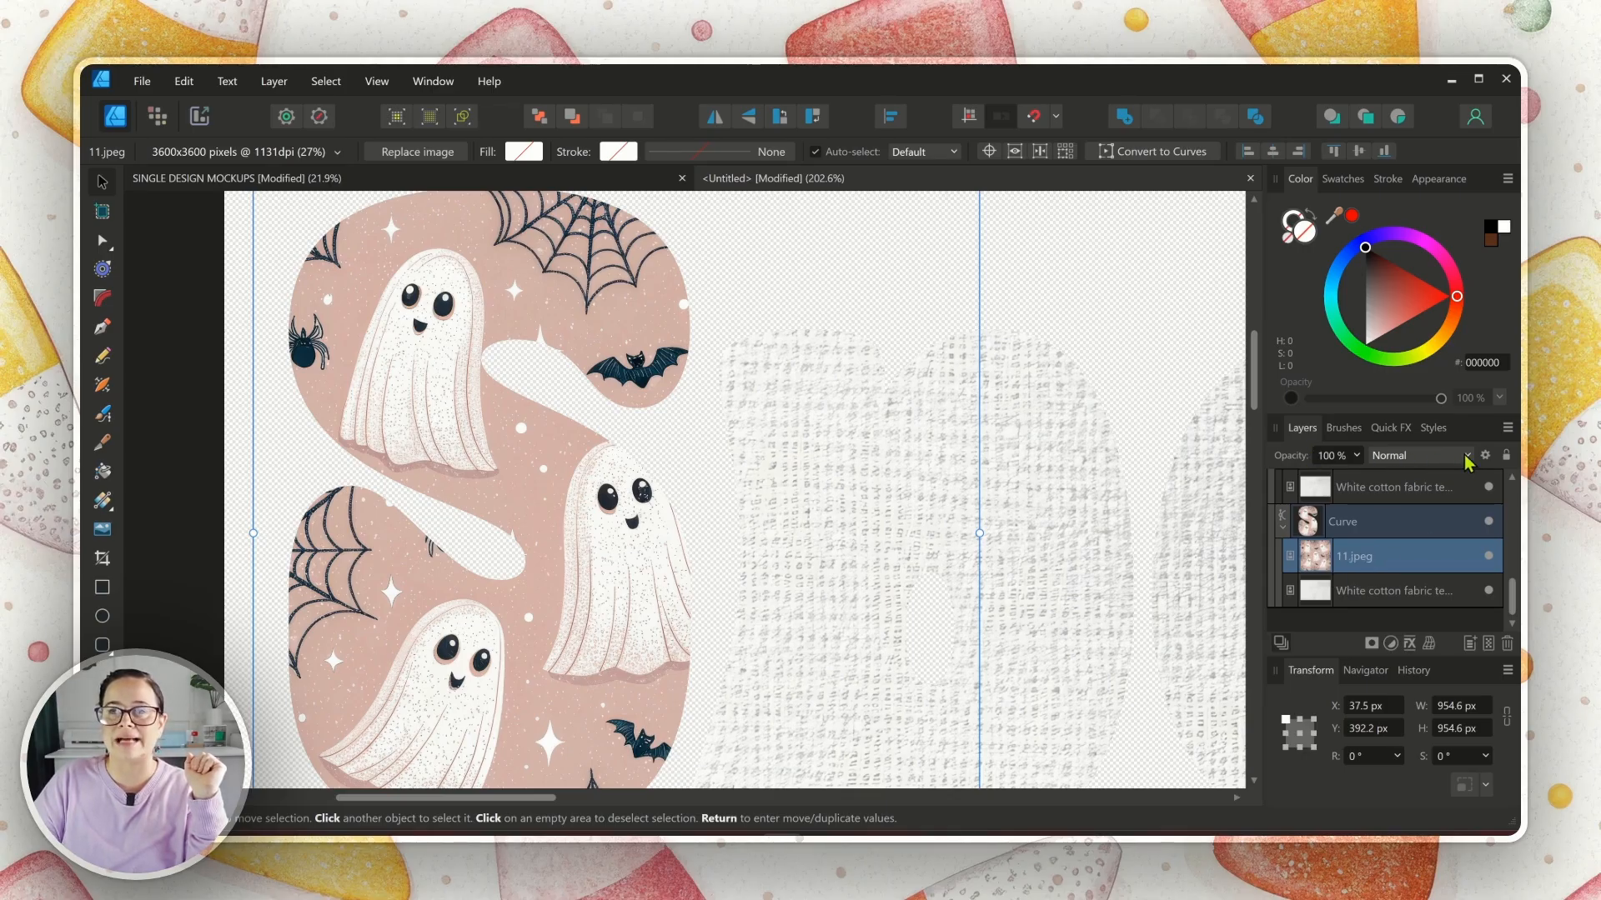
click(1467, 455)
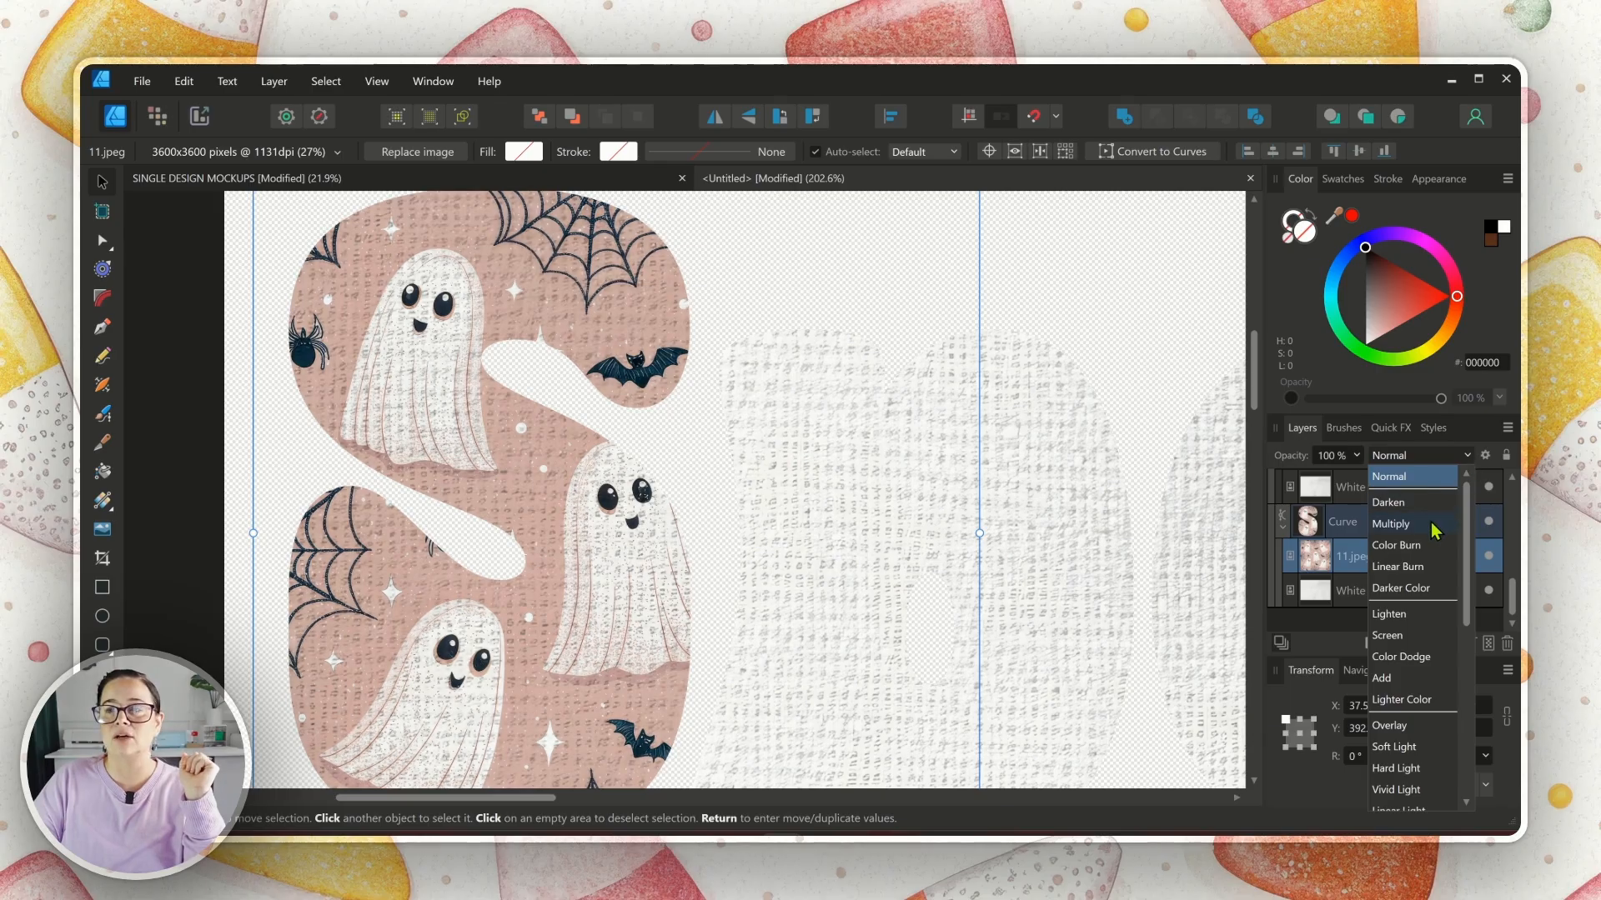
click(1391, 523)
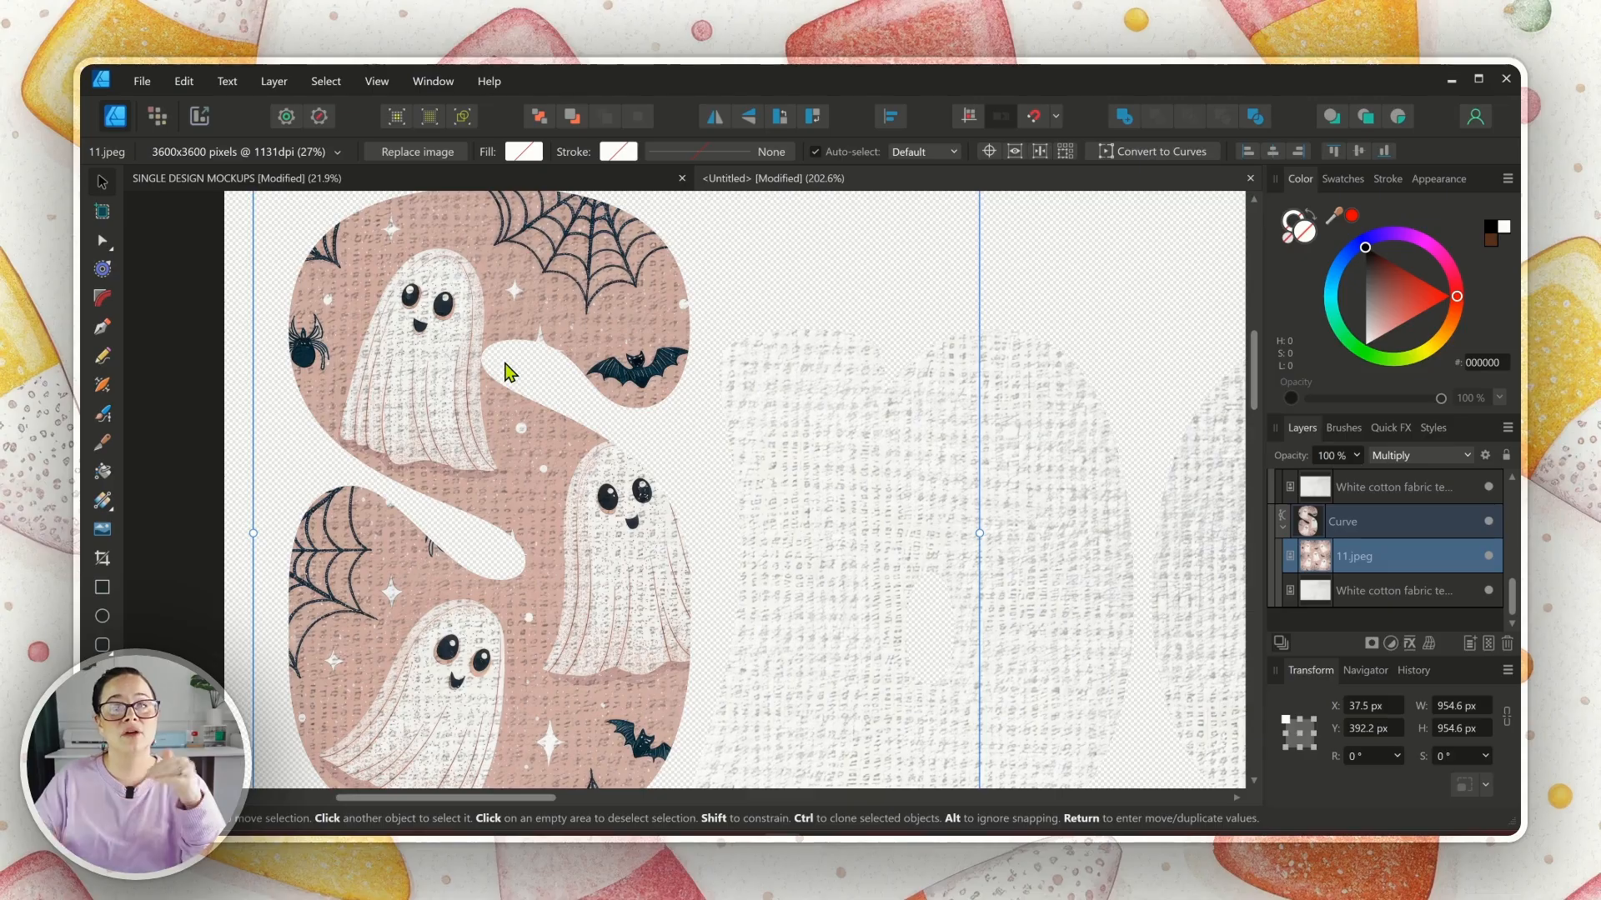
Step: Zoom back out and select the p letter curve for the next pattern
click(863, 445)
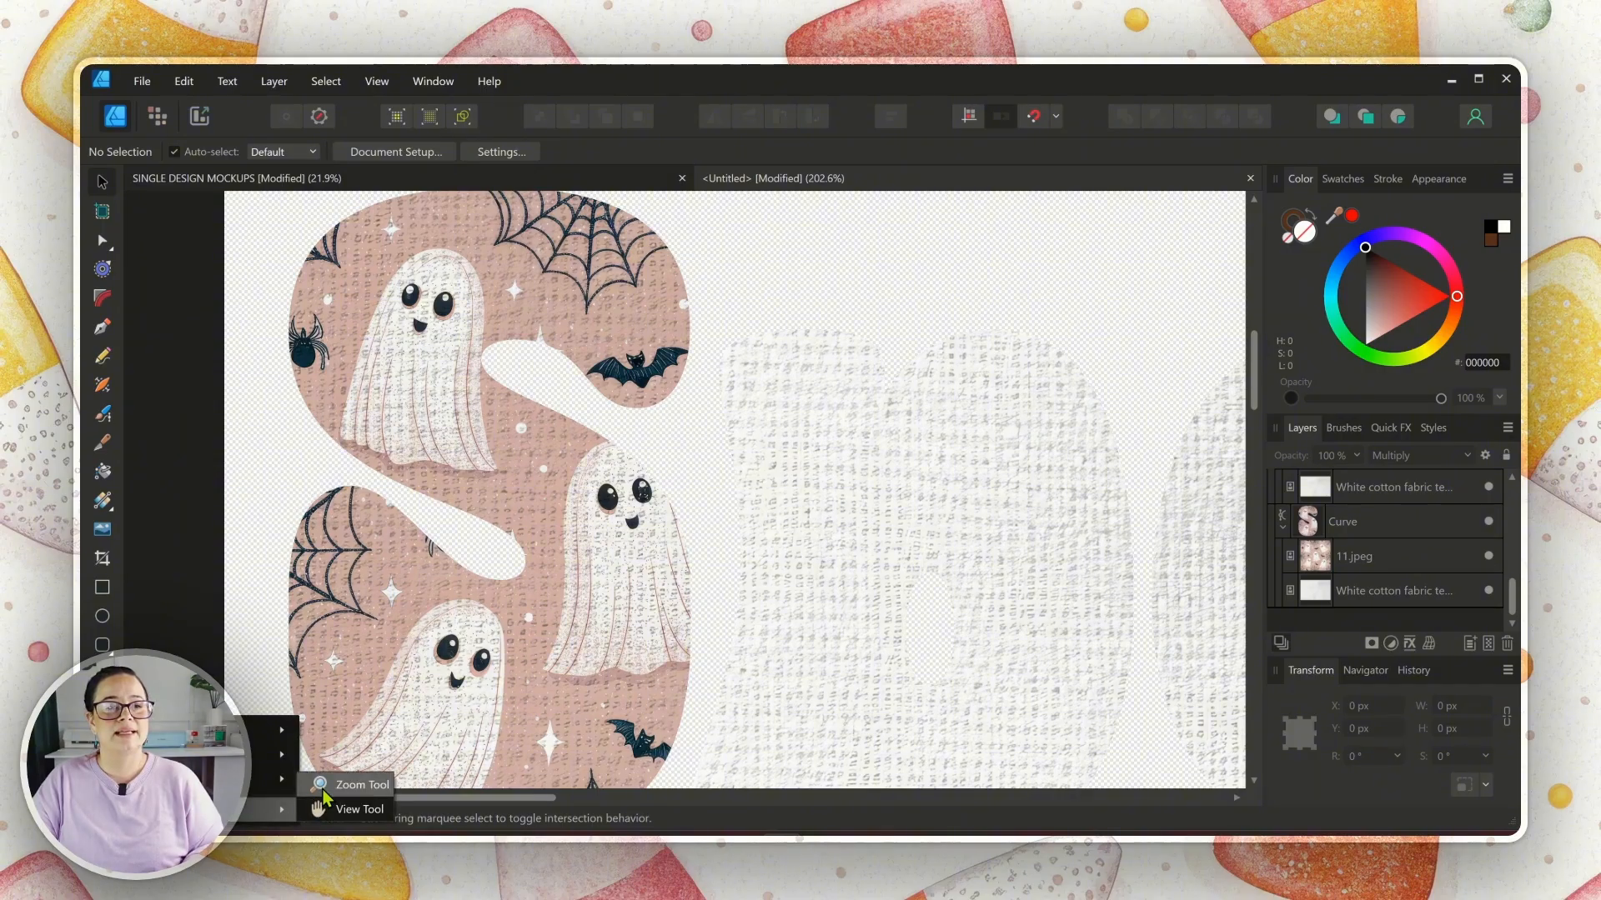
click(362, 783)
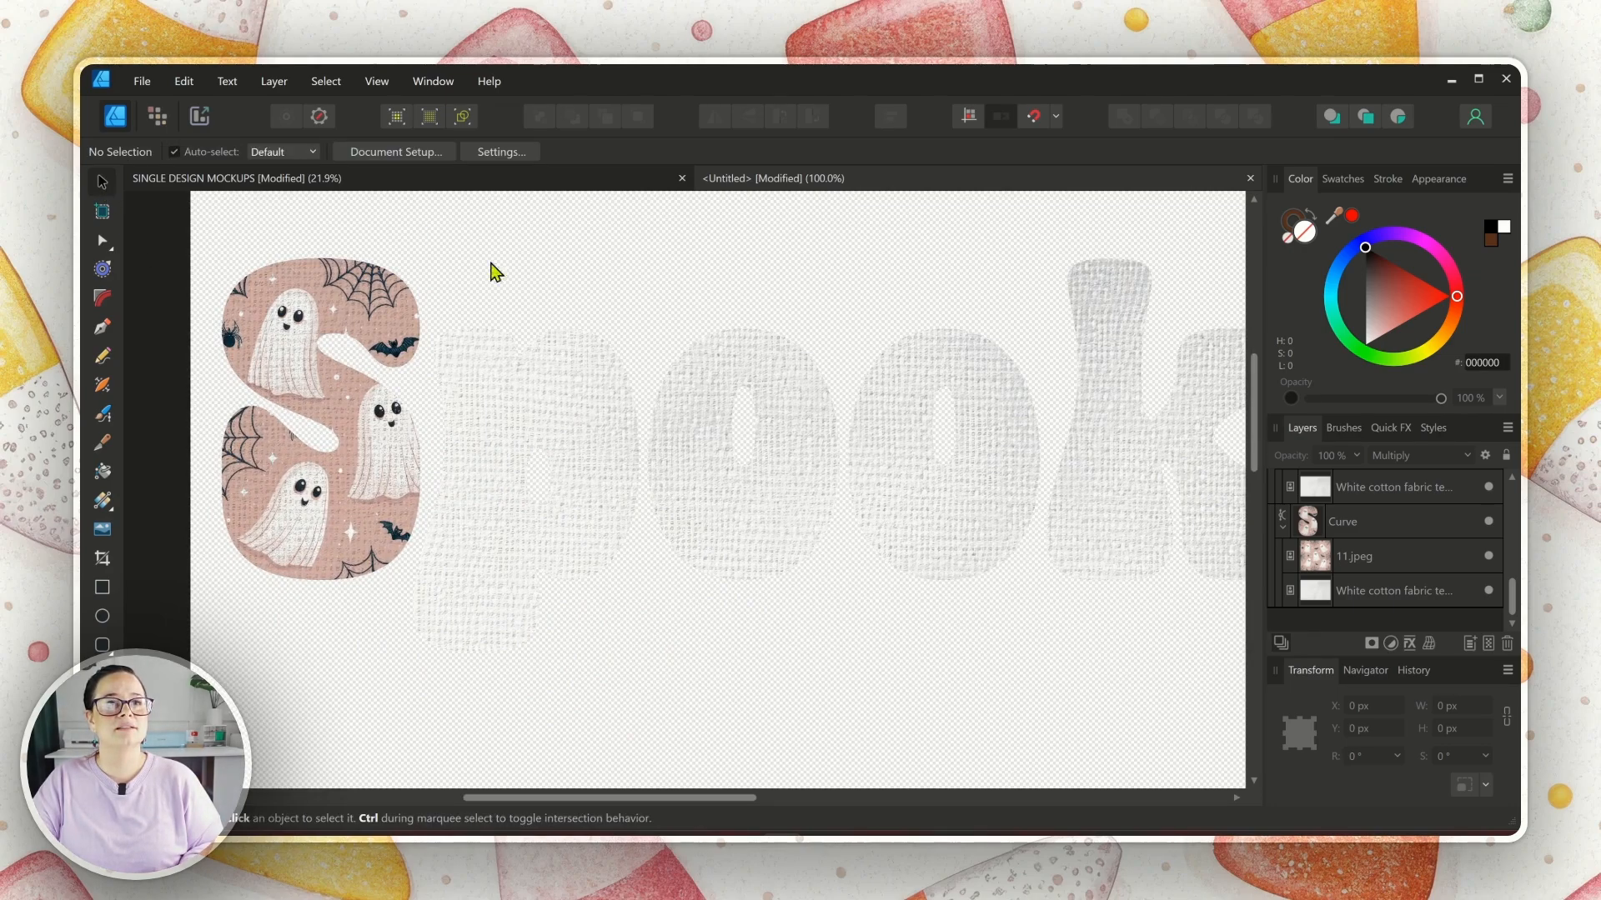
click(526, 391)
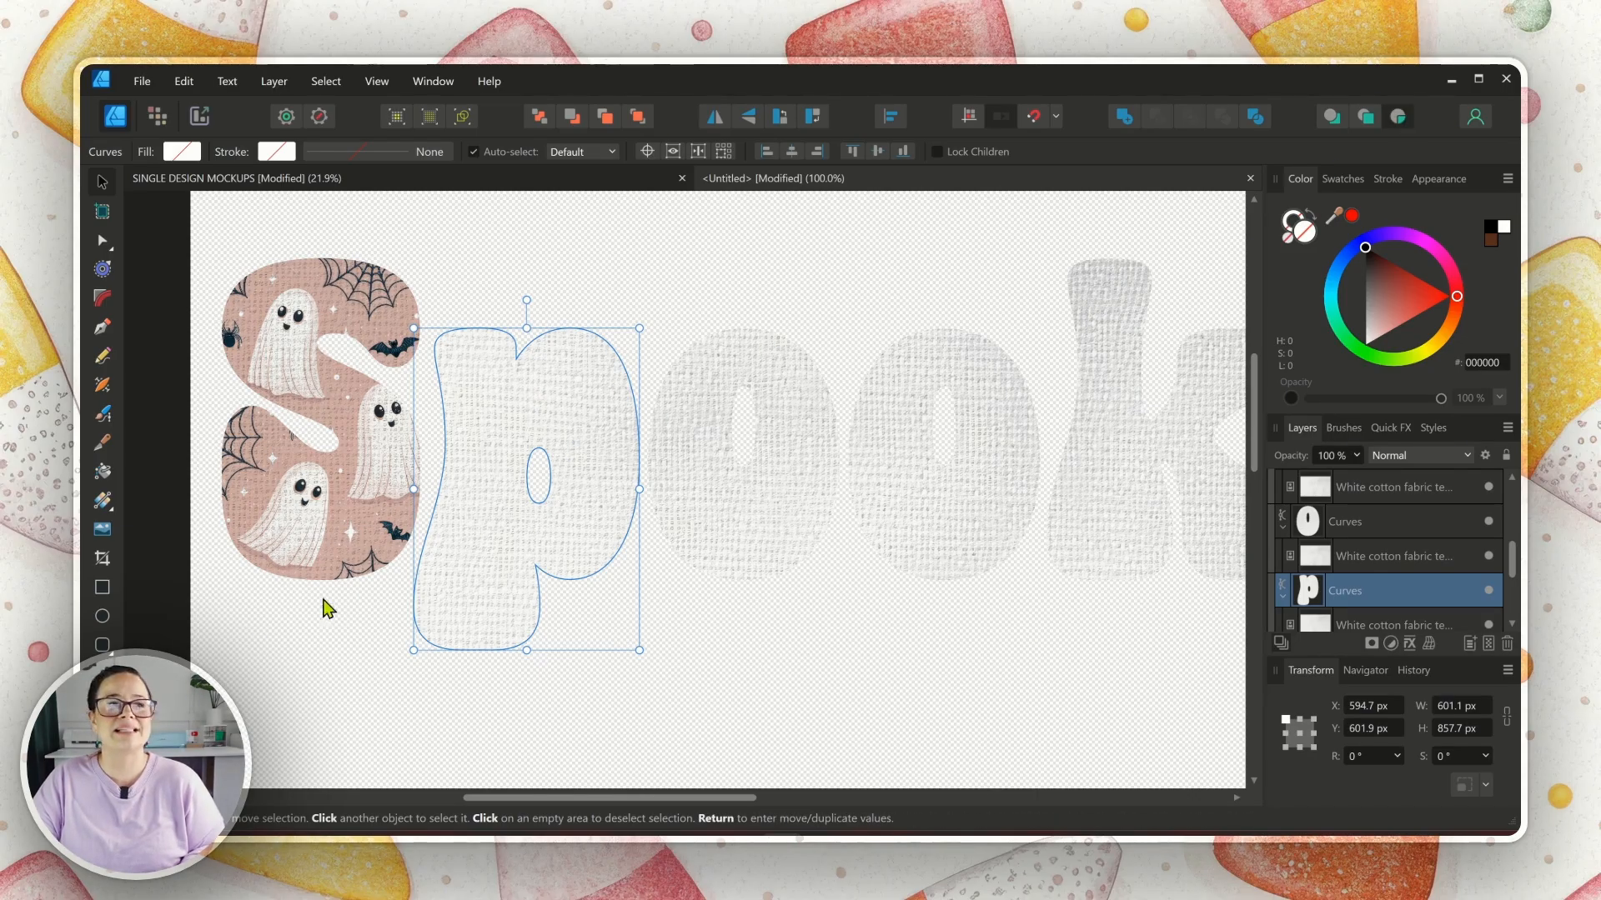
Step: Place the black ghost, orange bat and pink spider pattern images and clip them into the p and o curves
click(142, 80)
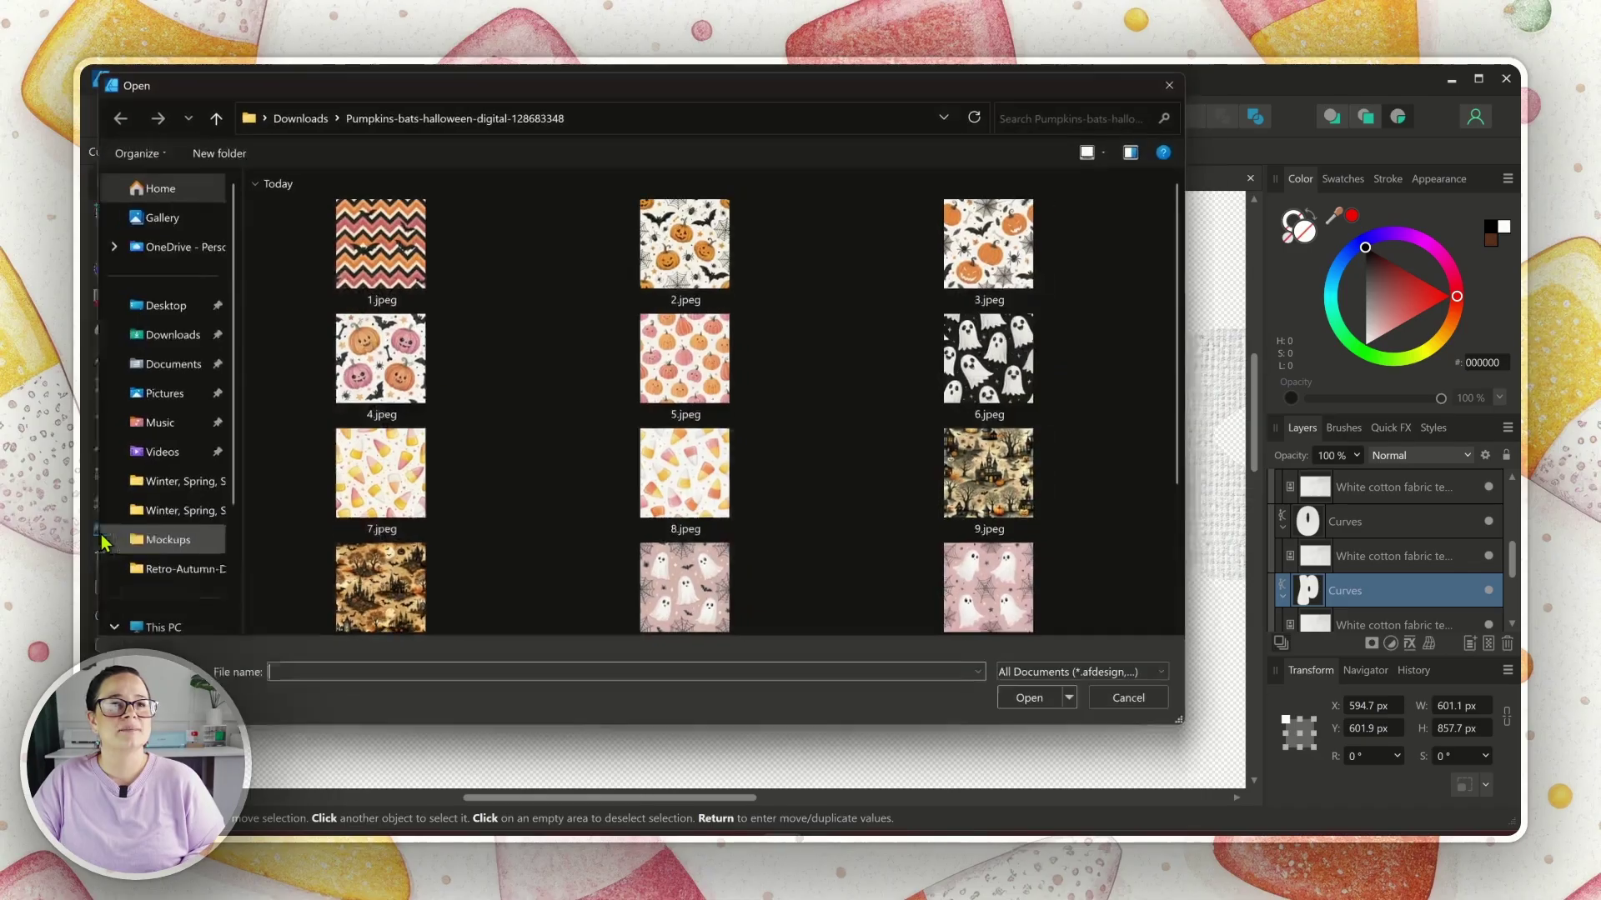
click(375, 242)
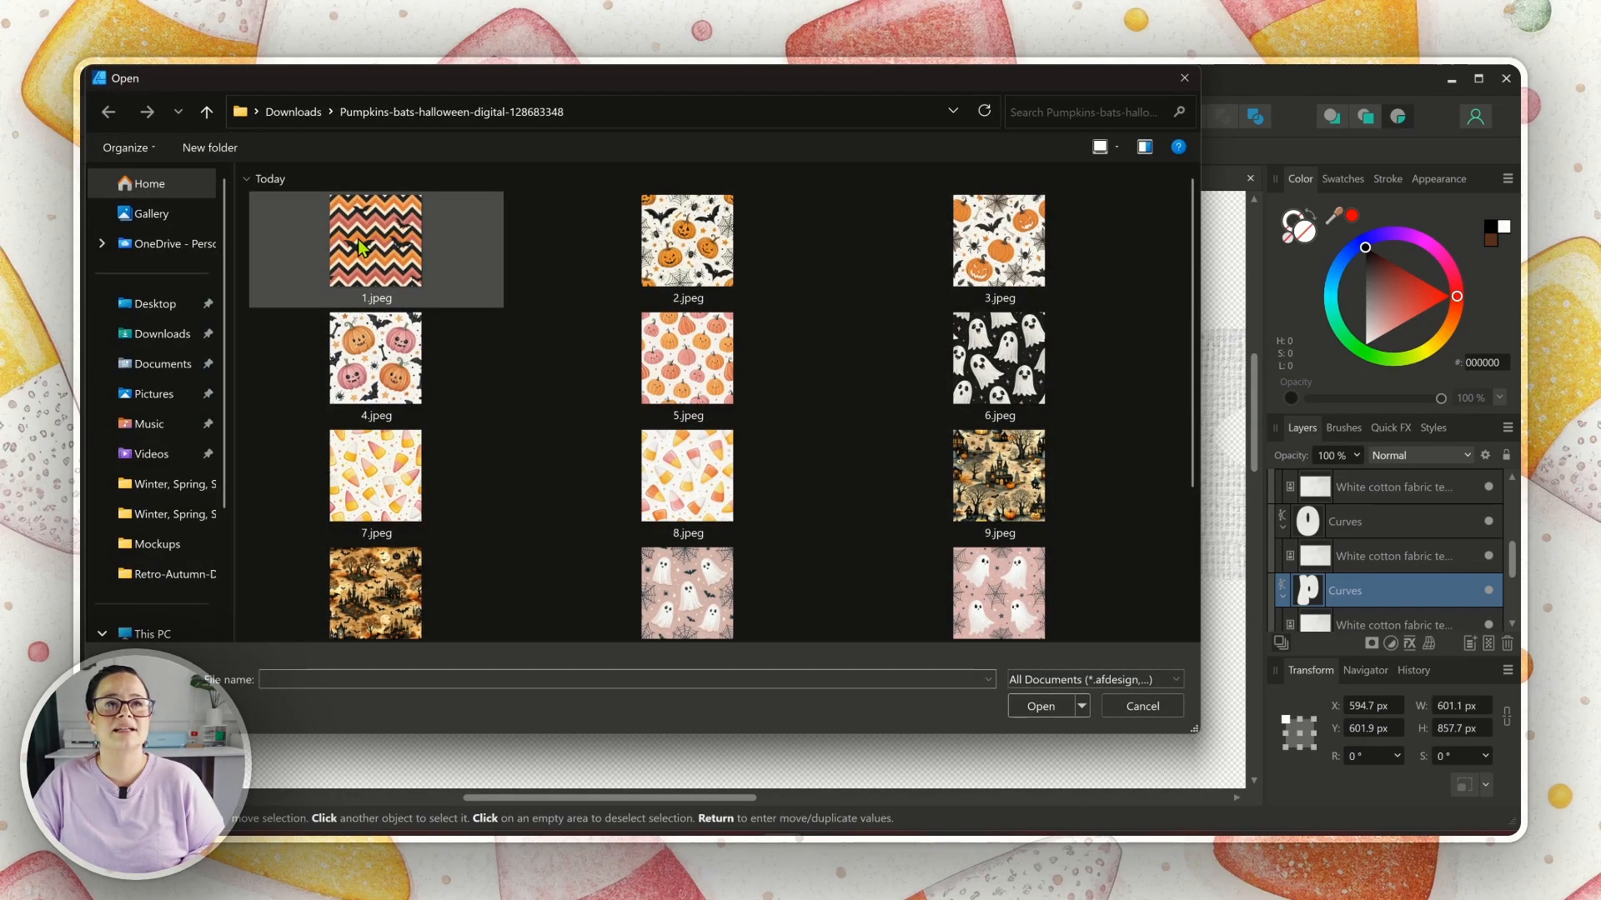
click(999, 357)
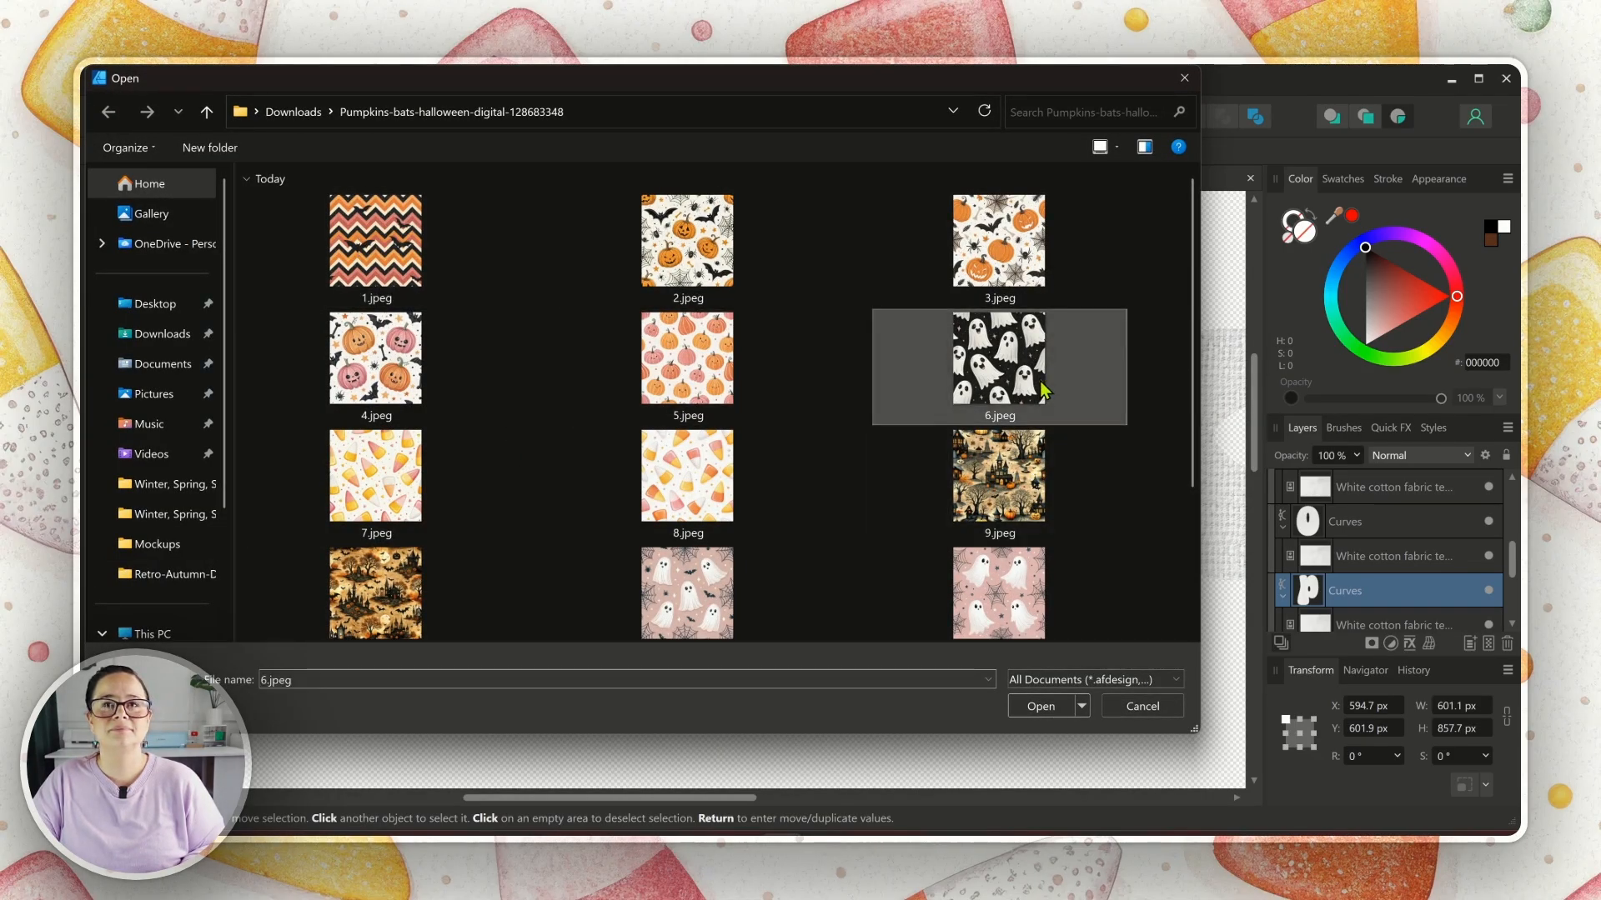
click(1040, 707)
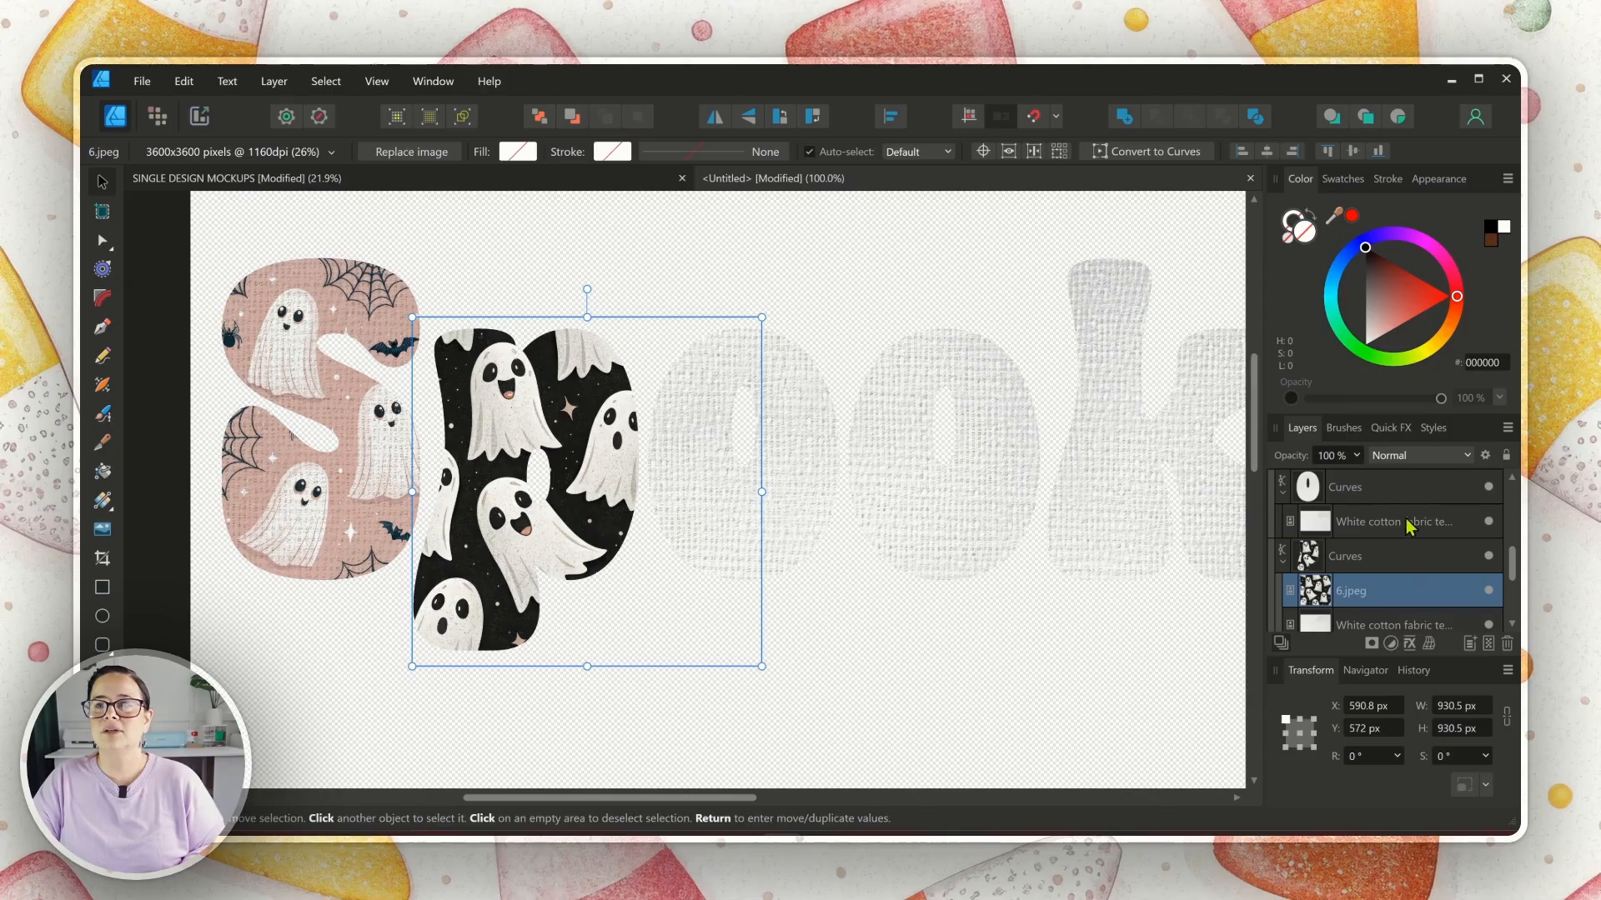
click(1420, 455)
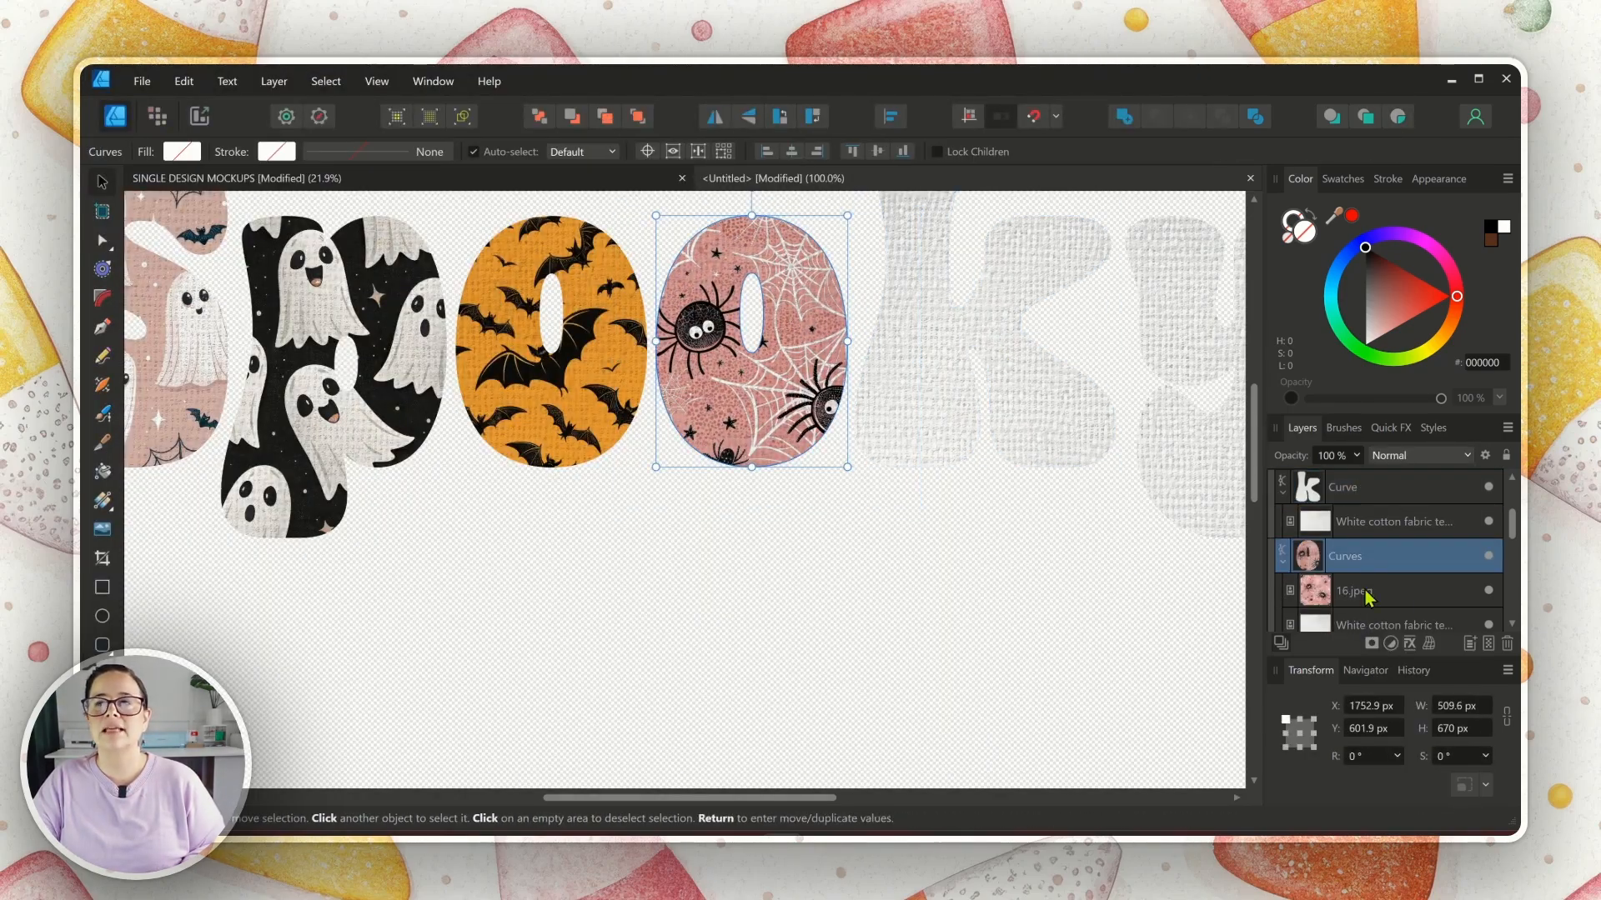
click(964, 340)
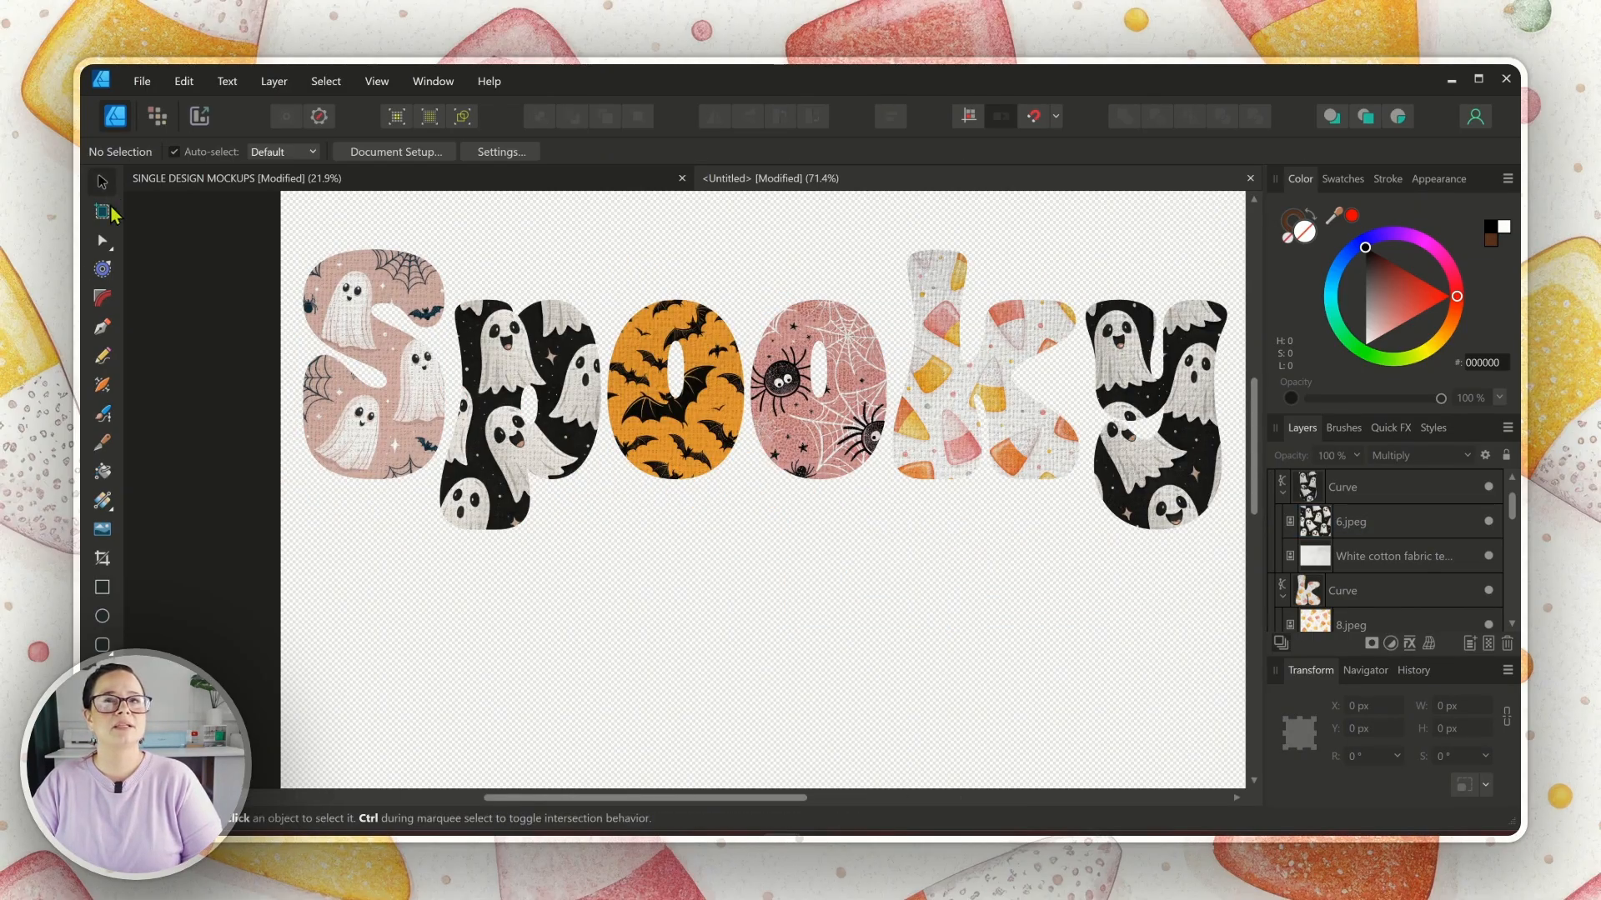
mouse_move(600, 580)
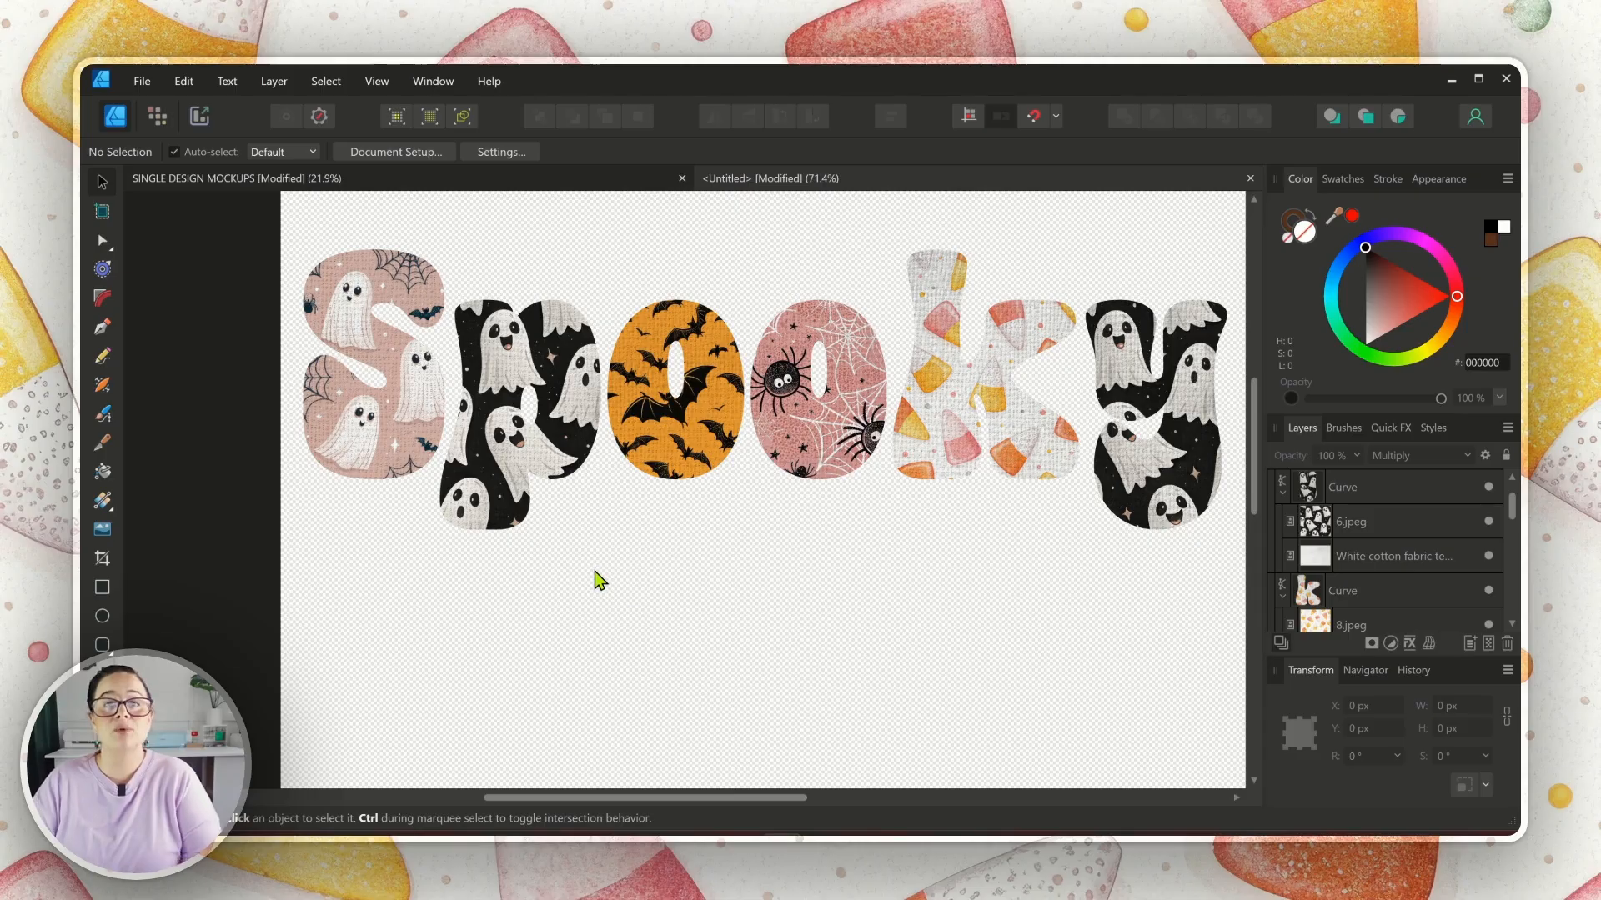
mouse_move(400, 386)
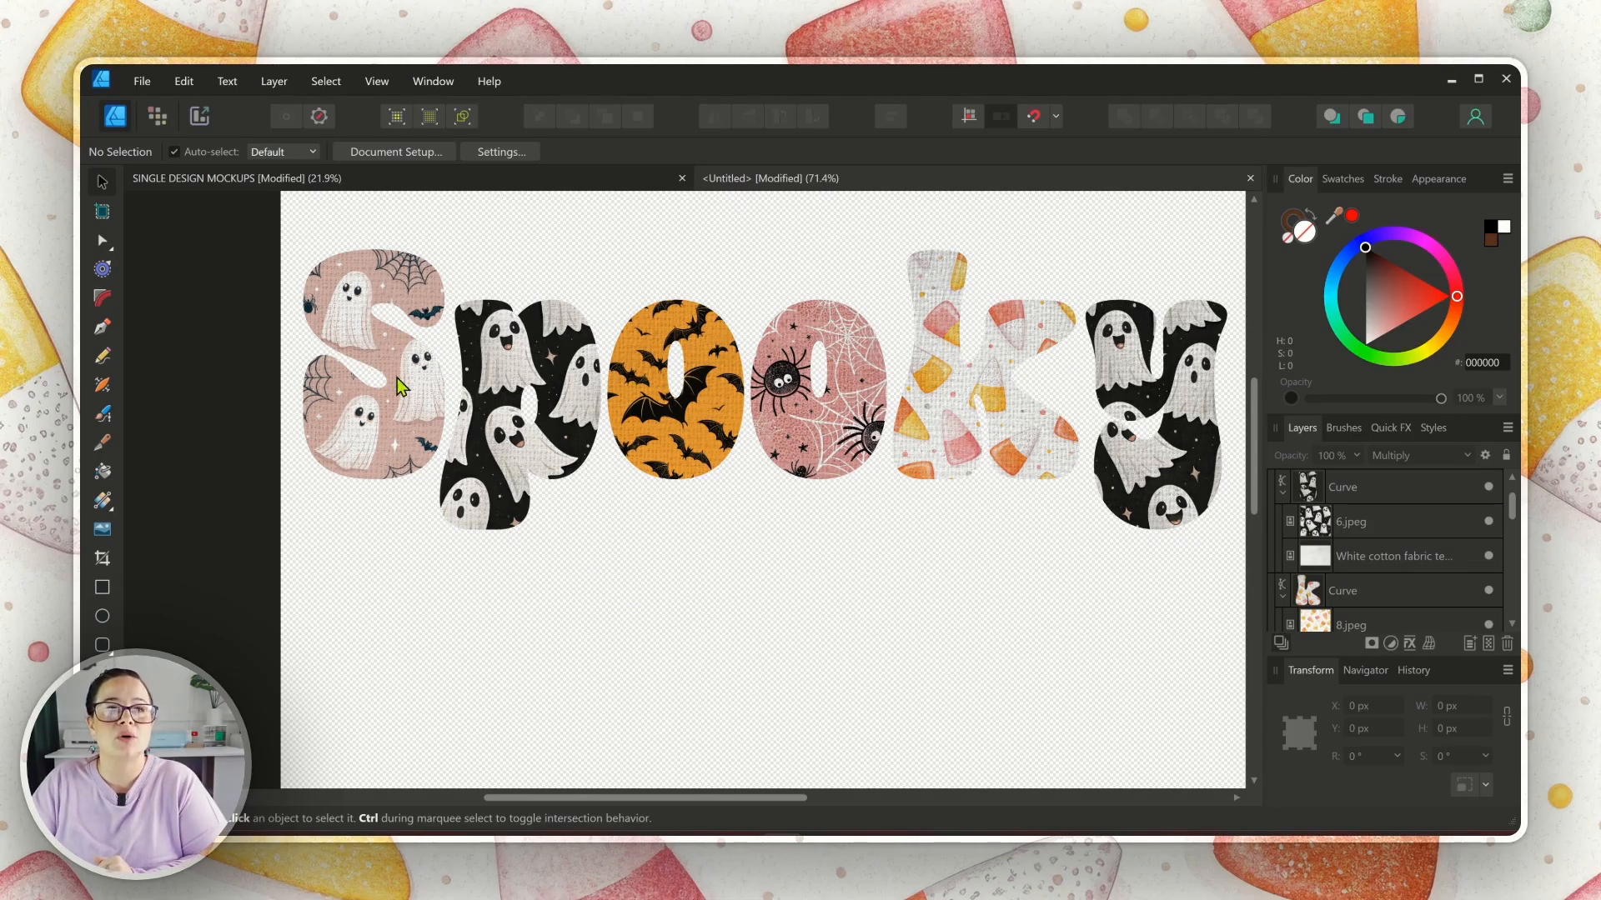
Step: Give the S a thin black outline stroke of about 4 pt
click(396, 387)
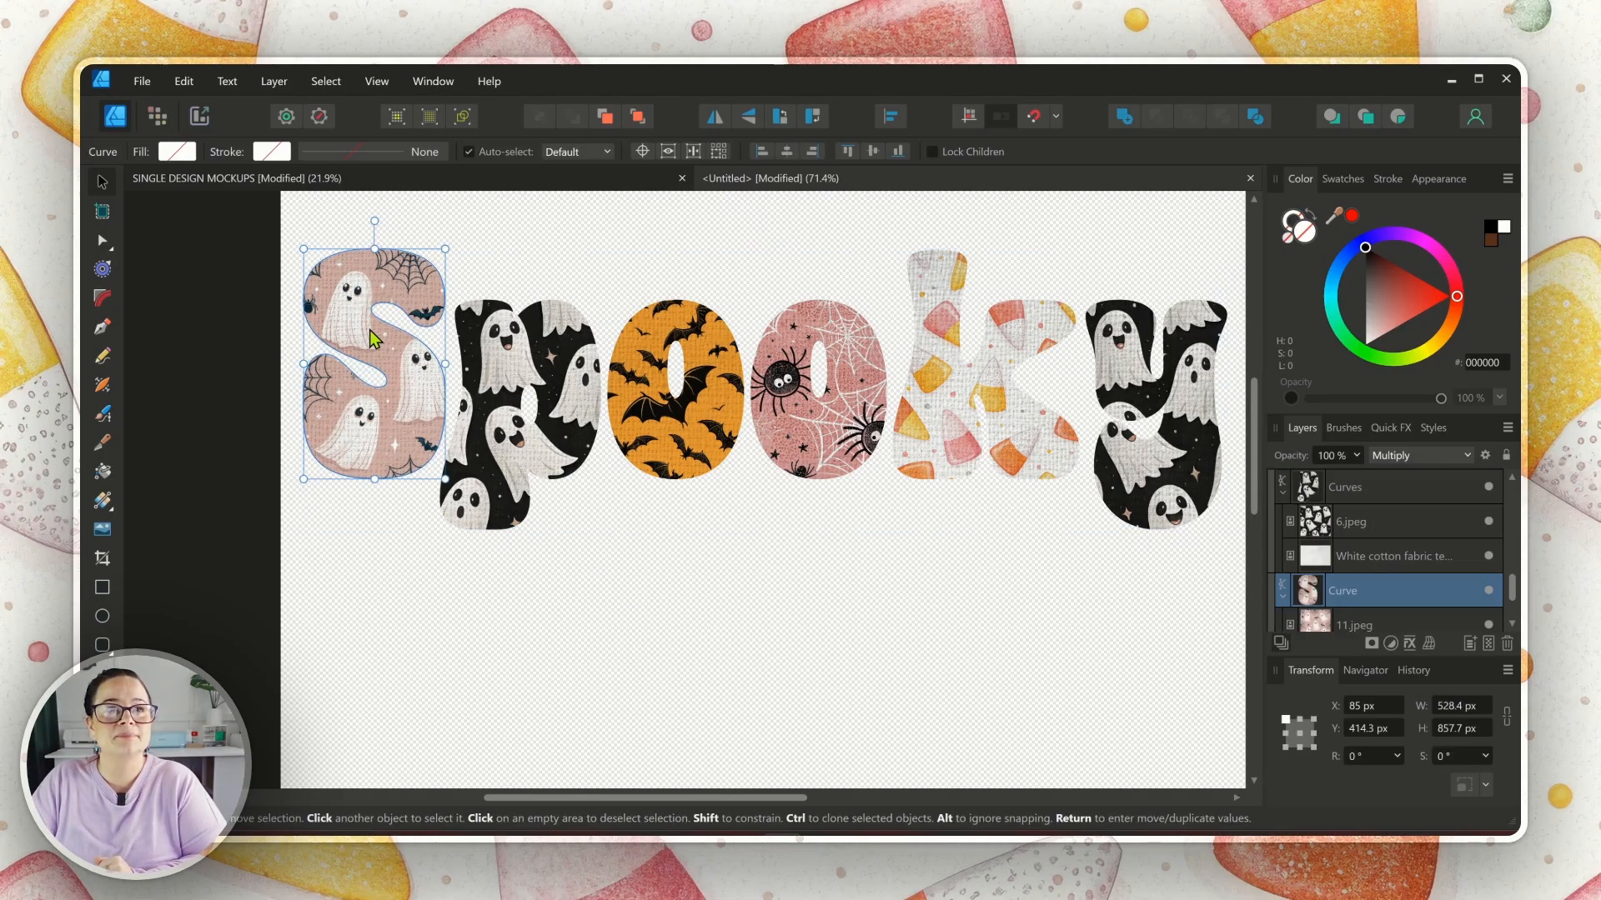
mouse_move(1188, 281)
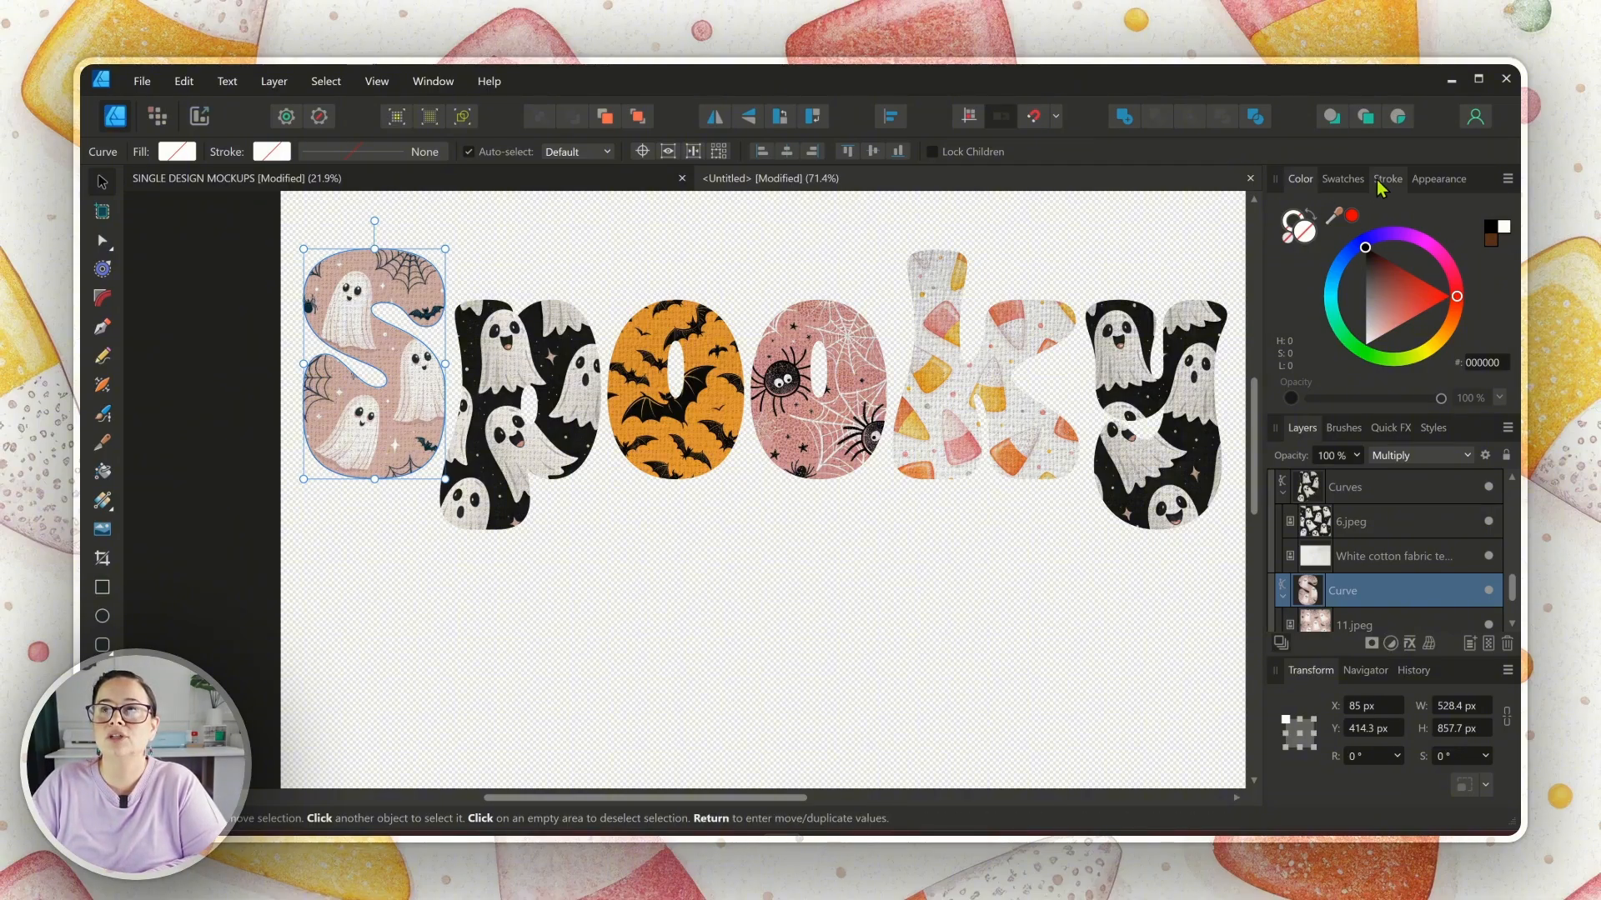
click(1387, 178)
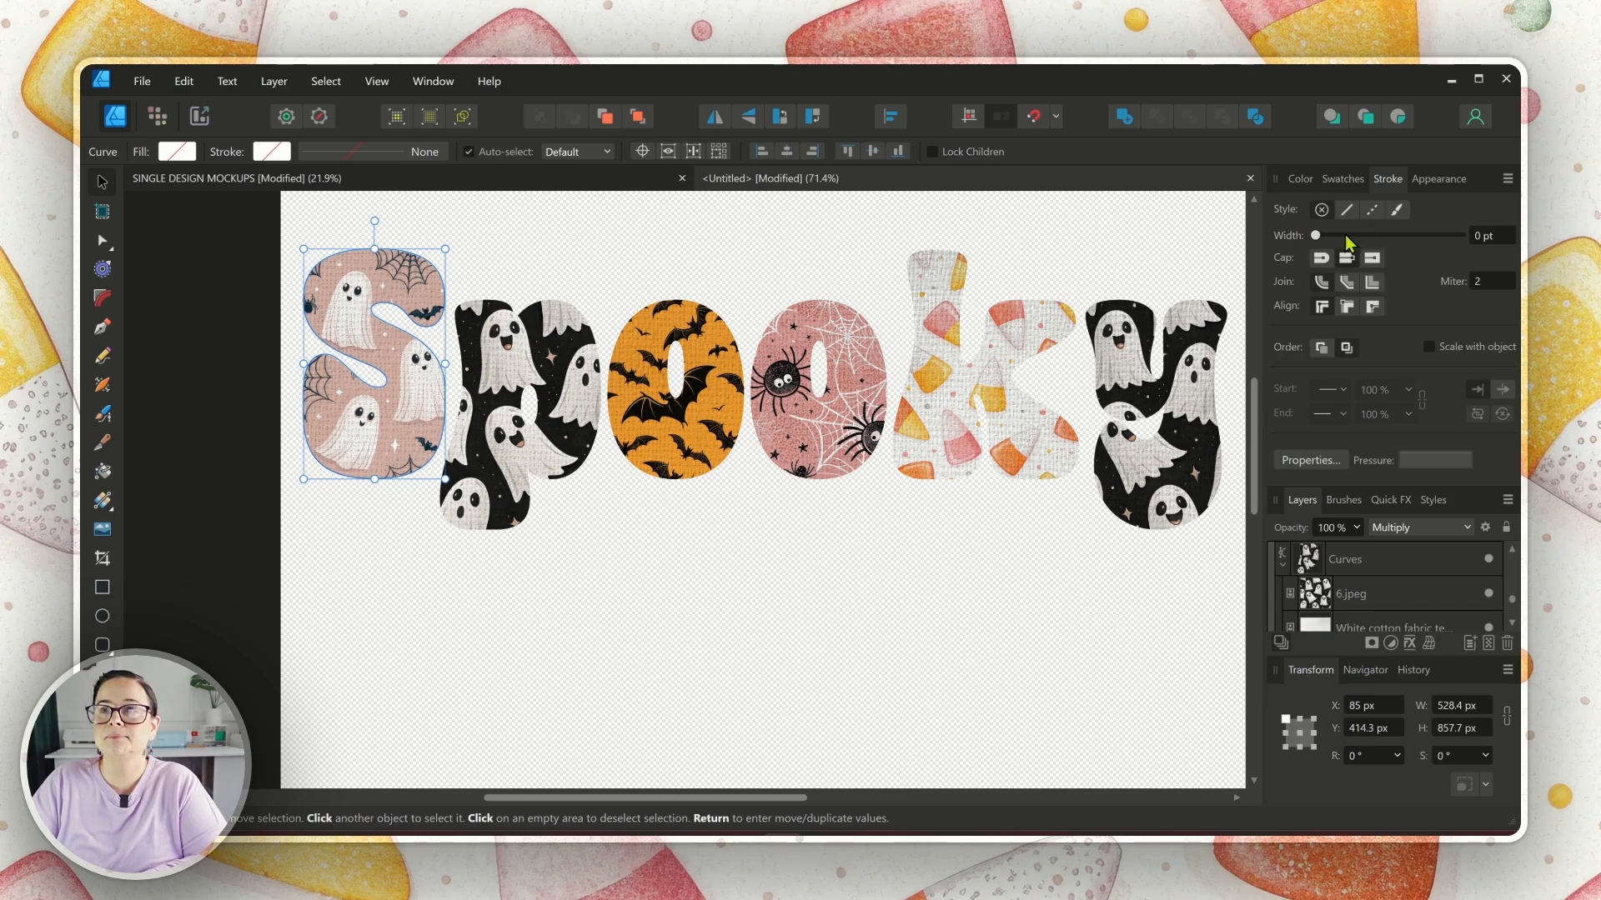
drag(1316, 235, 1339, 235)
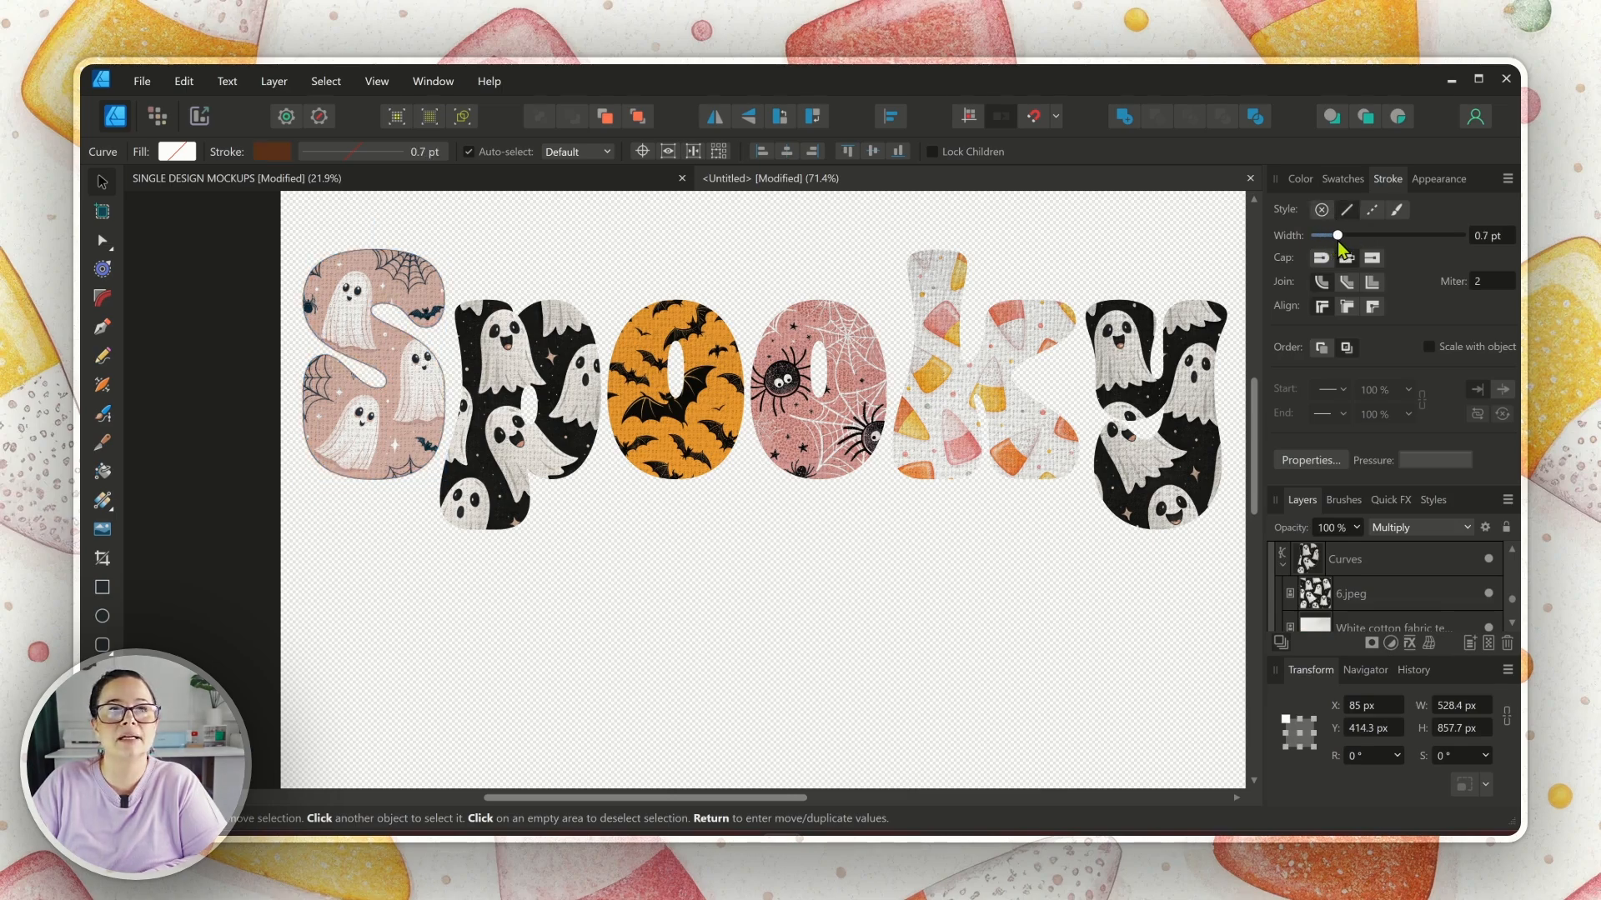
drag(1339, 235, 1357, 235)
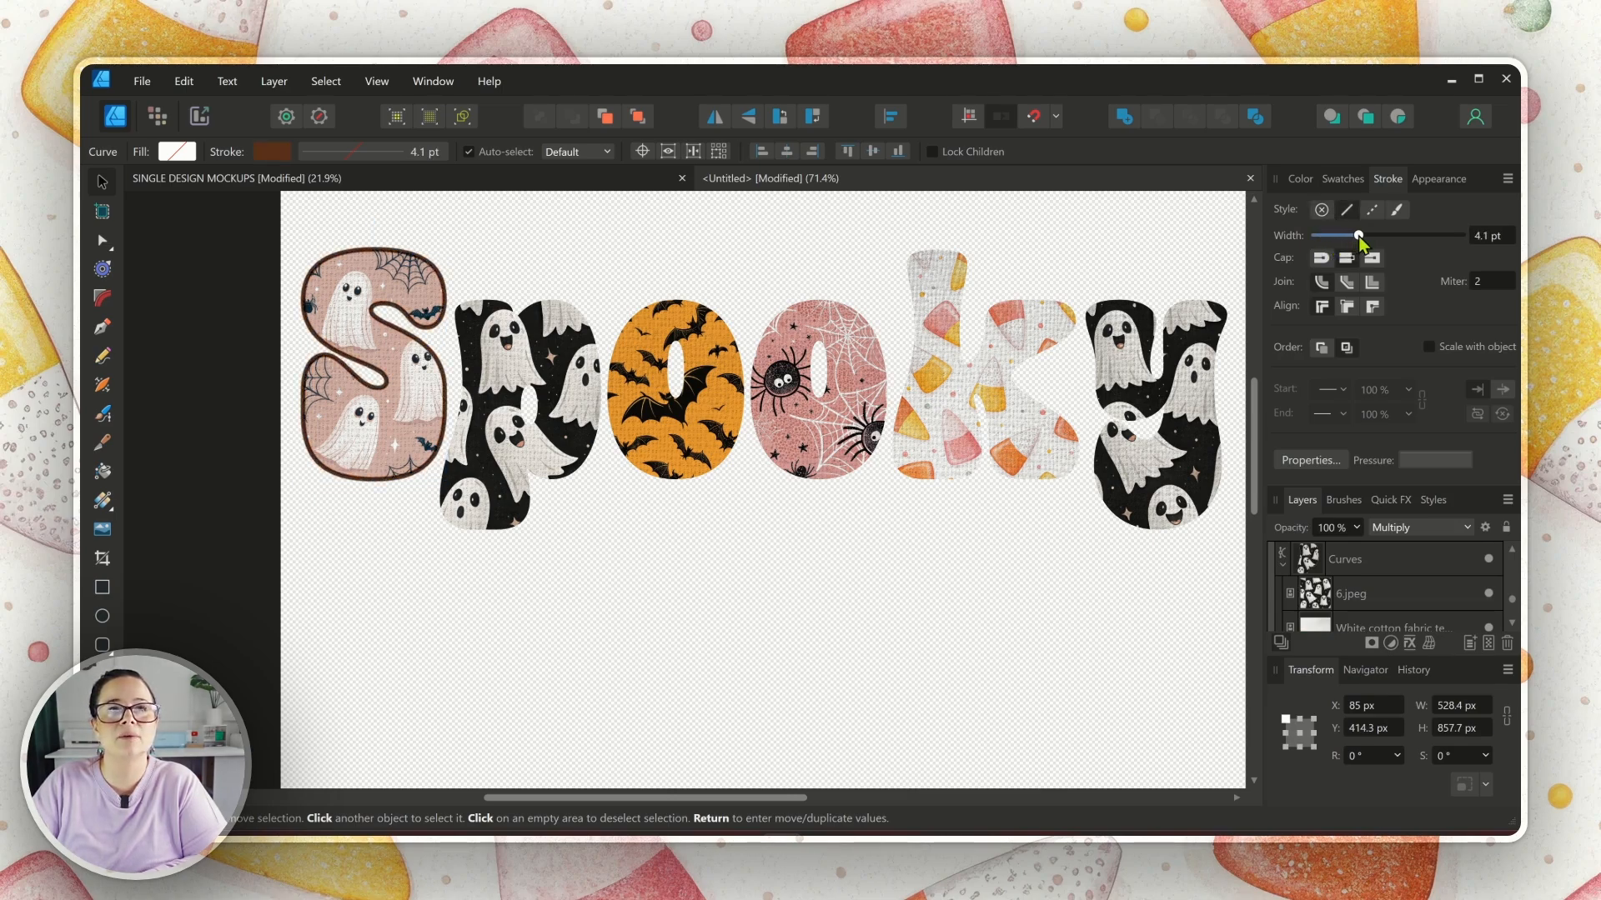
click(373, 357)
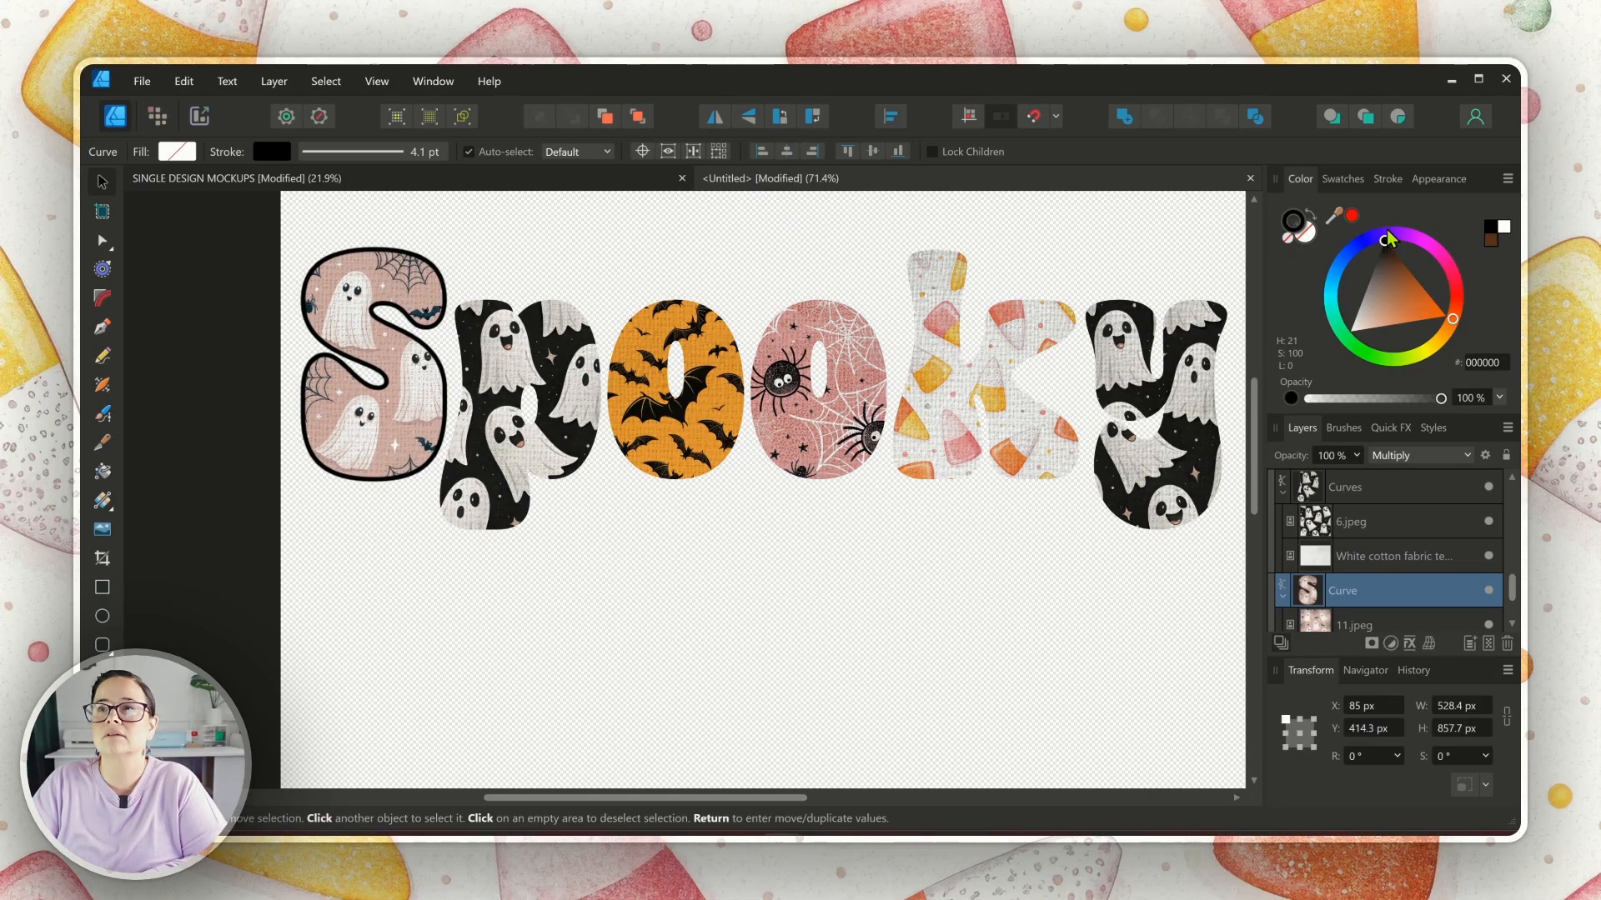
click(373, 349)
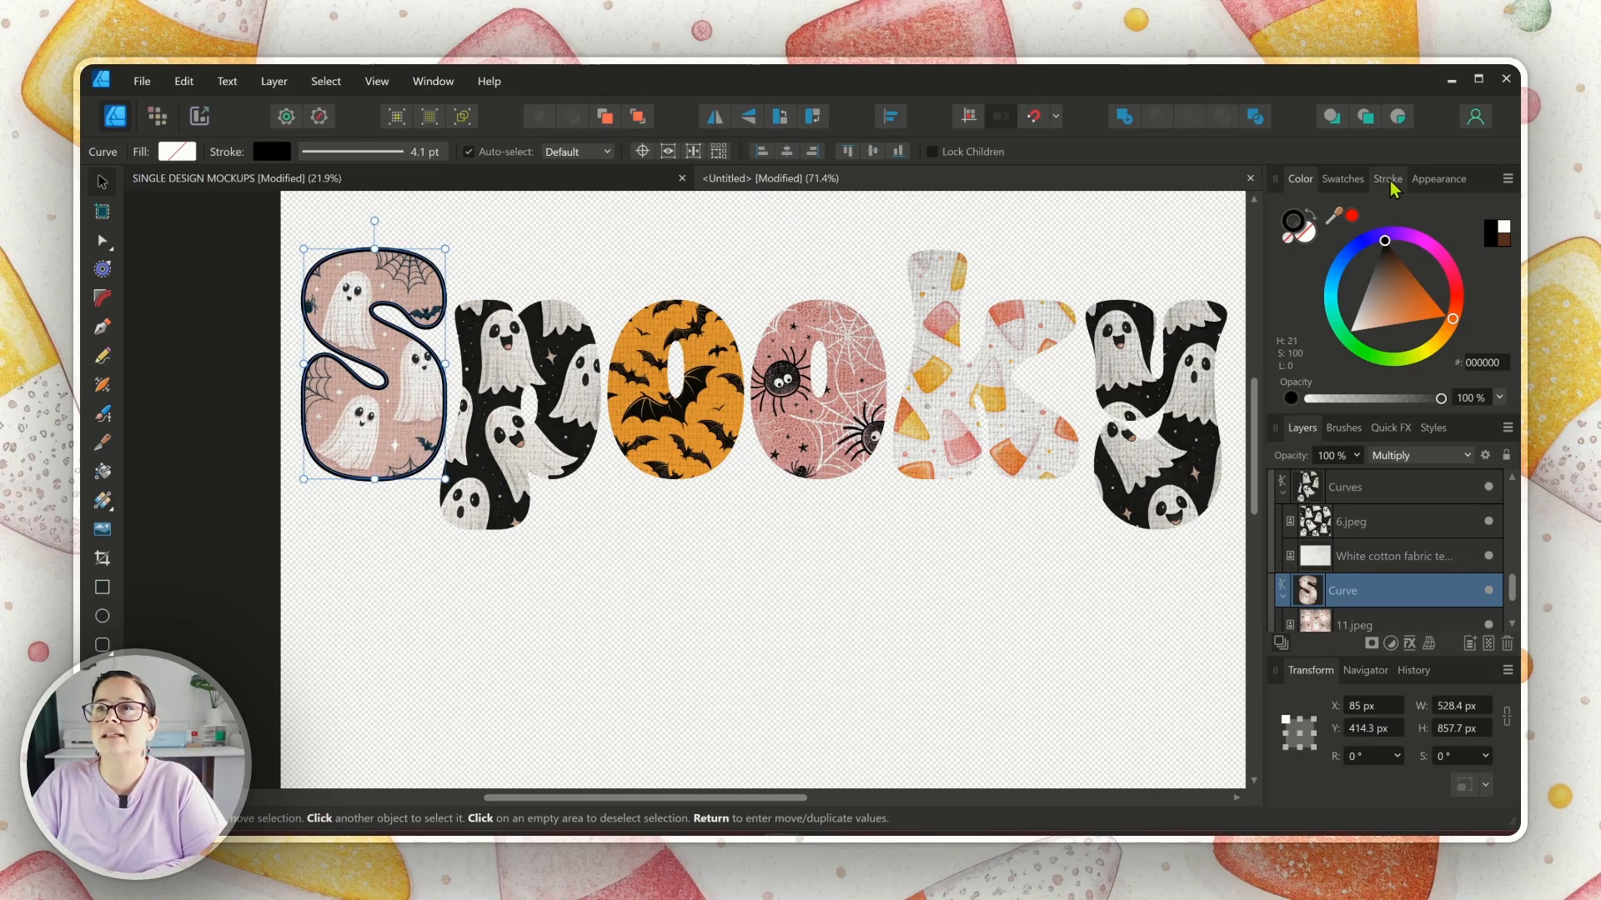
click(1387, 178)
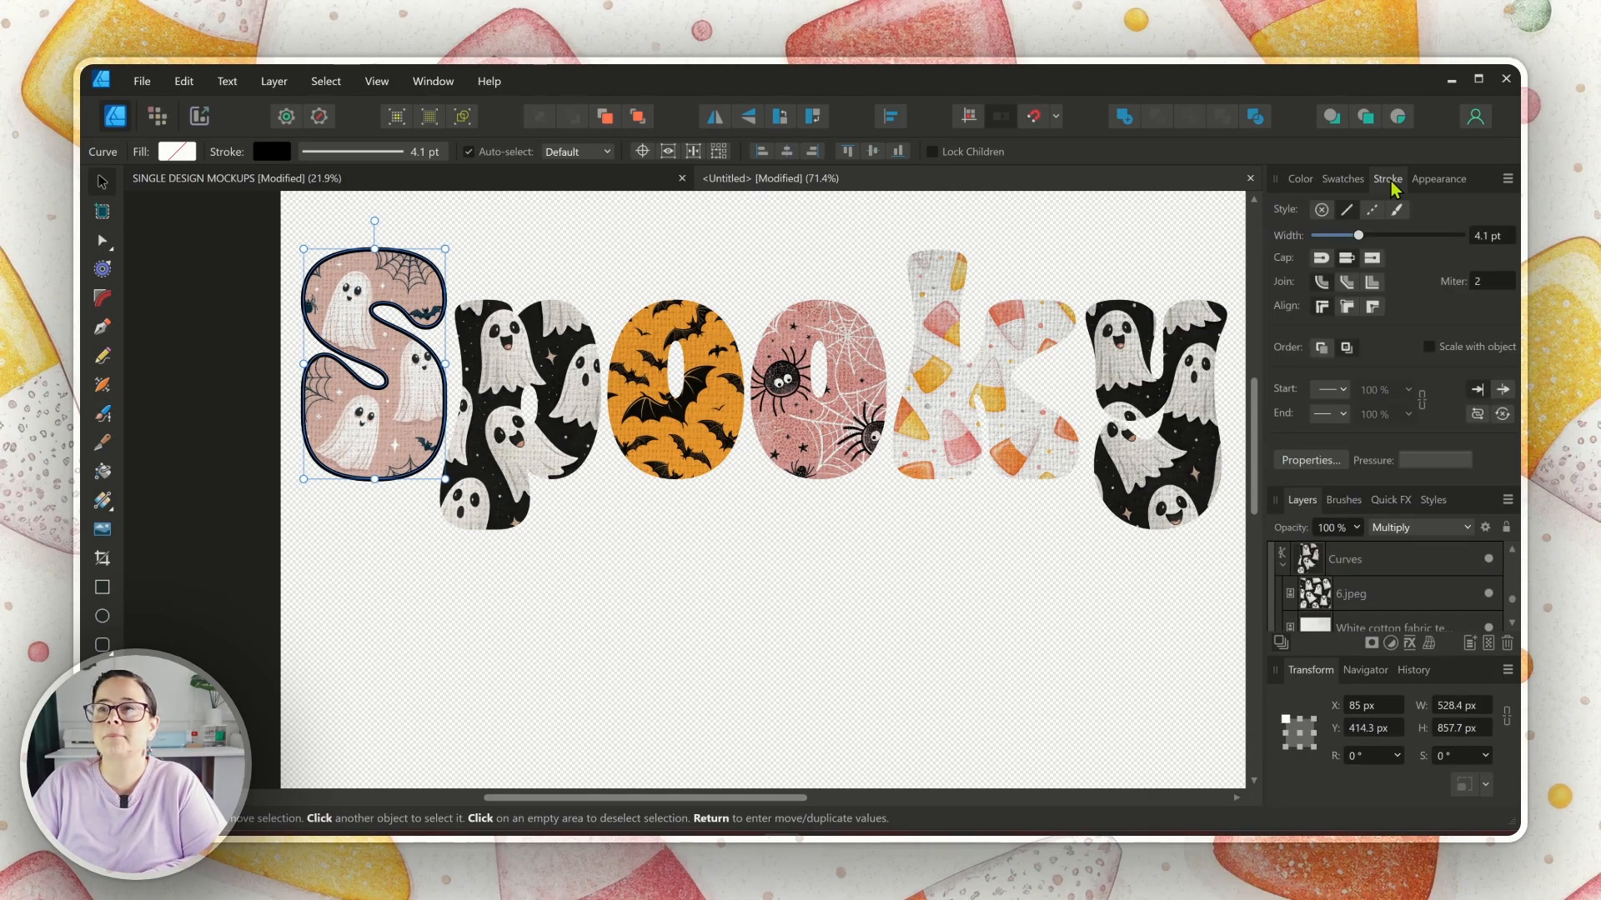
Step: Apply an Embroidery stitches brush to the S outline and thin it to about 6.5 pt
click(1342, 500)
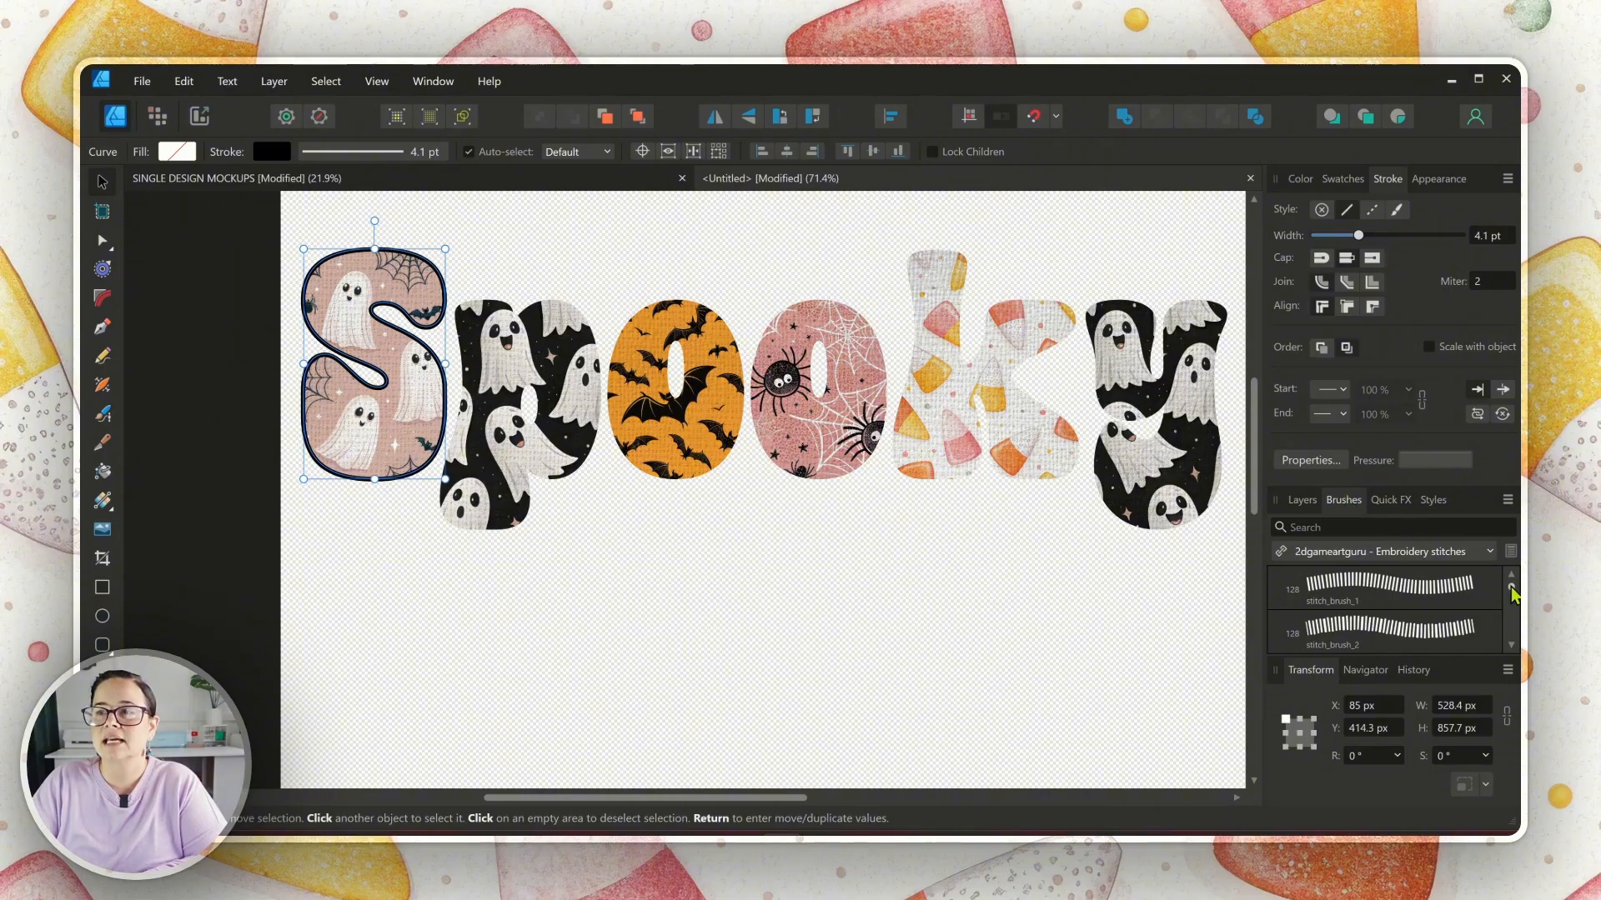
click(1383, 587)
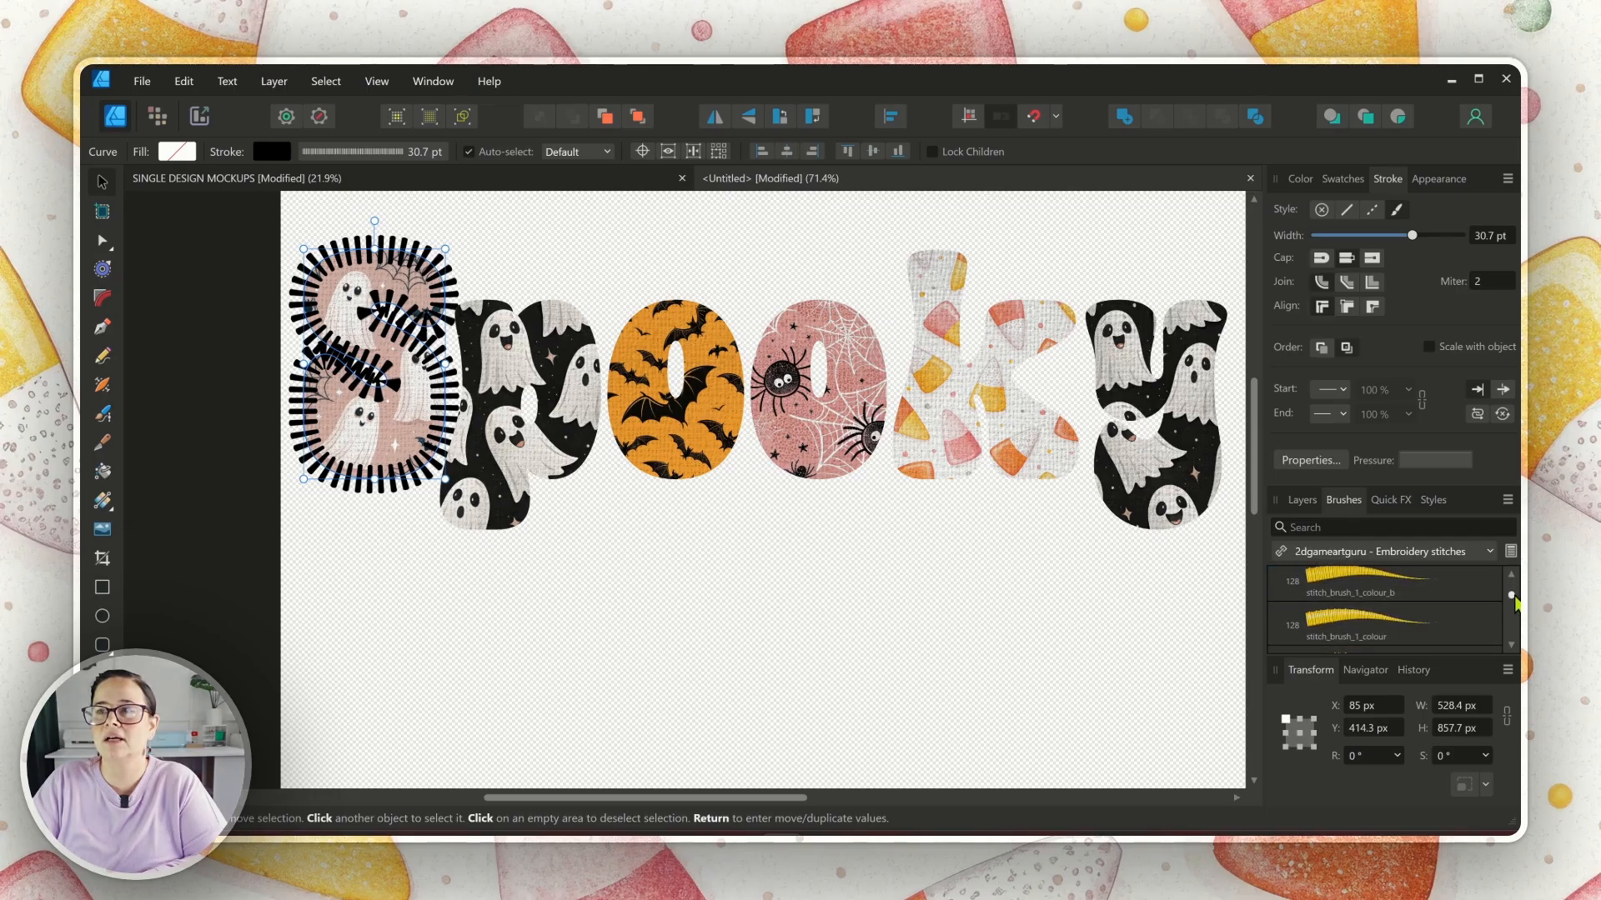
click(1383, 624)
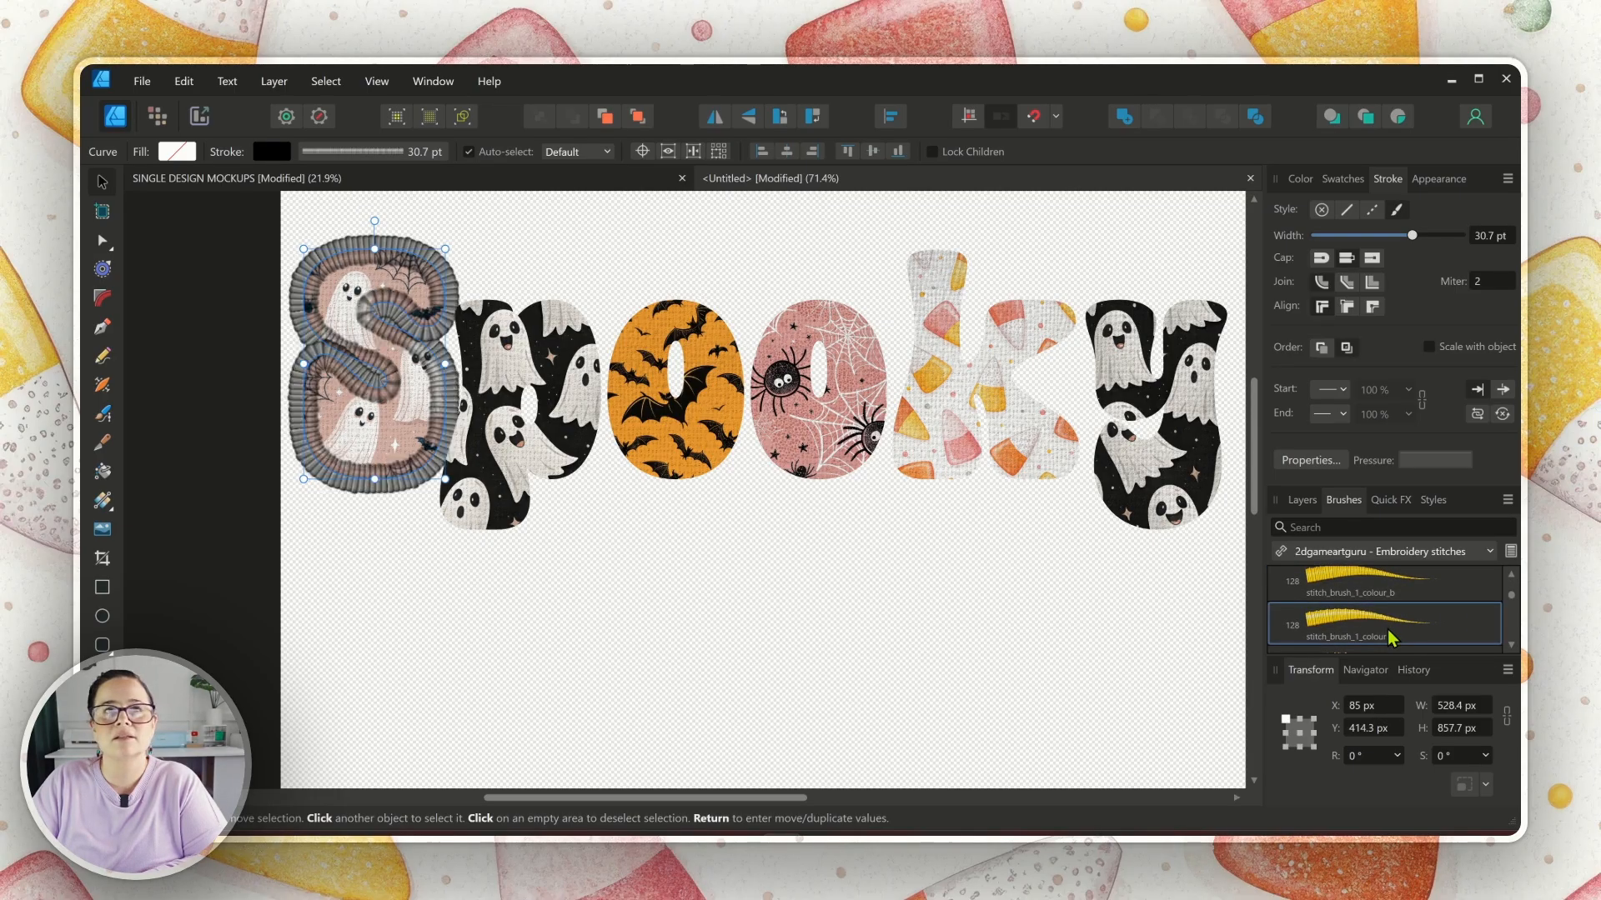
click(1383, 584)
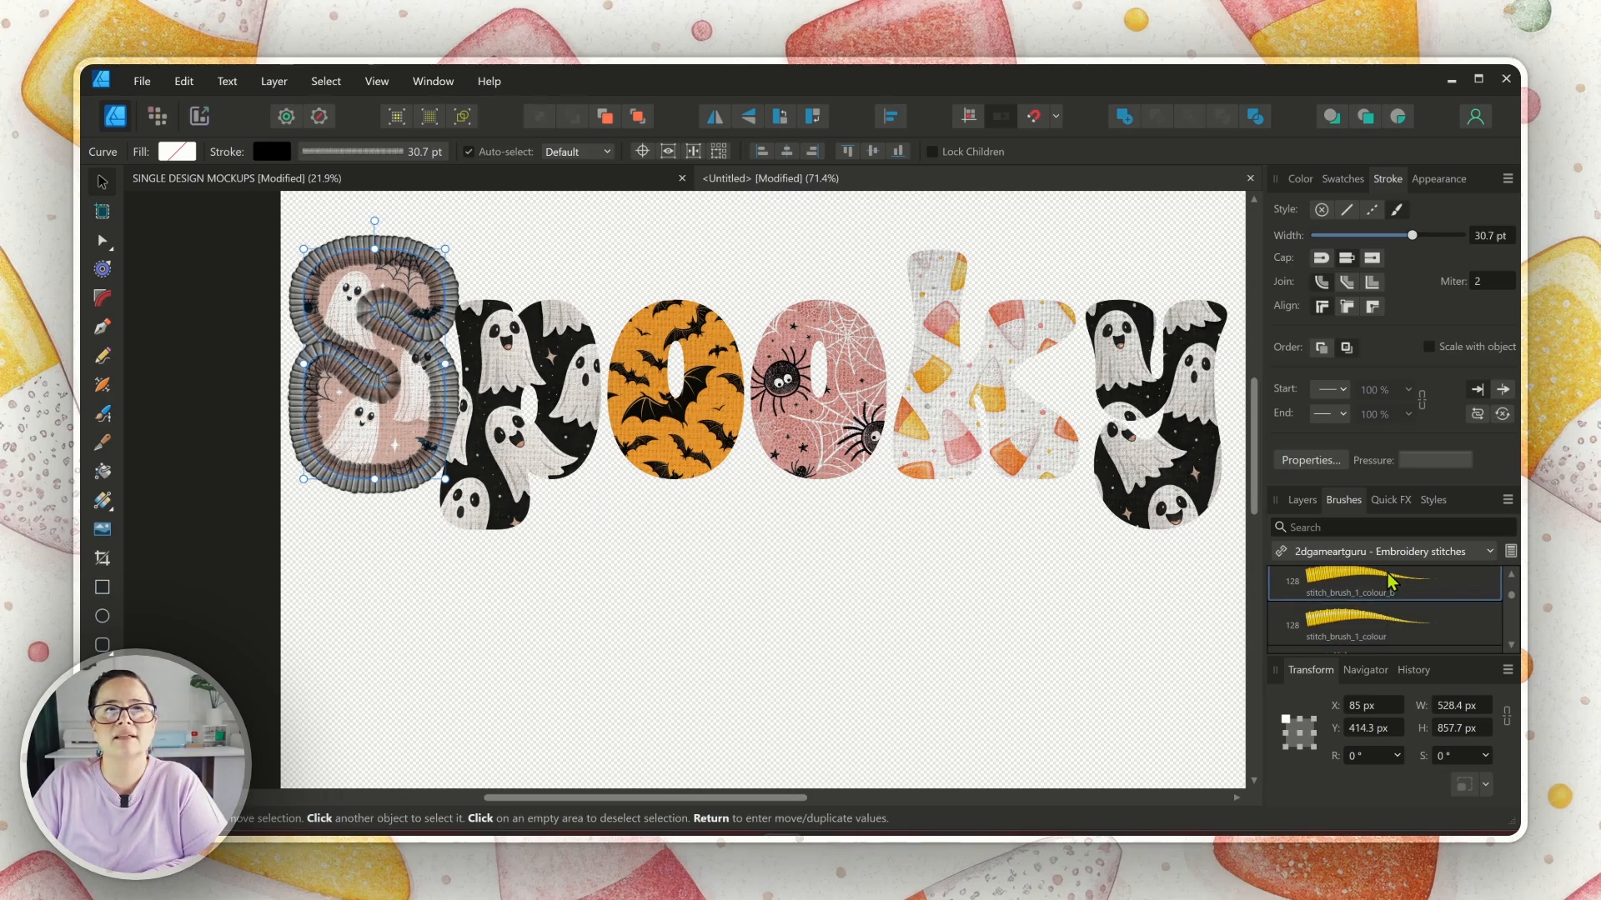
drag(1412, 235, 1359, 235)
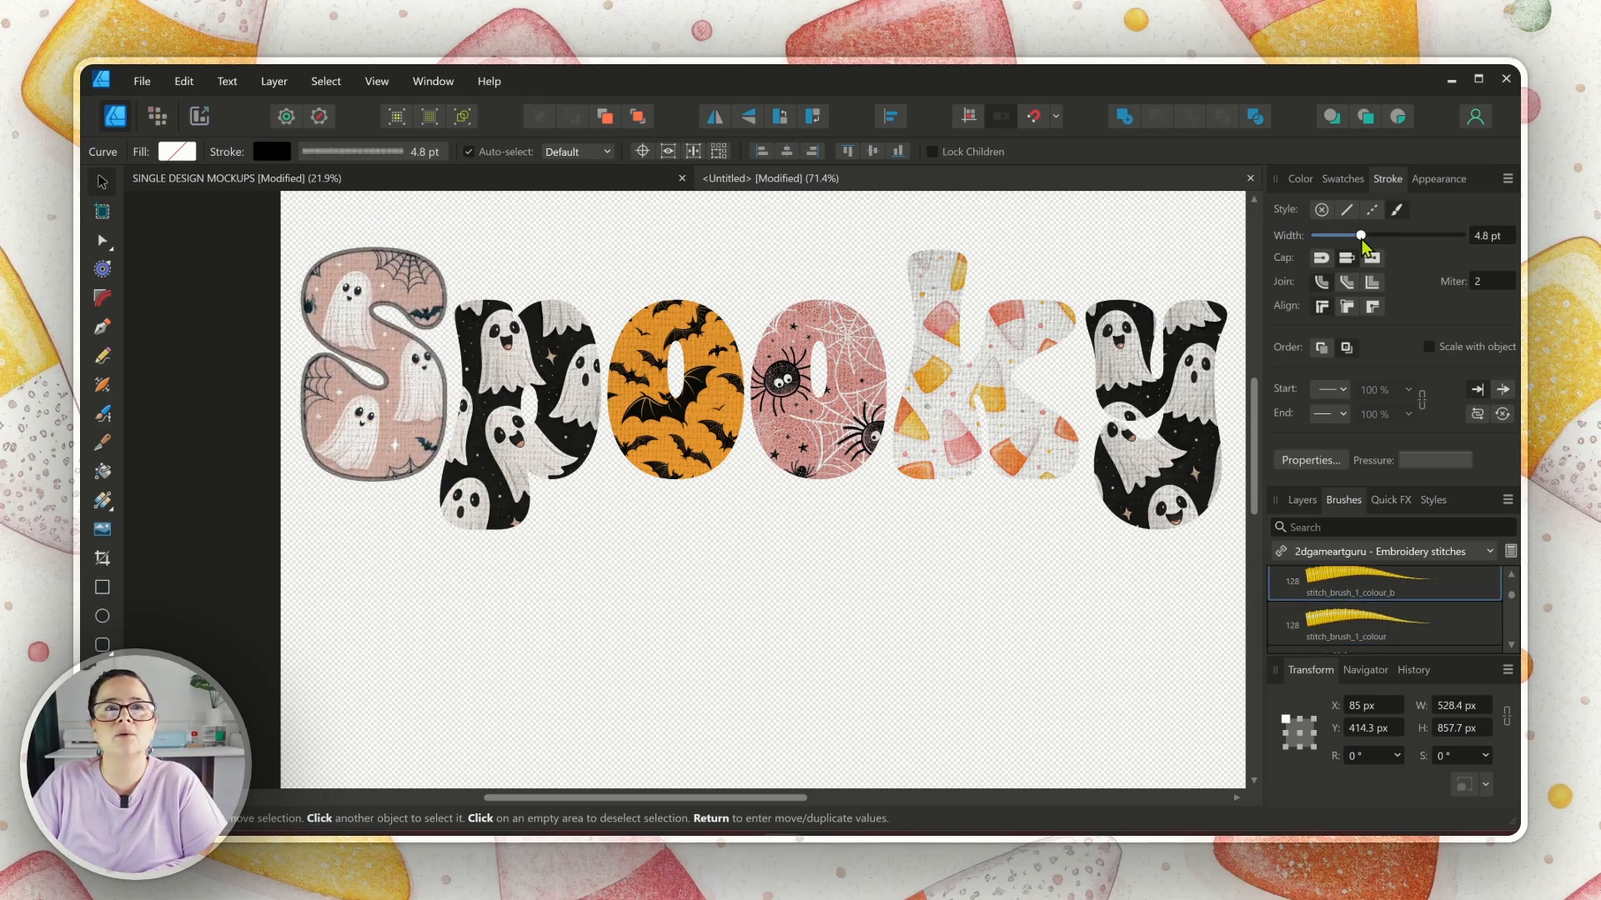
drag(1359, 235, 1364, 235)
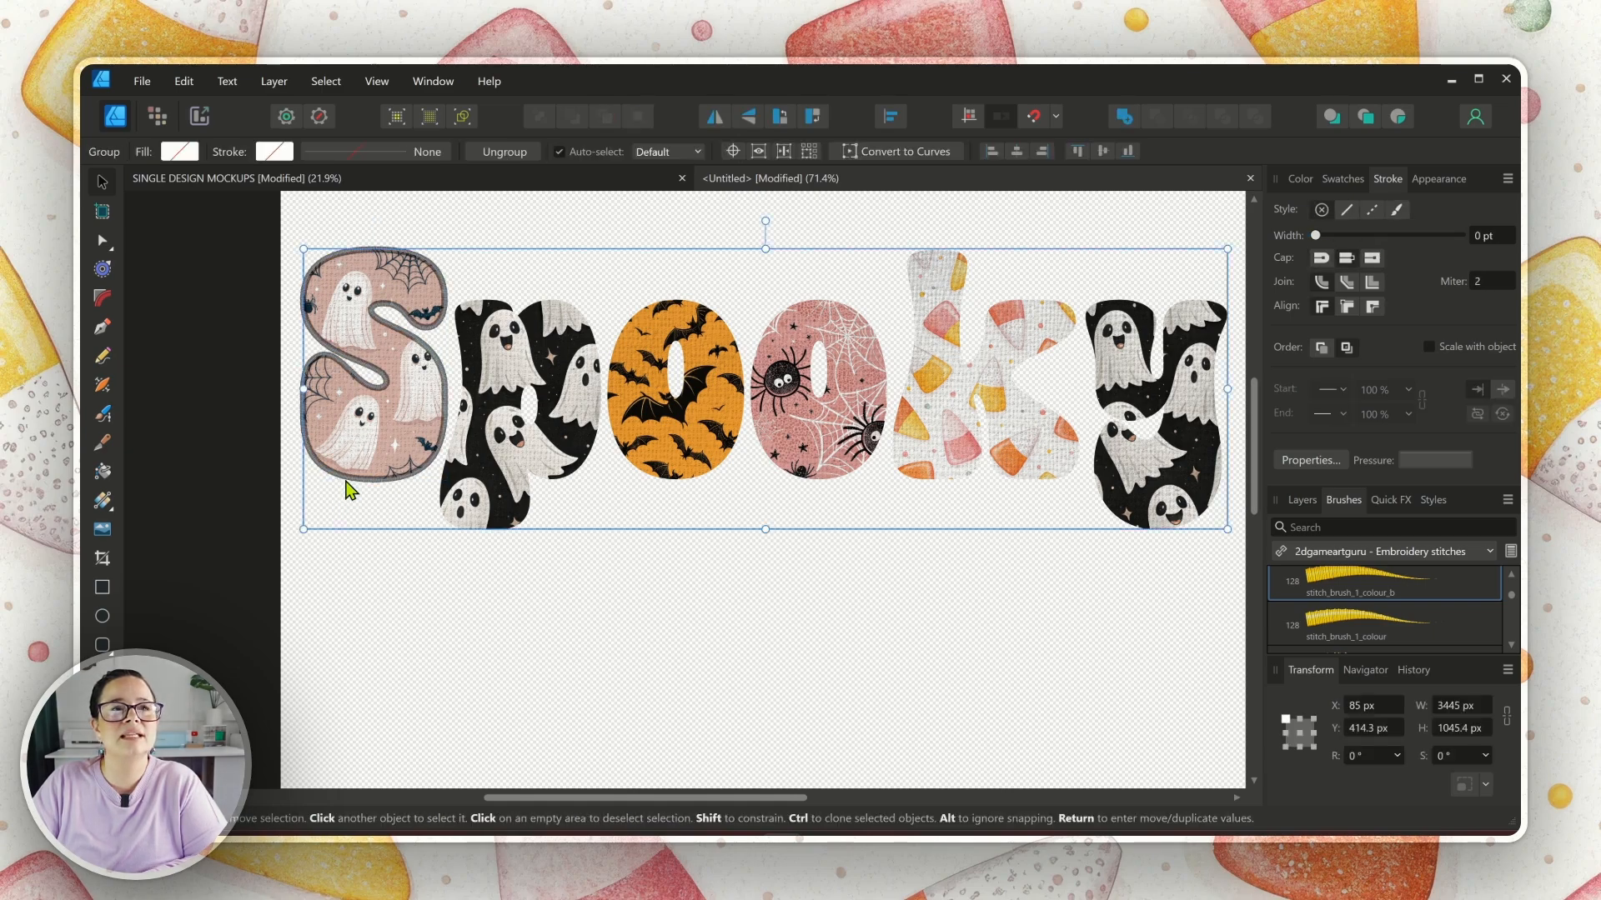
click(358, 384)
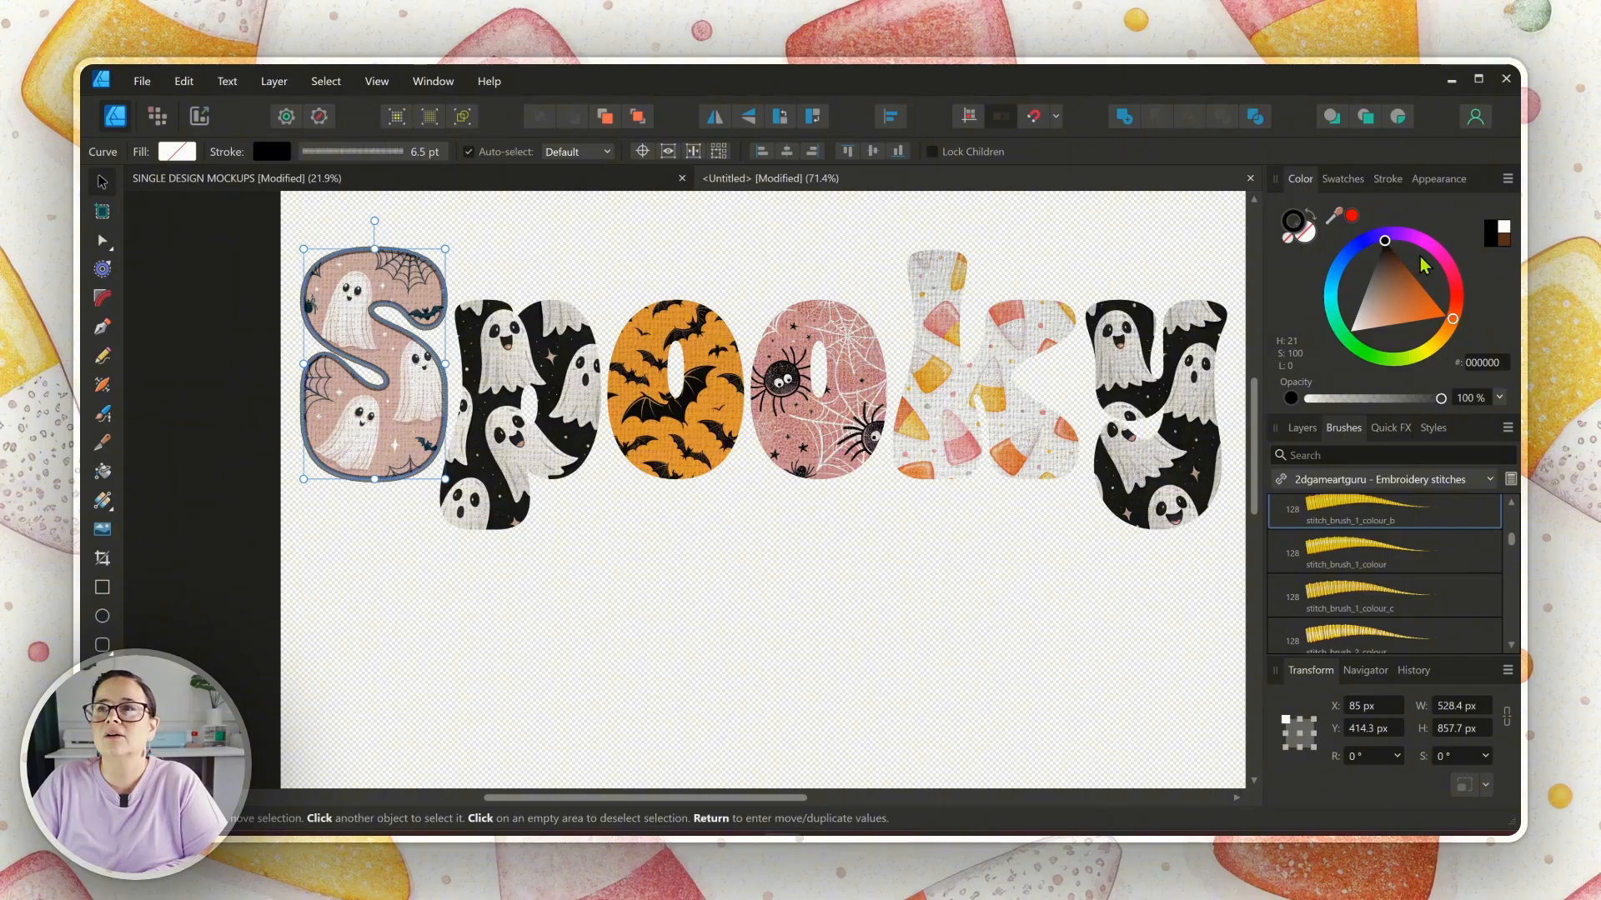
Step: Recolour the S stitch outline to dusty pink with the plain stitch brush and thin its width
click(1450, 273)
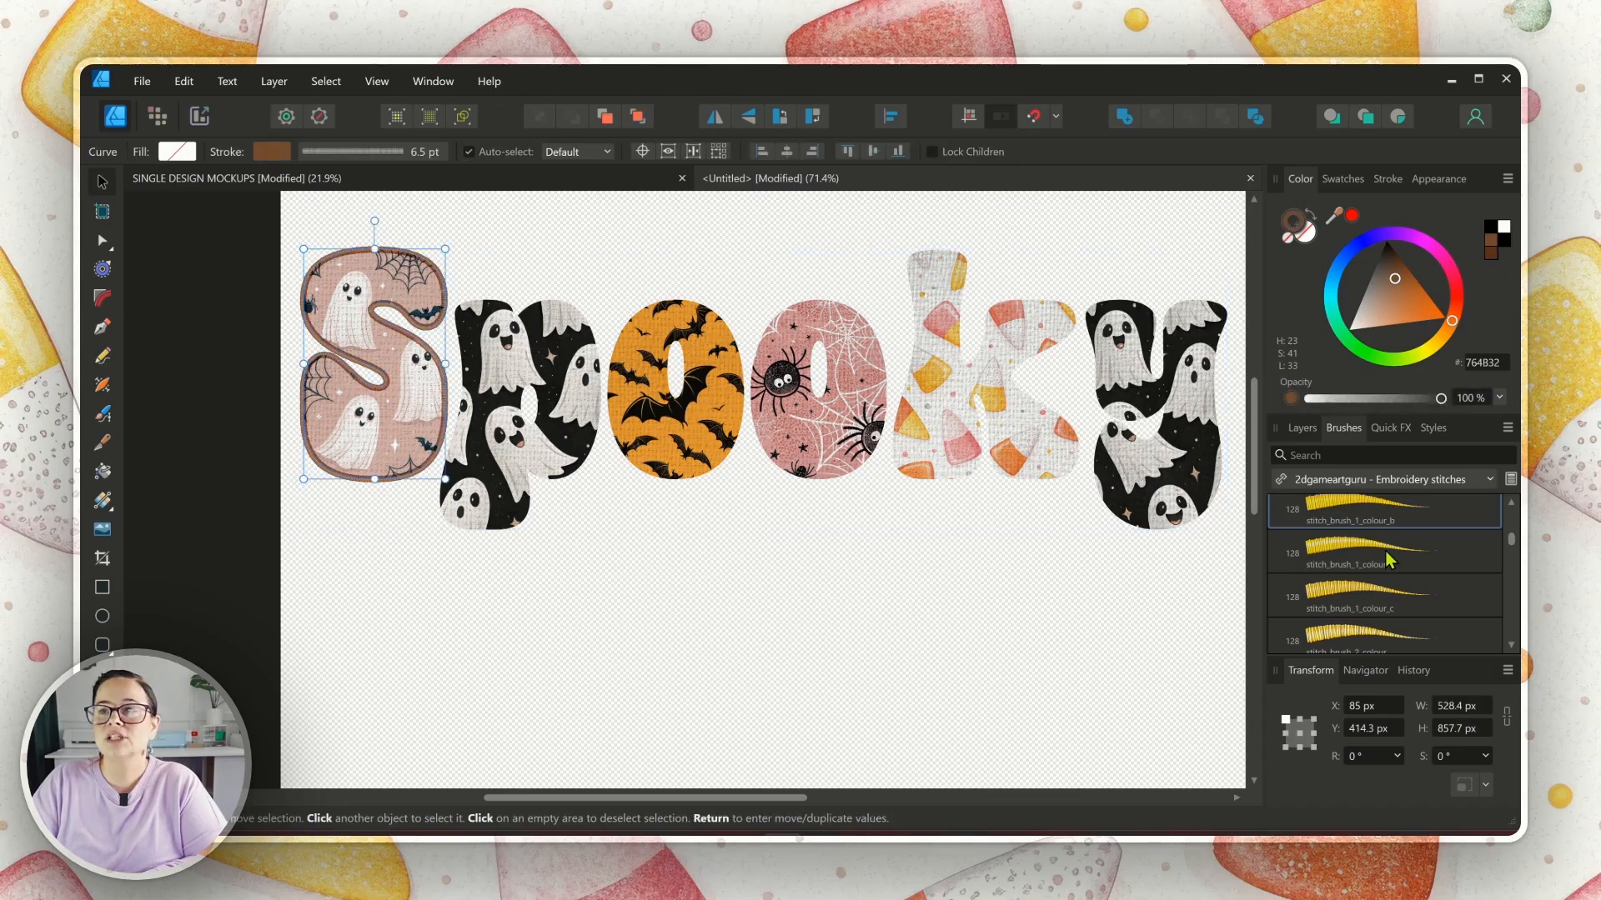
click(1384, 552)
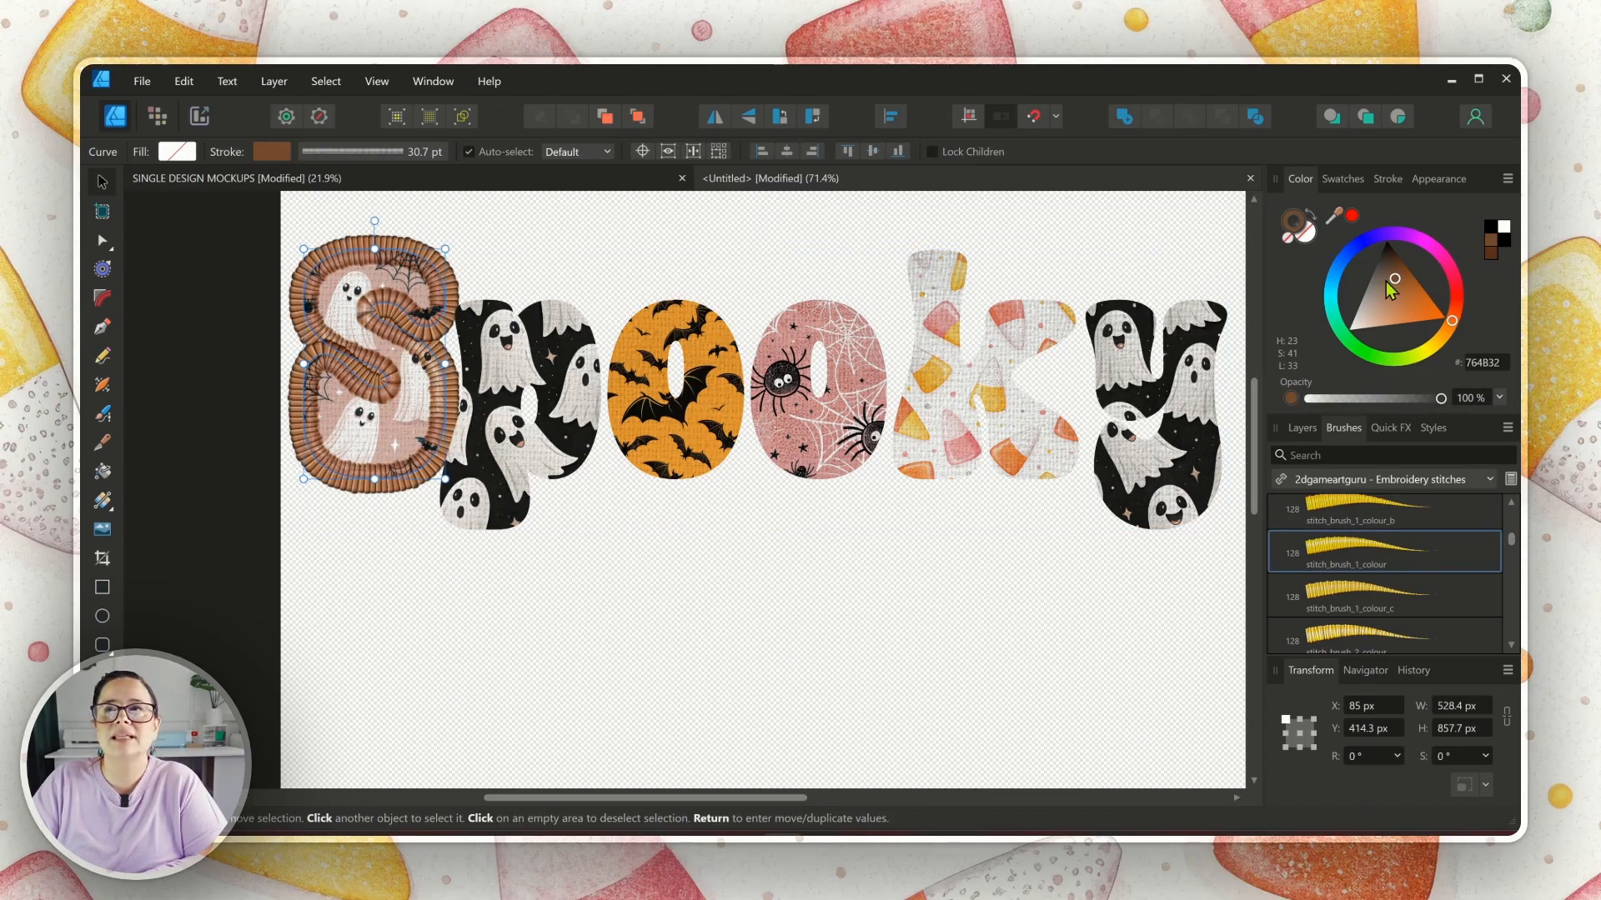
click(1388, 179)
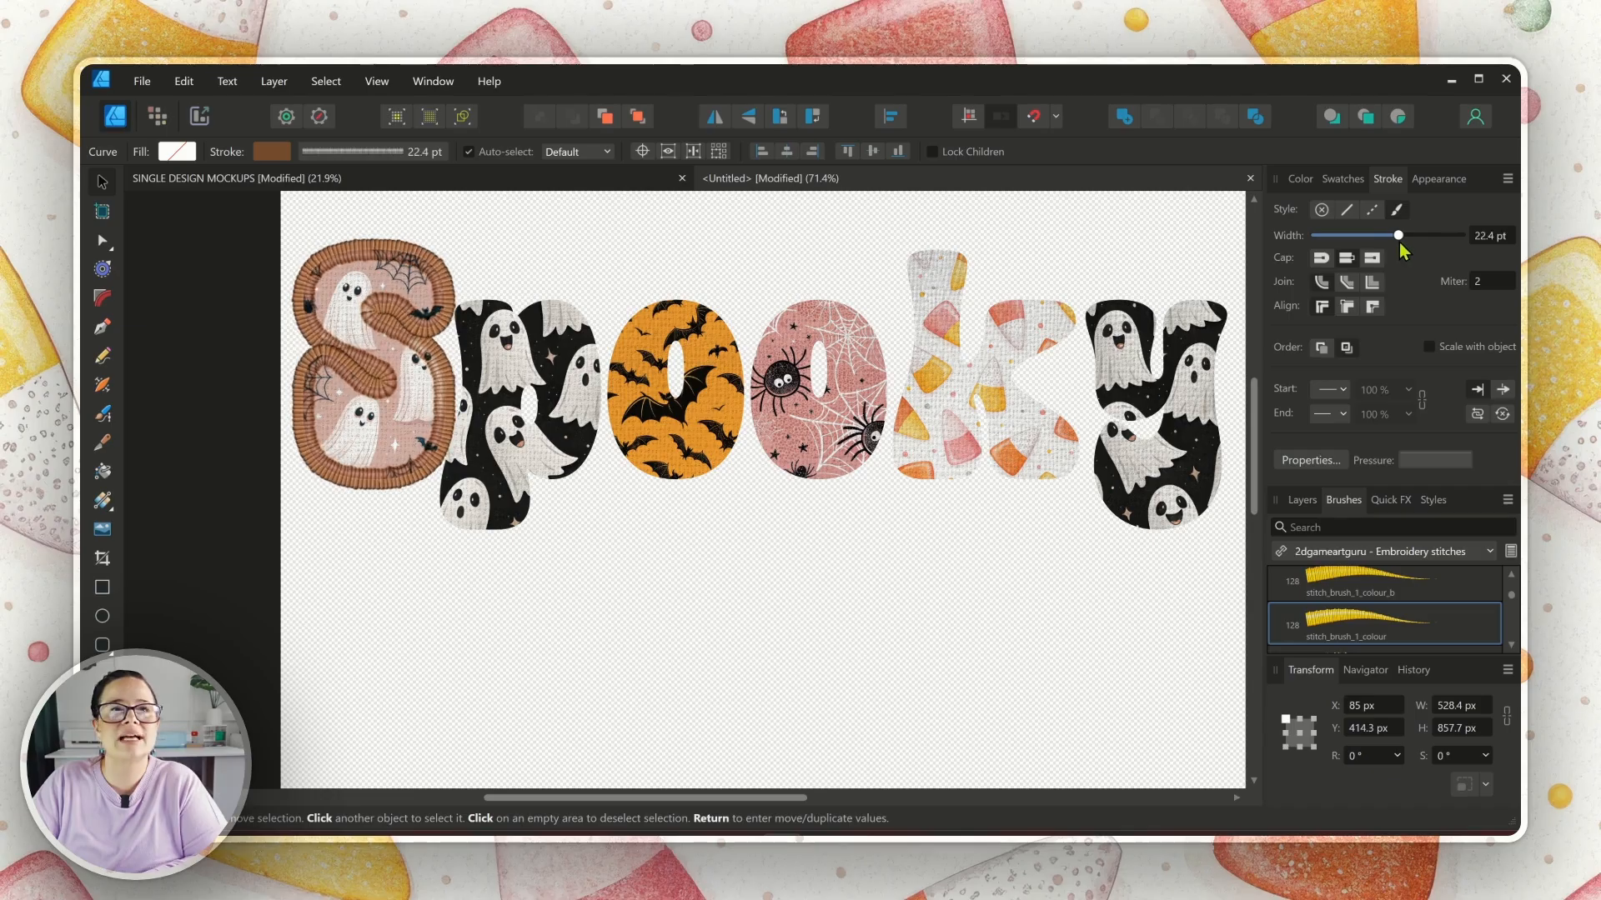
drag(1398, 235, 1373, 235)
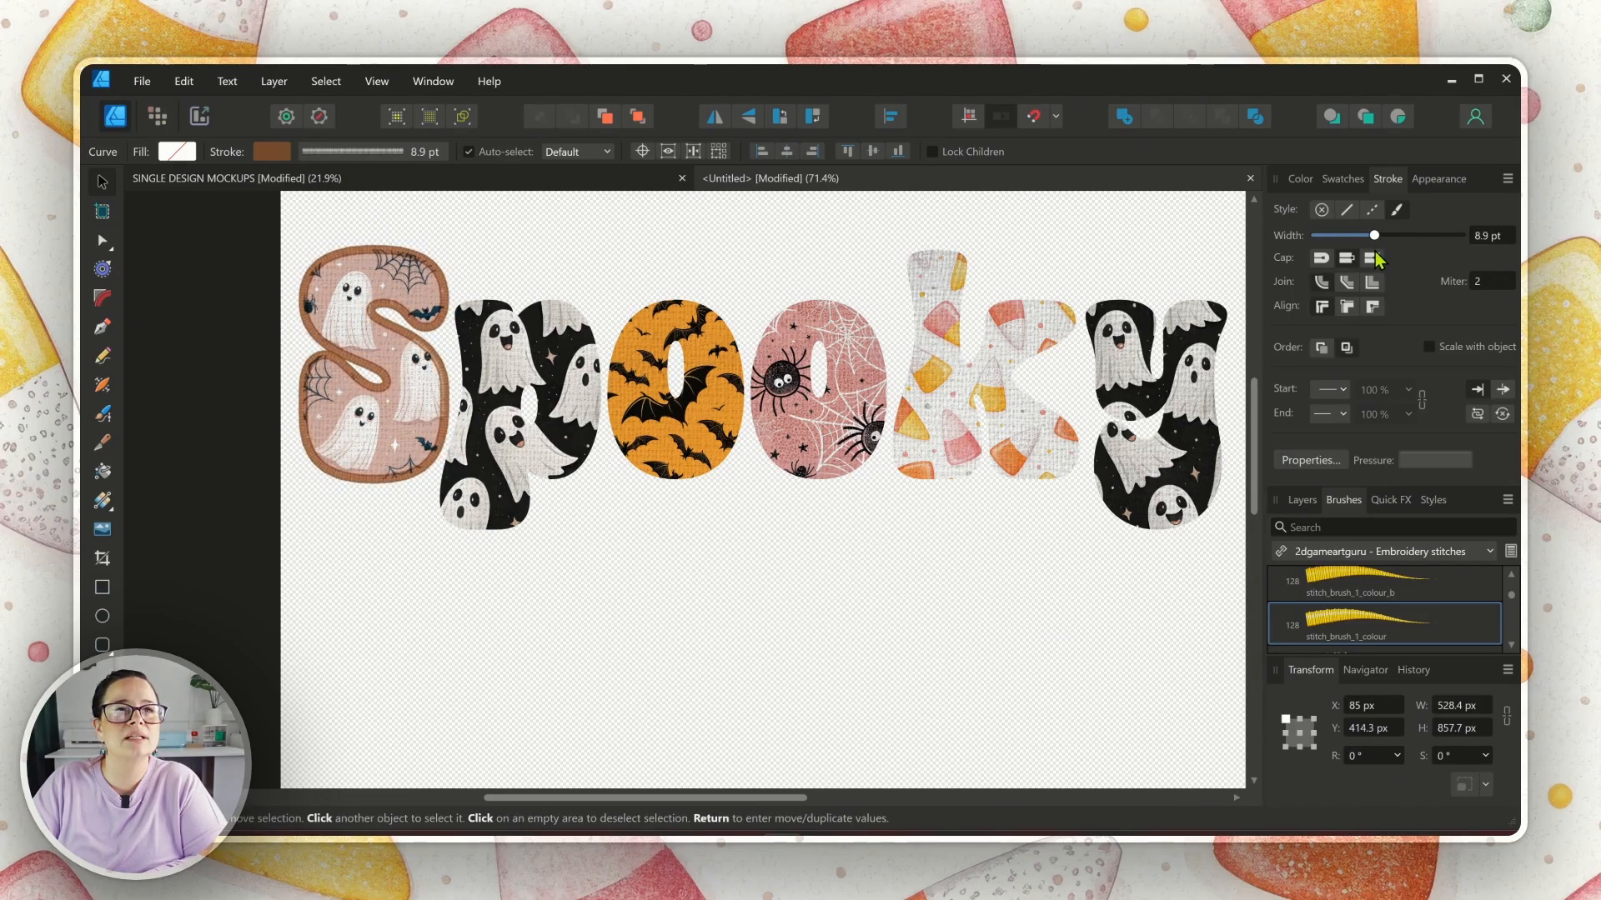
drag(1372, 235, 1412, 235)
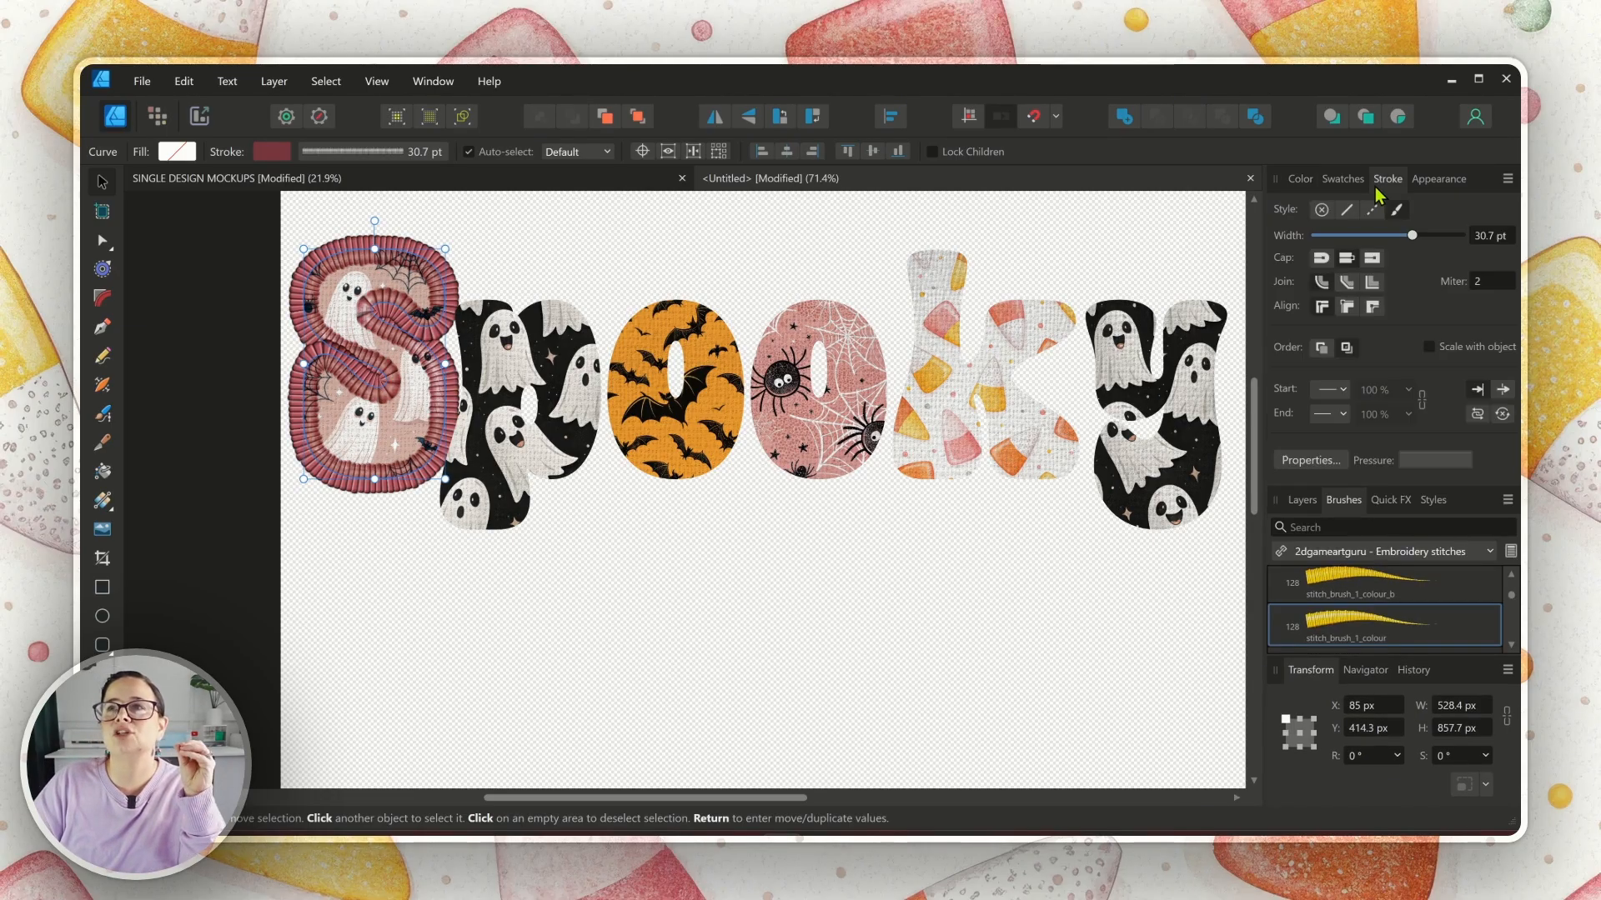
drag(1412, 235, 1381, 235)
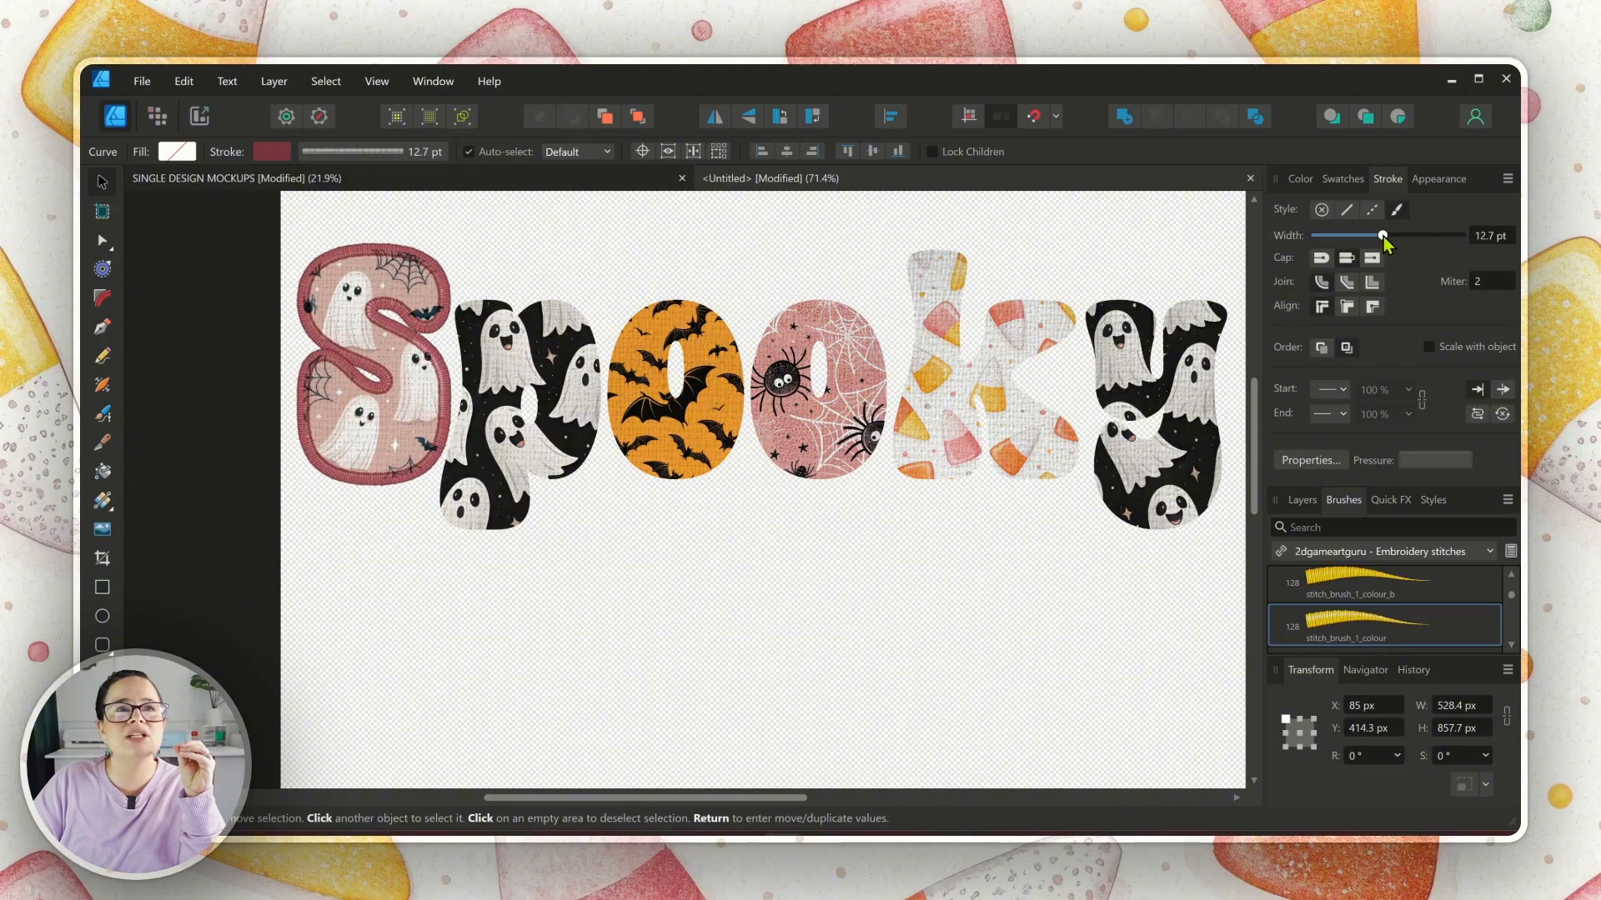
click(406, 614)
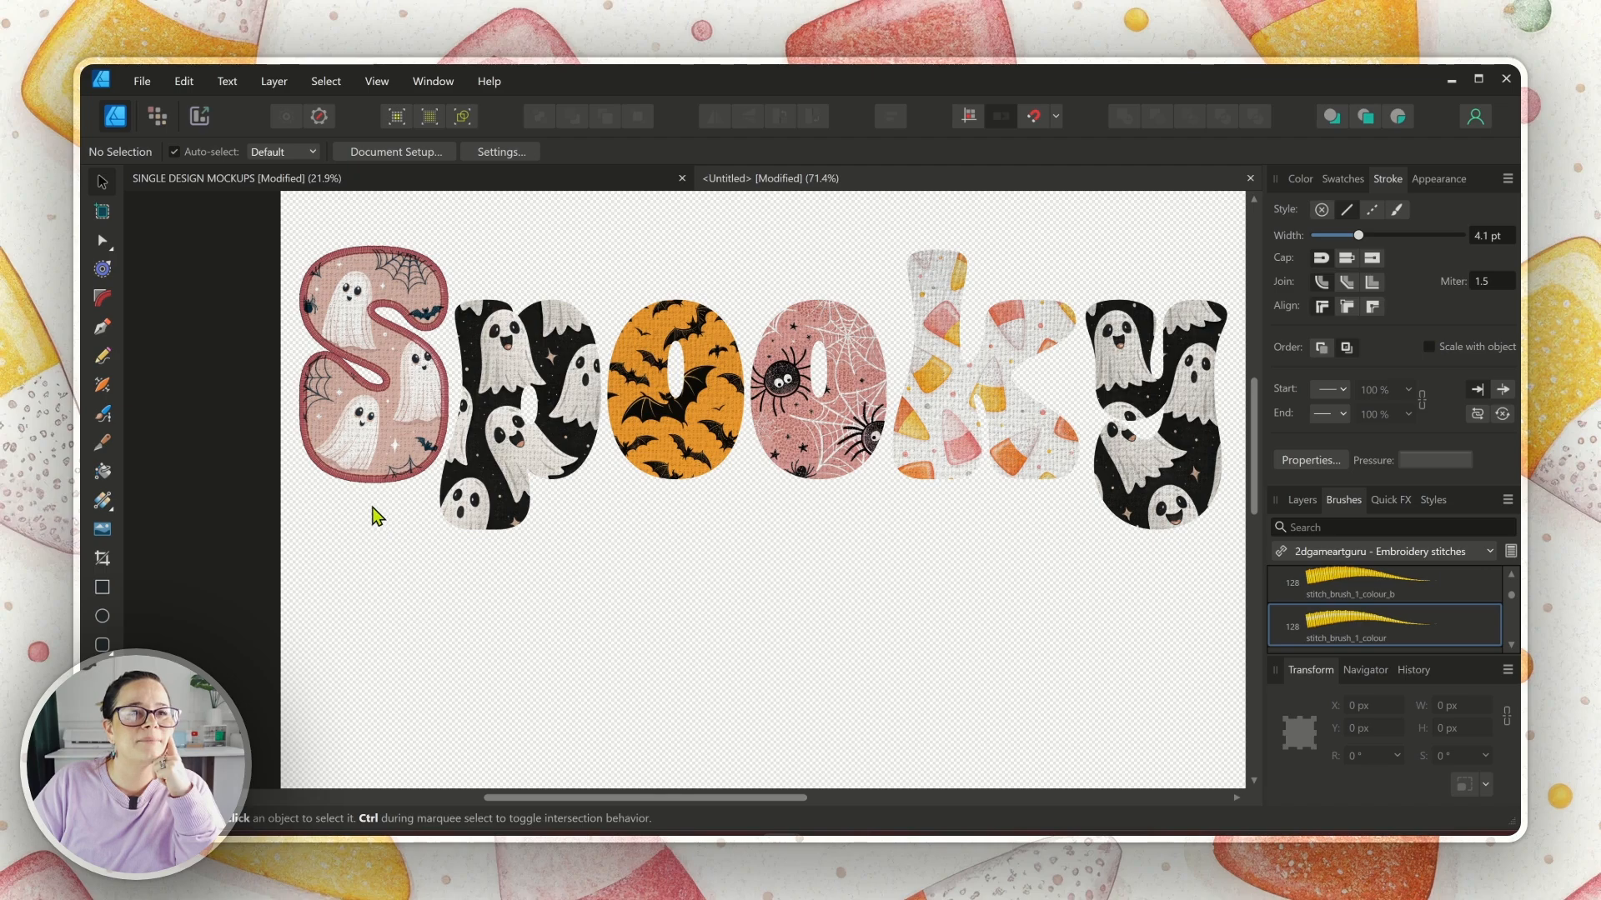
click(370, 367)
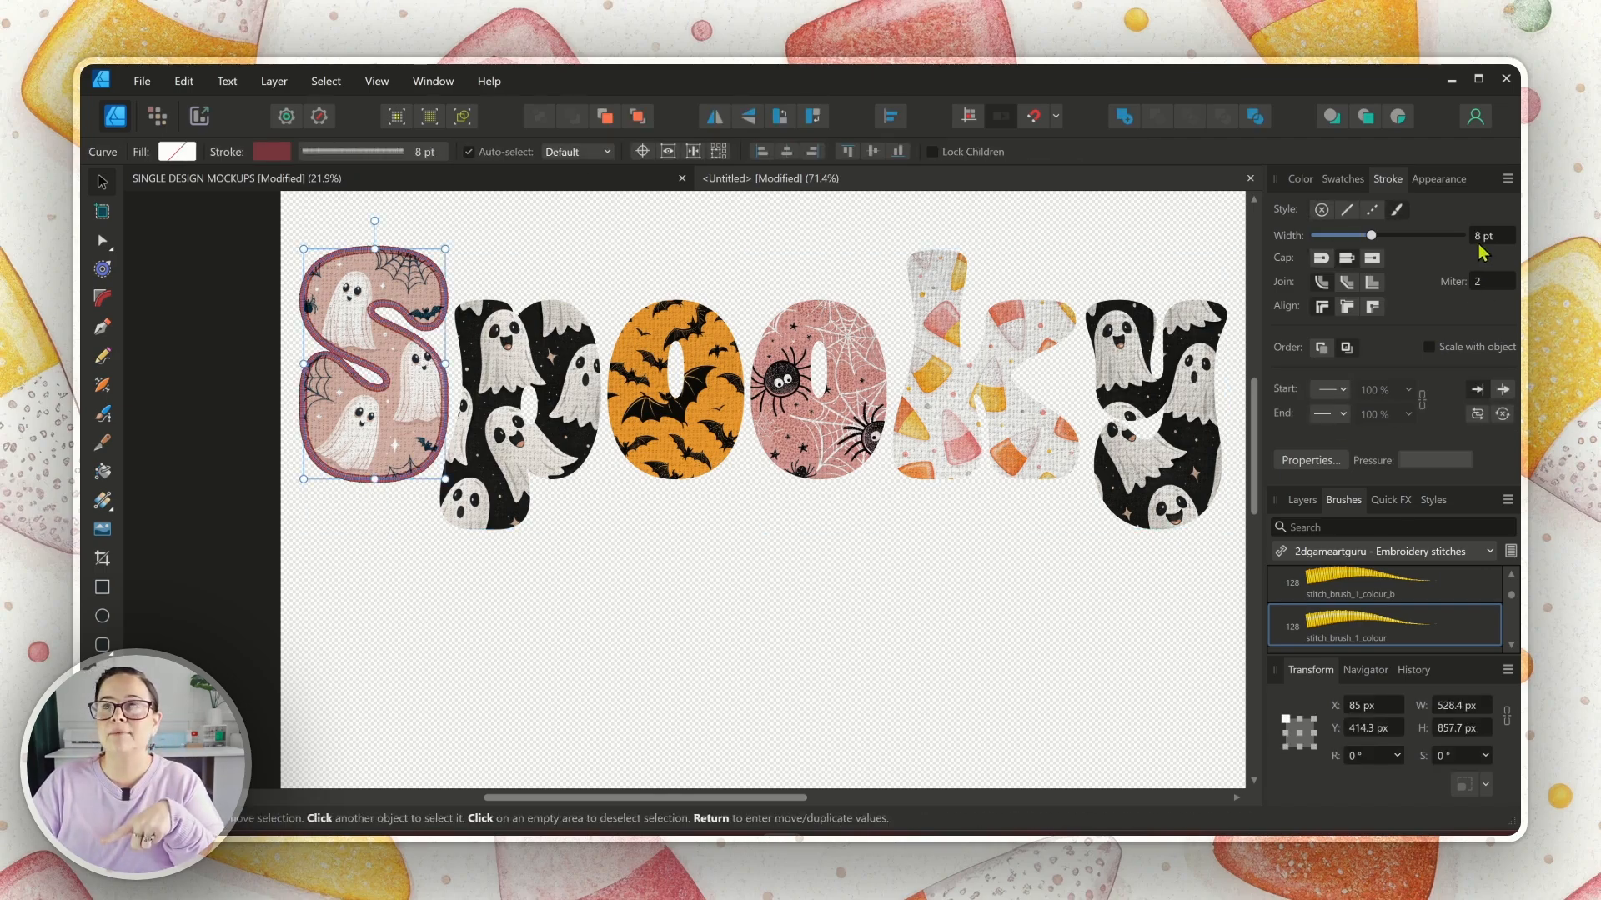
Step: Give the p the same pink stitch brush outline with an 8 pt stroke width
click(1301, 179)
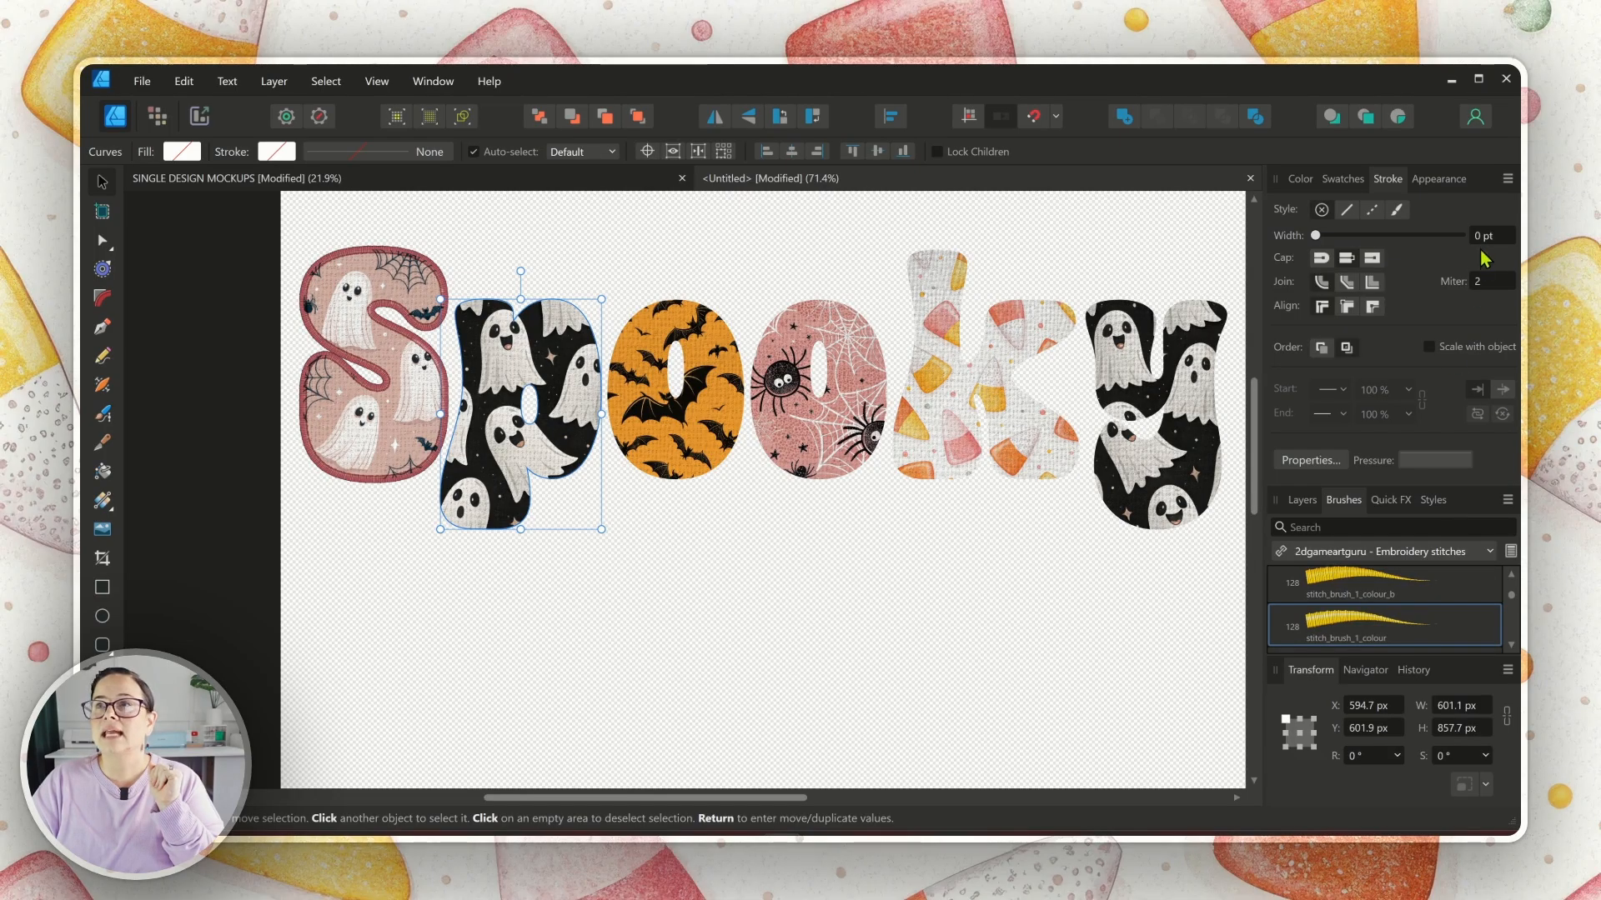
click(1490, 233)
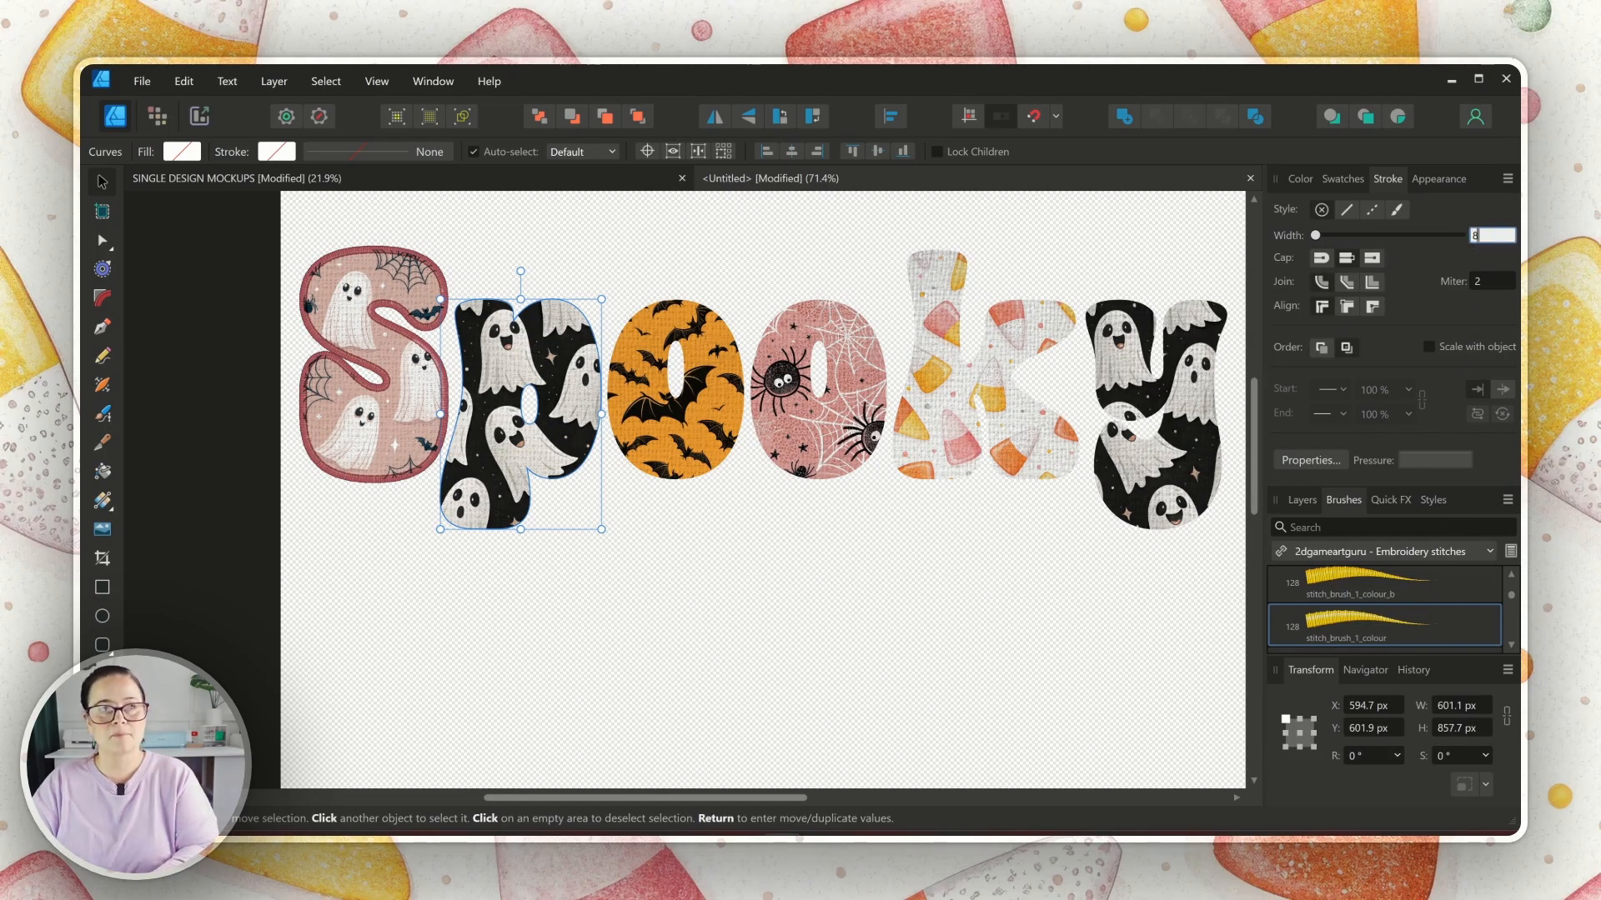
click(1490, 235)
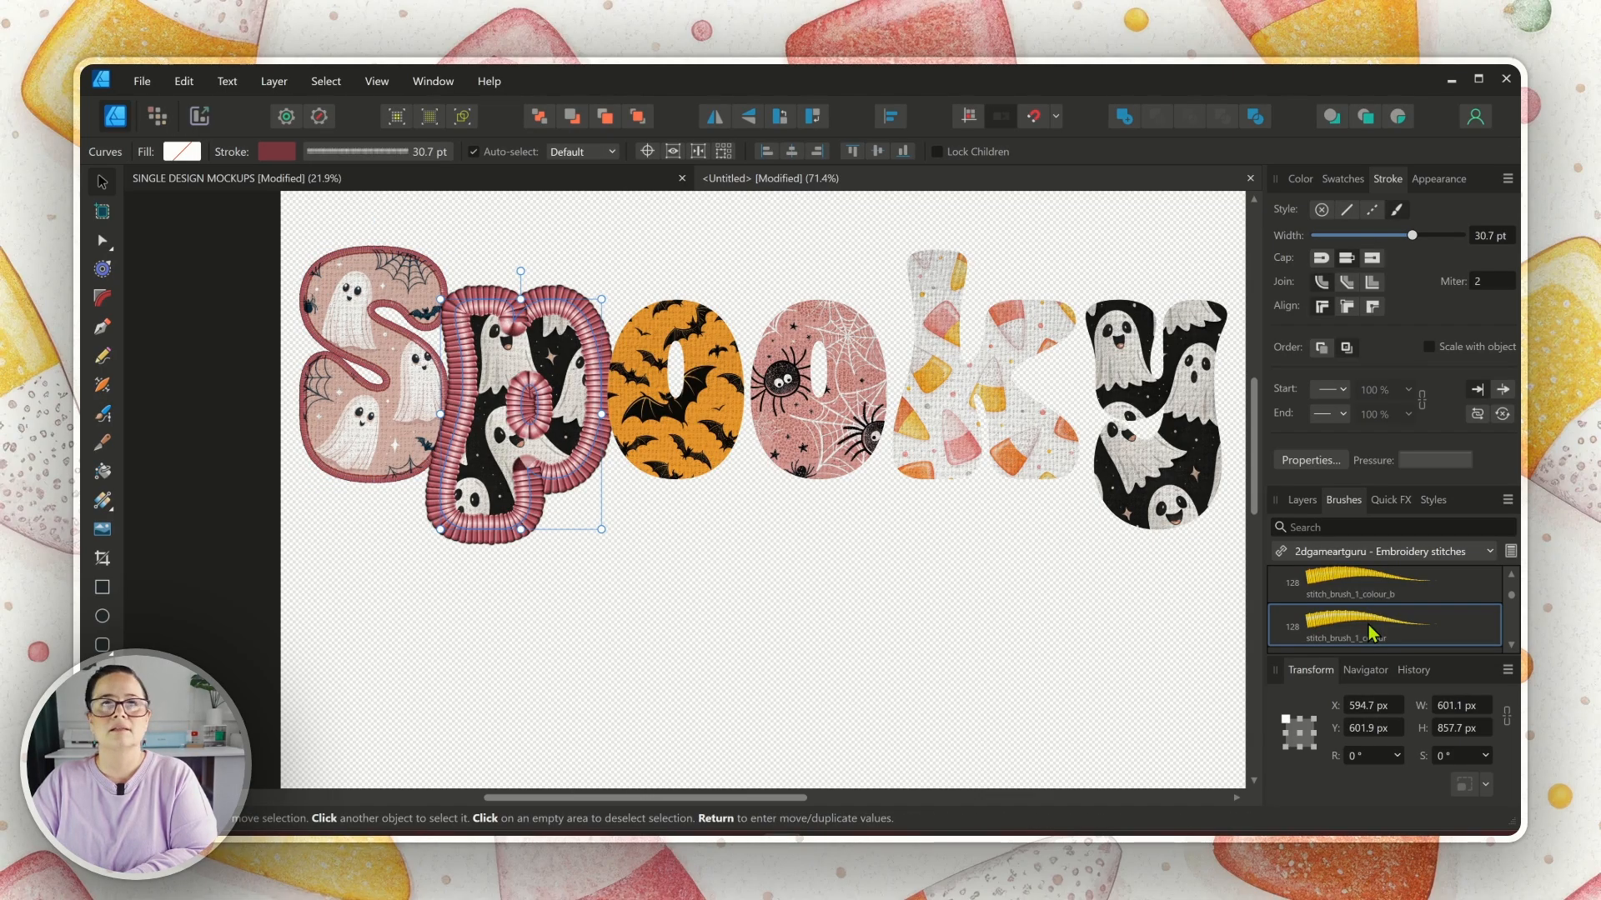
click(1491, 235)
text(8)
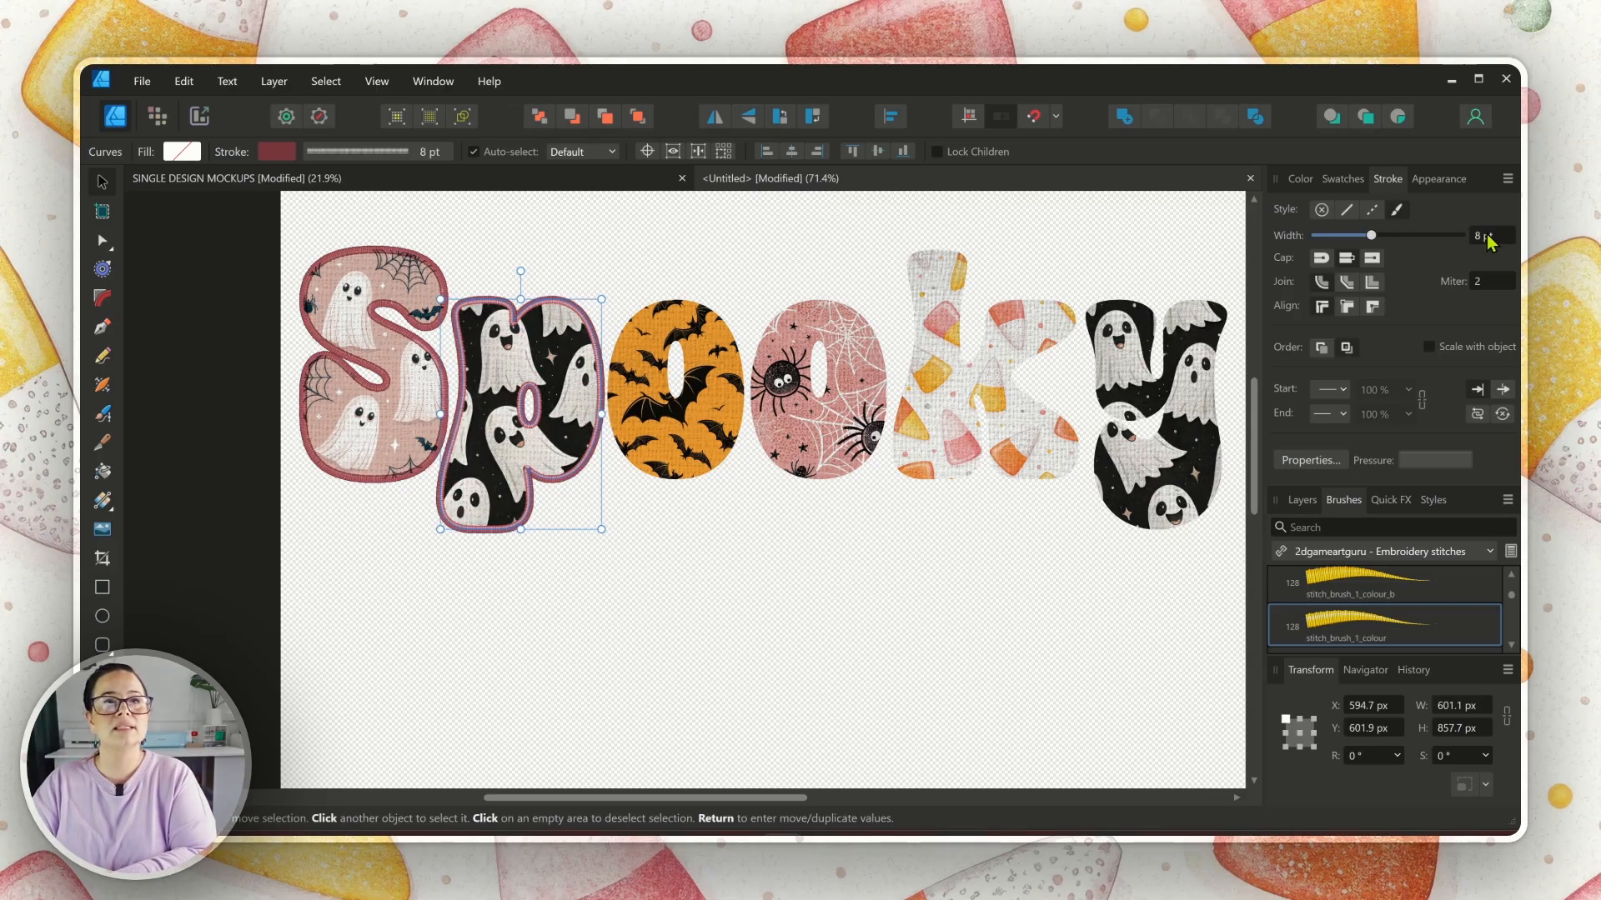
click(1300, 179)
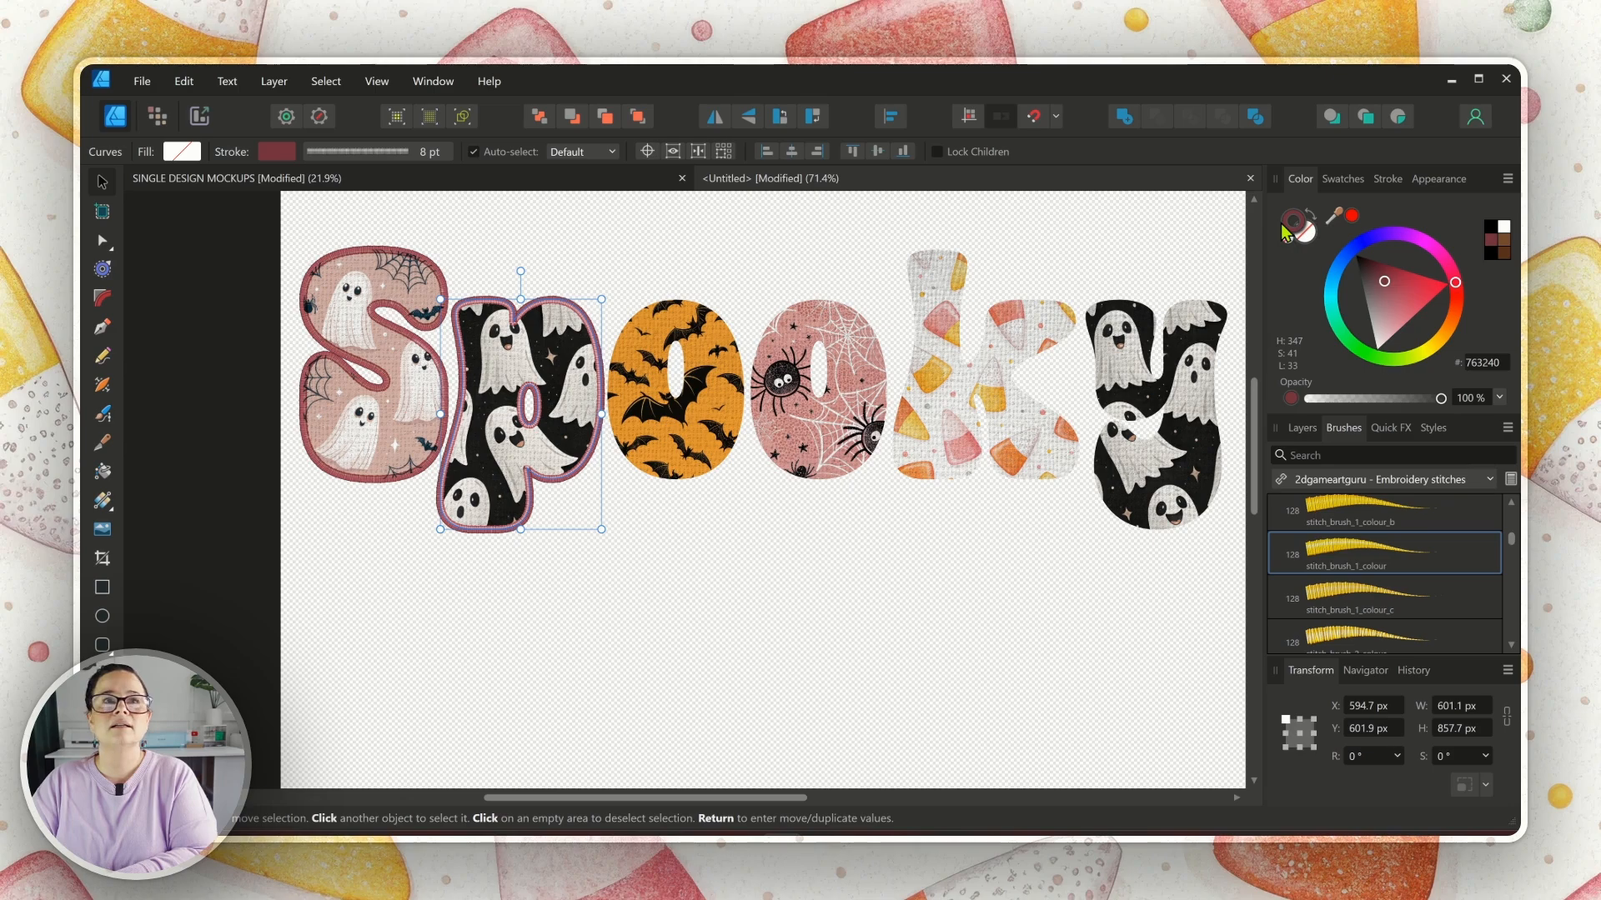
click(570, 539)
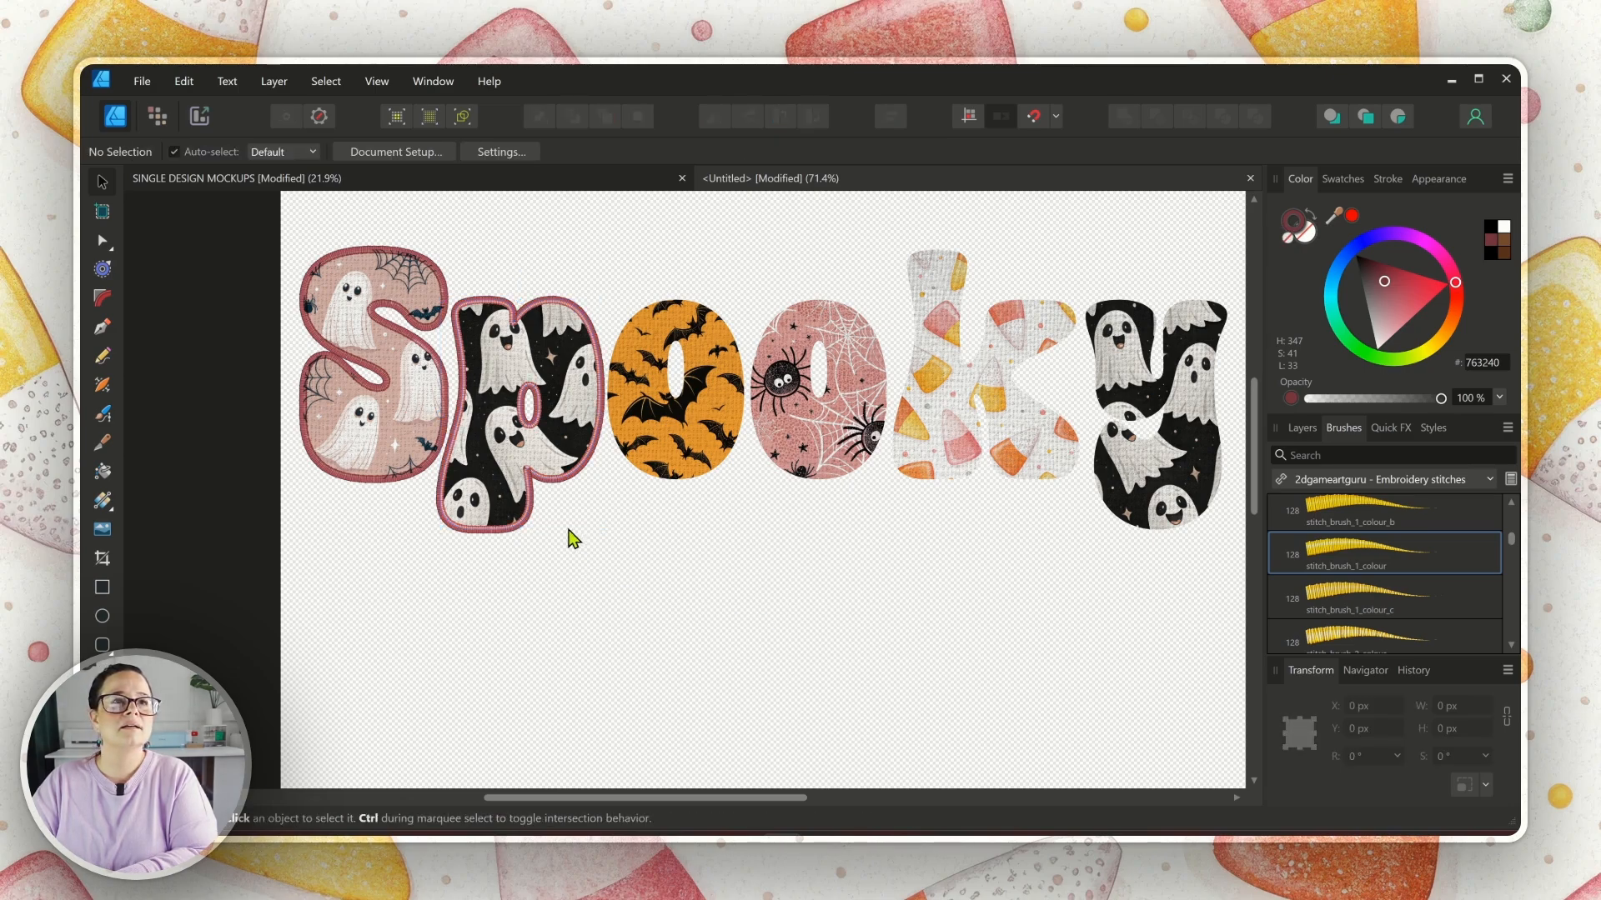
click(574, 537)
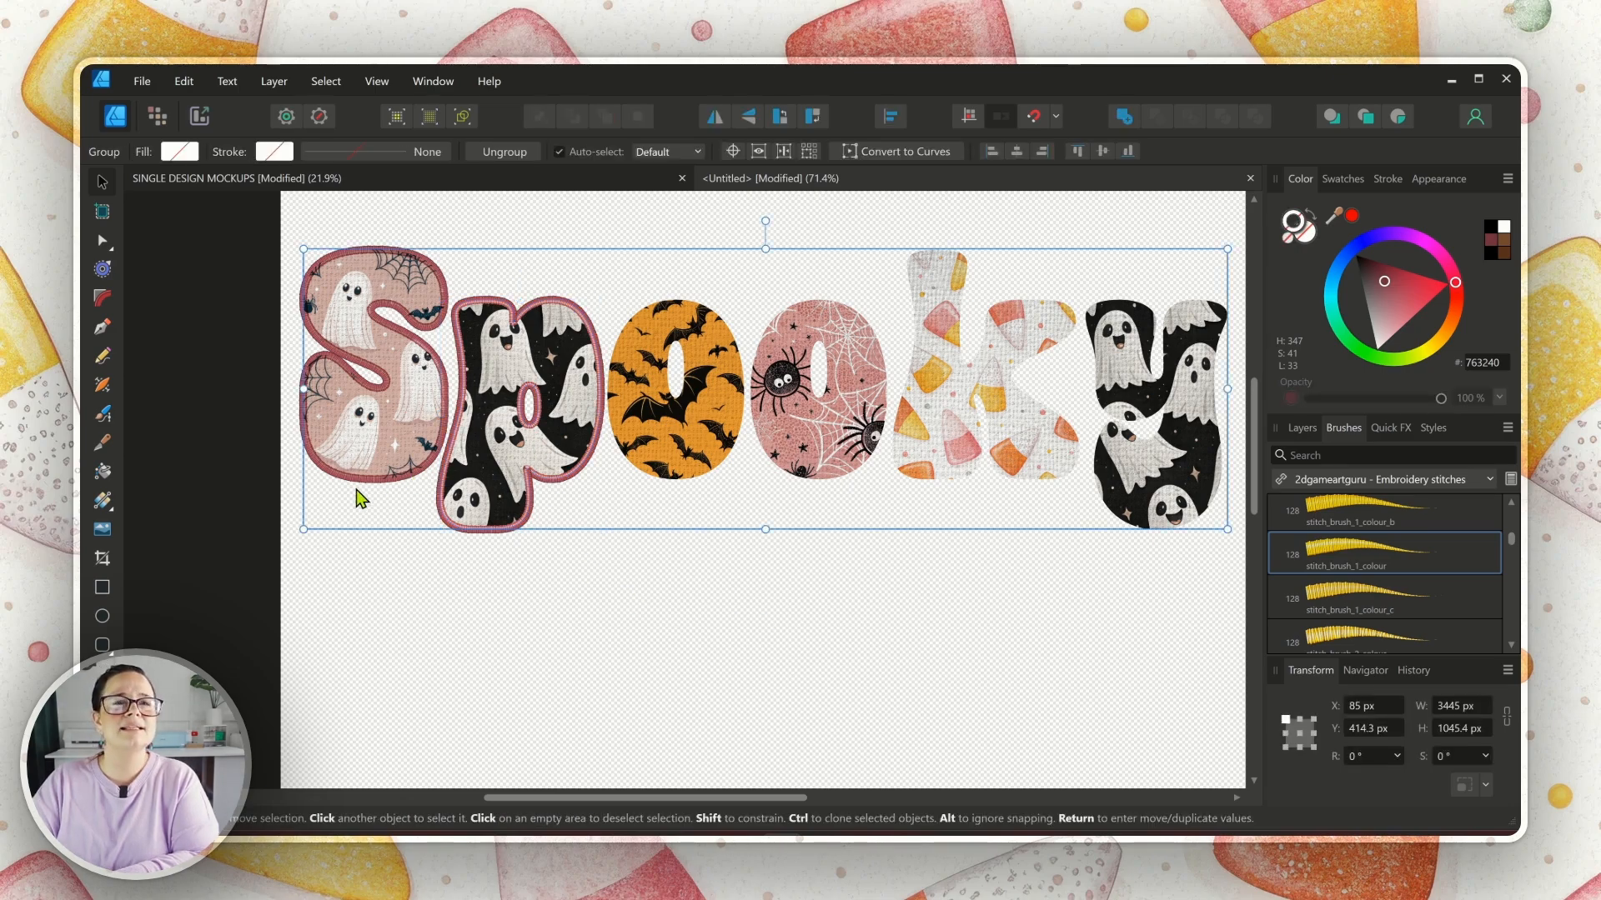
click(510, 407)
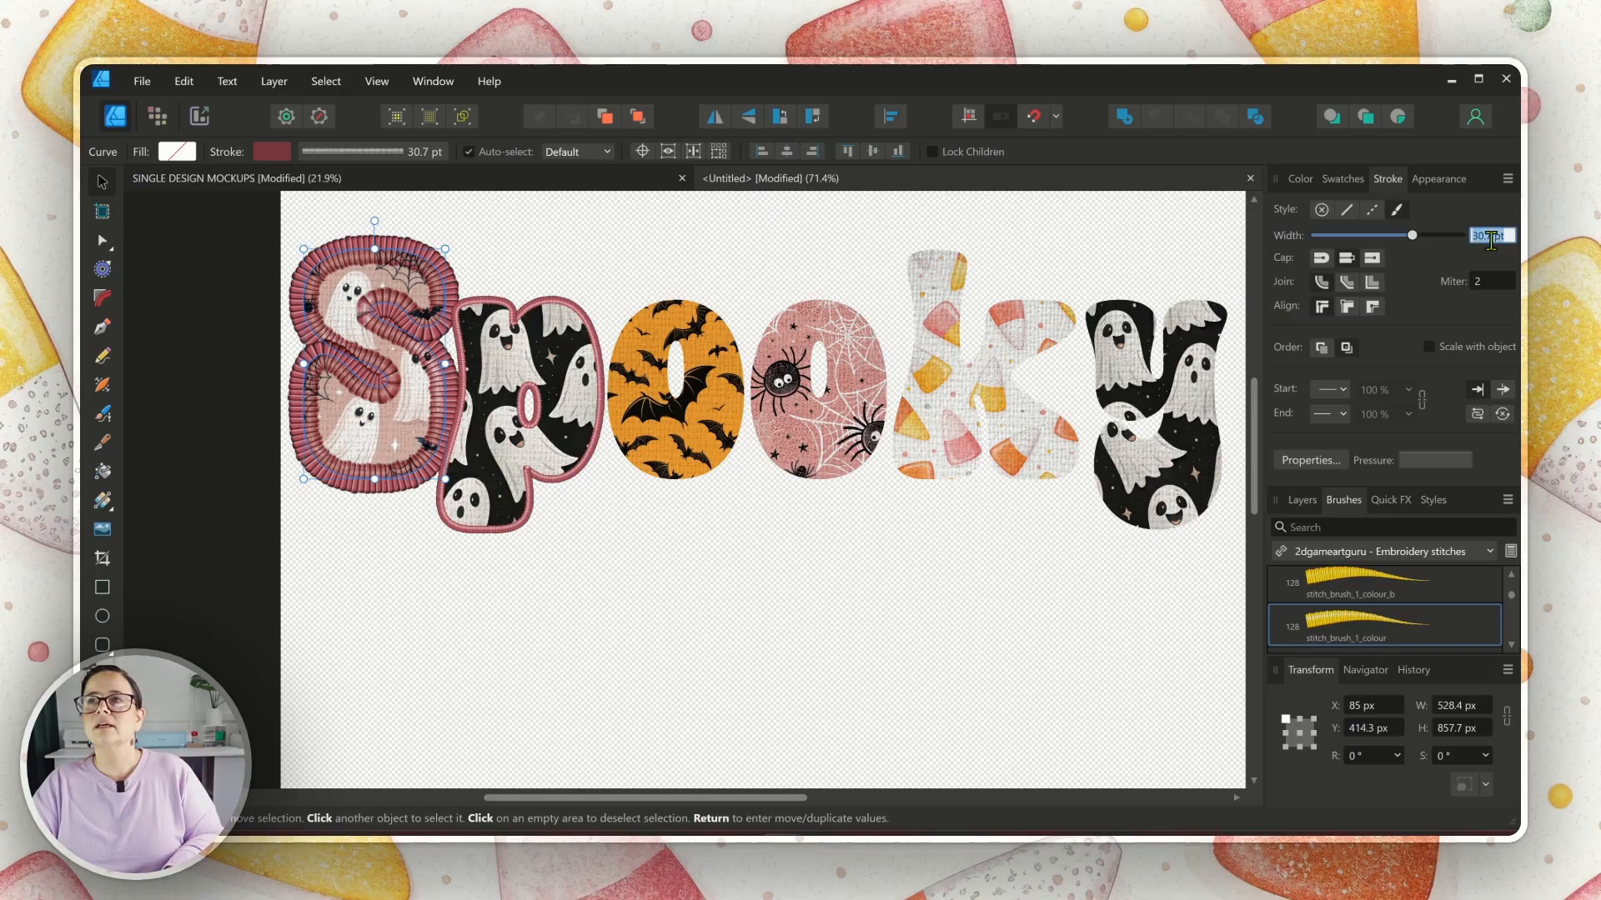
text(8 pt)
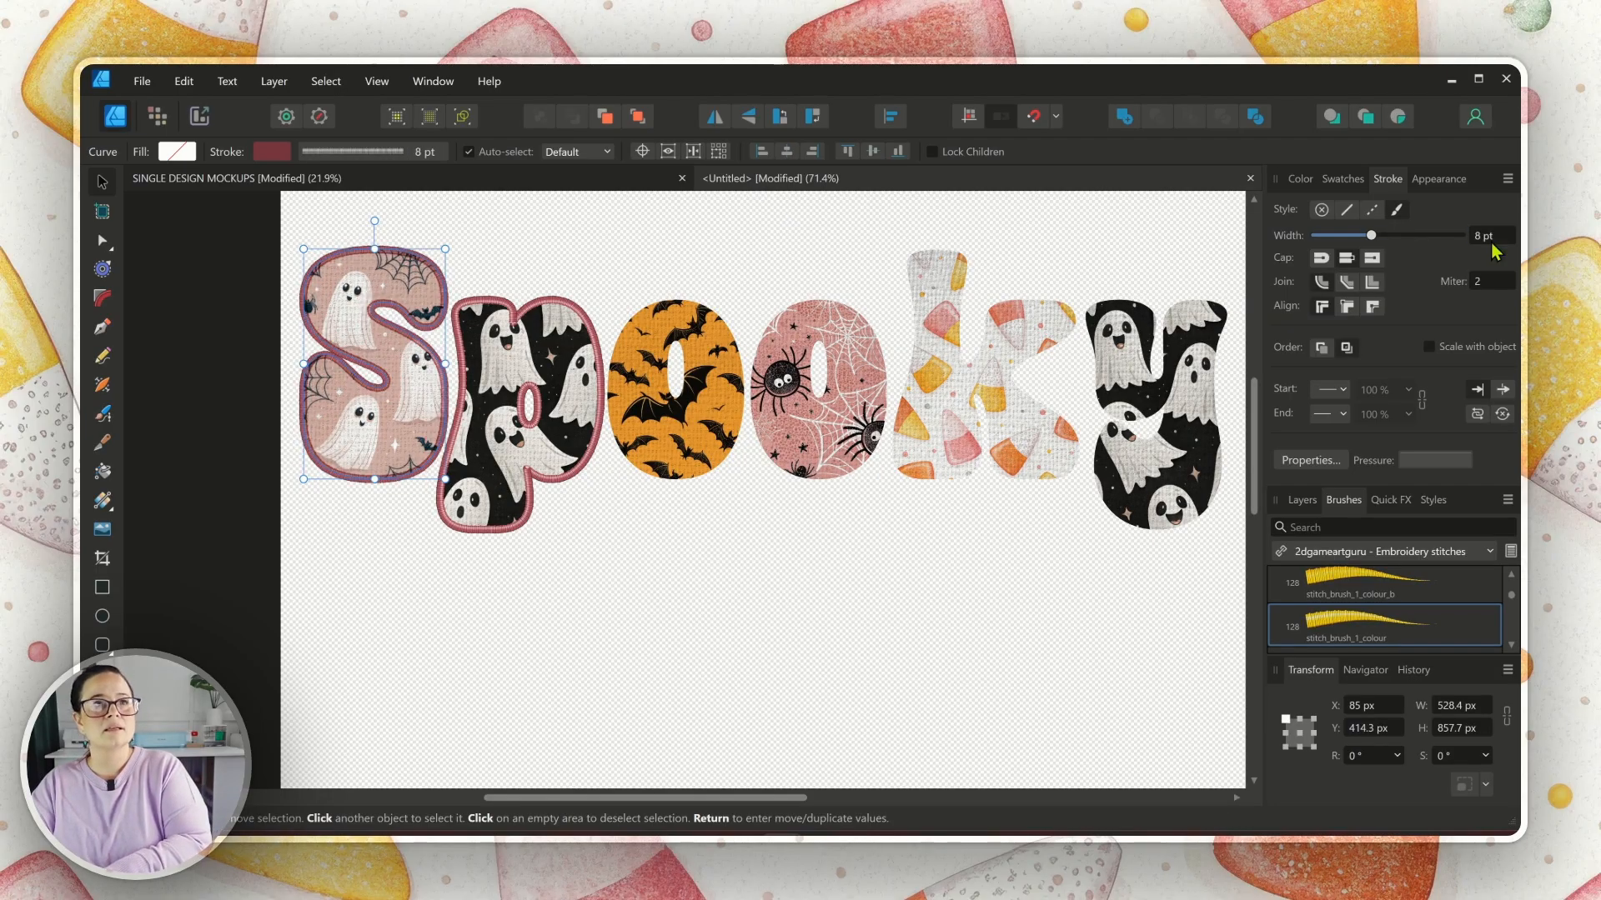
click(637, 428)
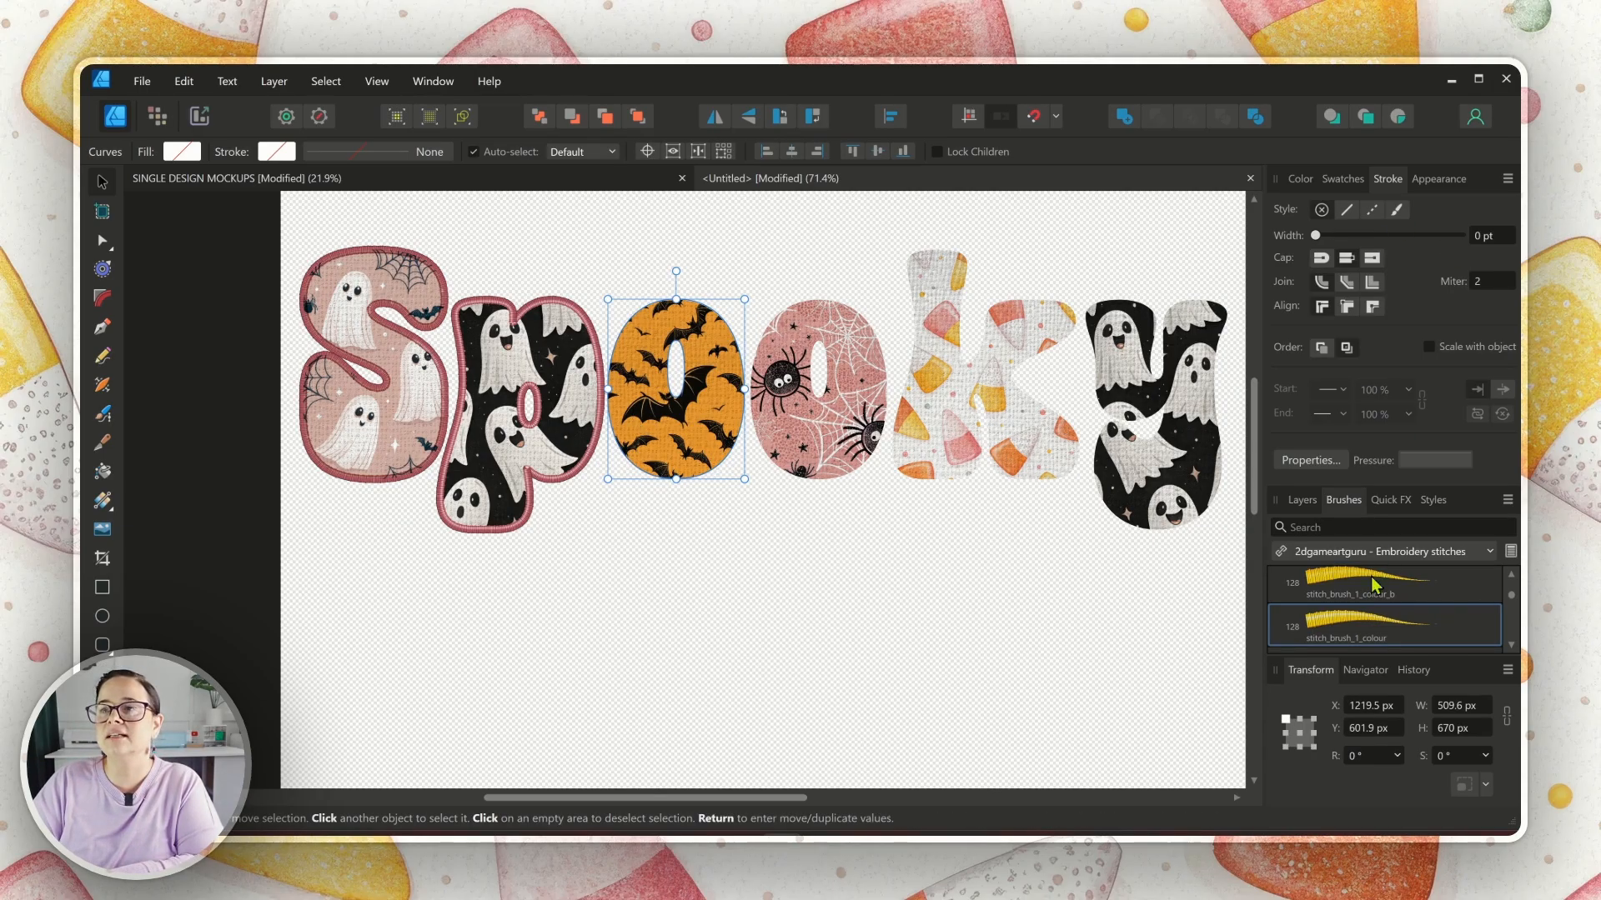
Step: Apply the pink stitch outline to the o, o, k and y letters, matching the 8 pt width
click(1384, 625)
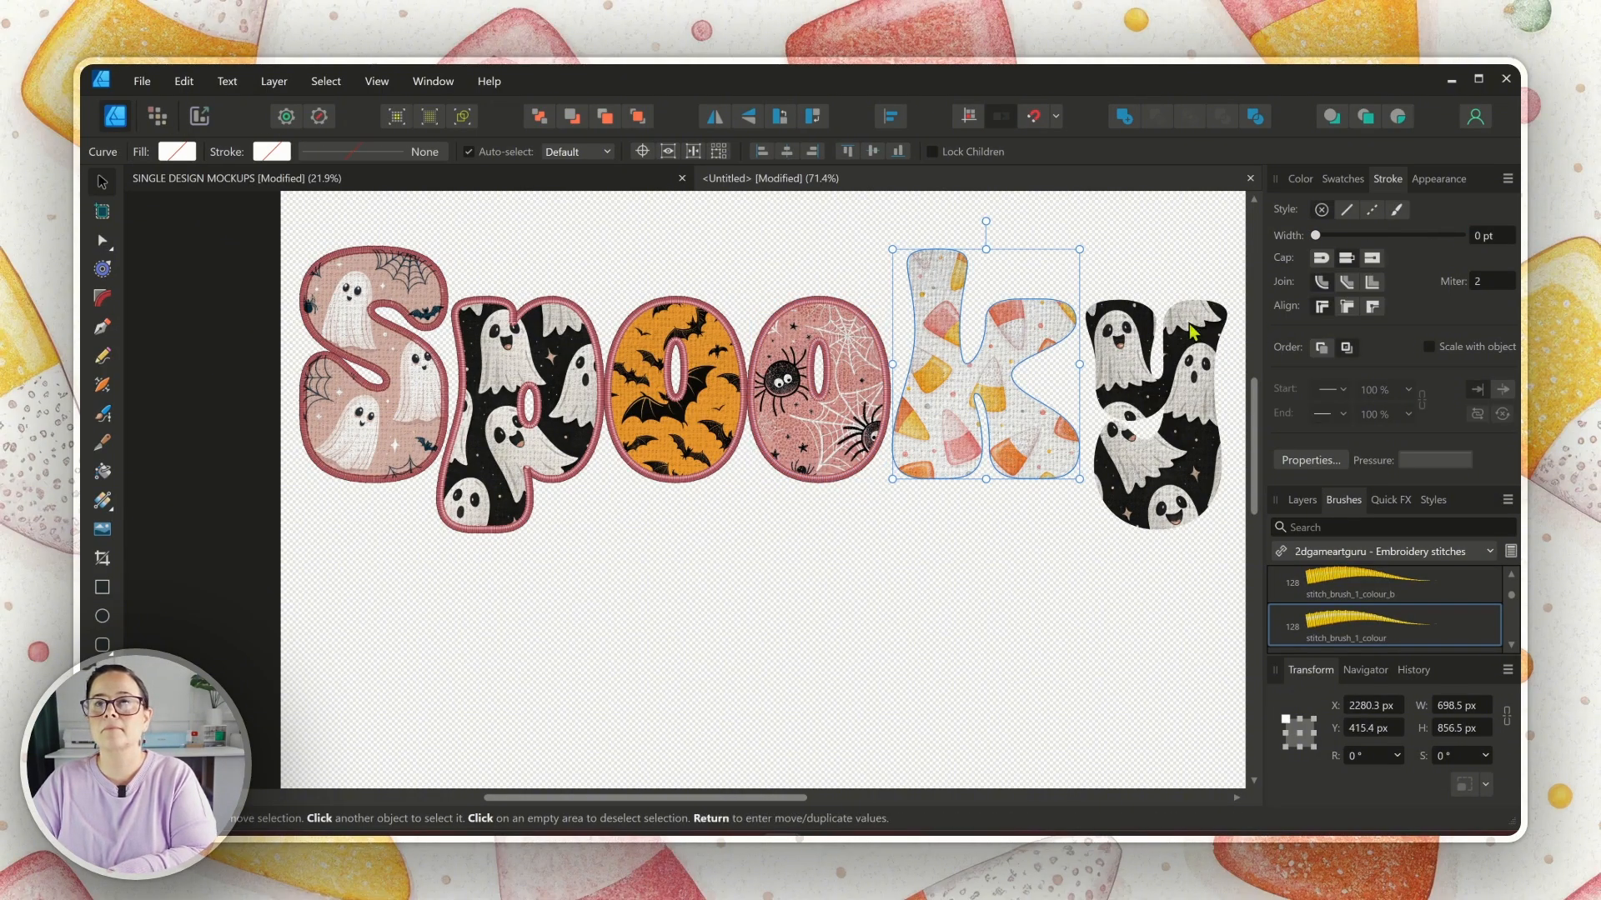
drag(1317, 235, 1413, 235)
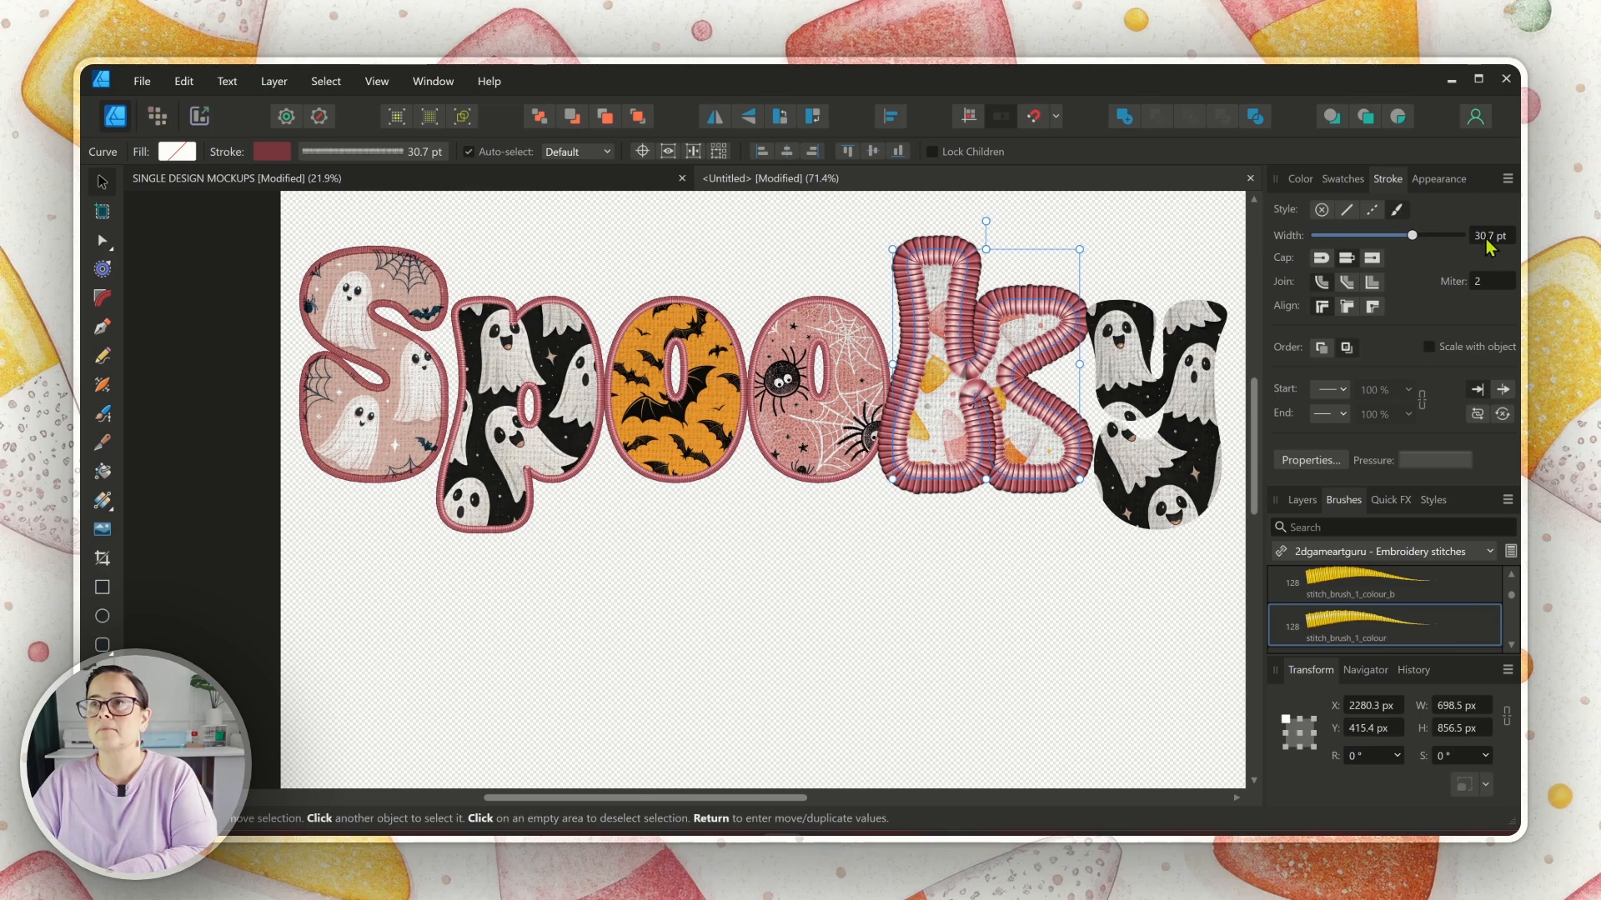
drag(1412, 235, 1371, 235)
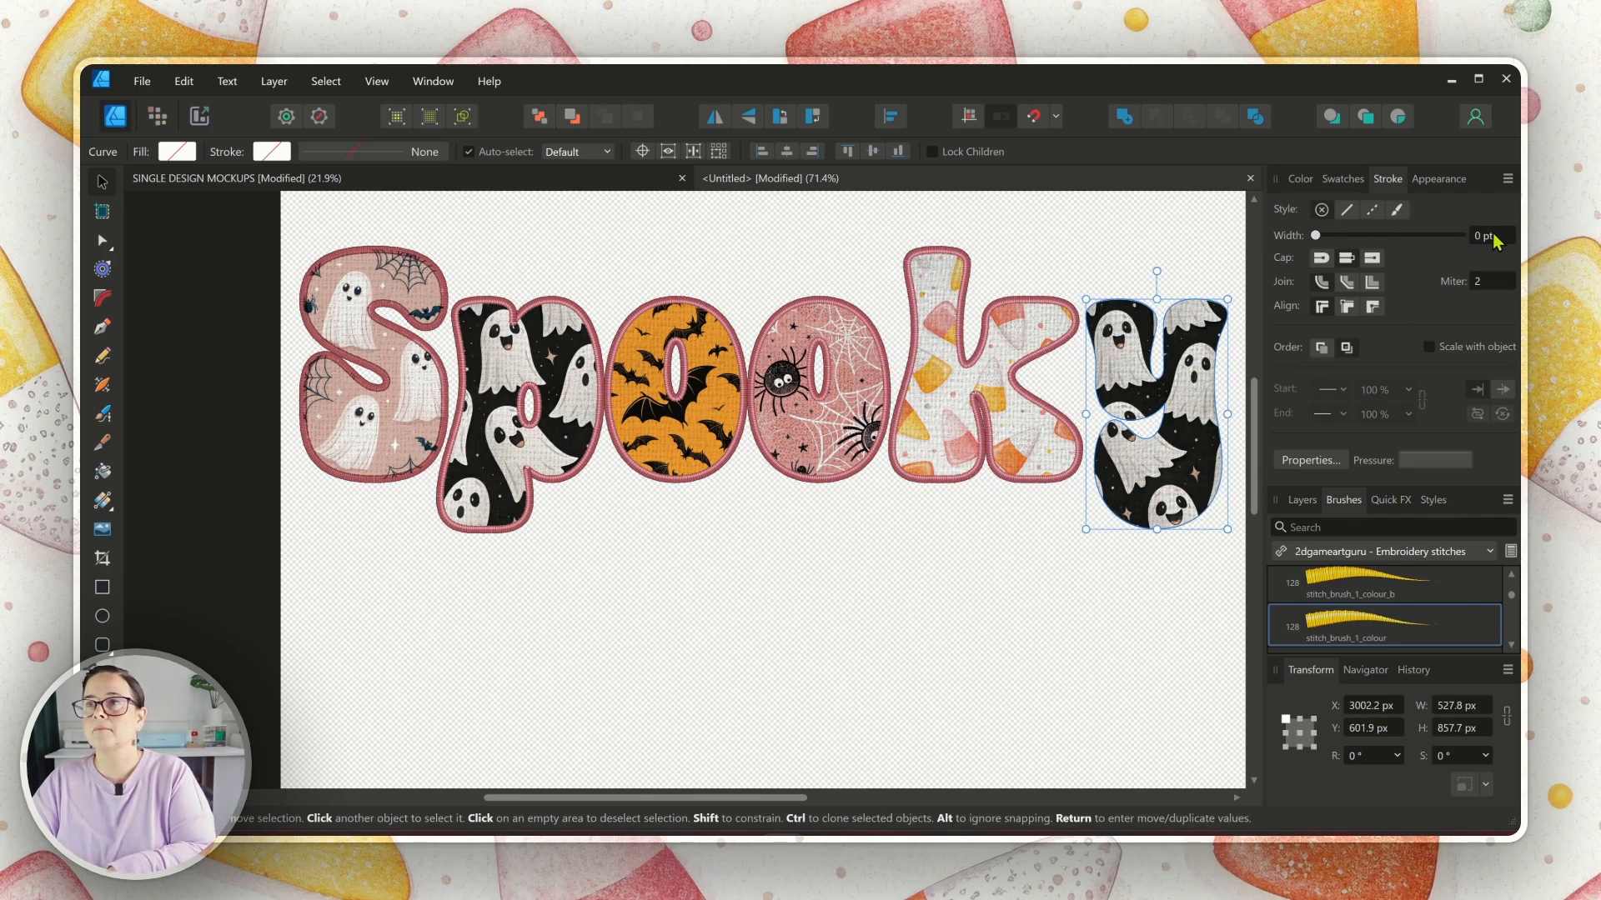
drag(1317, 235, 1412, 235)
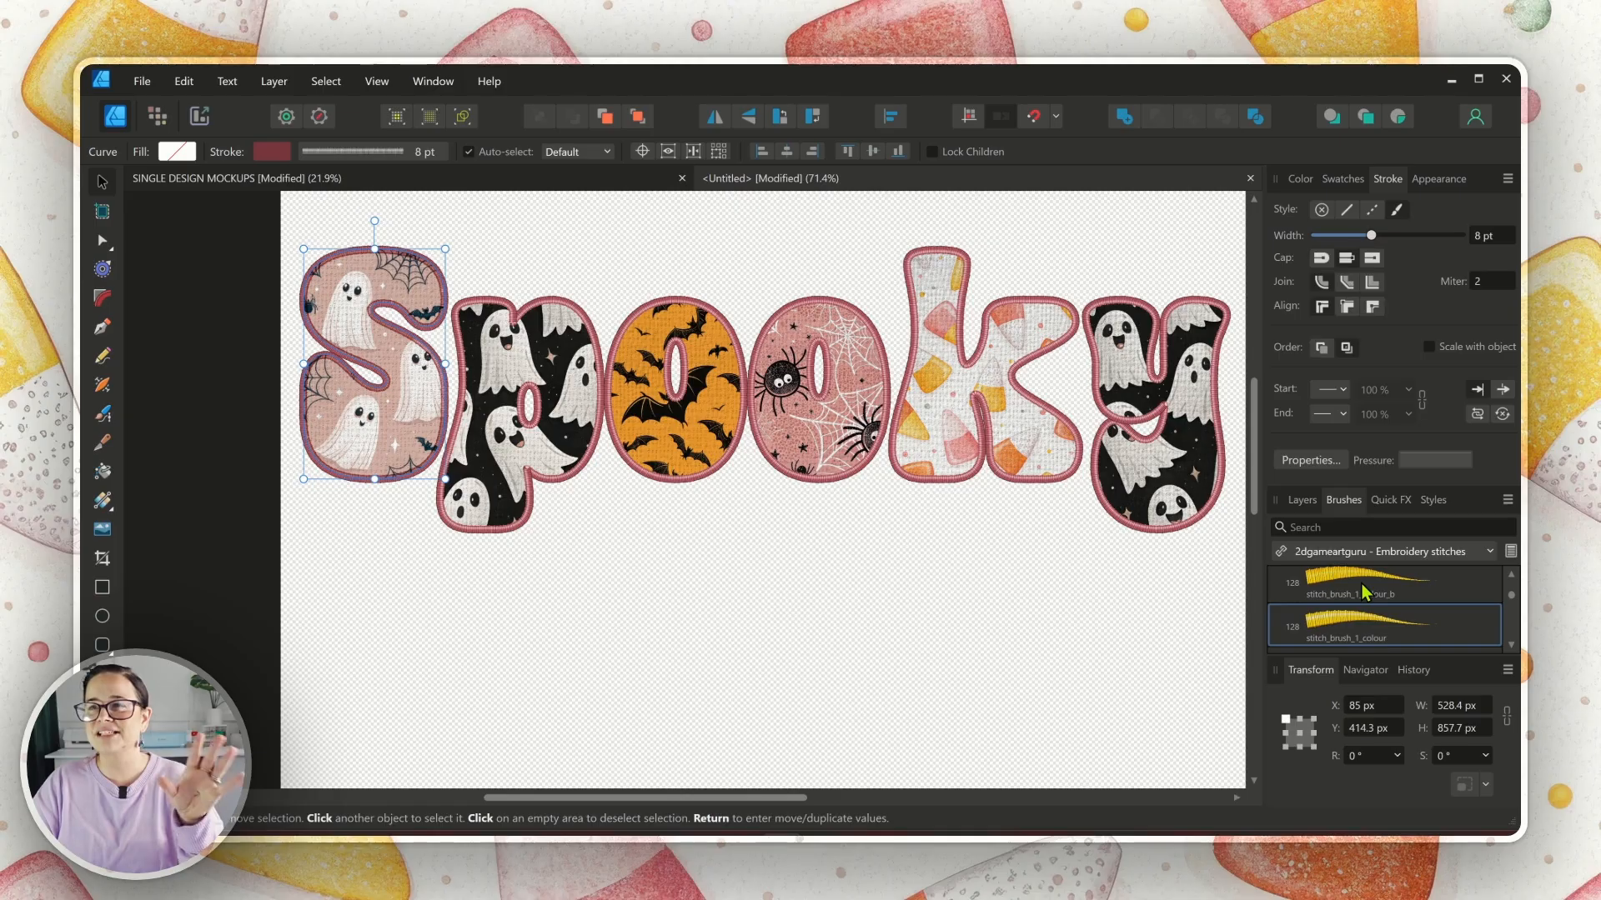
click(1384, 585)
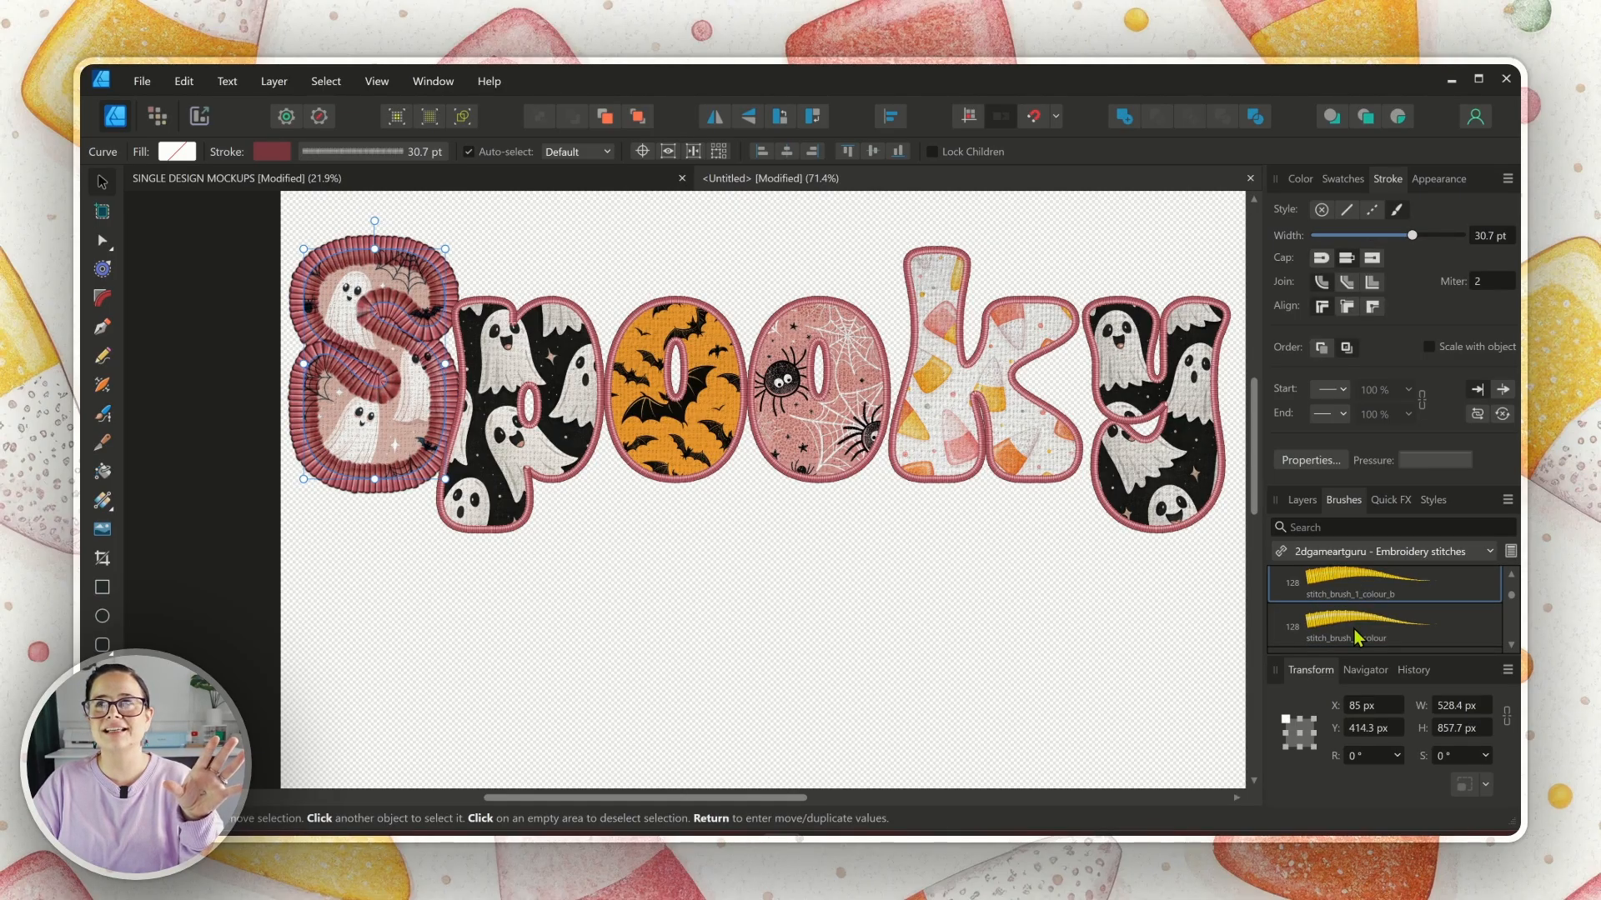
click(1384, 625)
text(8)
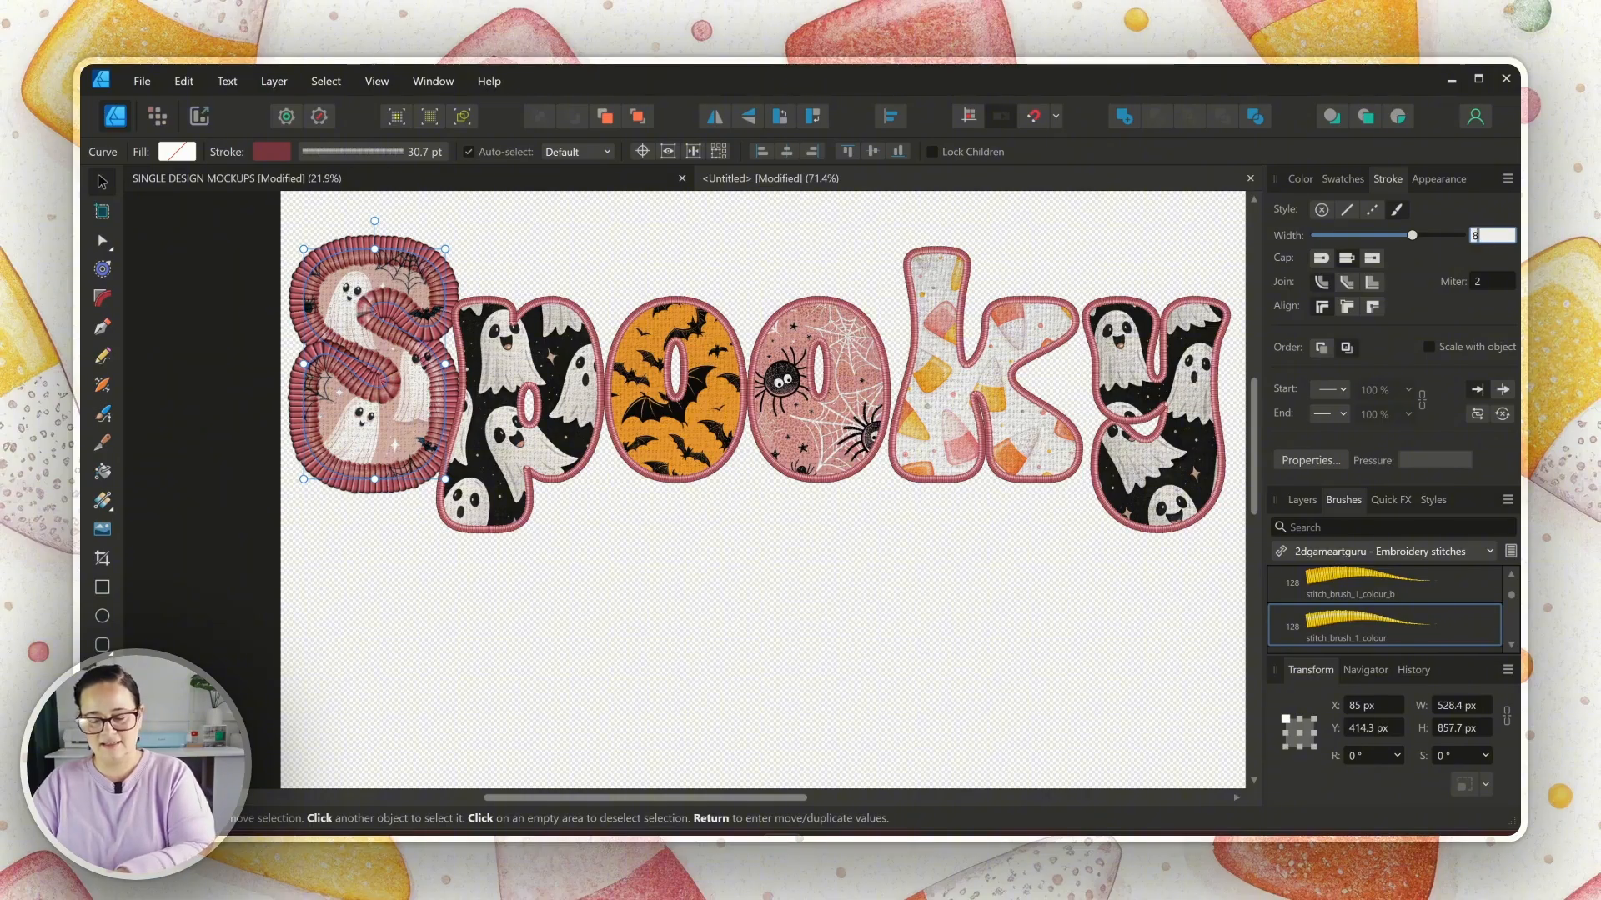
click(701, 600)
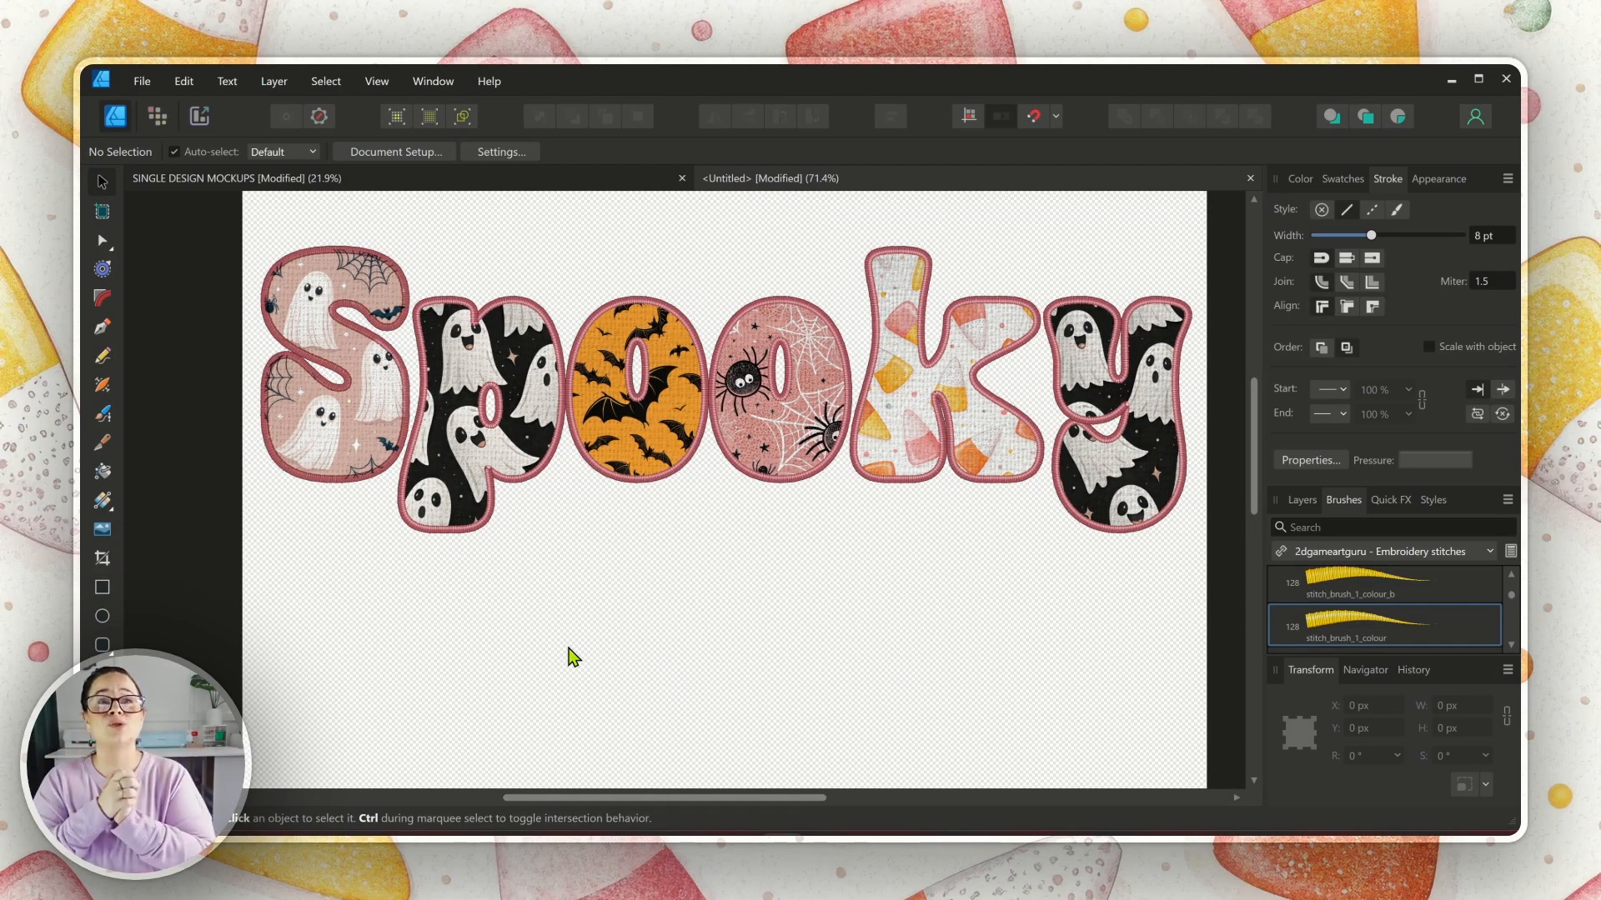
mouse_move(583, 654)
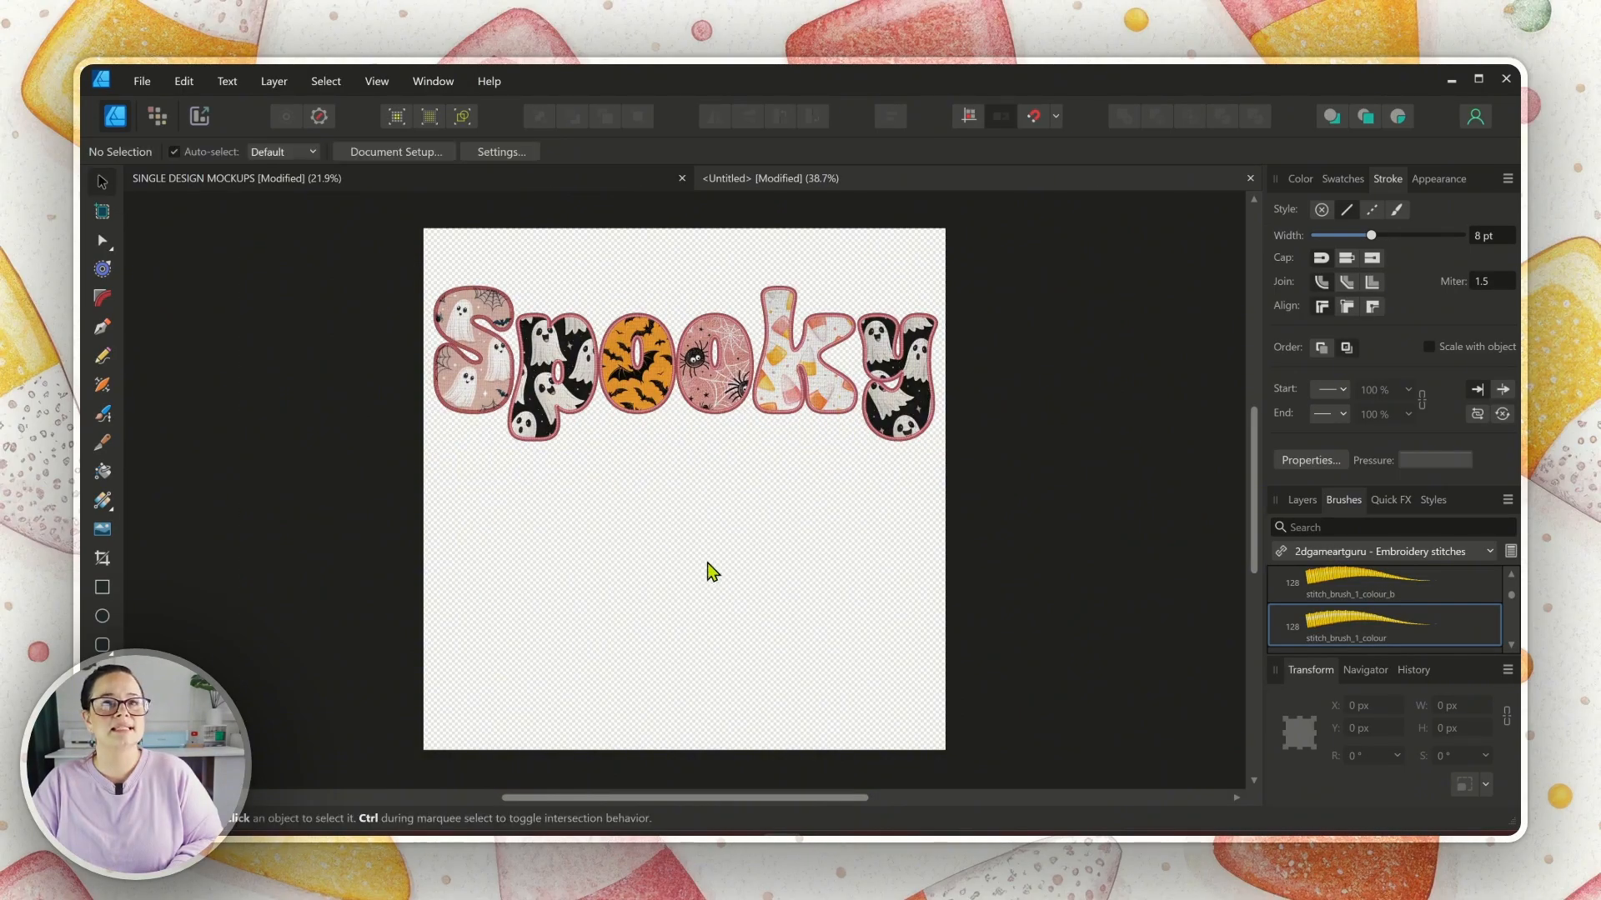
mouse_move(103, 183)
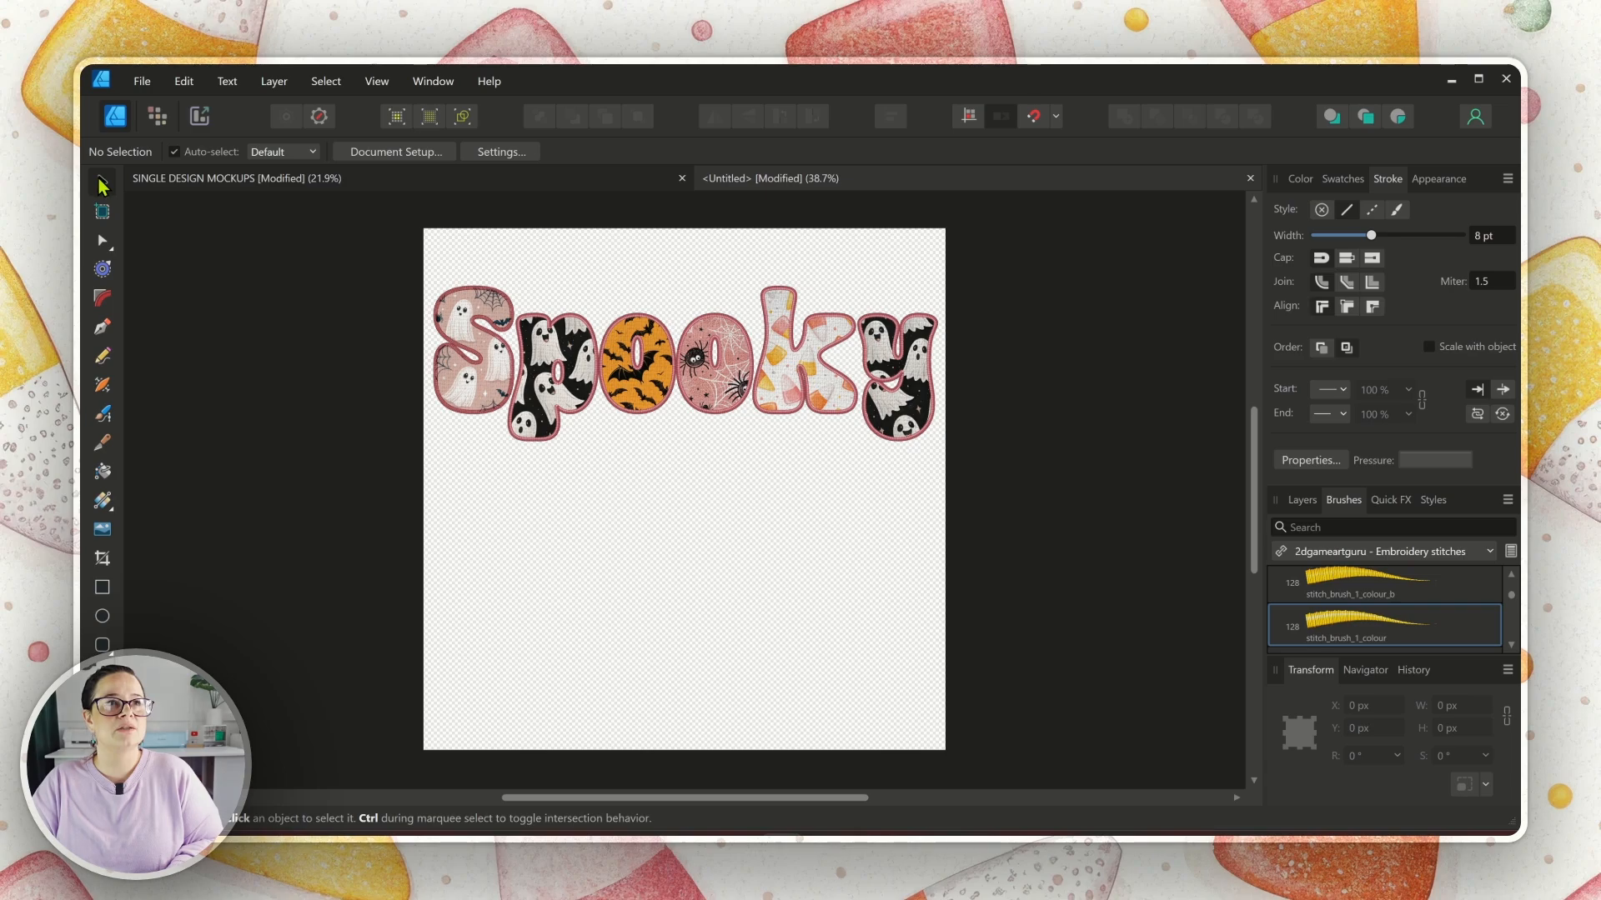
mouse_move(443, 613)
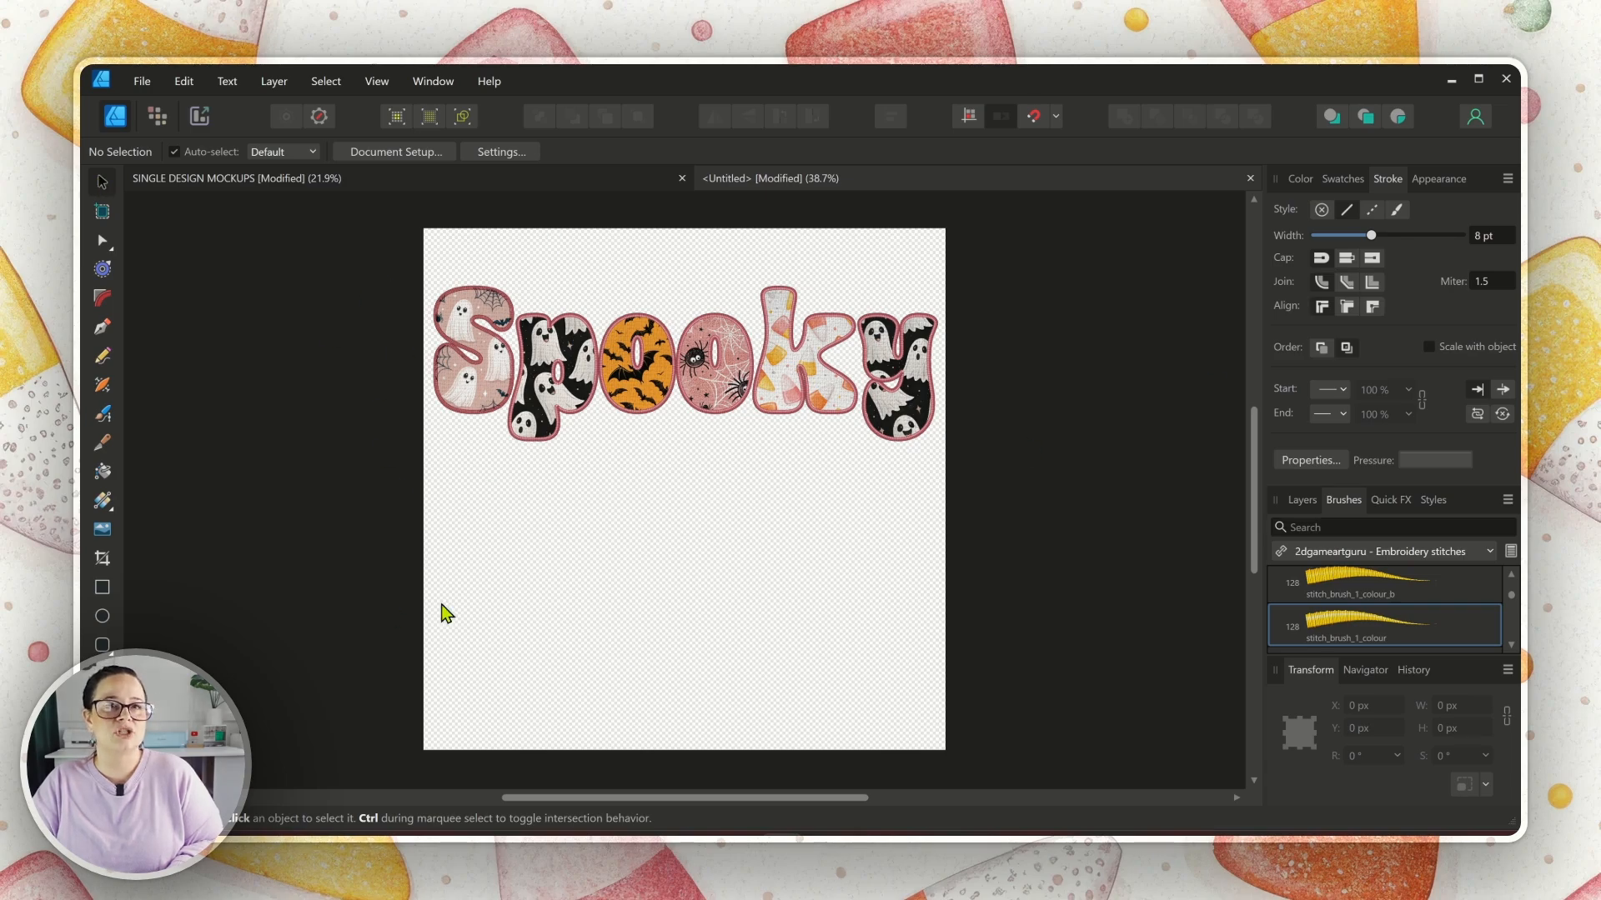
mouse_move(348, 541)
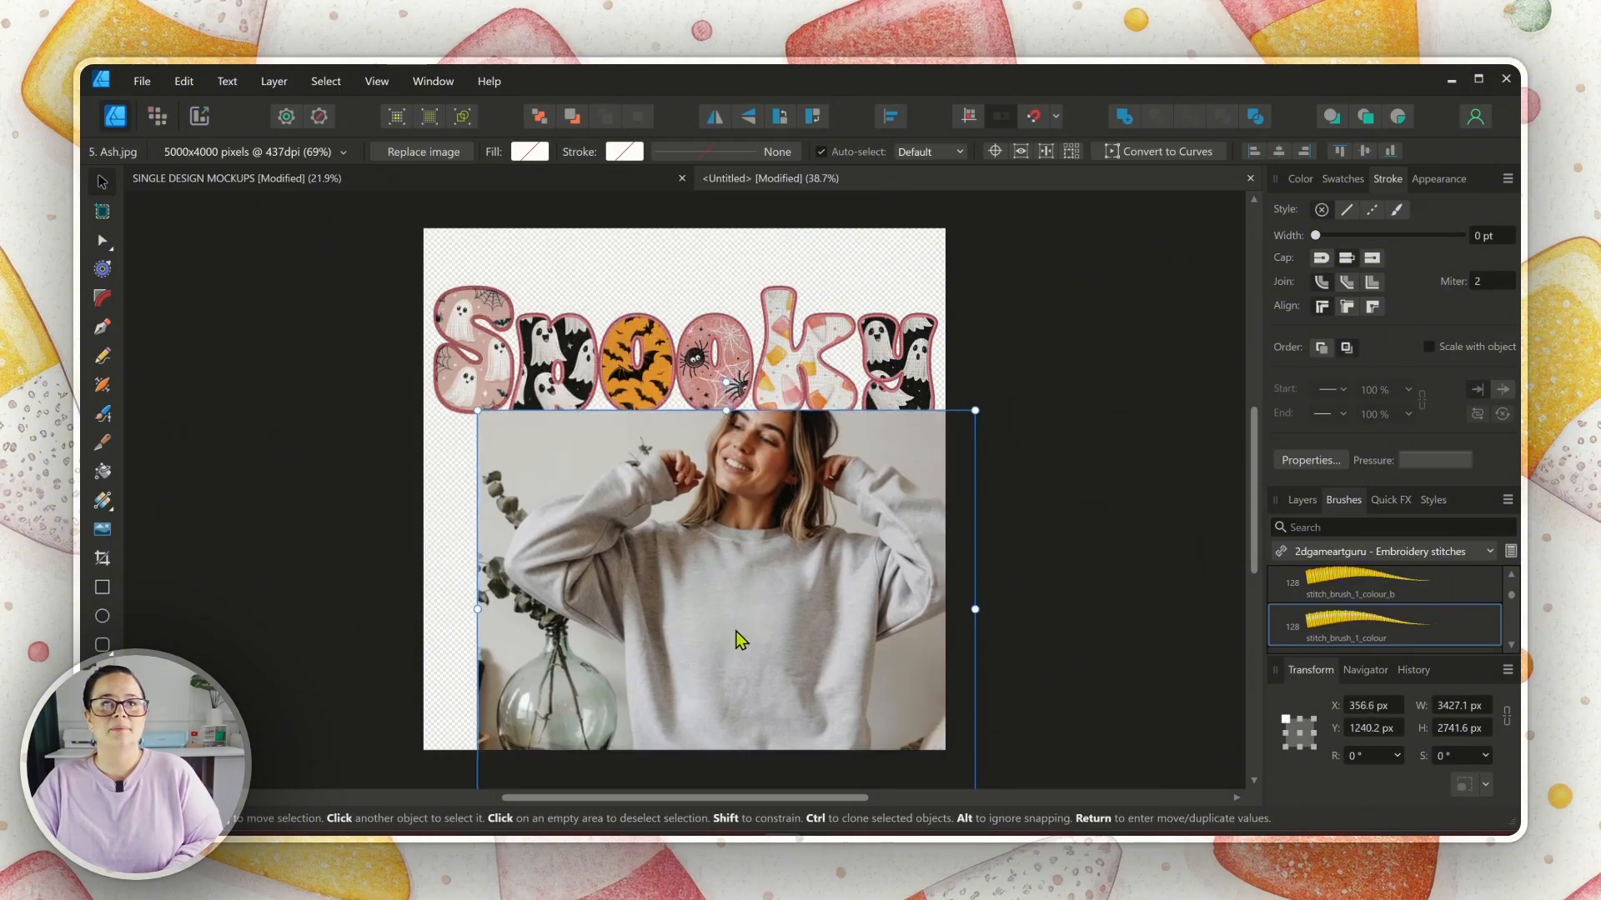
Step: Place the grey sweatshirt mockup photo and enlarge it to fill the page
click(390, 282)
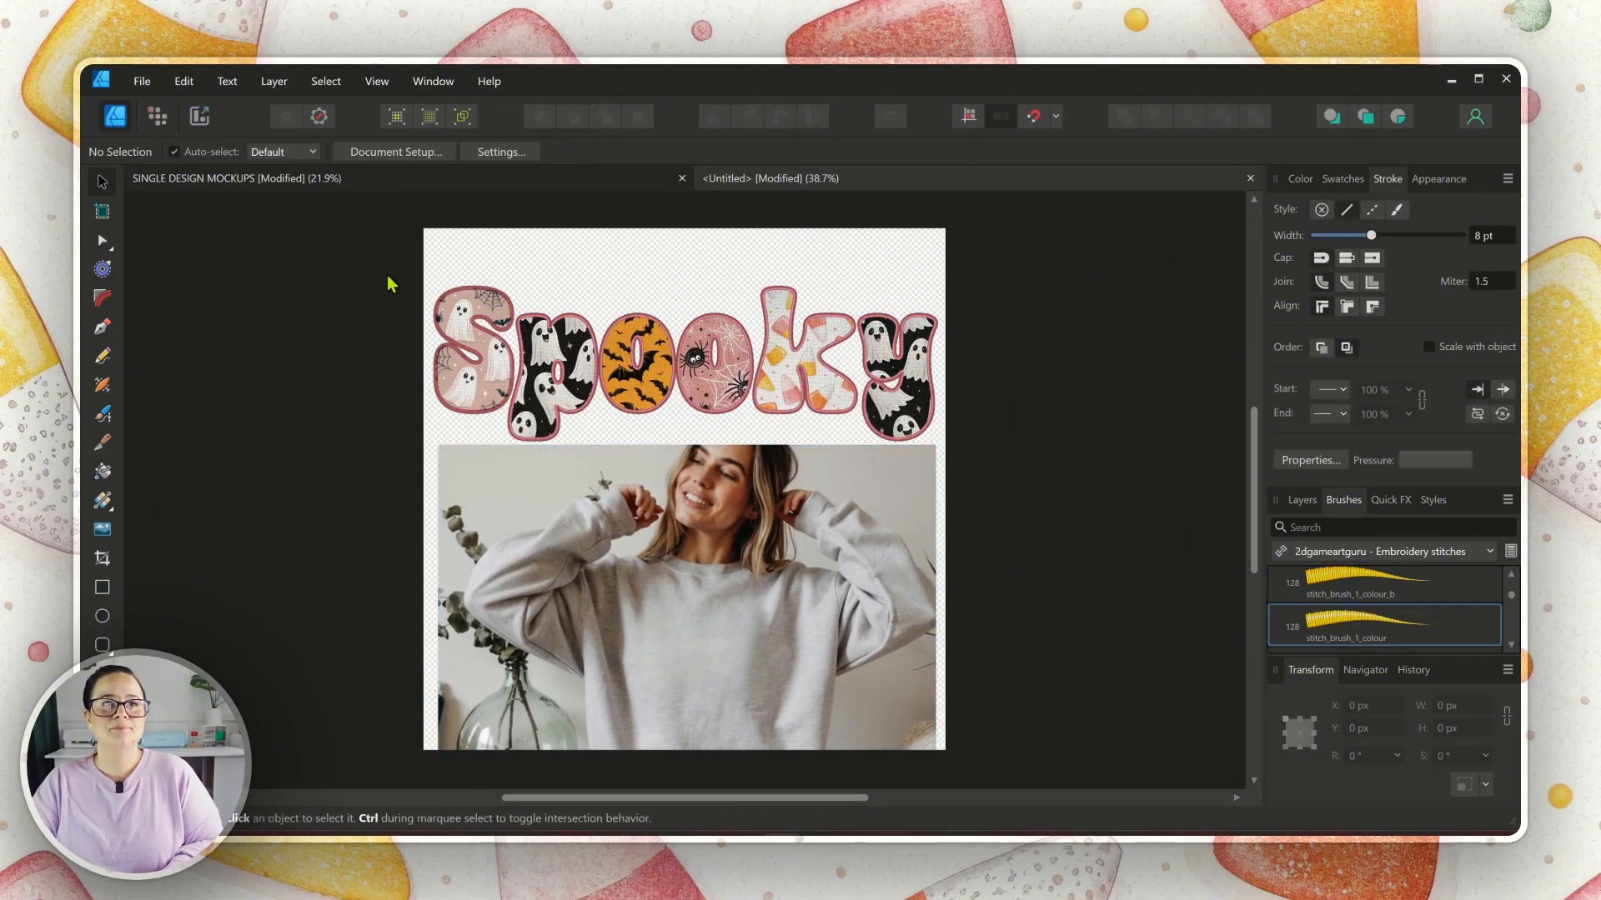
click(734, 376)
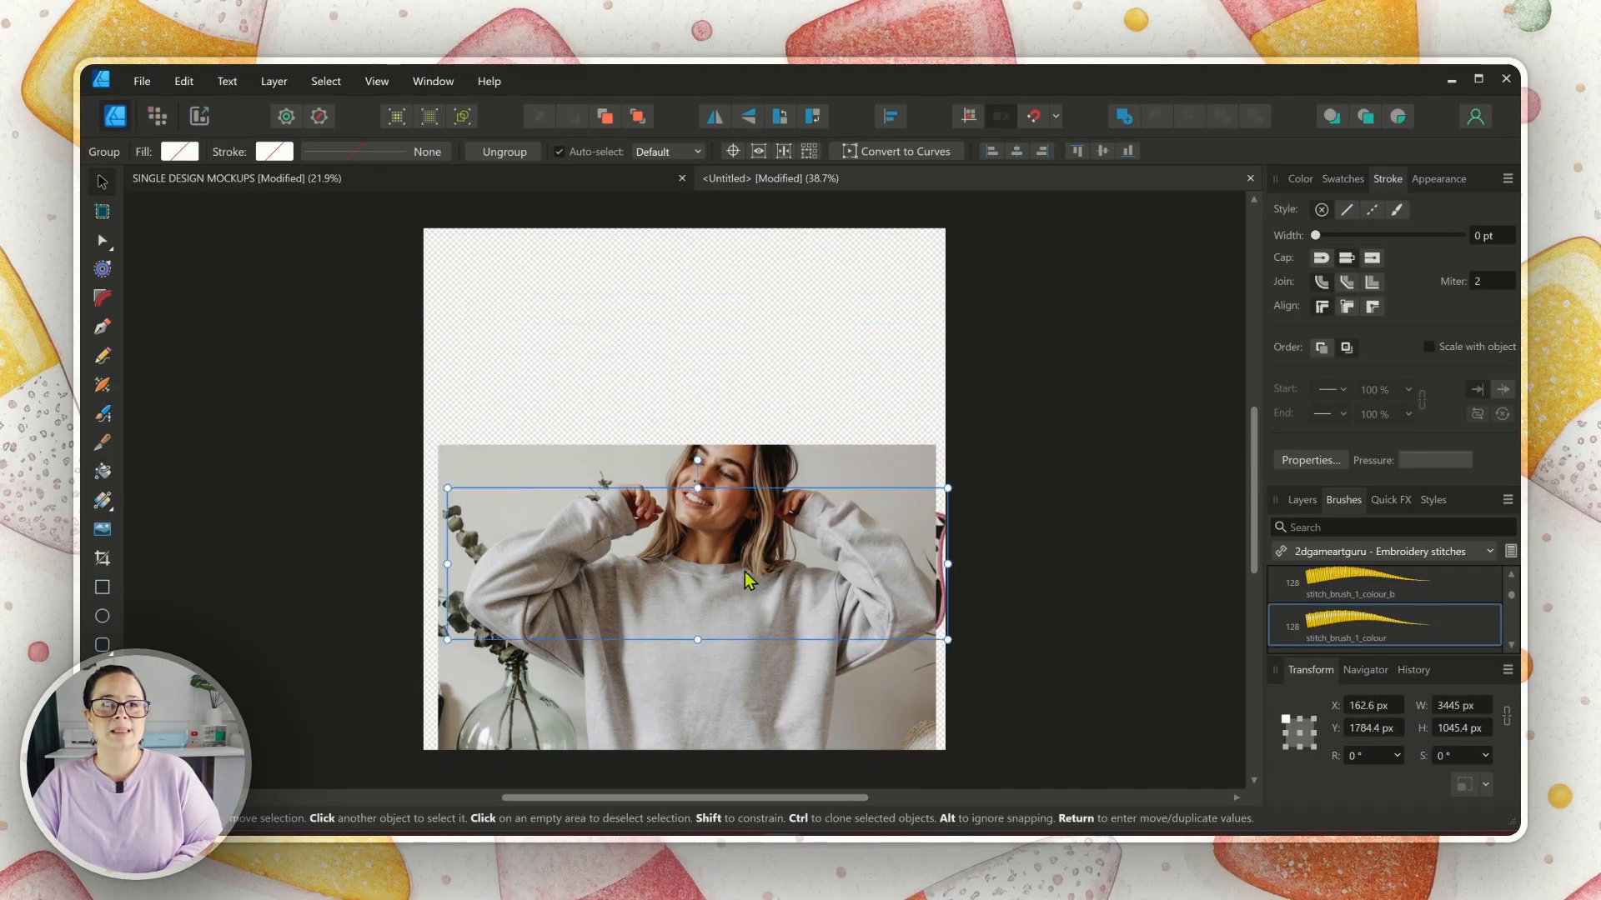
drag(697, 562, 674, 332)
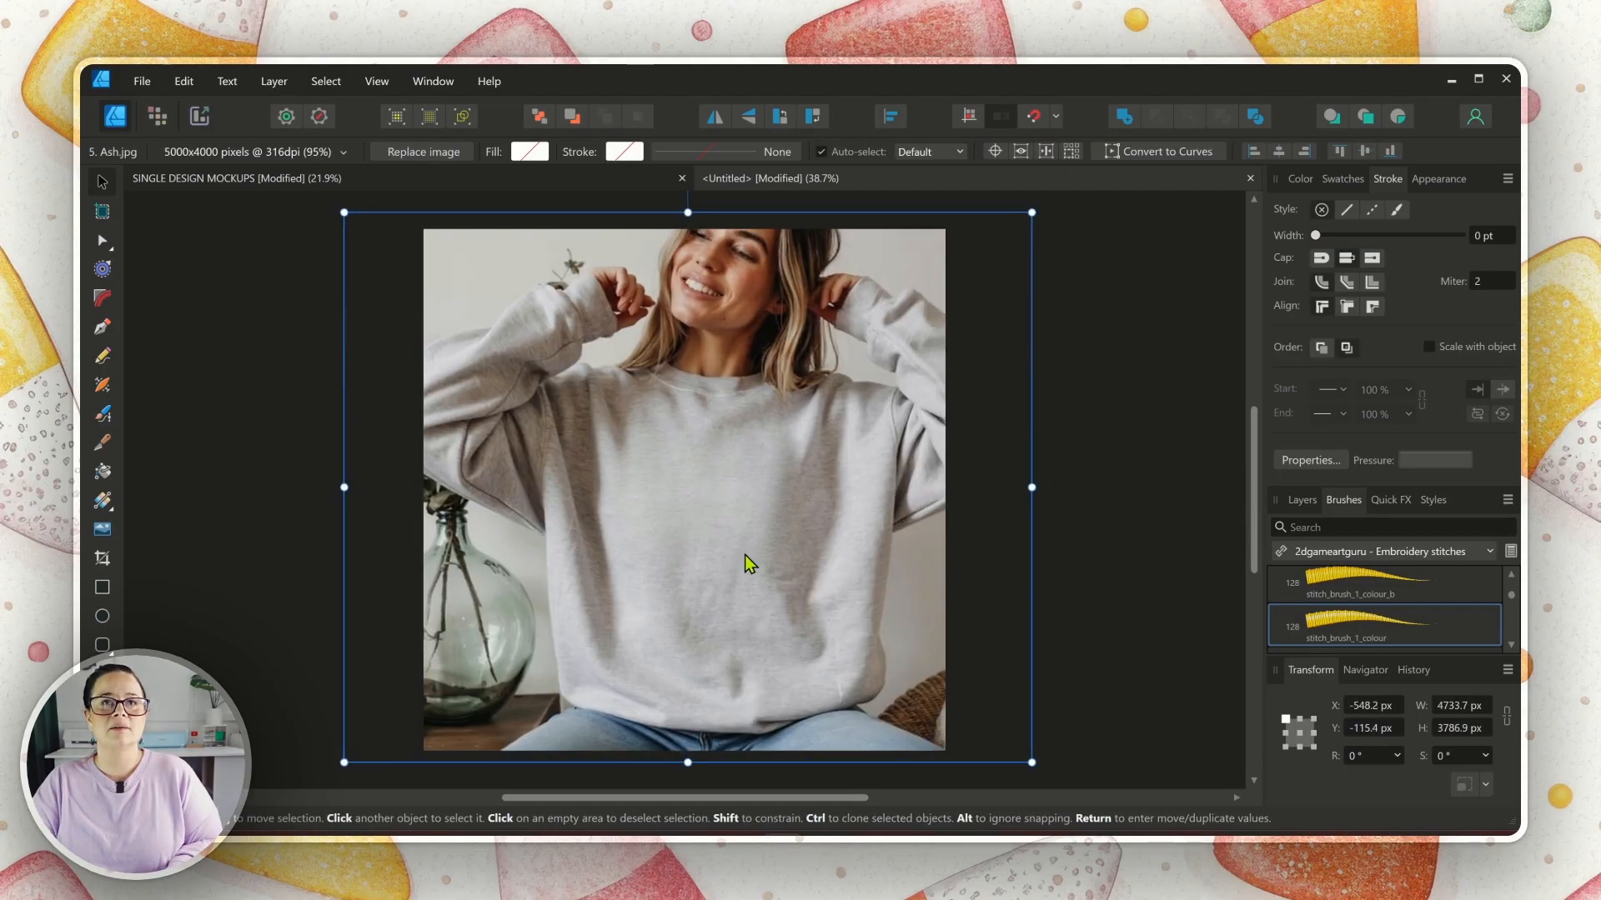
Step: Move the sweatshirt photo to the back and shrink the Spooky lettering onto the chest
right_click(744, 564)
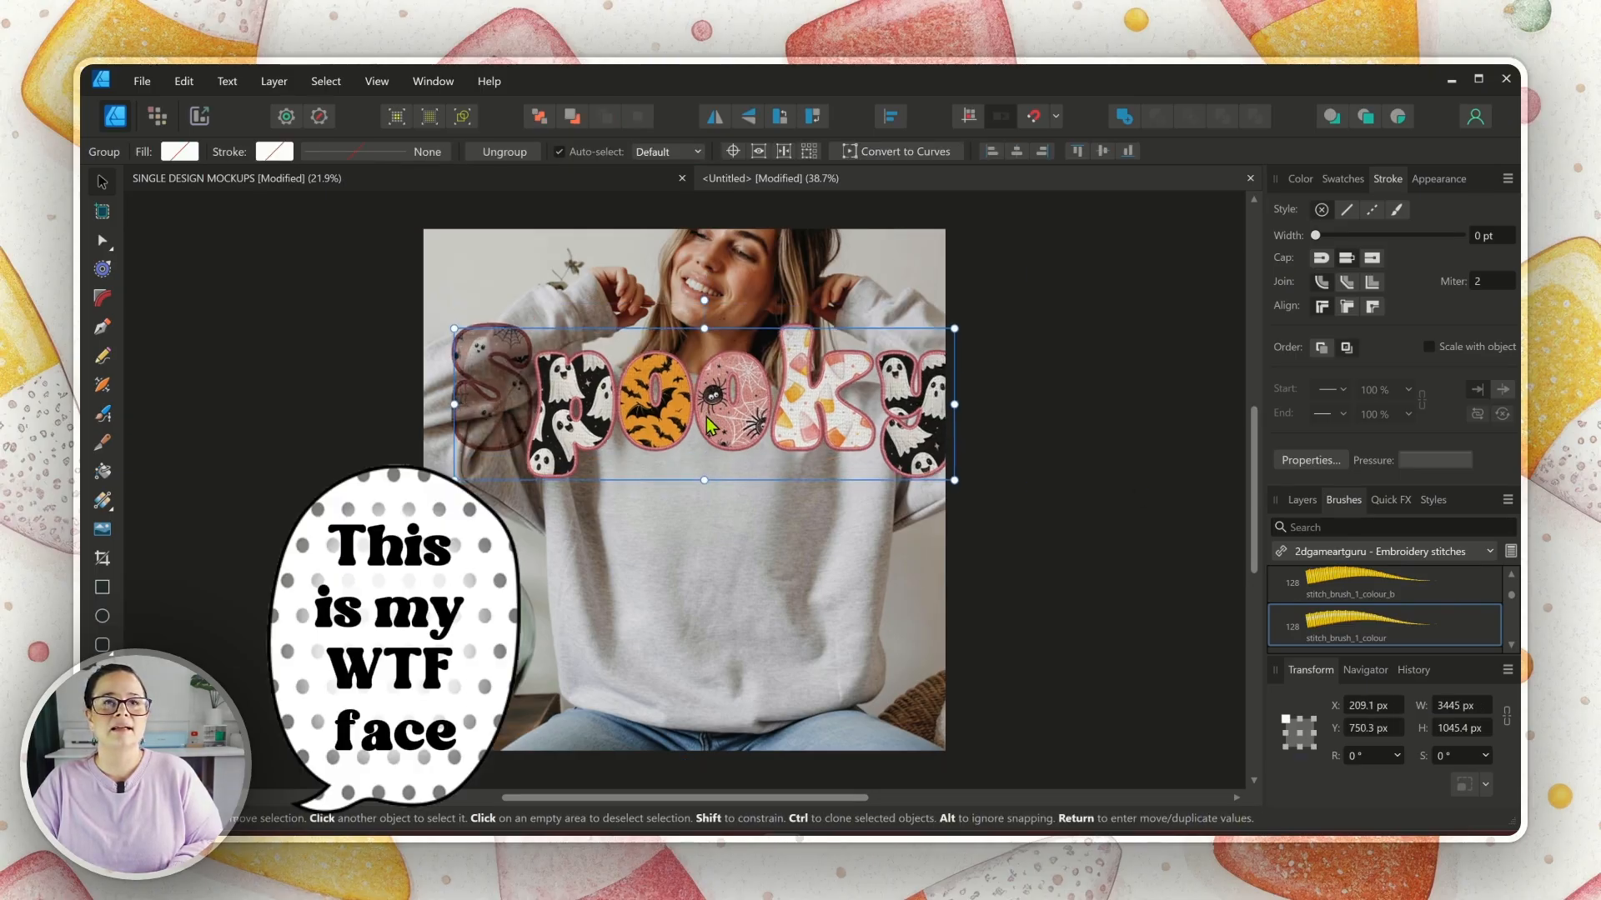
drag(702, 404, 690, 444)
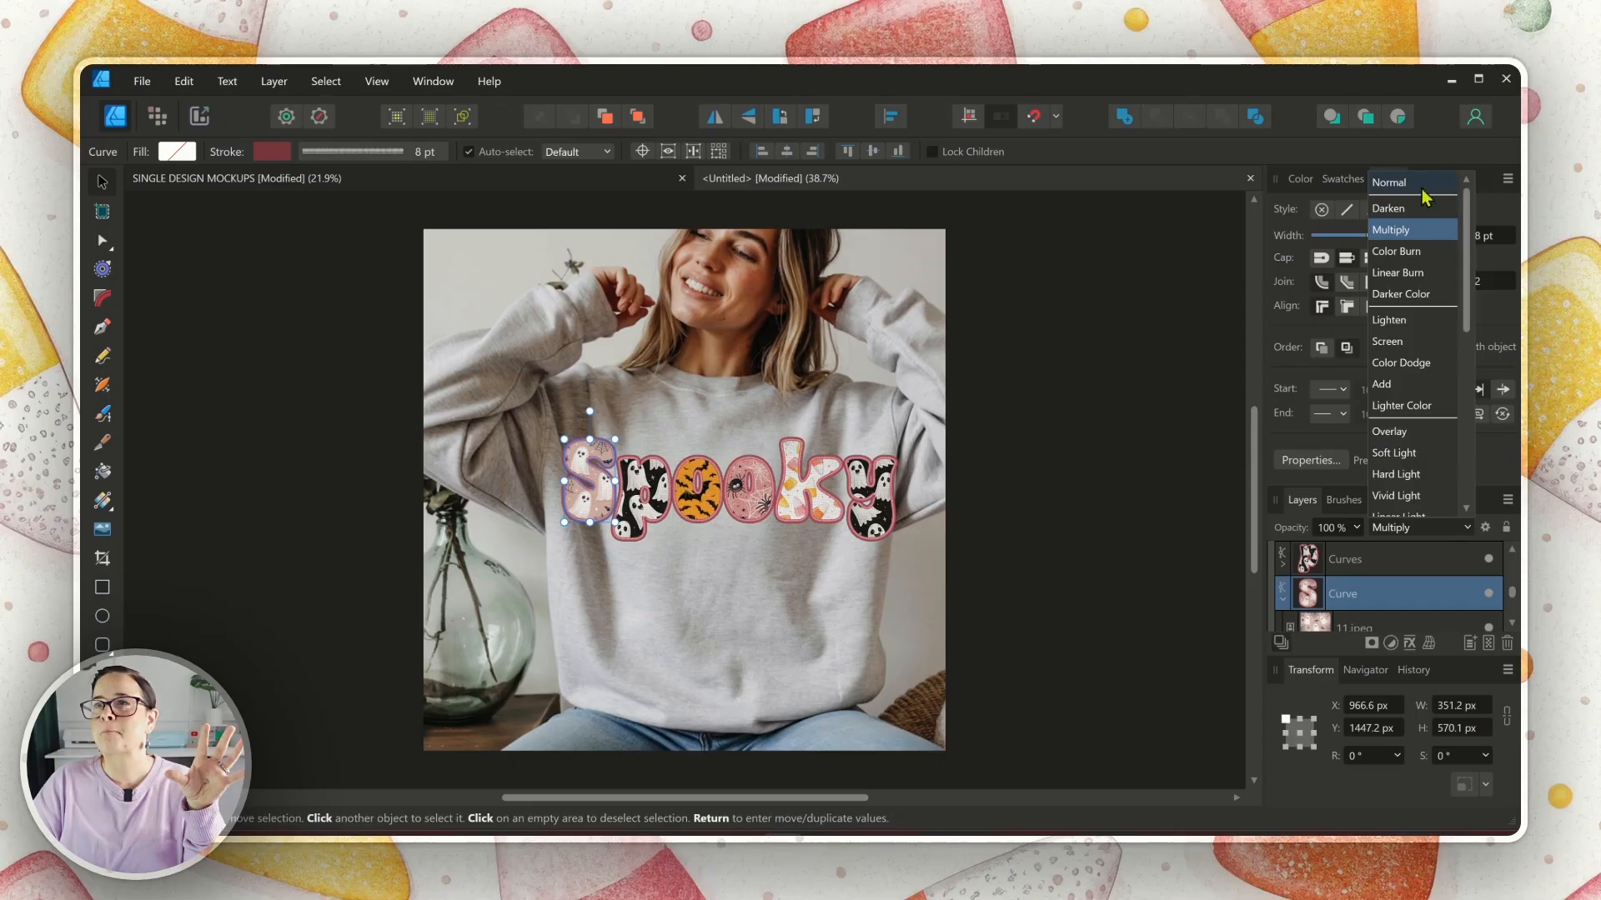
Step: Set a letter layer to Multiply blending and centre the resized lettering across the chest
click(1391, 181)
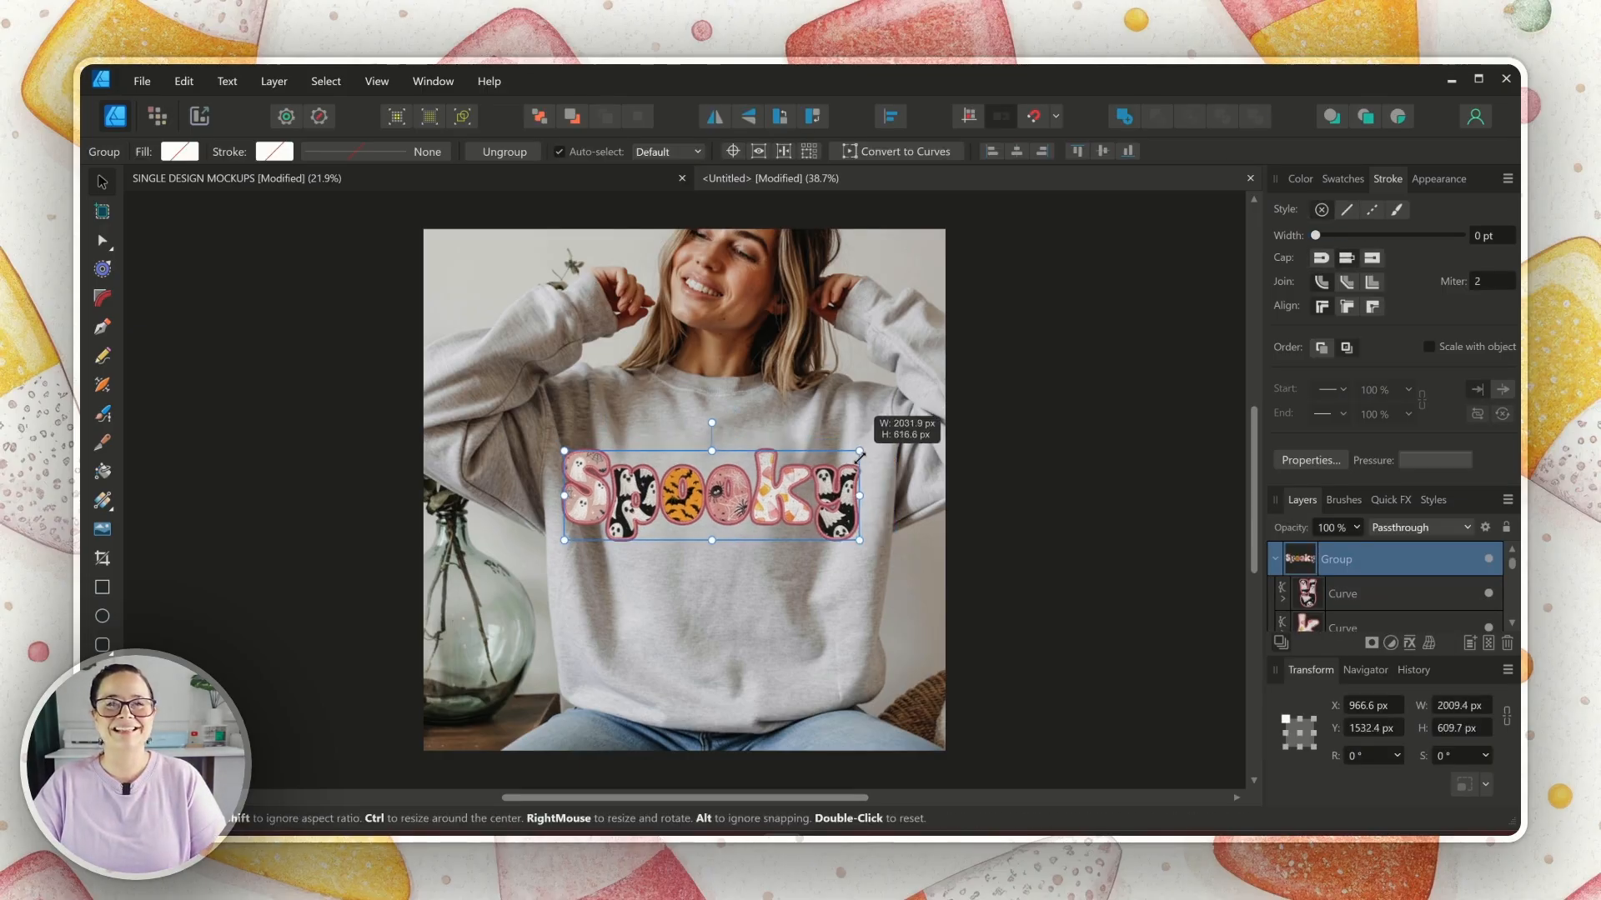
drag(861, 452, 865, 452)
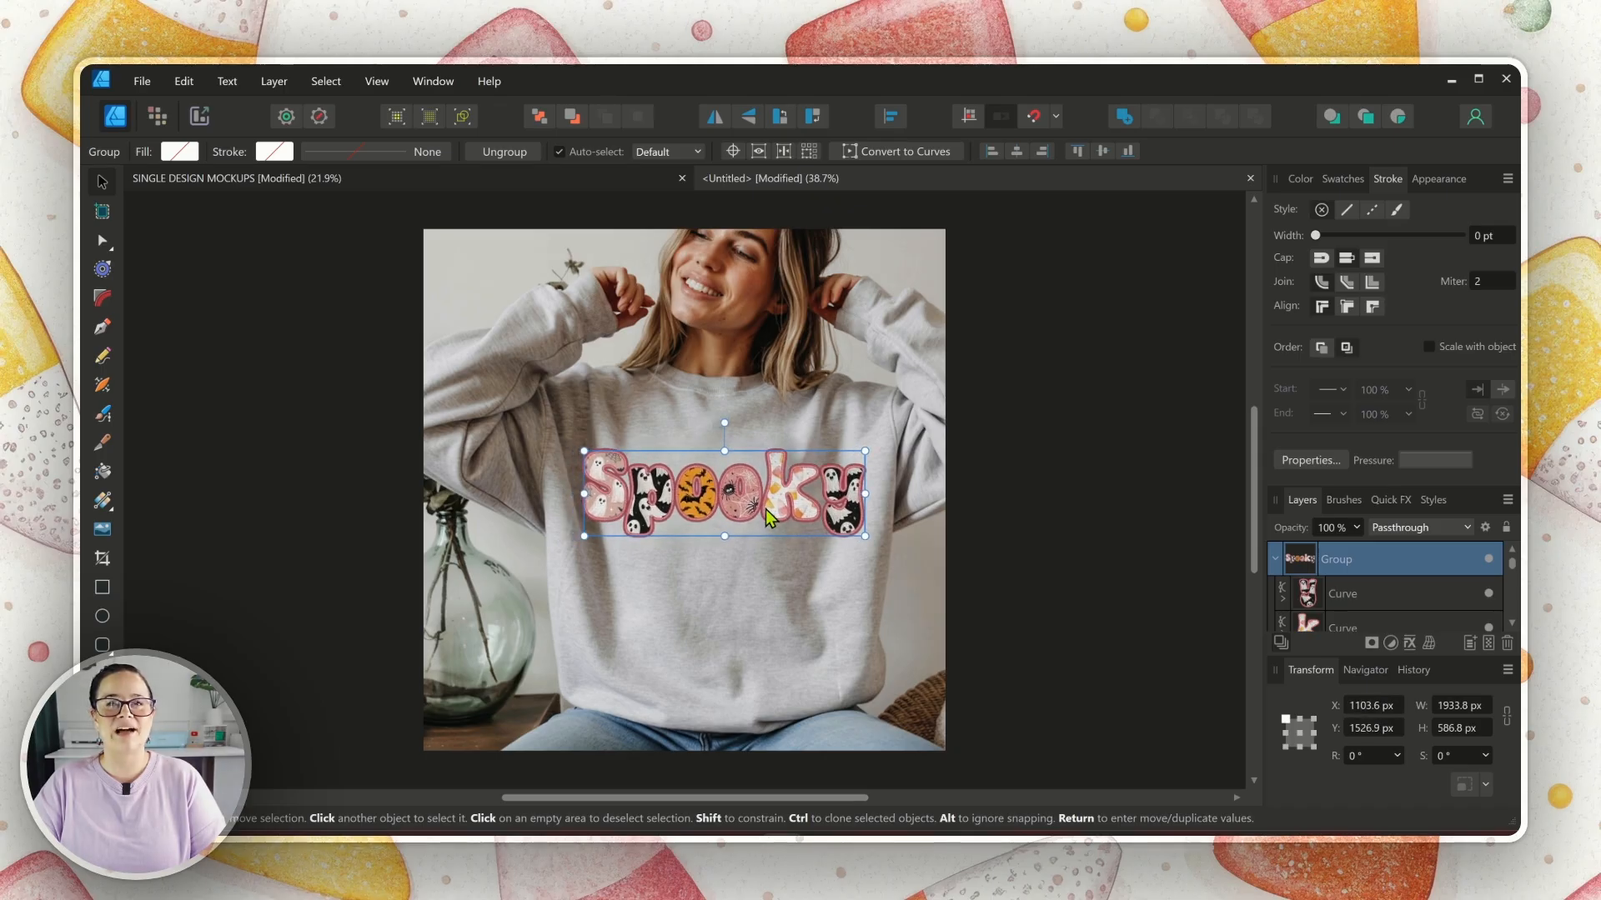
click(1117, 513)
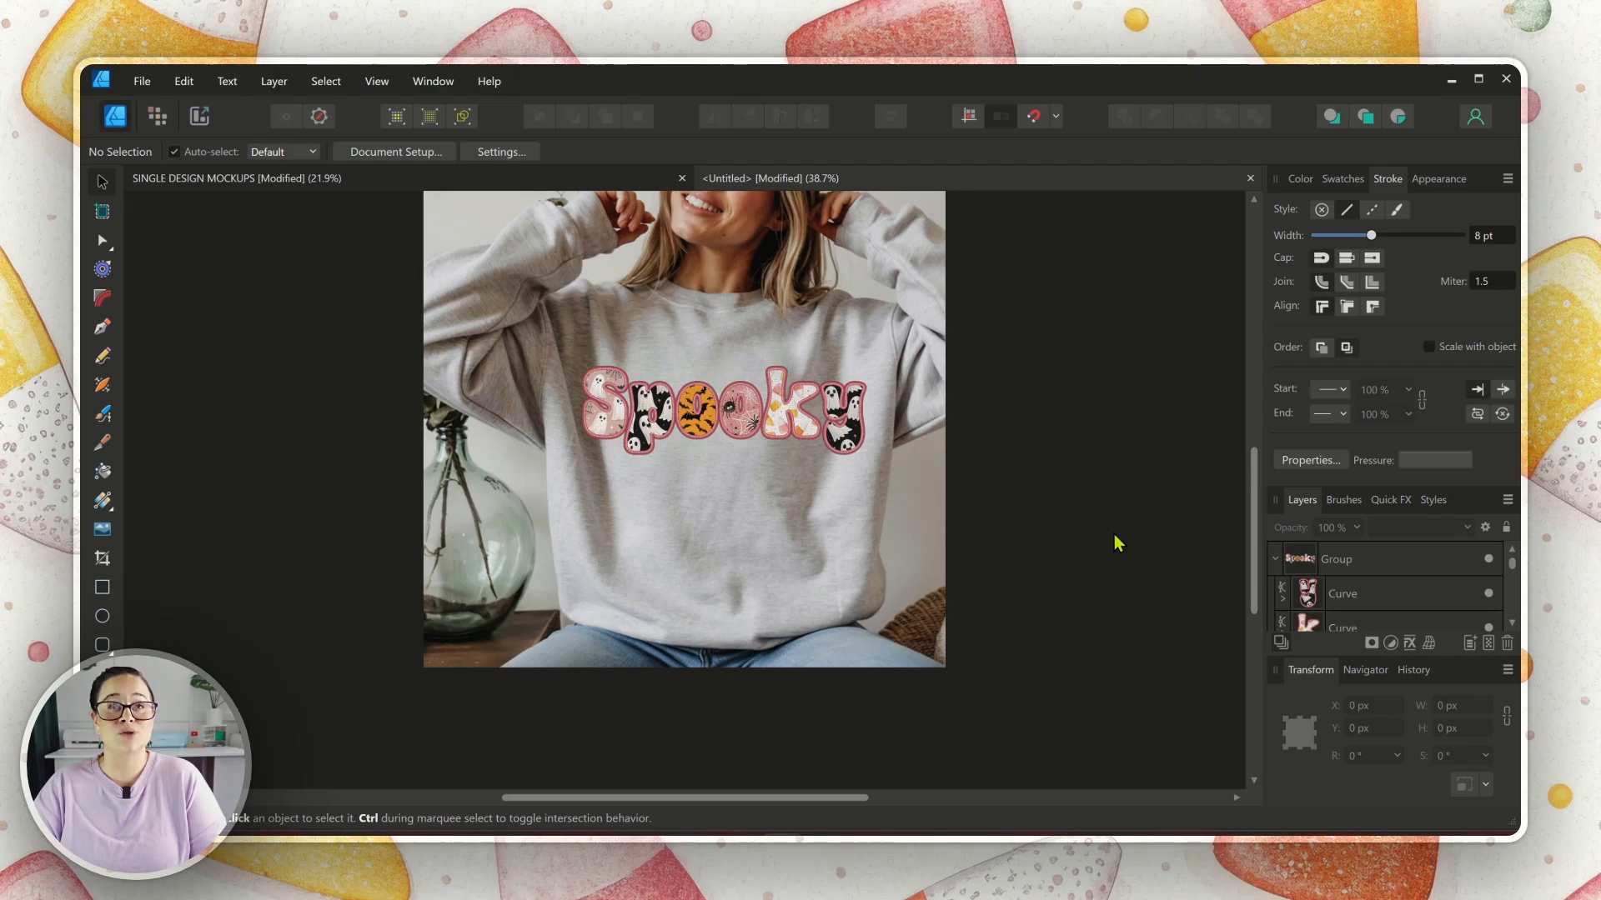
click(697, 424)
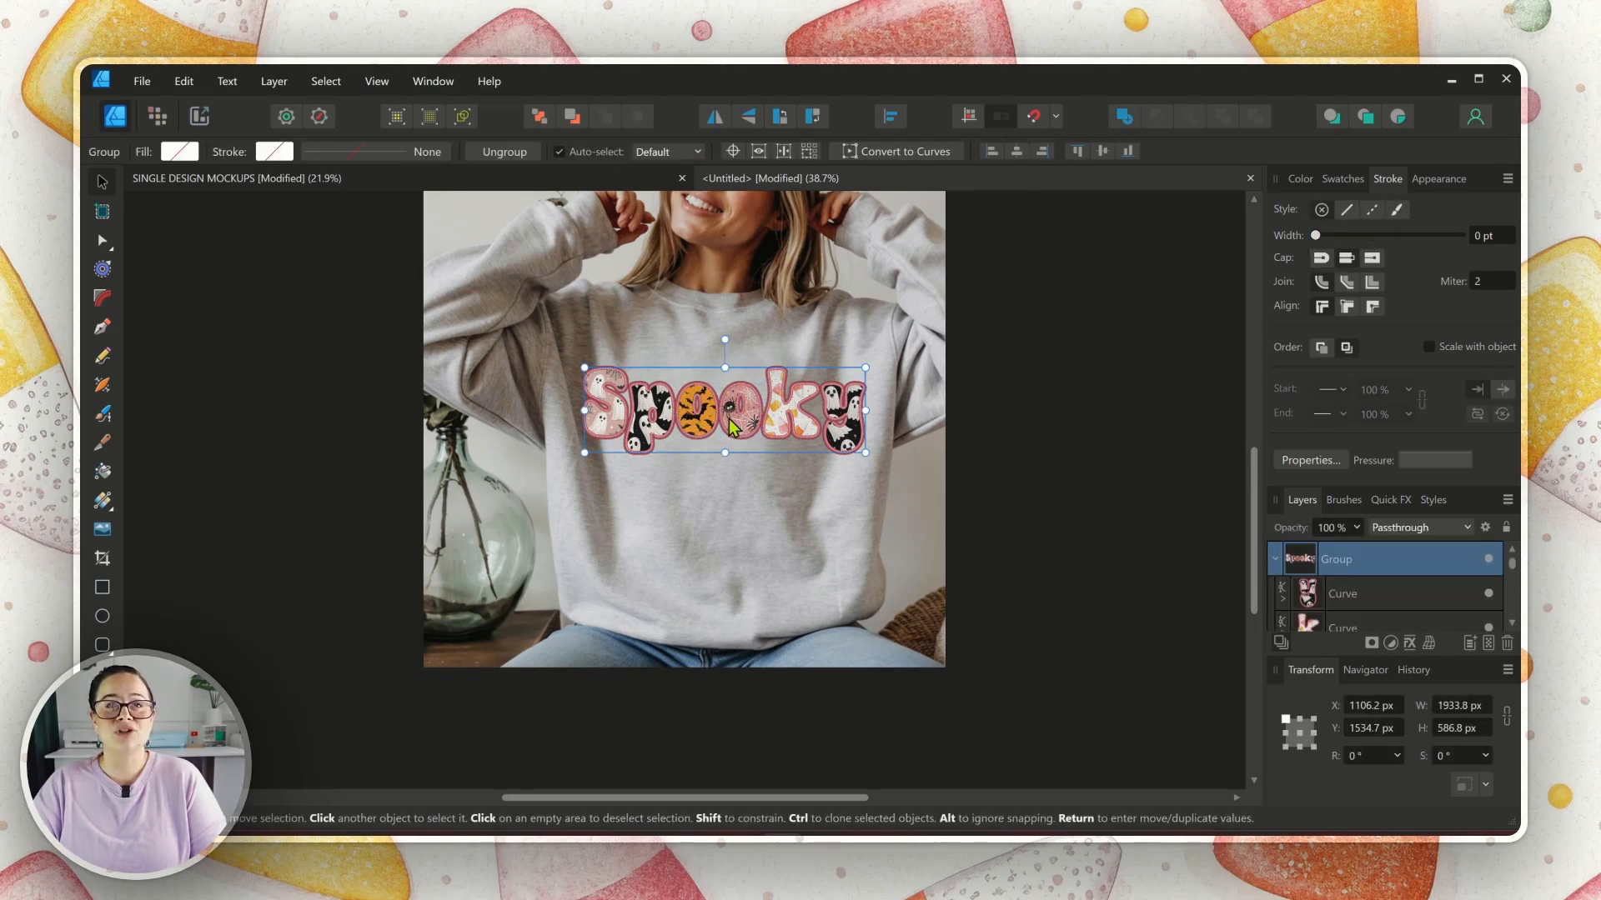
click(1057, 457)
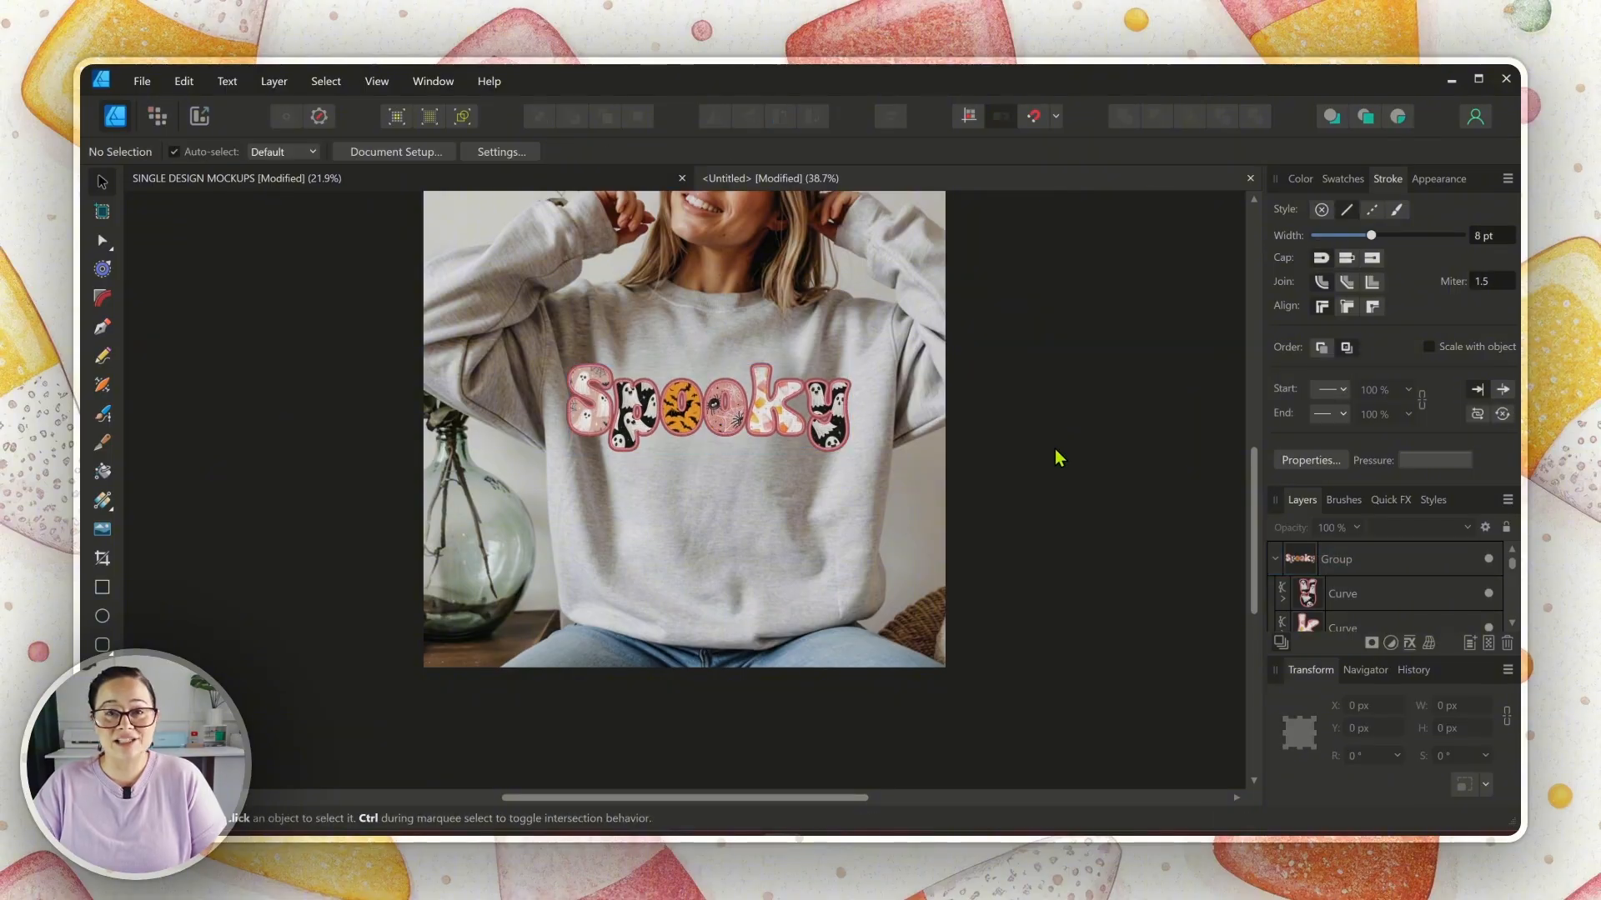